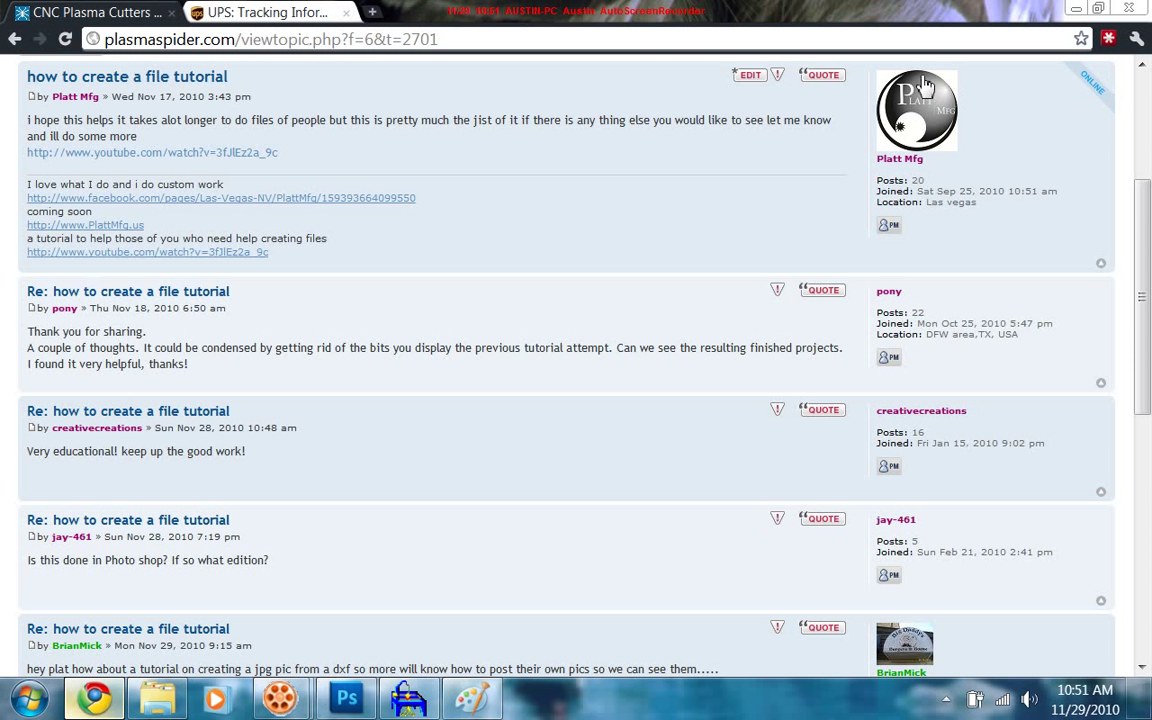
mouse_move(896, 88)
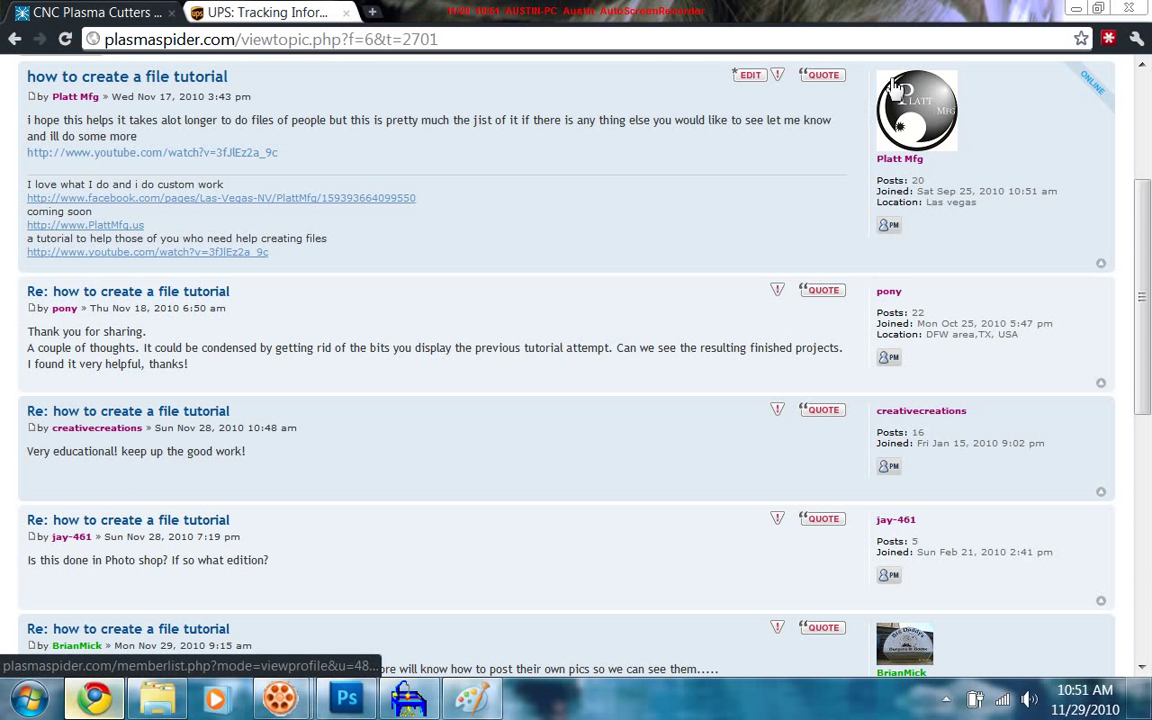
Scroll through the forum thread and note the post asking for a jpg picture from a dxf.
scroll("up", 3)
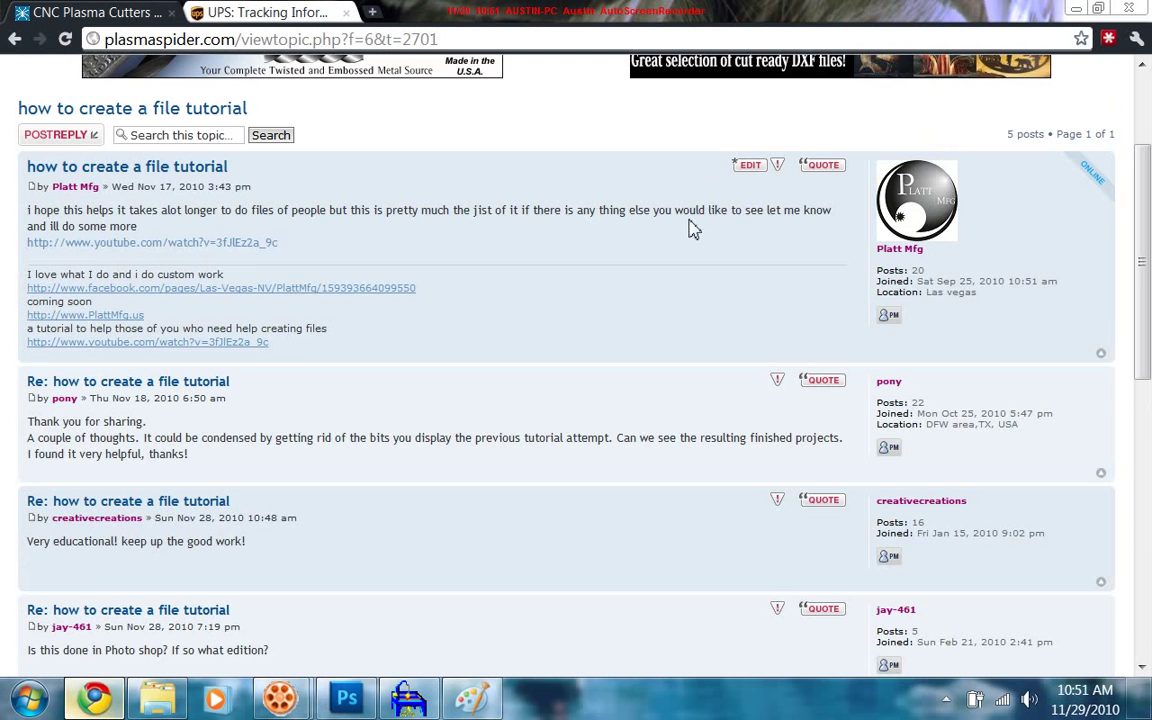
scroll("up", 3)
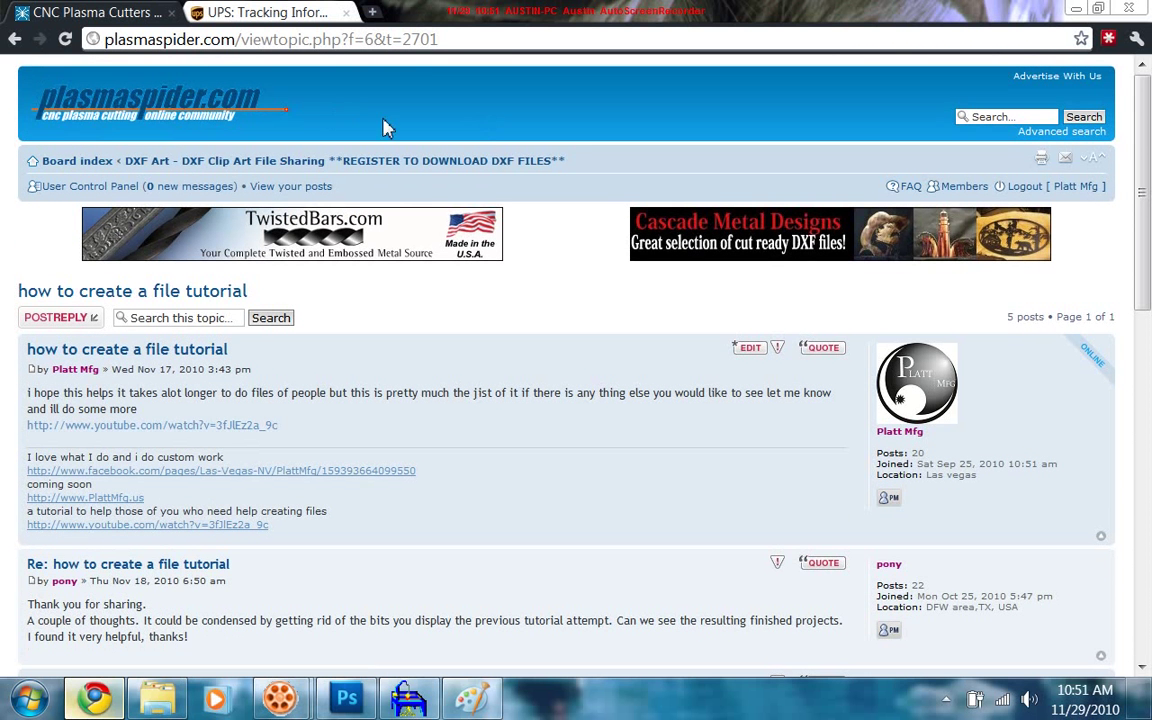
scroll("down", 3)
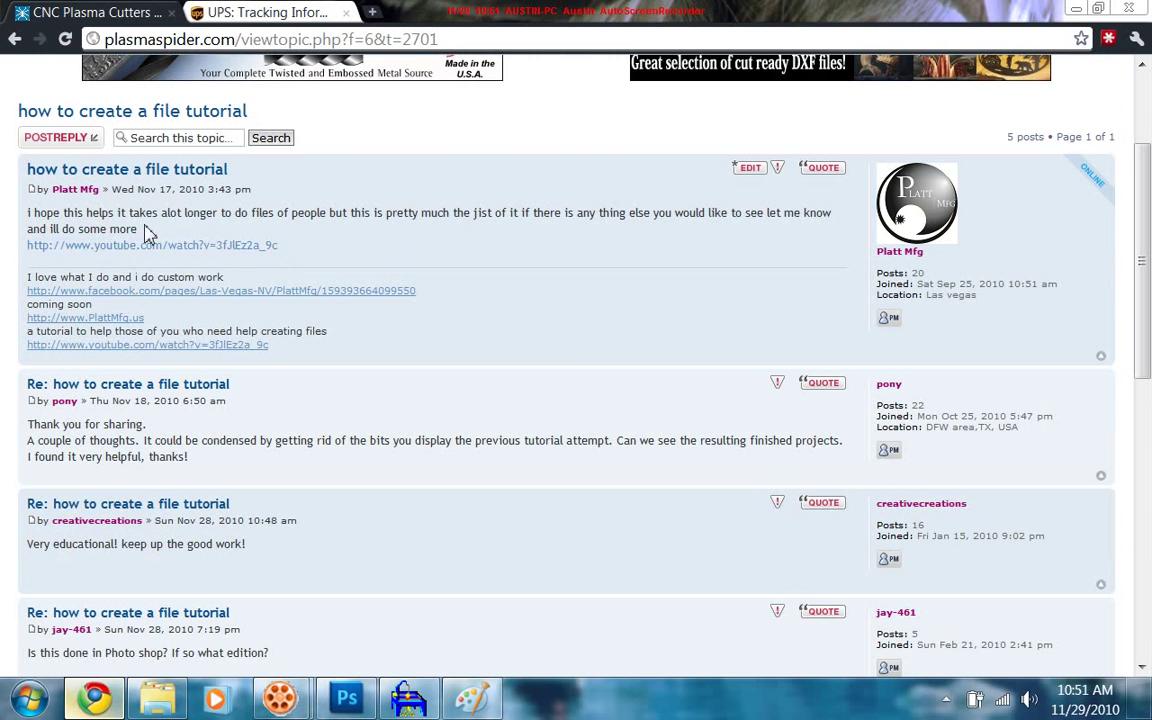
mouse_move(424, 206)
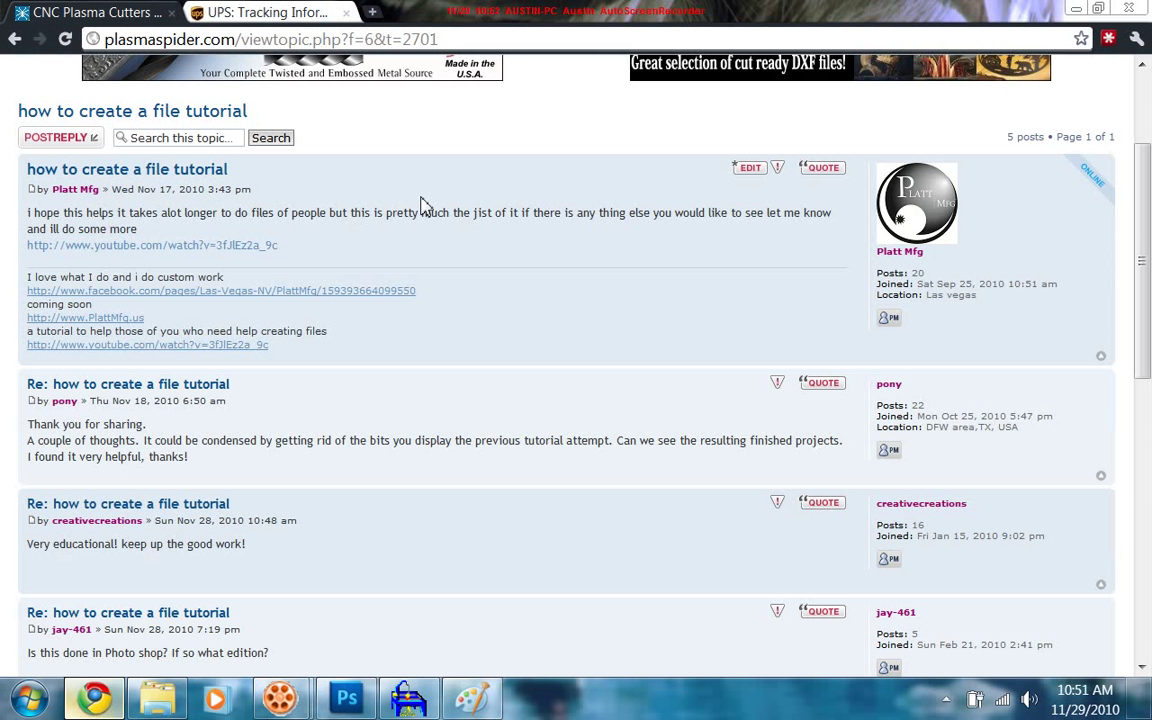
mouse_move(170, 204)
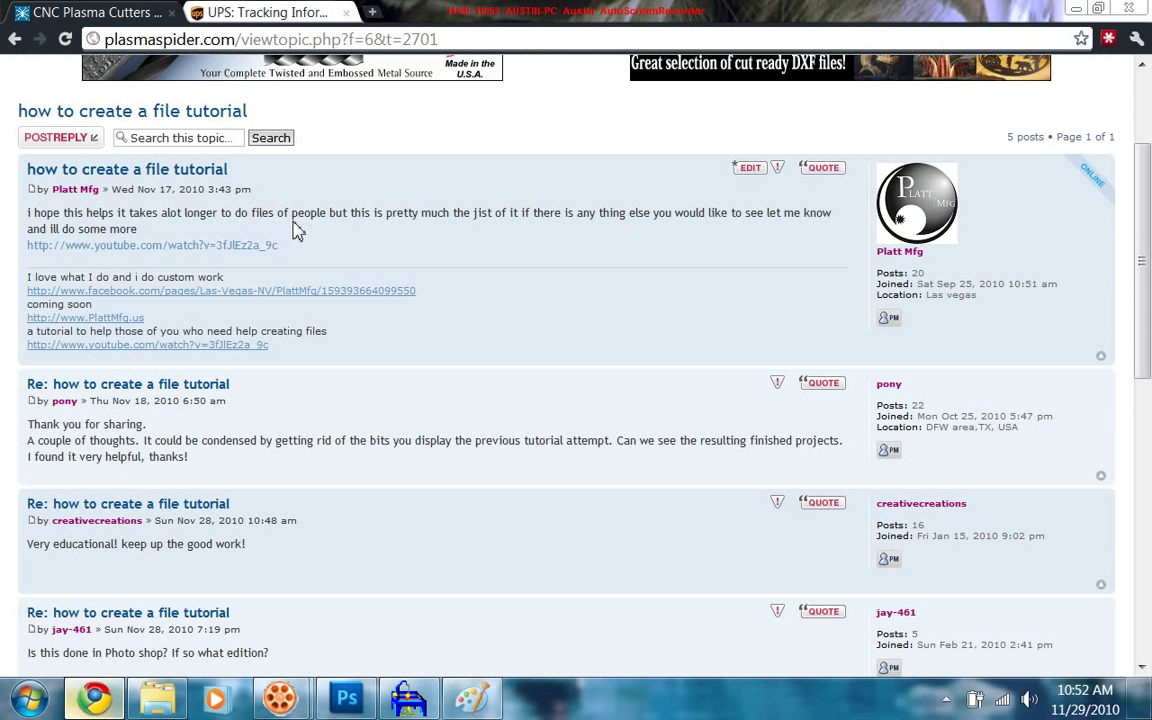
mouse_move(304, 212)
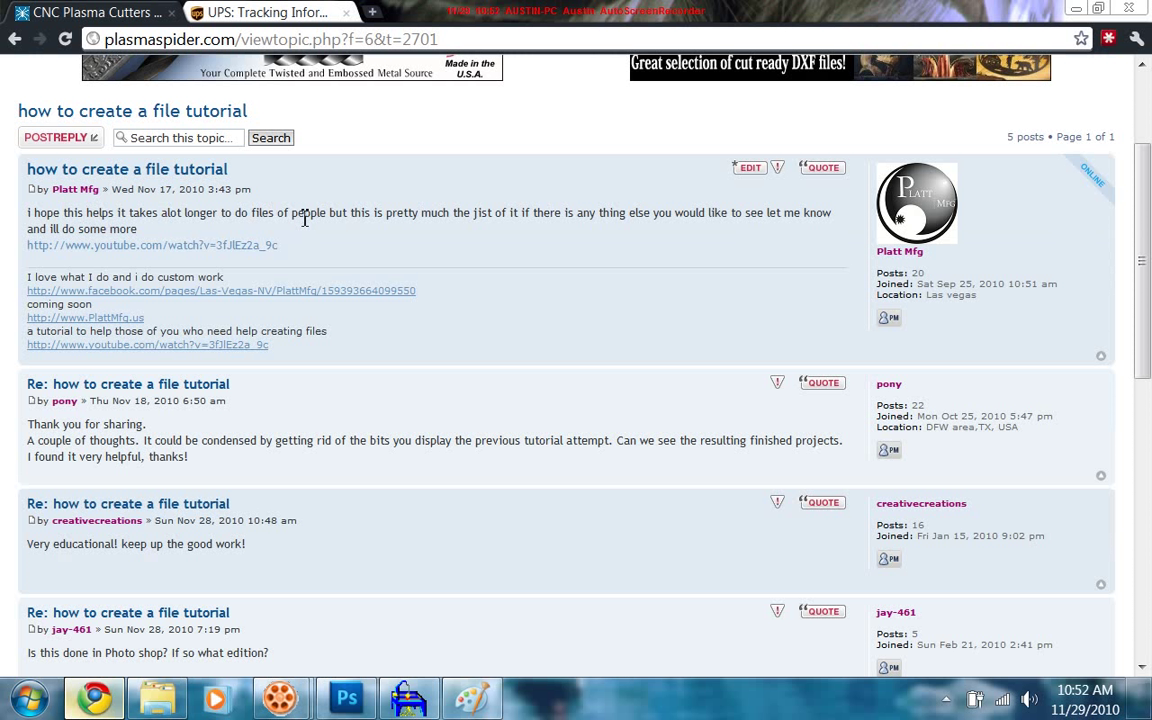
mouse_move(344, 270)
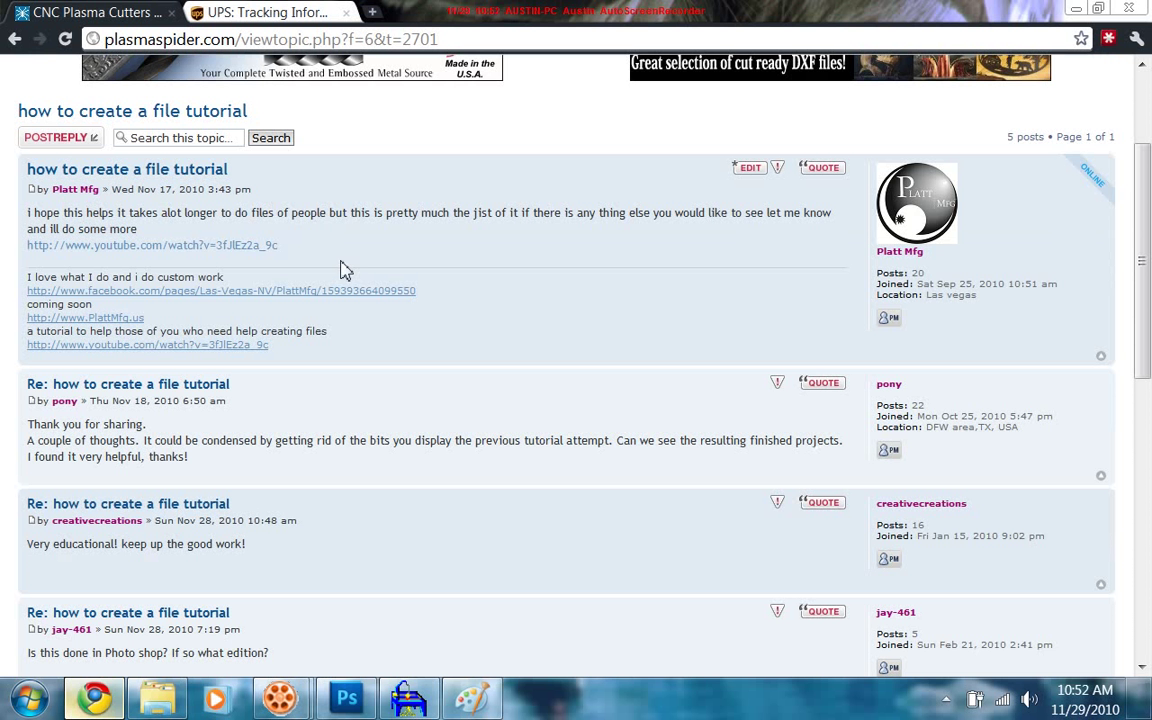
mouse_move(512, 288)
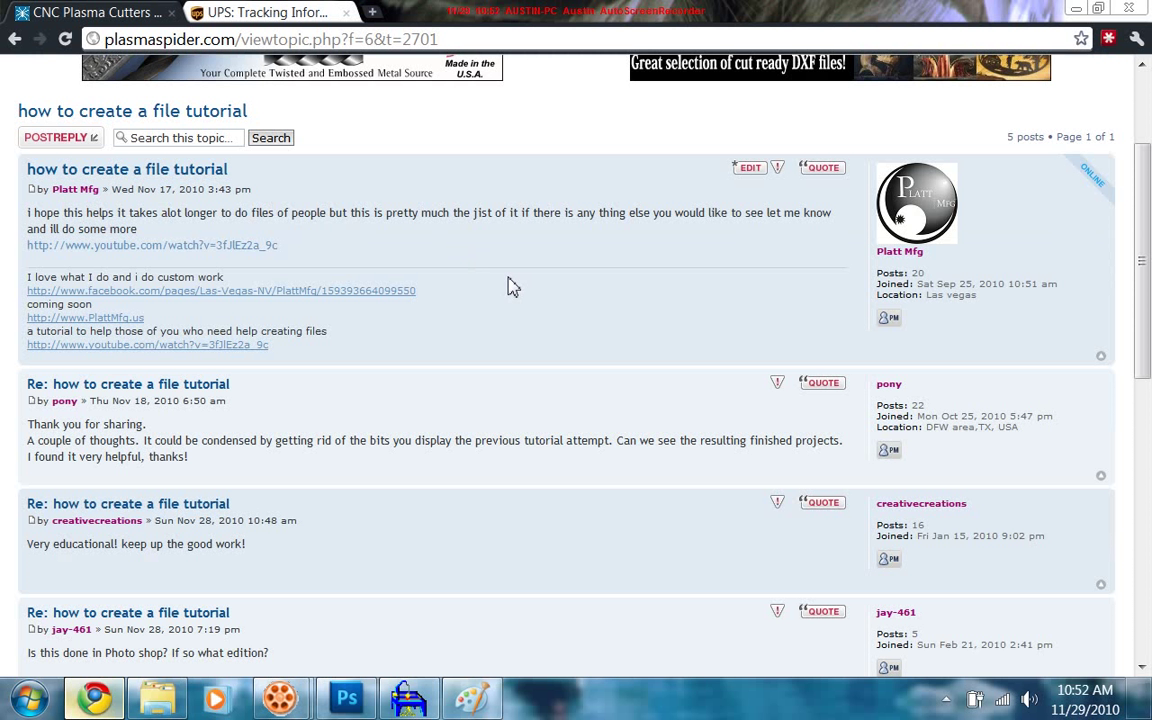
scroll("down", 3)
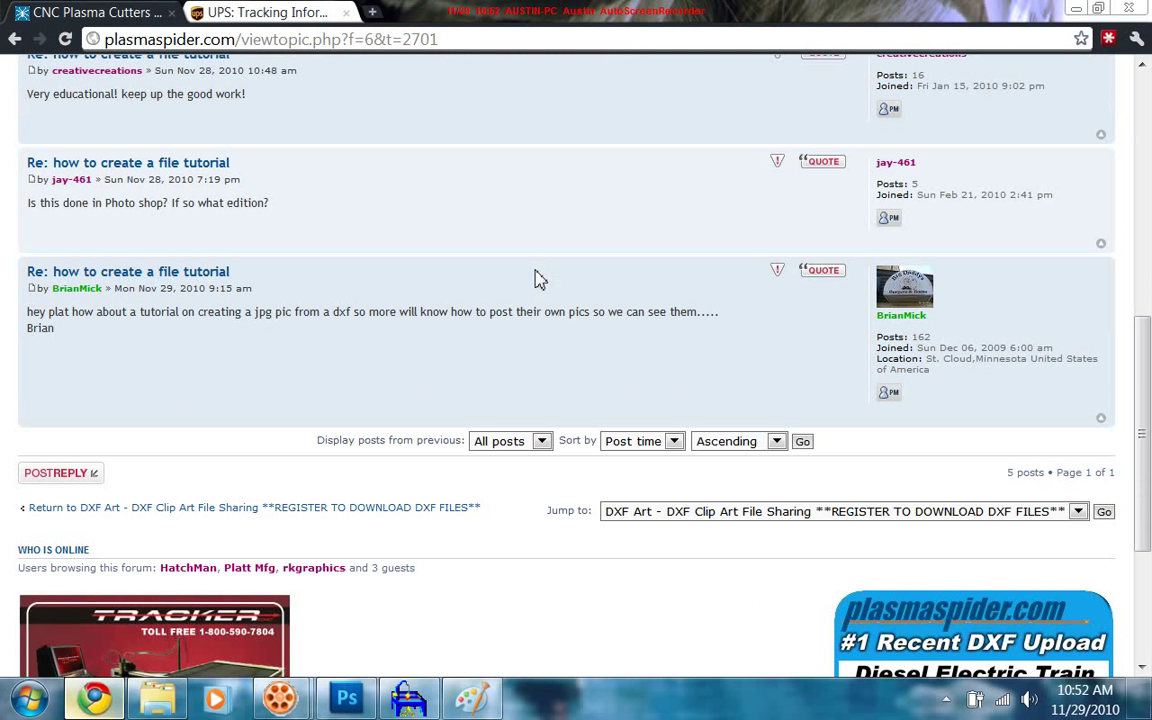
mouse_move(8, 362)
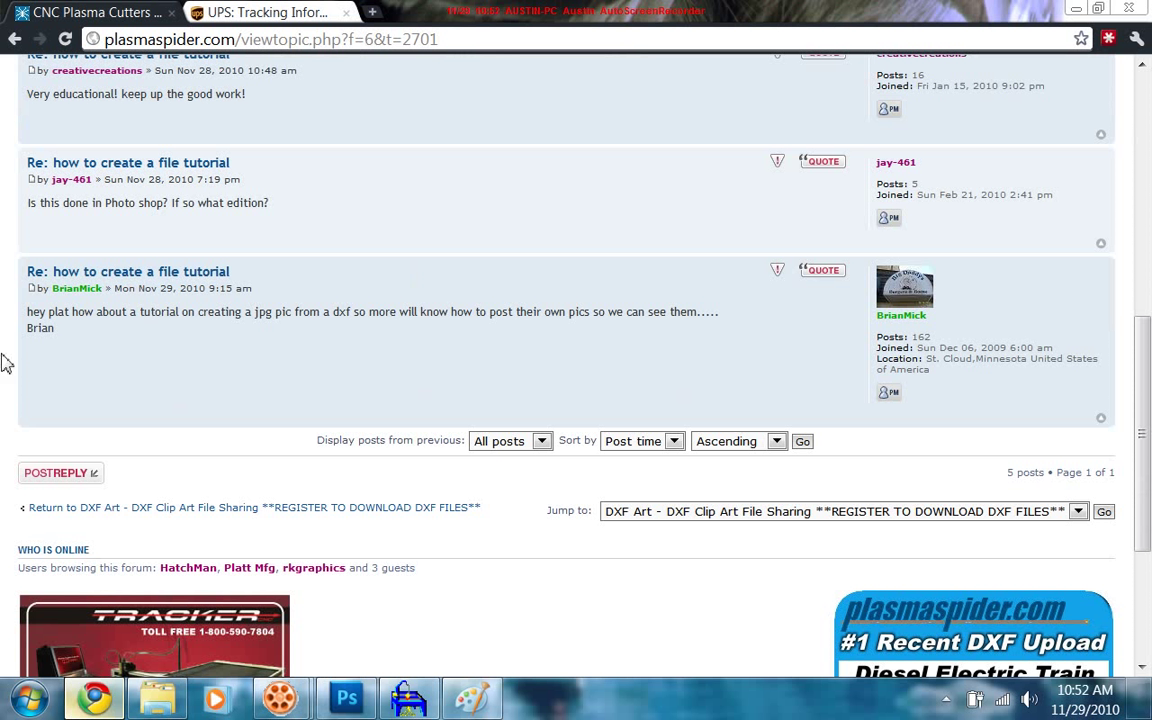
mouse_move(64, 338)
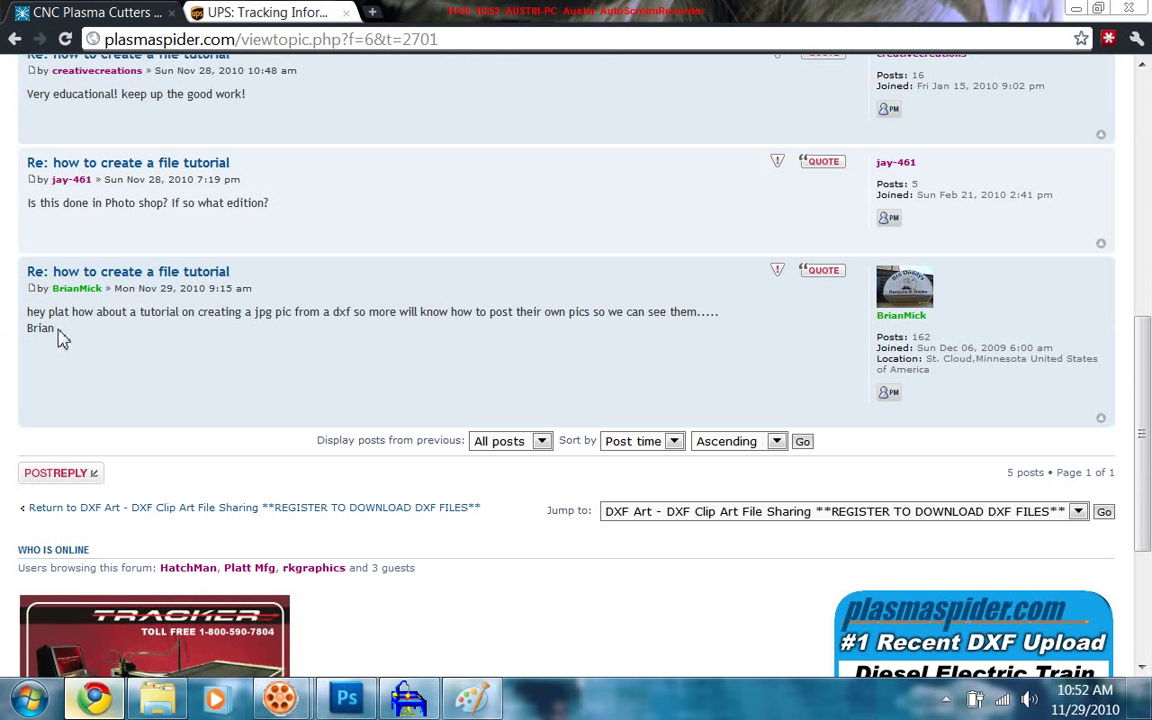
mouse_move(250, 316)
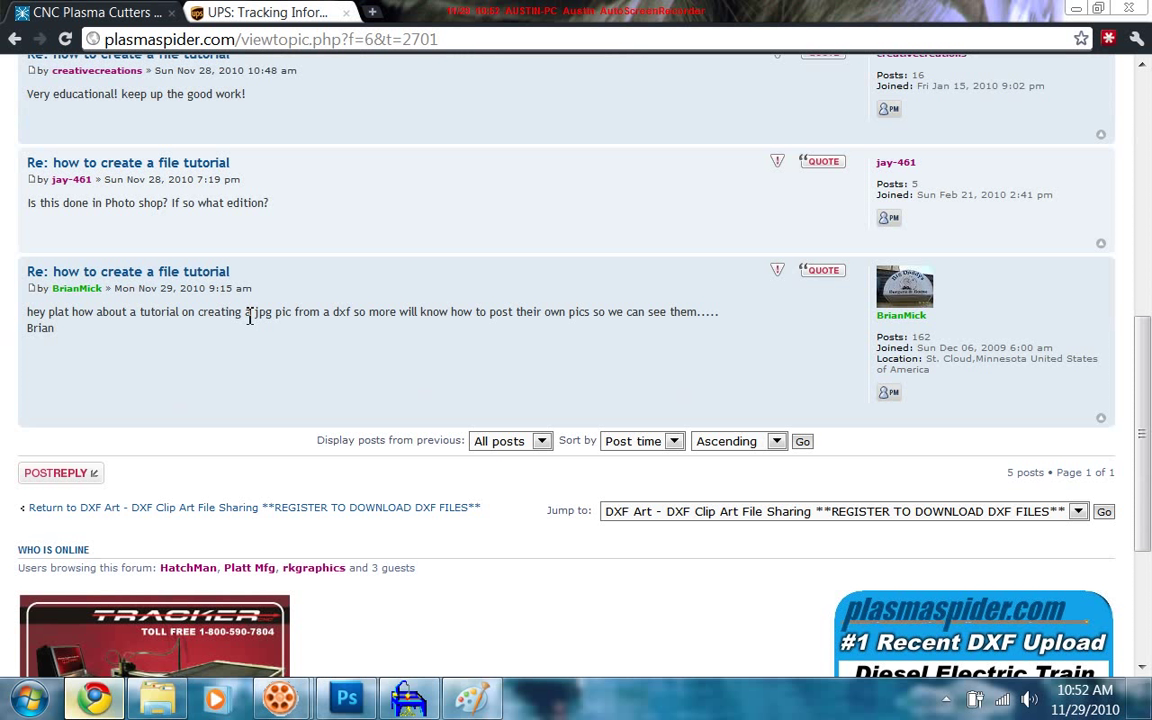
left_click_drag(252, 312, 352, 312)
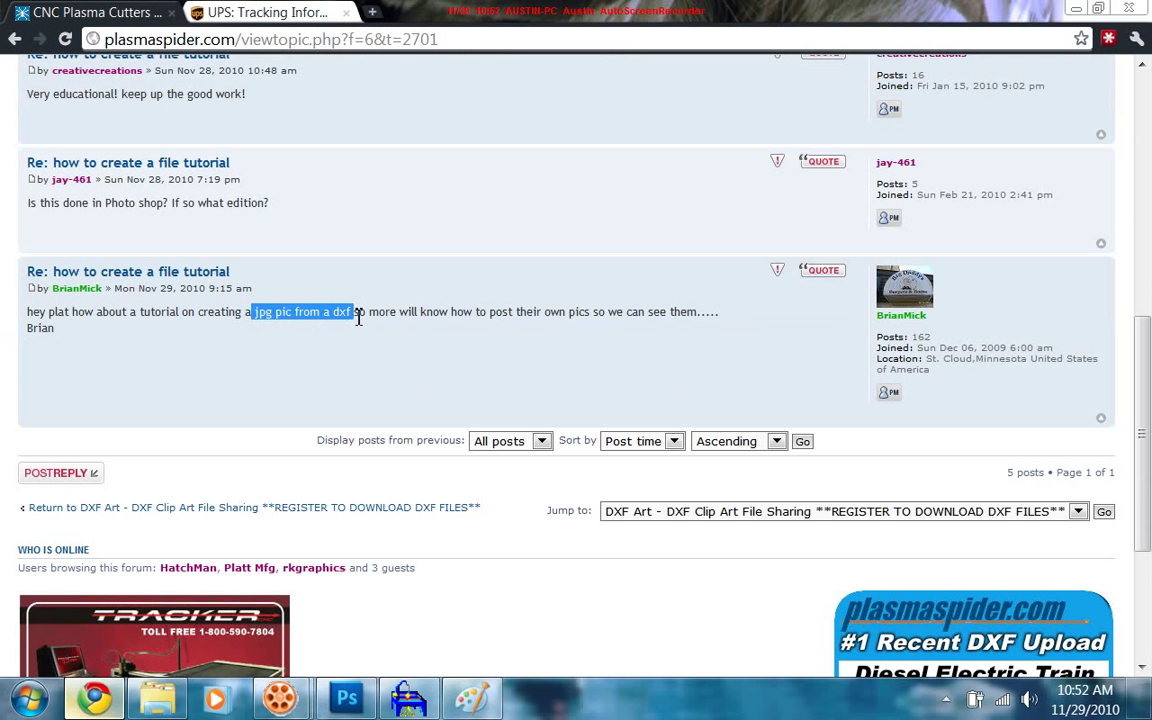
left_click(480, 256)
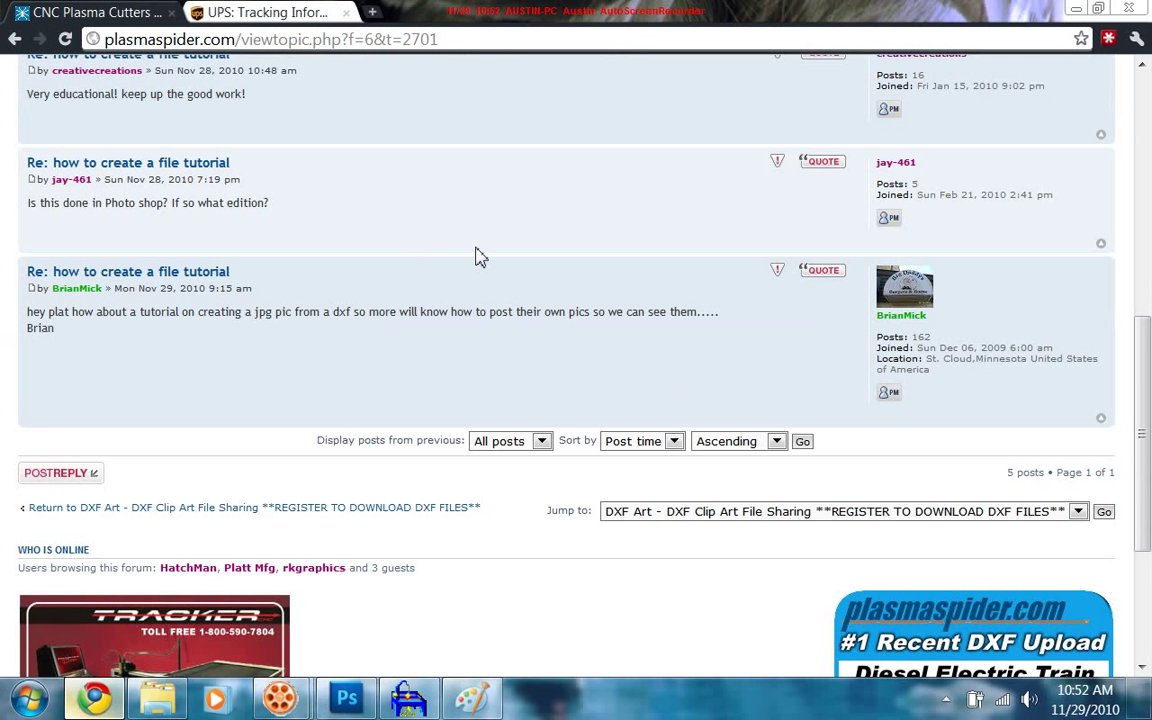
scroll("up", 3)
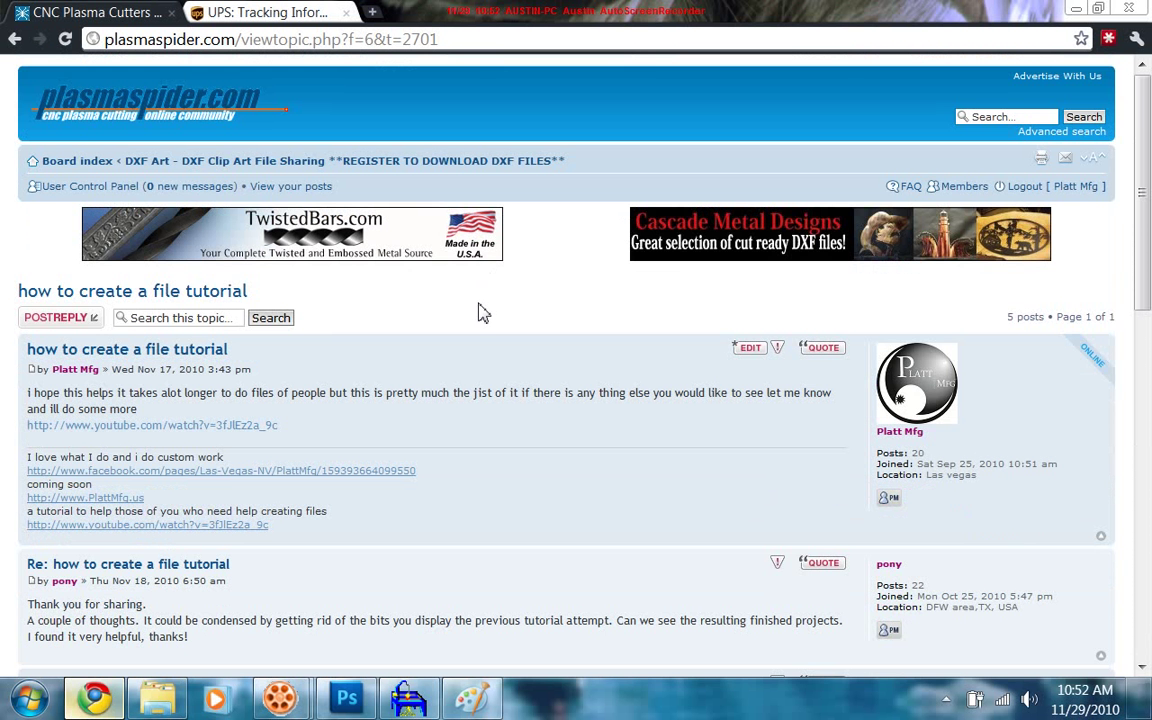
mouse_move(504, 332)
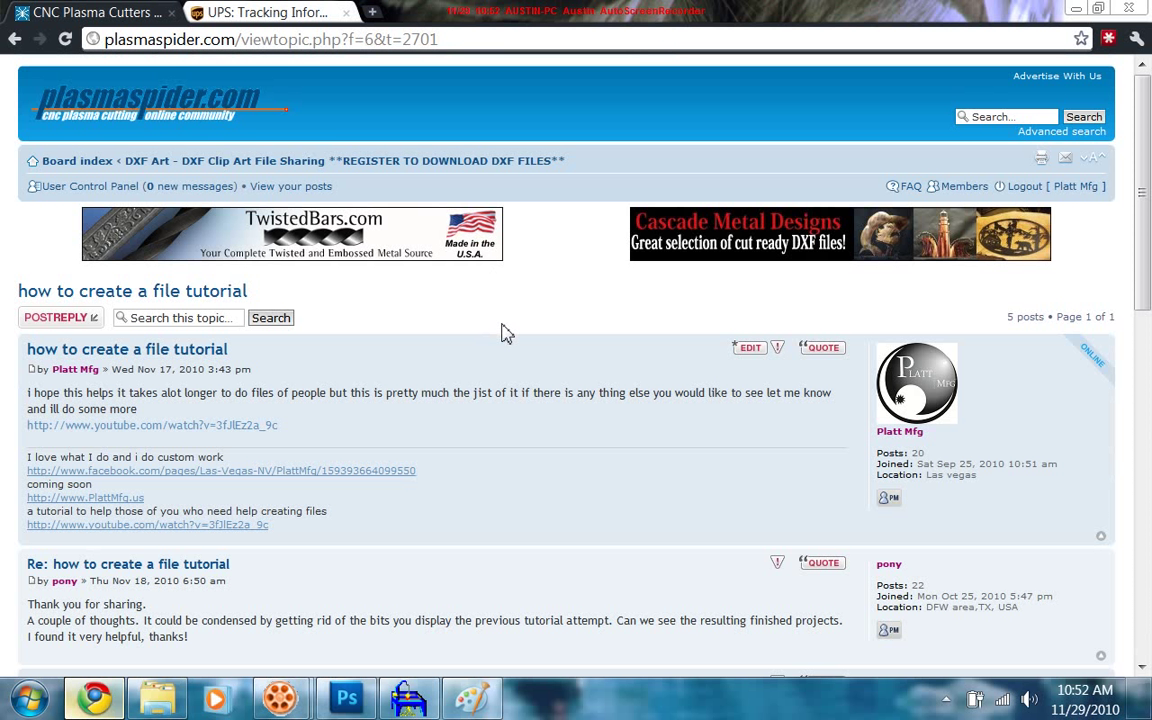
scroll("down", 3)
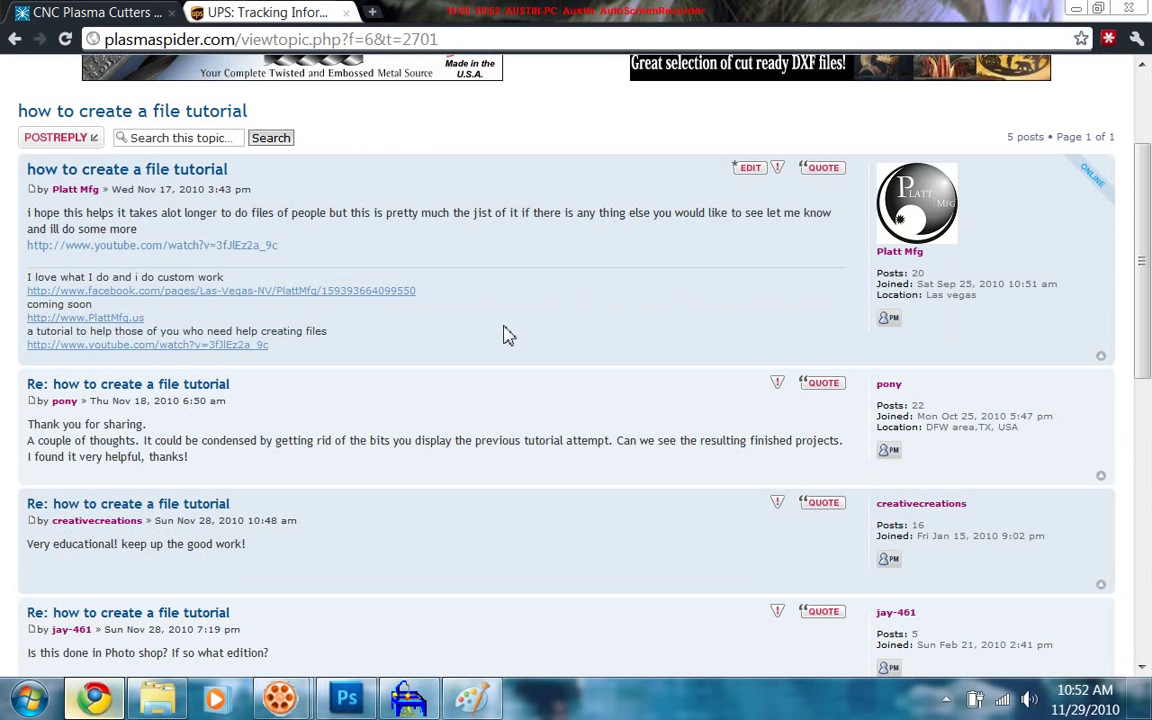
mouse_move(184, 248)
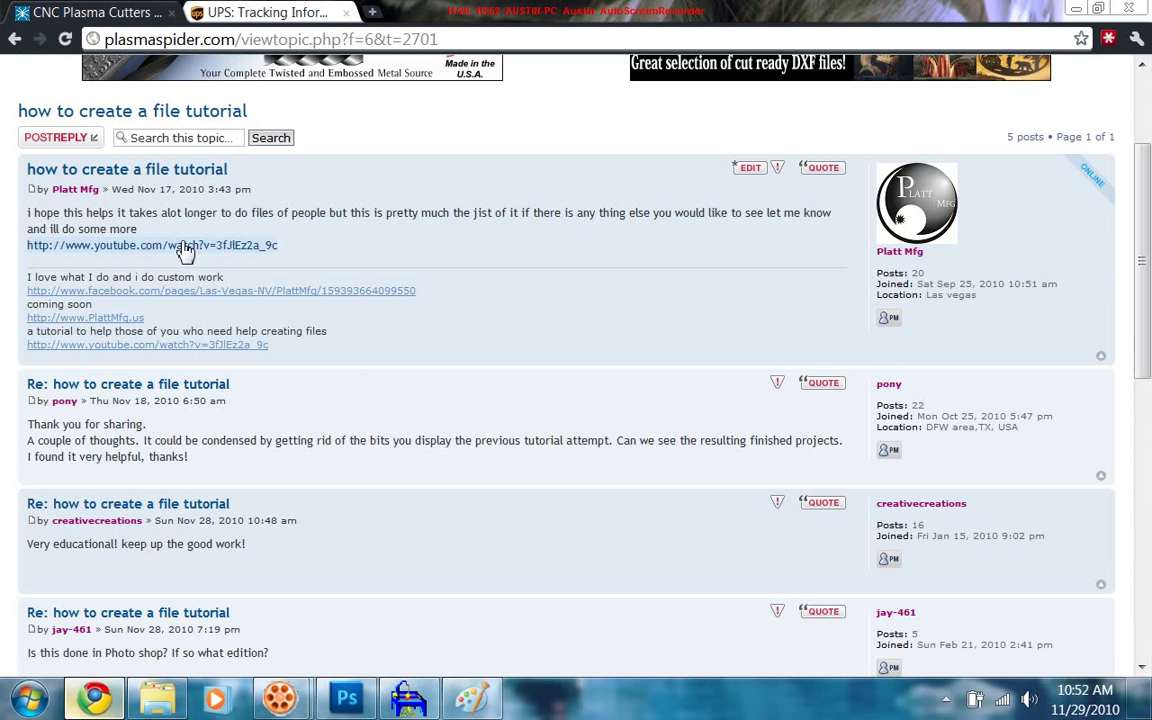
mouse_move(248, 258)
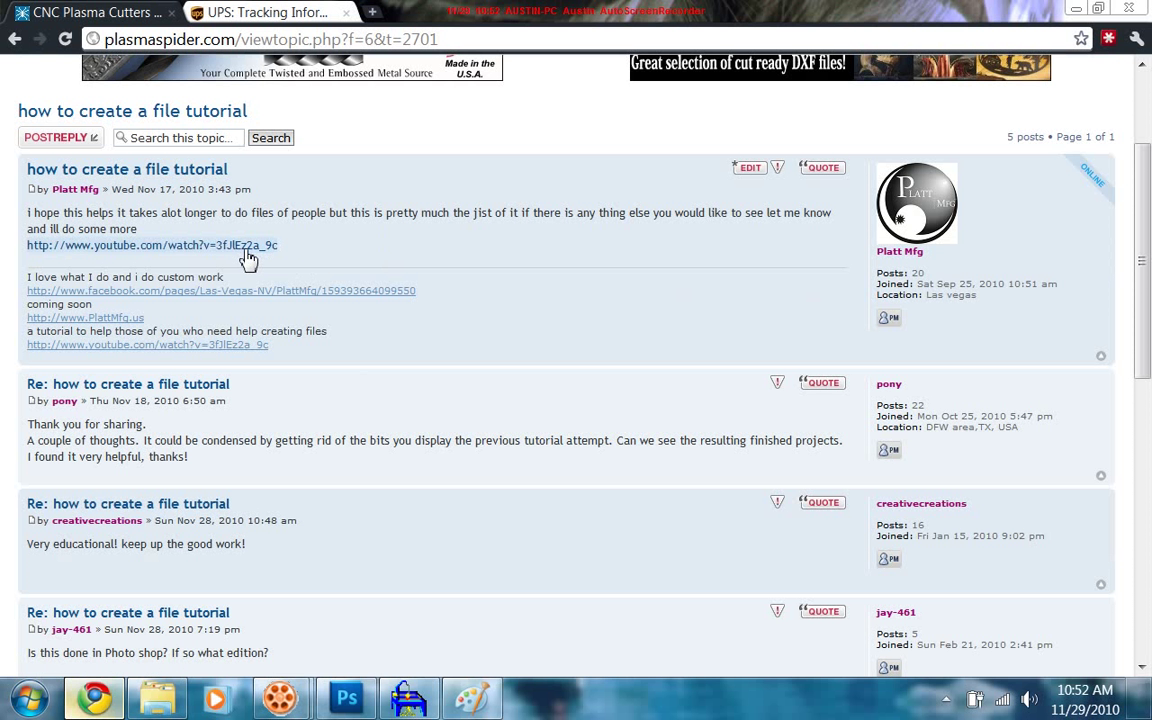
mouse_move(324, 430)
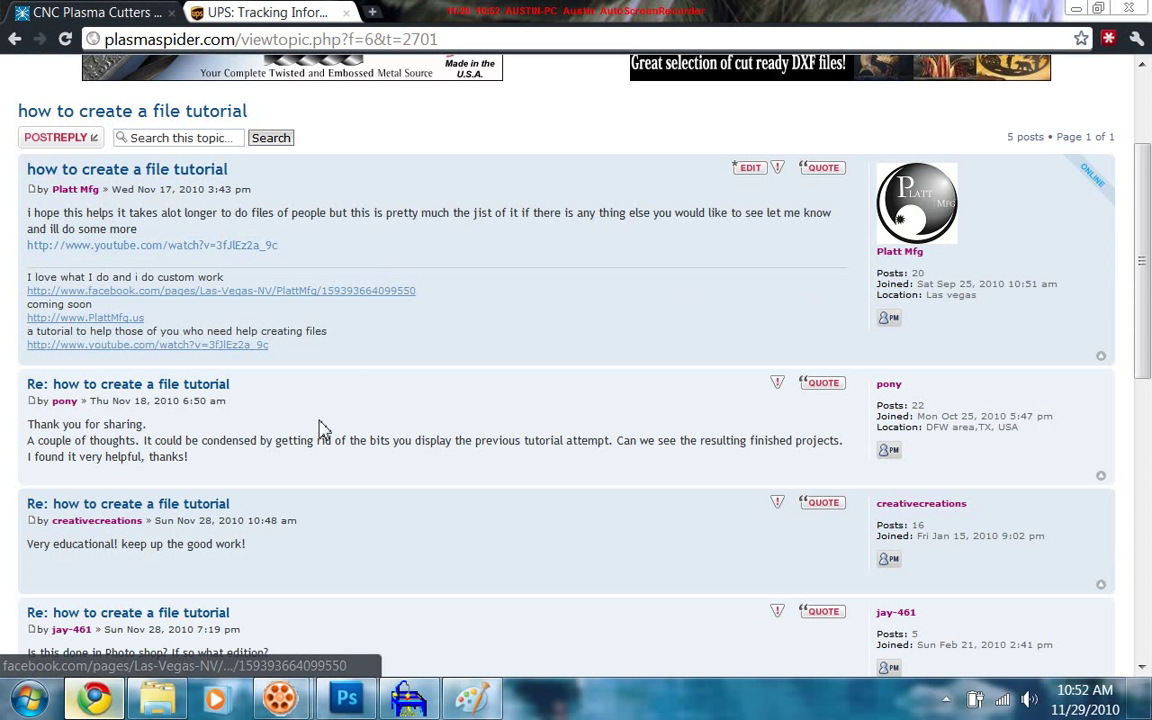
scroll("down", 3)
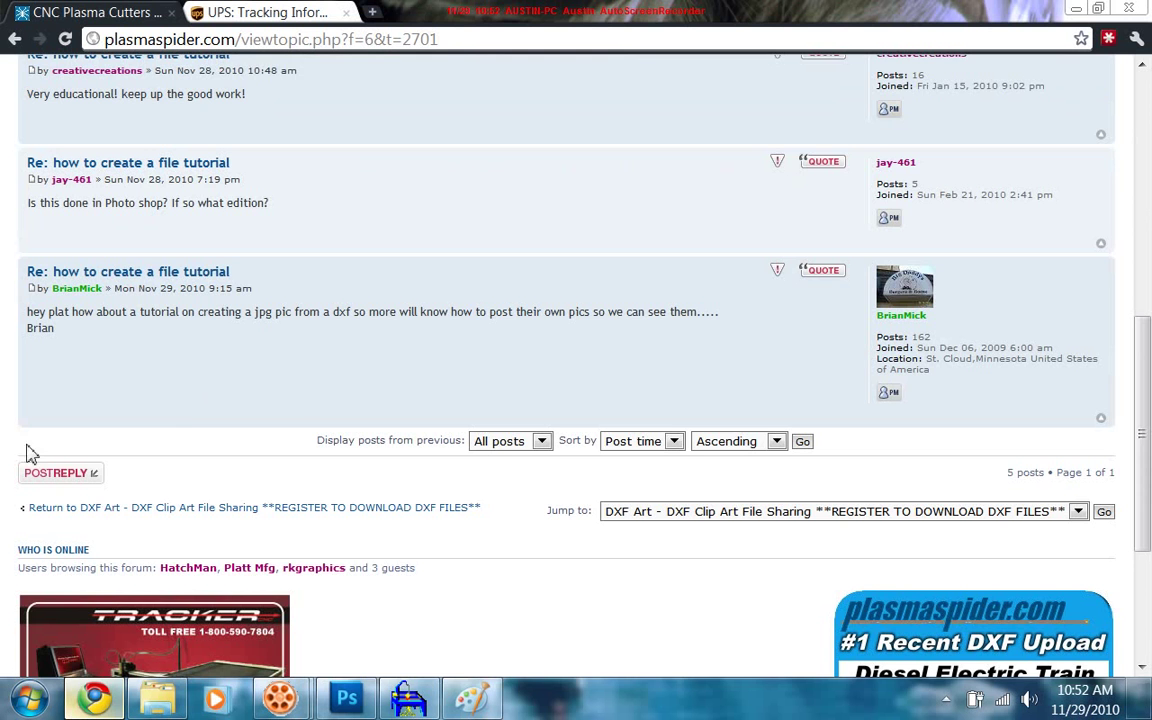
scroll("up", 3)
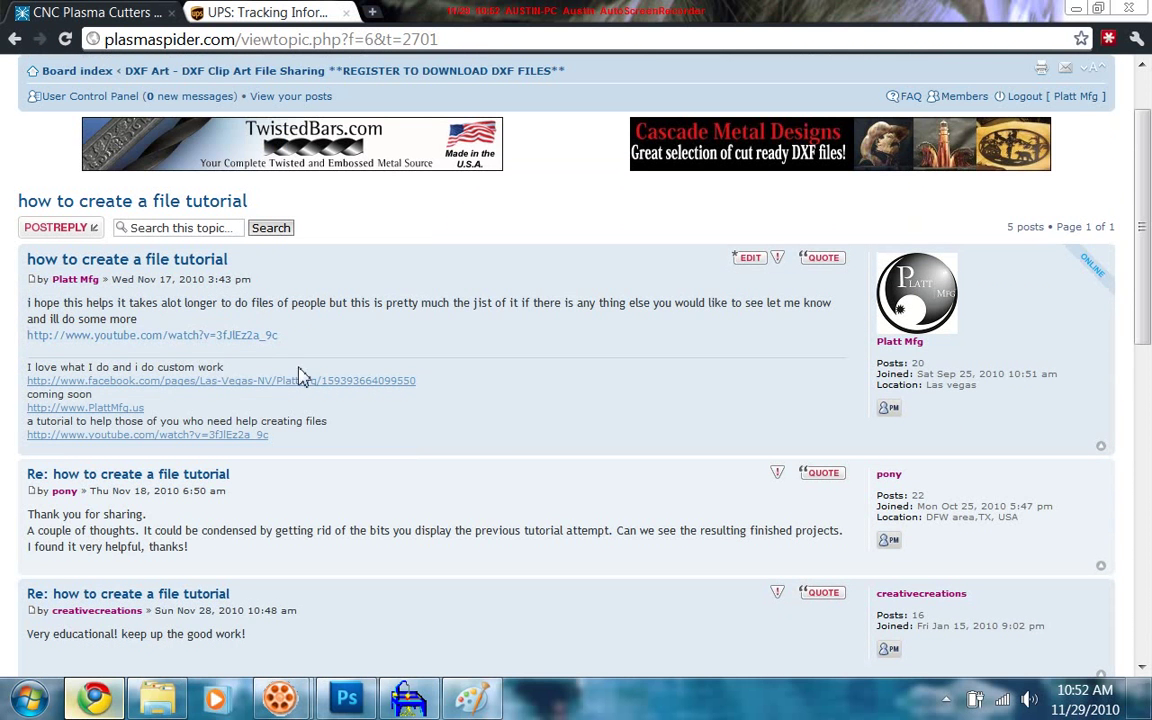
scroll("down", 3)
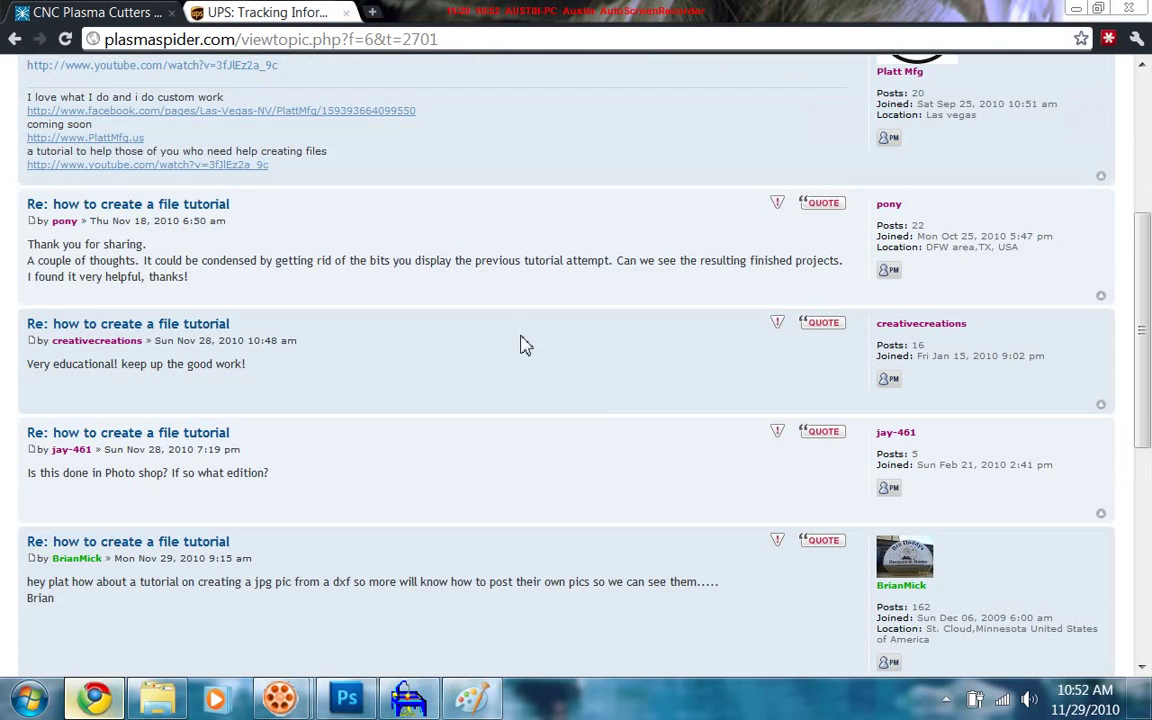
scroll("up", 3)
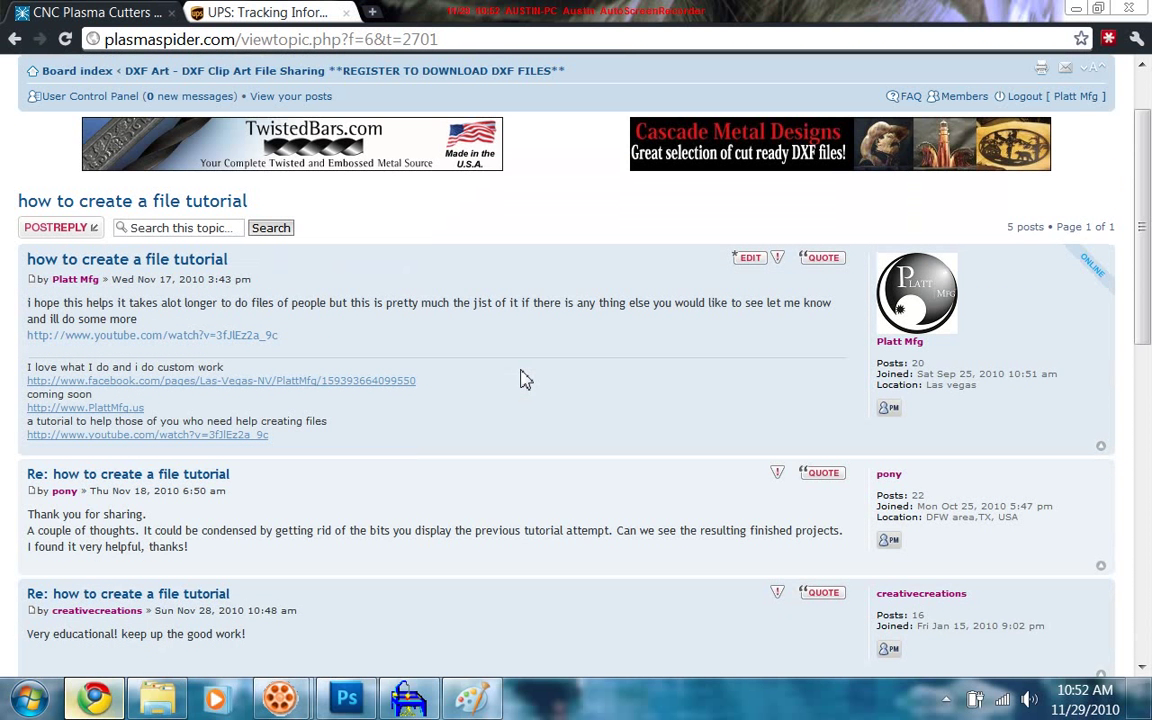
mouse_move(520, 448)
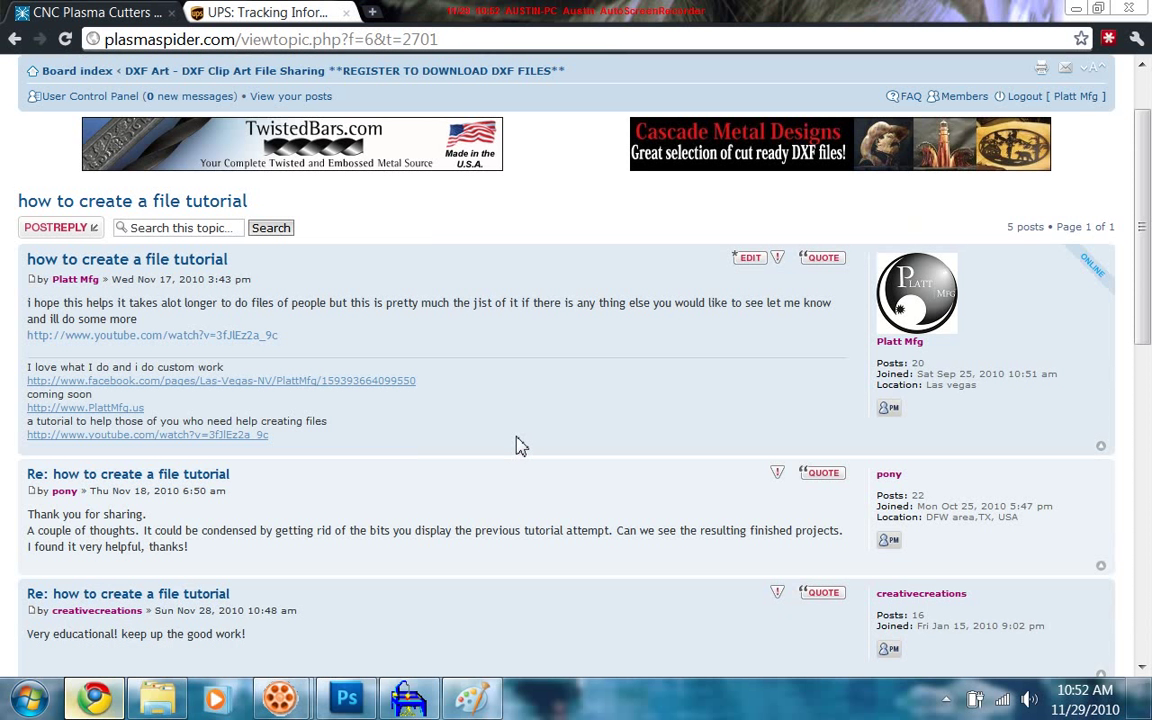
mouse_move(556, 408)
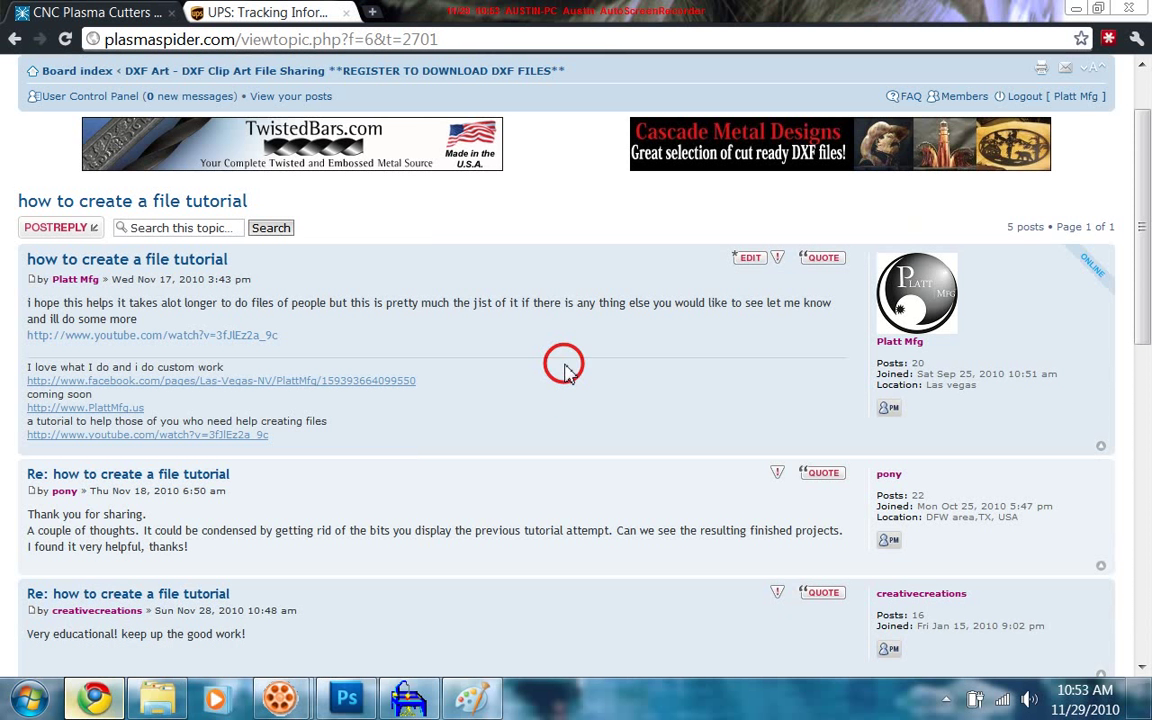
scroll("down", 3)
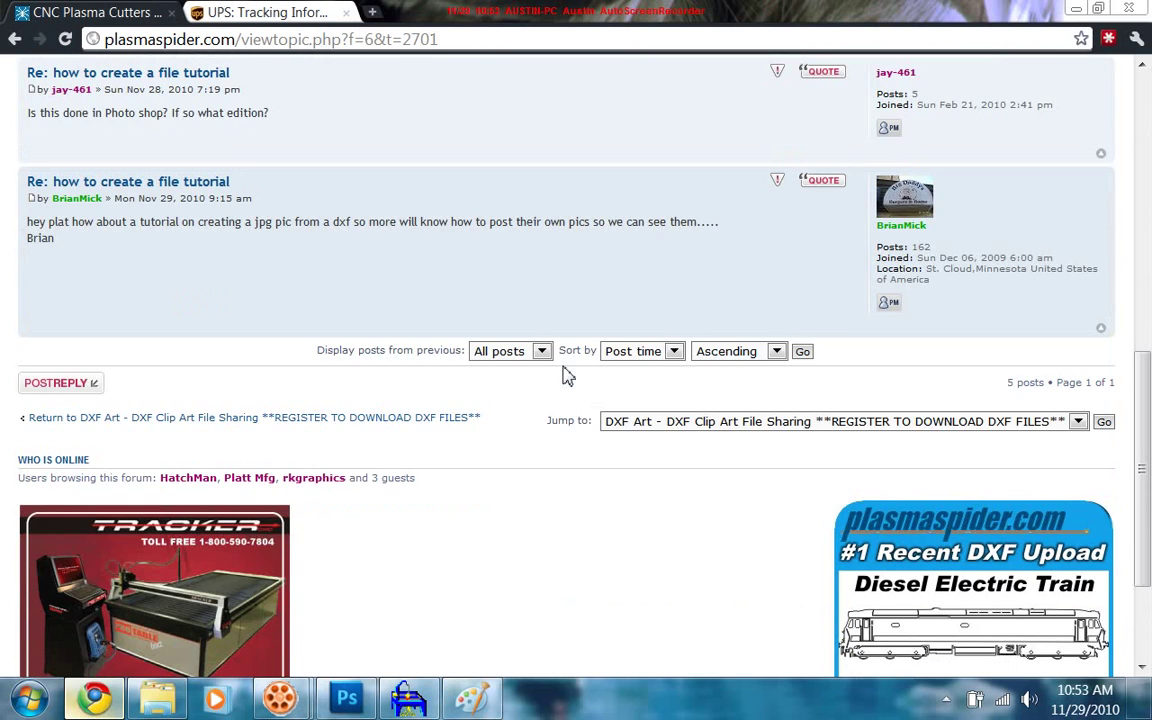
scroll("up", 3)
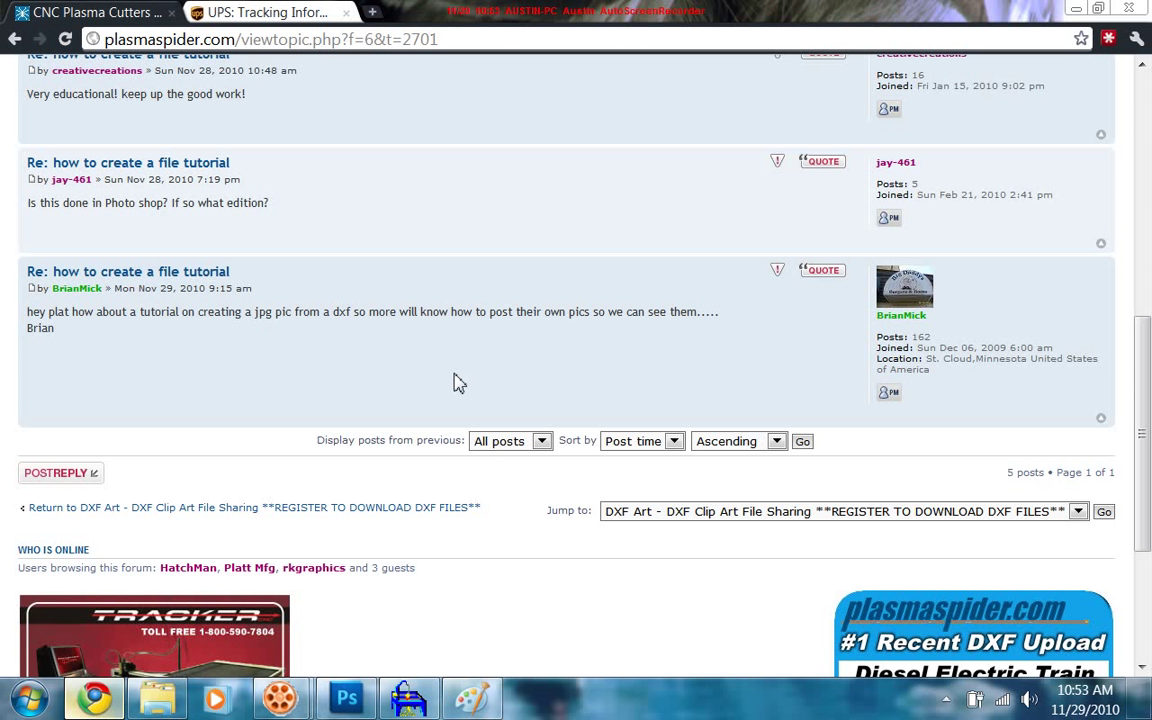
scroll("up", 3)
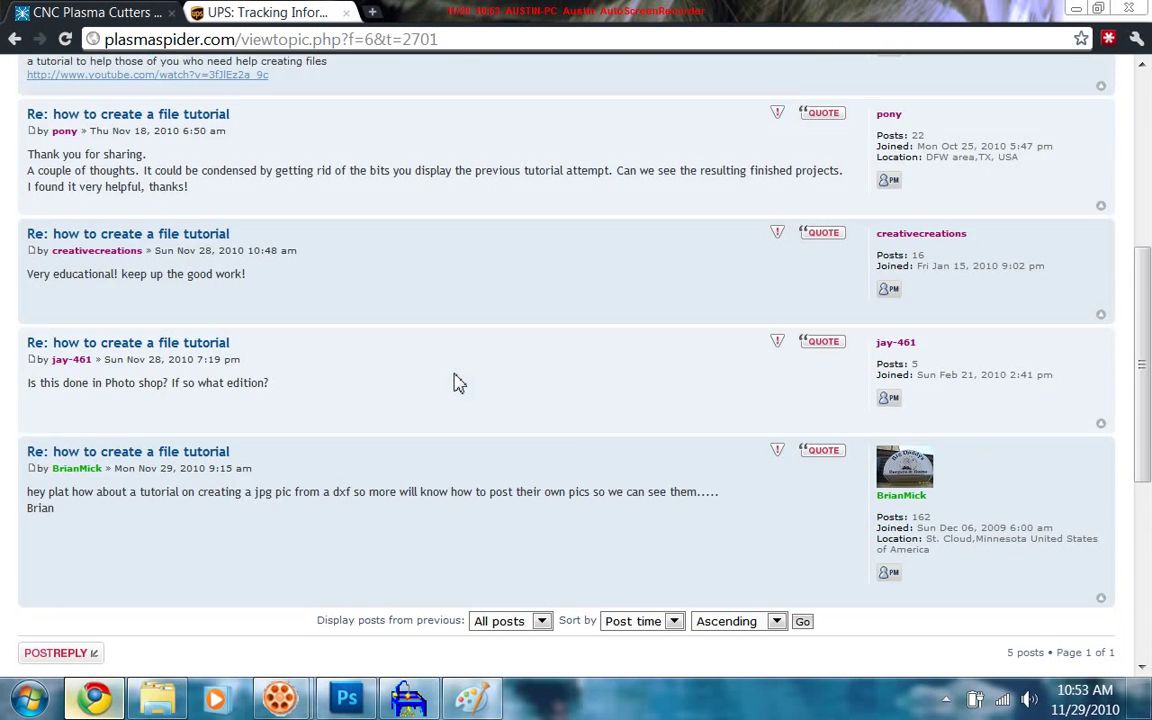
scroll("up", 3)
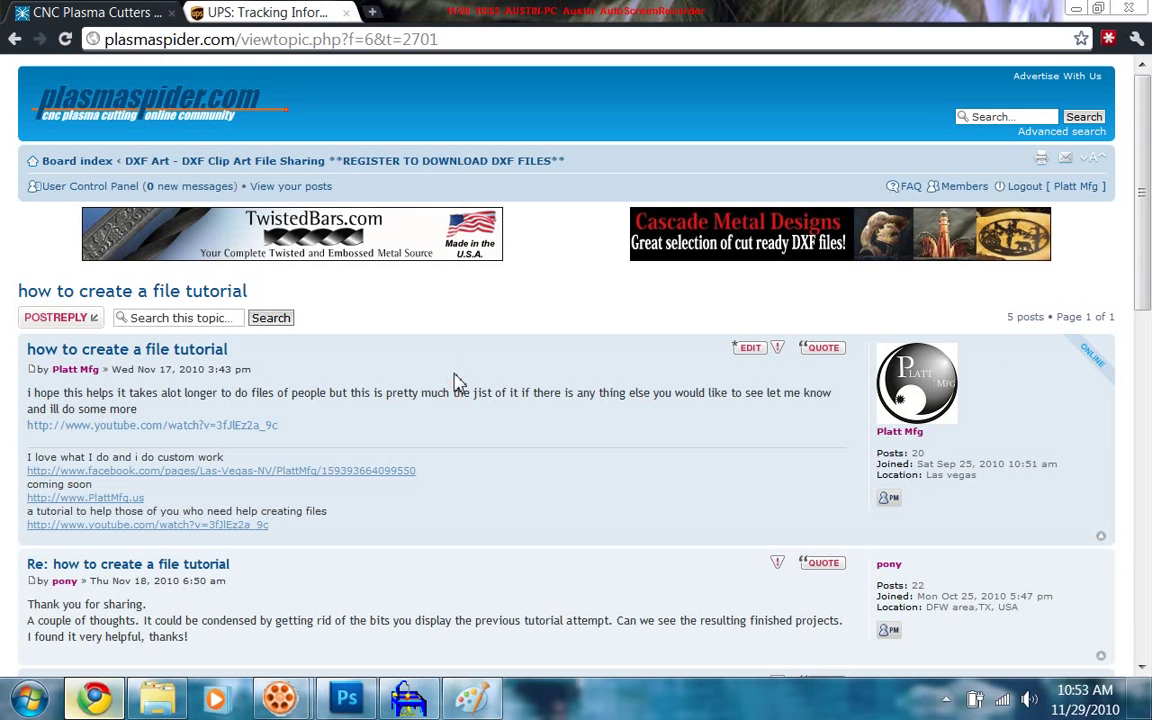
scroll("down", 3)
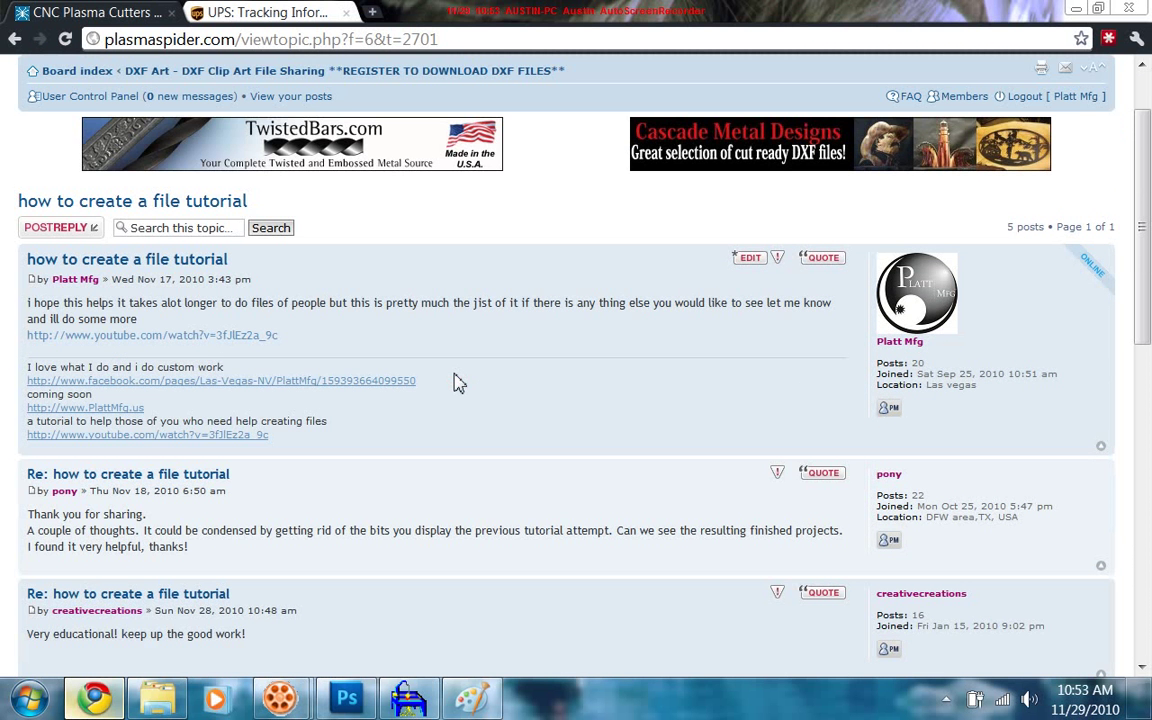
scroll("down", 3)
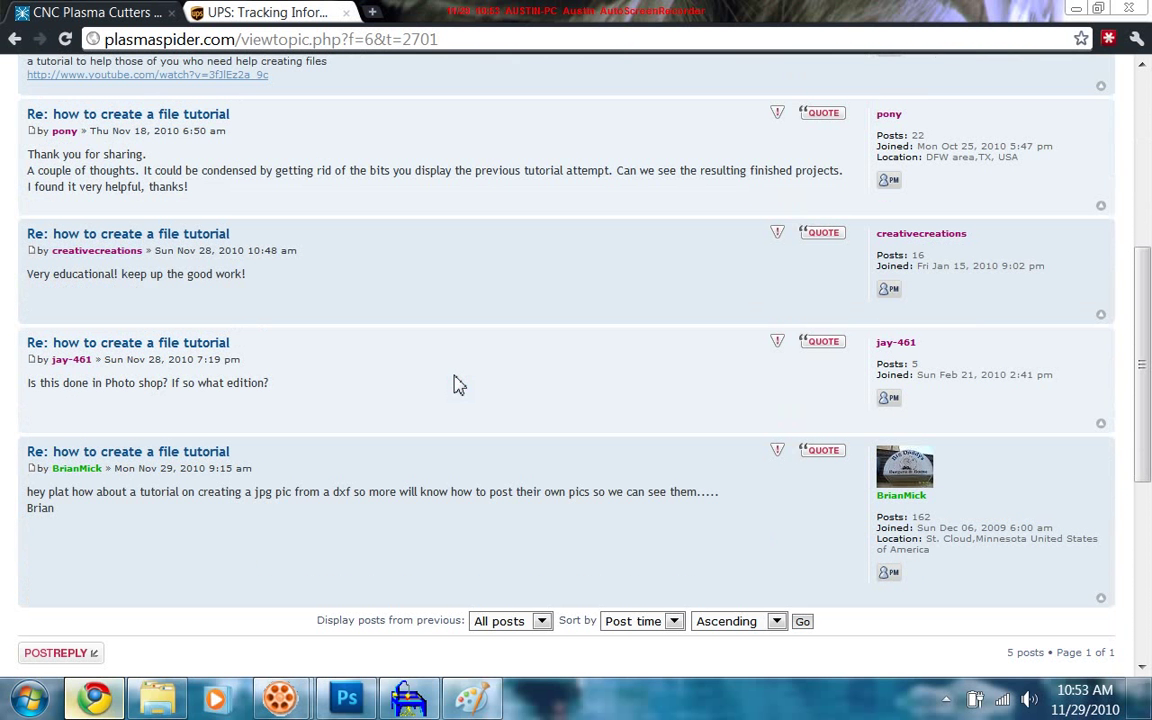
mouse_move(450, 428)
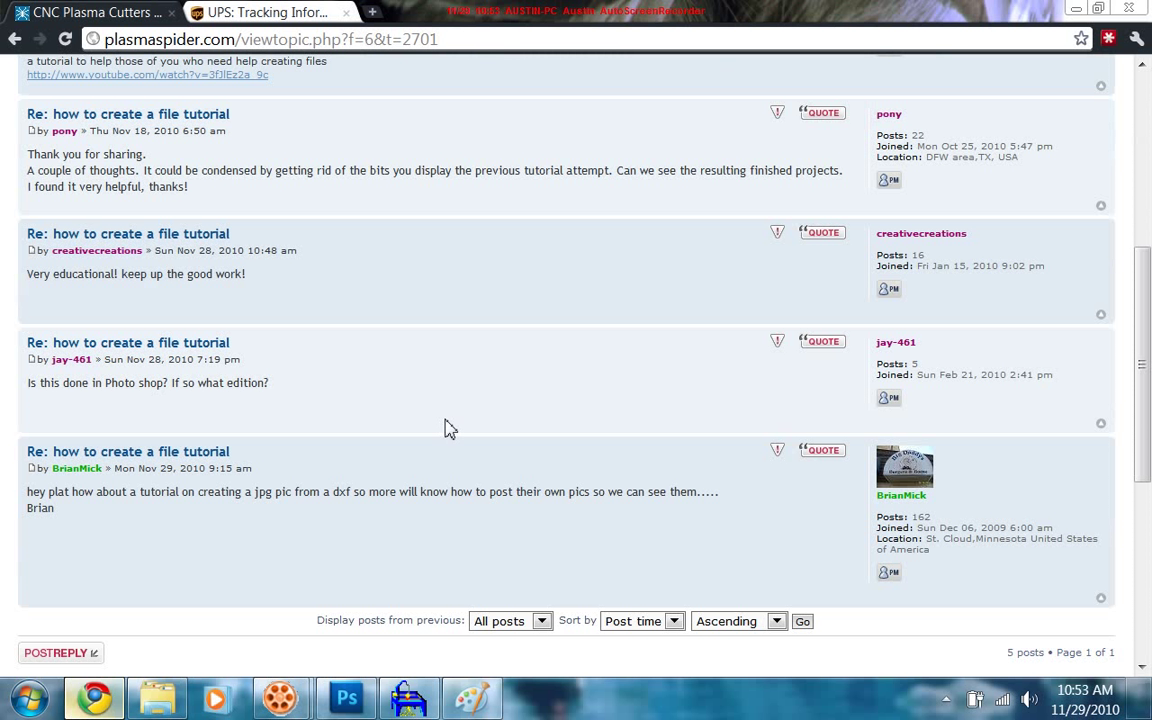
mouse_move(332, 522)
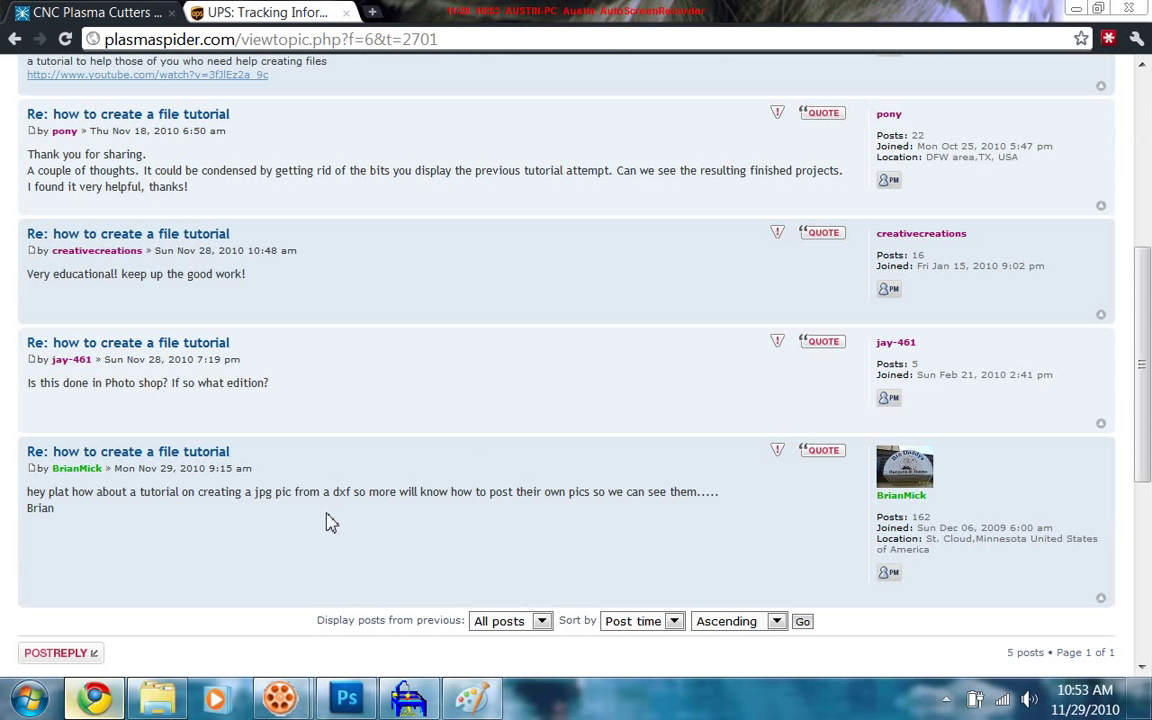
mouse_move(336, 638)
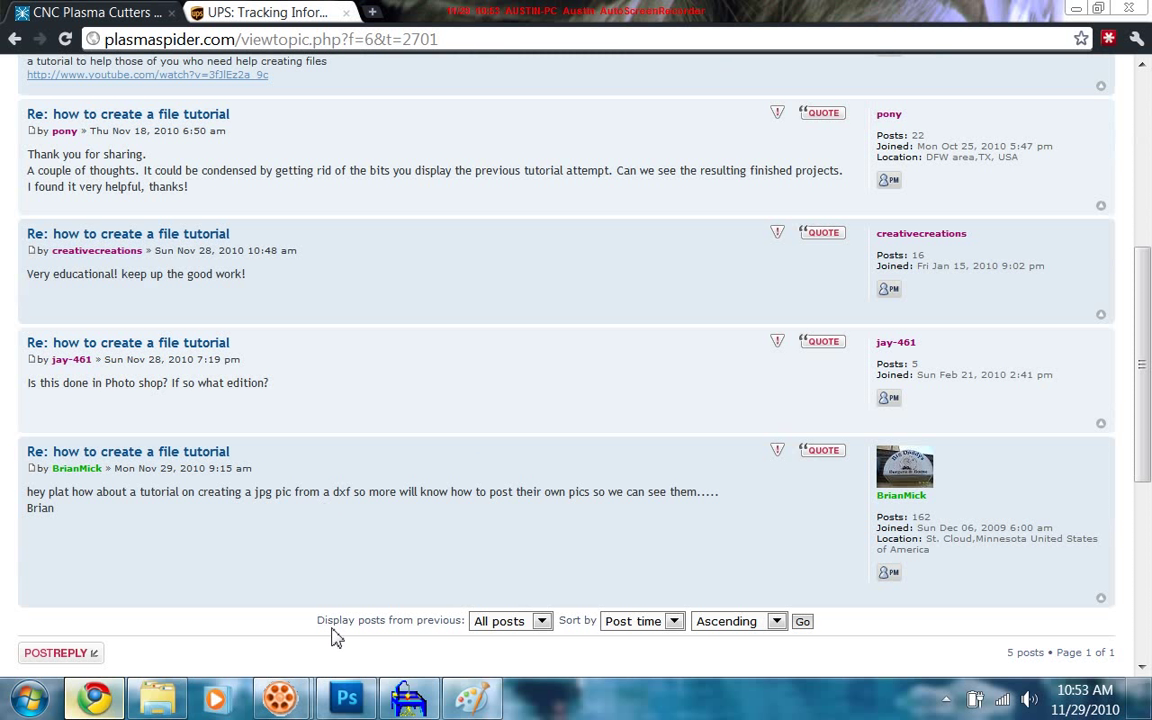
mouse_move(336, 296)
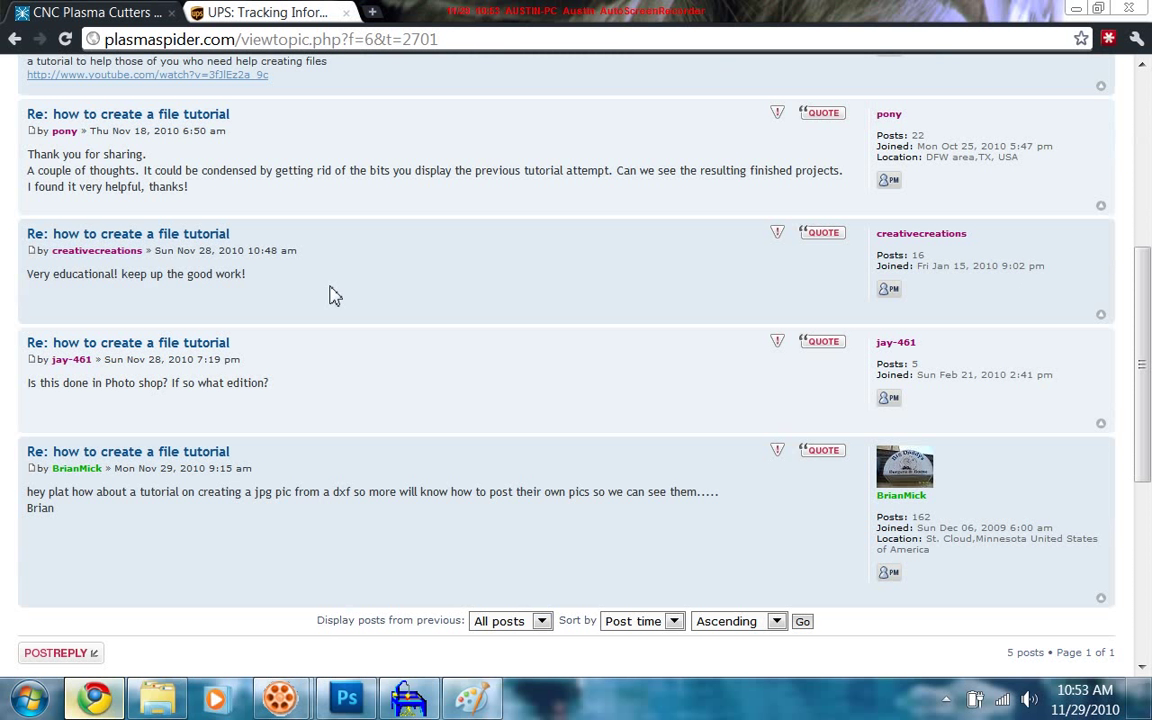
mouse_move(332, 520)
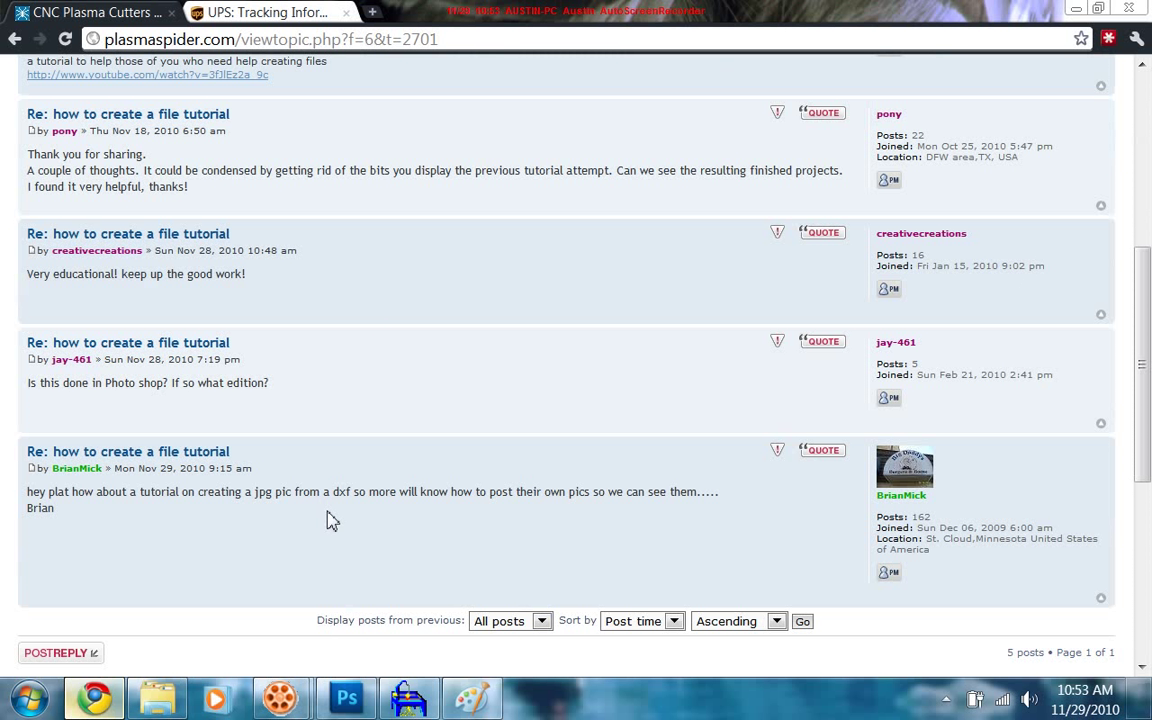
Check the DXFs folder, then start a PlasmaCAM import and pick the platt logo DXF.
left_click(156, 696)
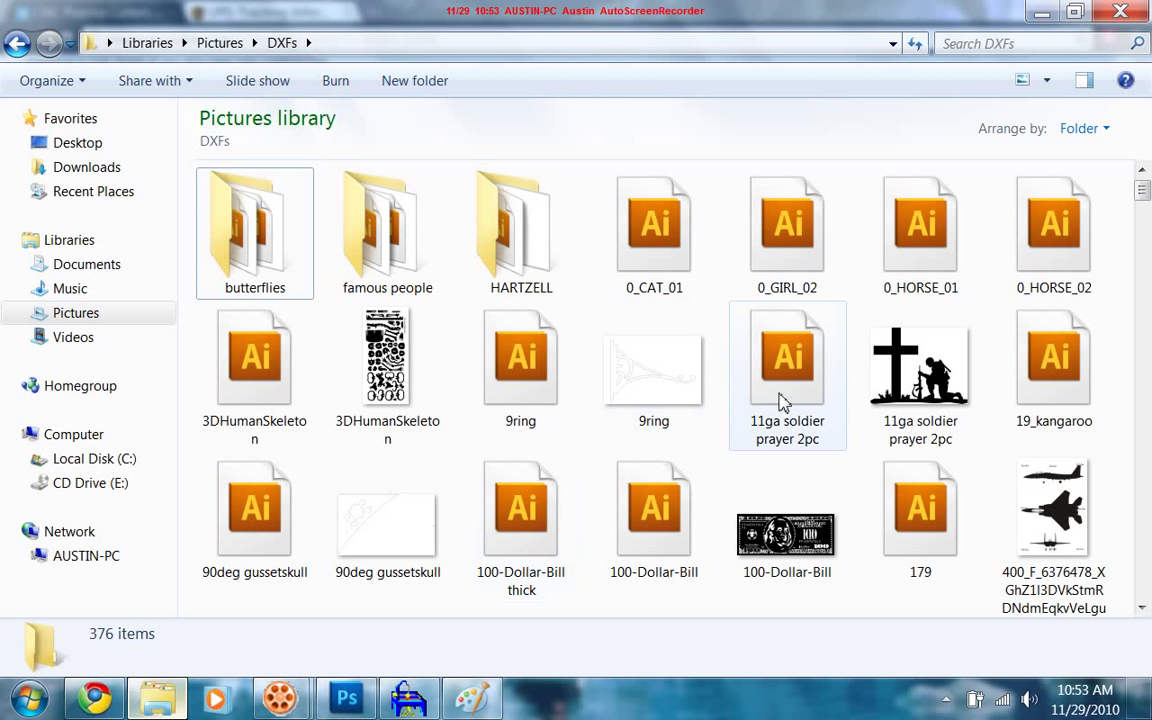
mouse_move(822, 374)
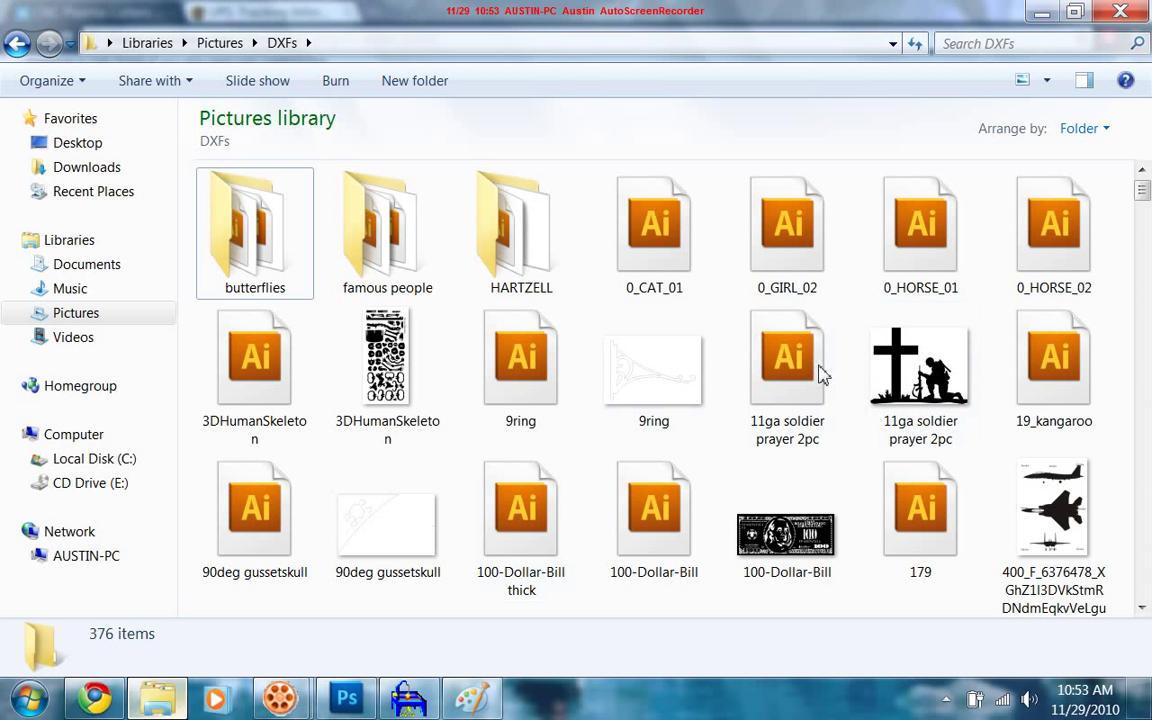
mouse_move(930, 376)
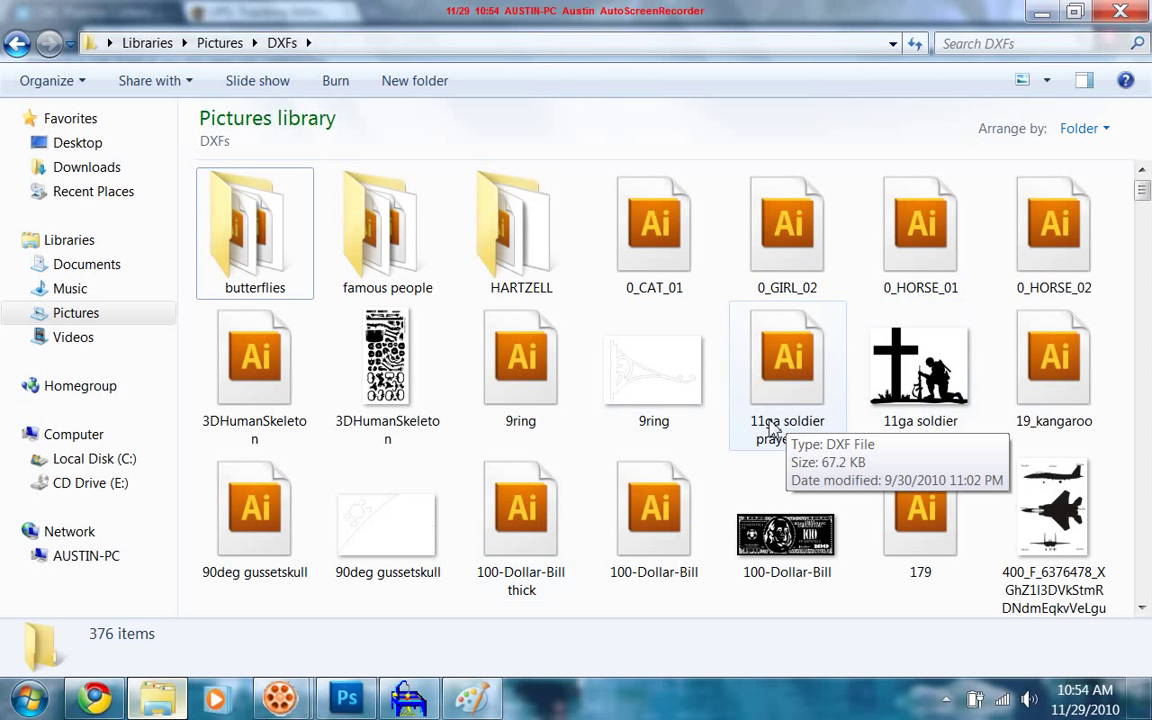
mouse_move(980, 440)
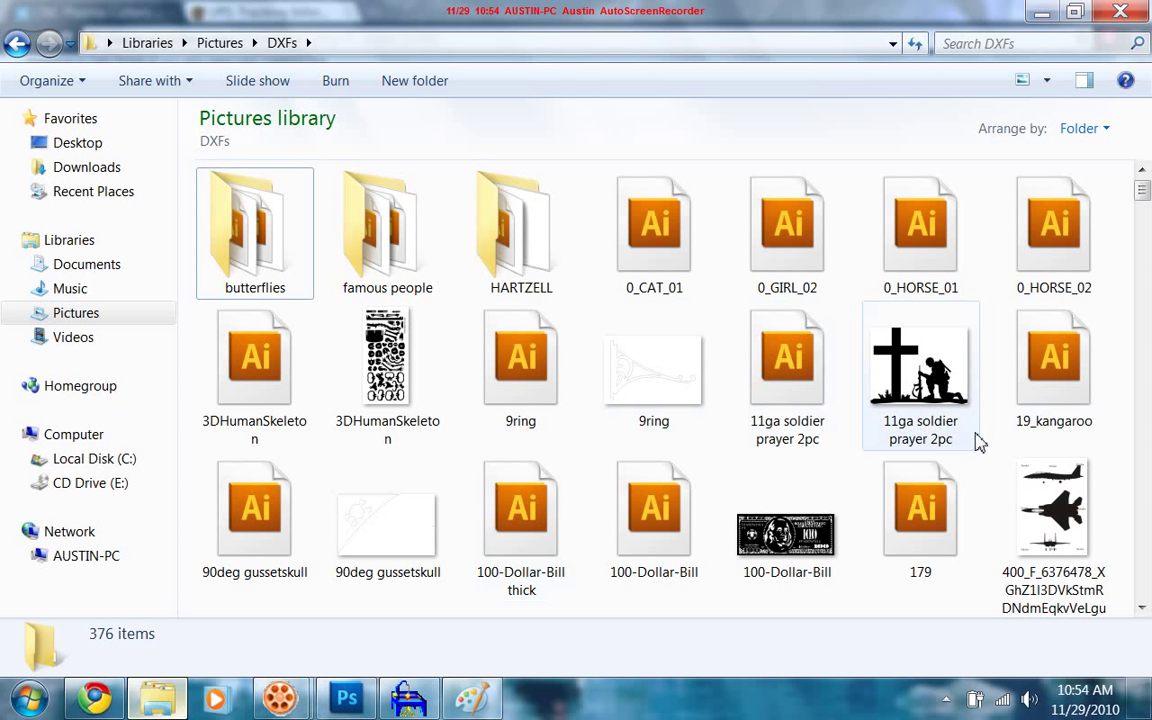
mouse_move(956, 448)
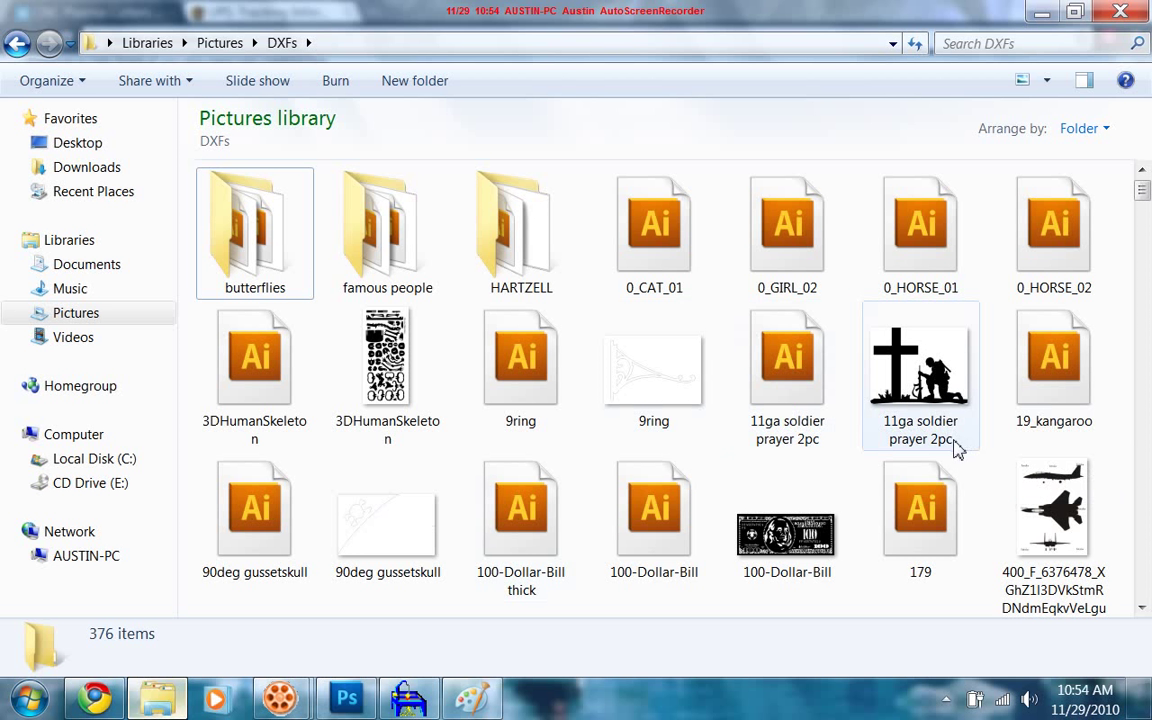
mouse_move(876, 412)
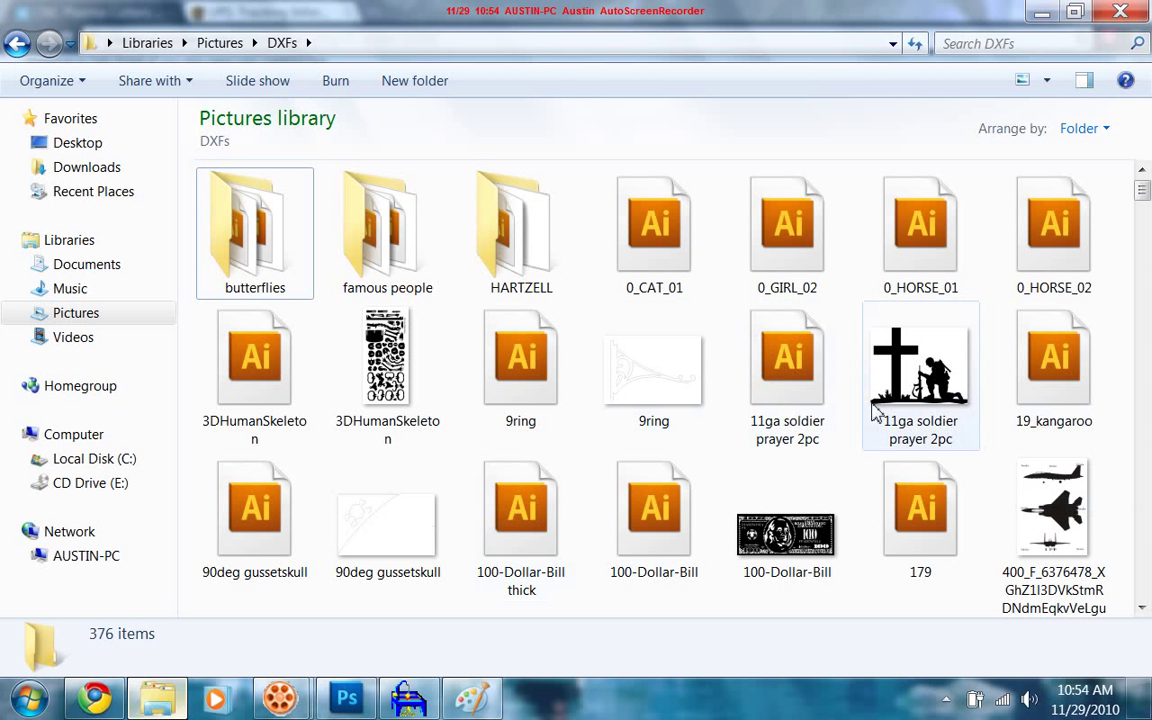
mouse_move(856, 374)
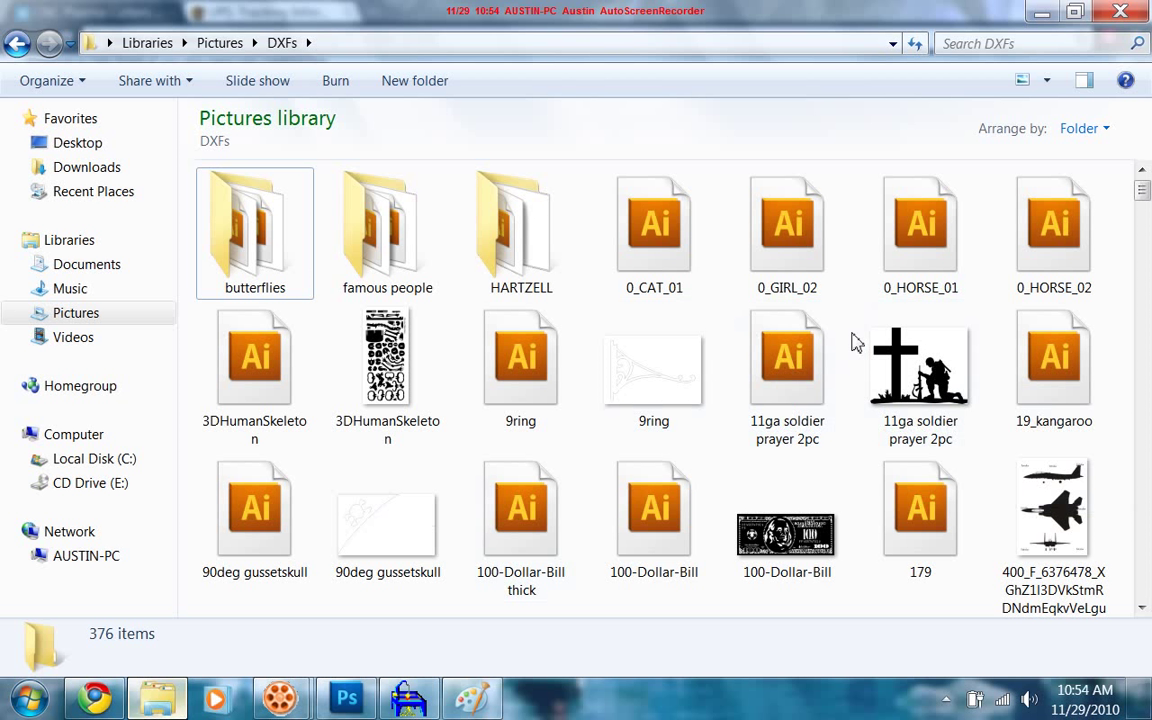
left_click(920, 376)
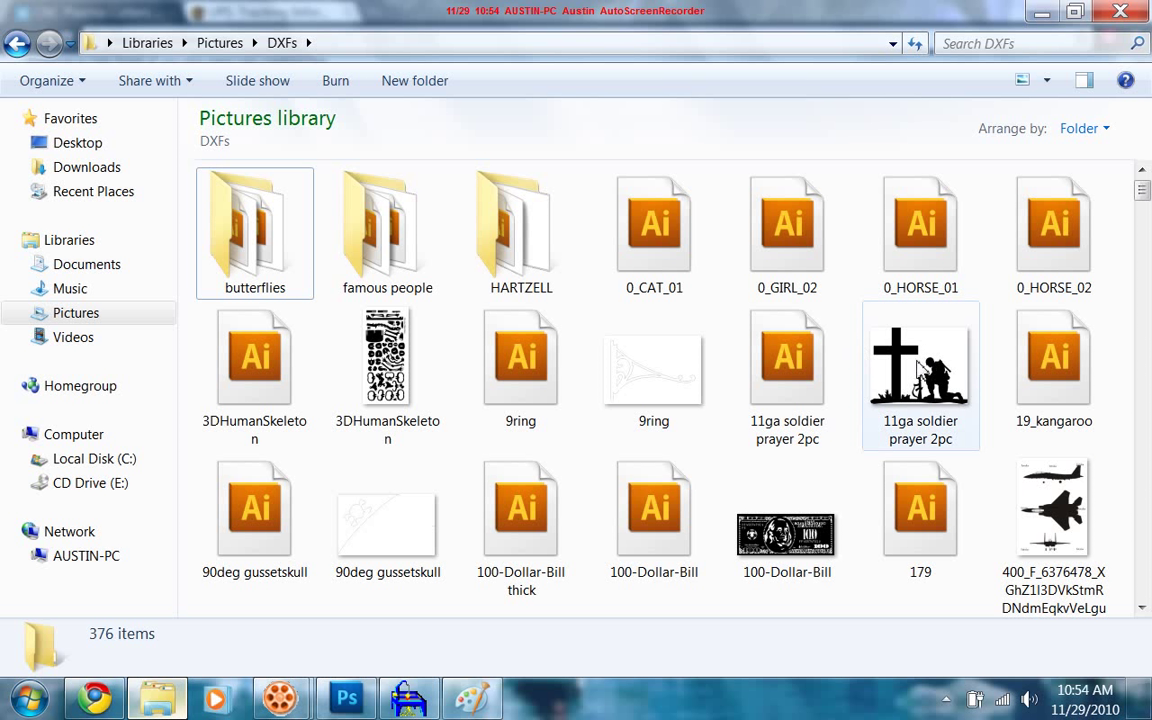
mouse_move(788, 370)
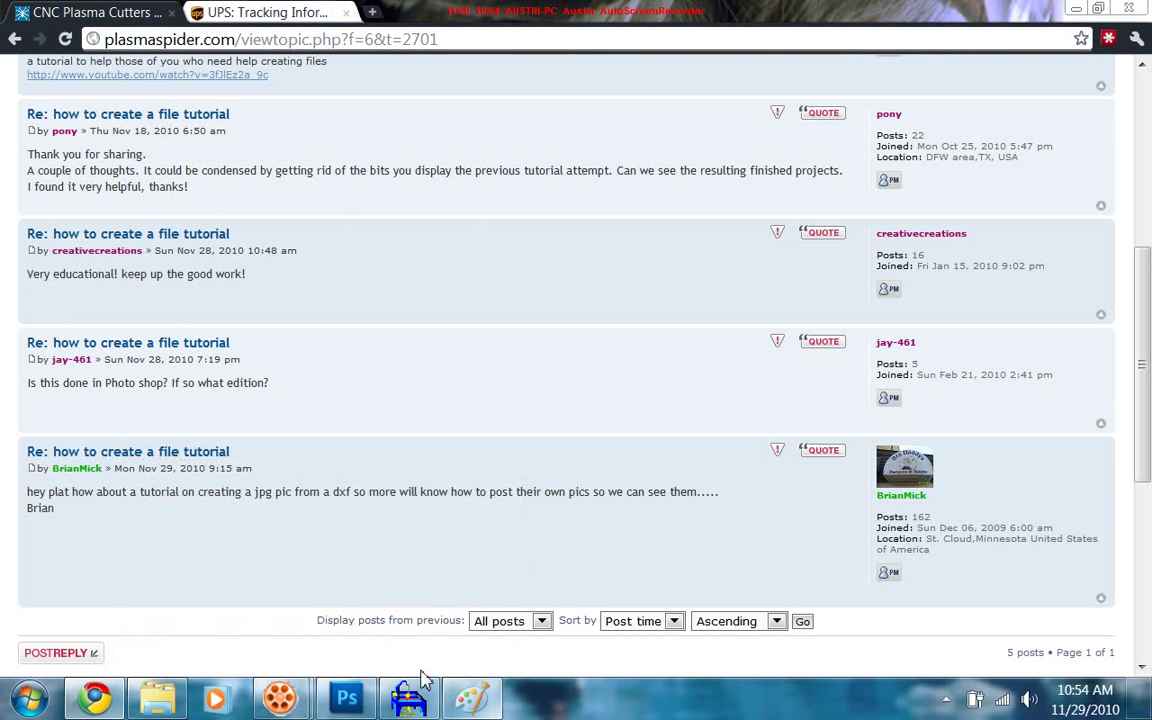
left_click(408, 696)
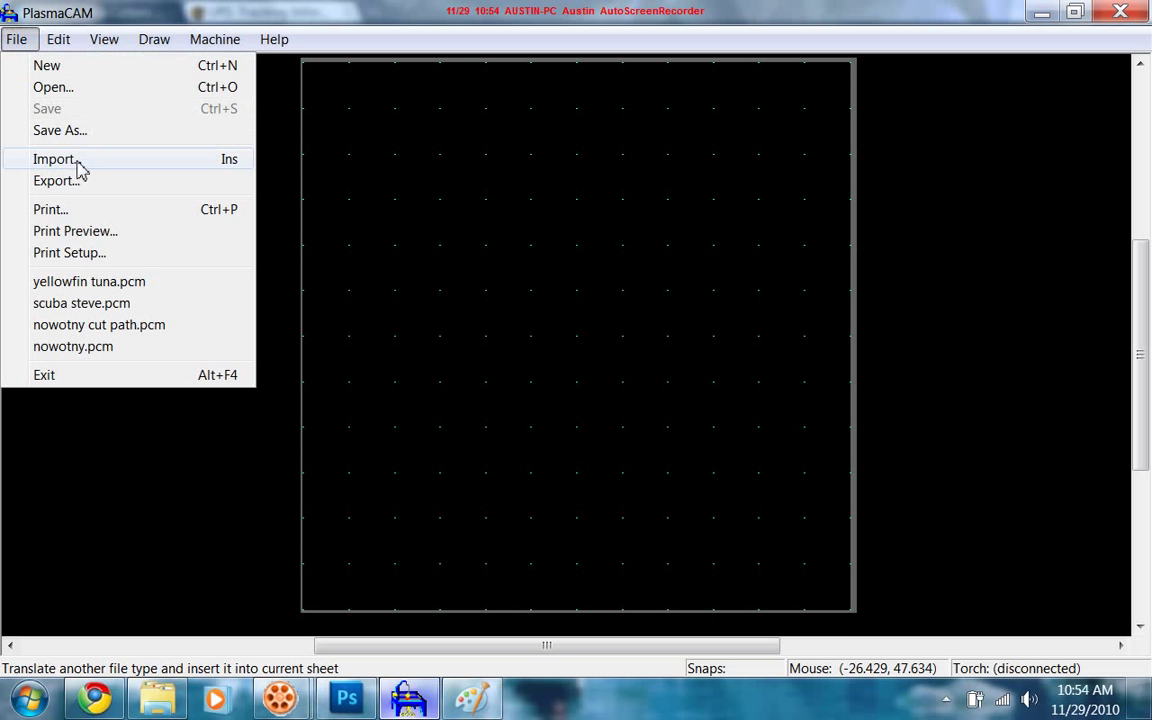
left_click(54, 160)
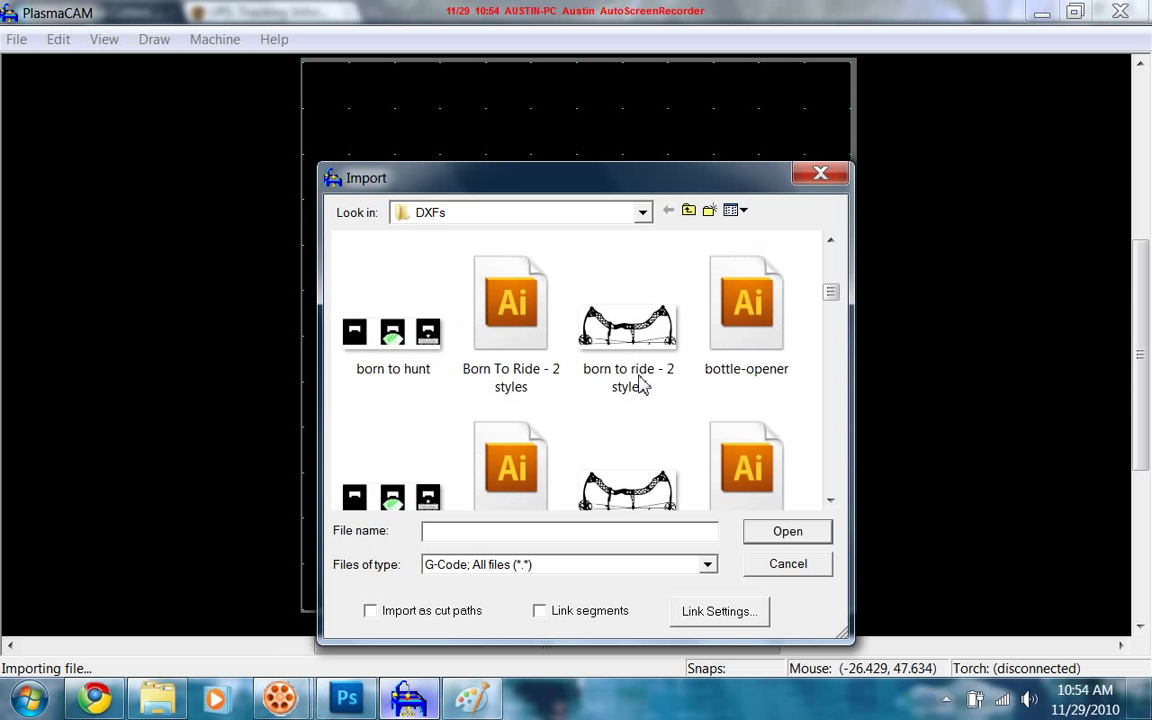
scroll("down", 3)
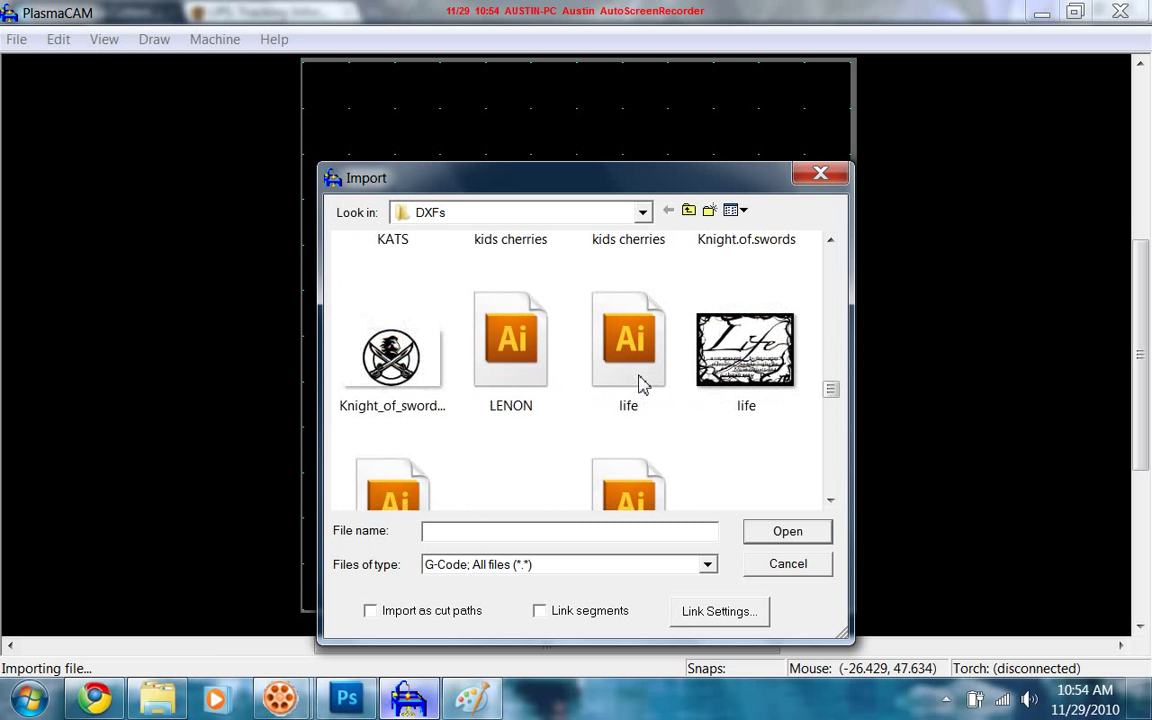
scroll("down", 3)
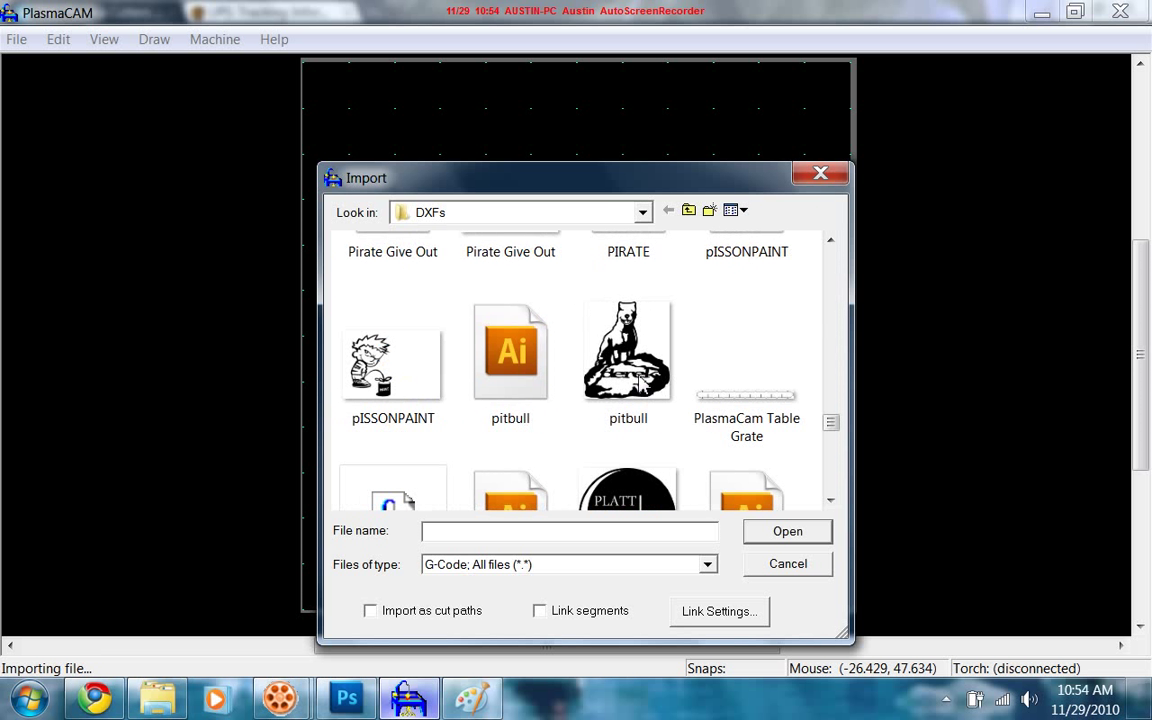
mouse_move(628, 360)
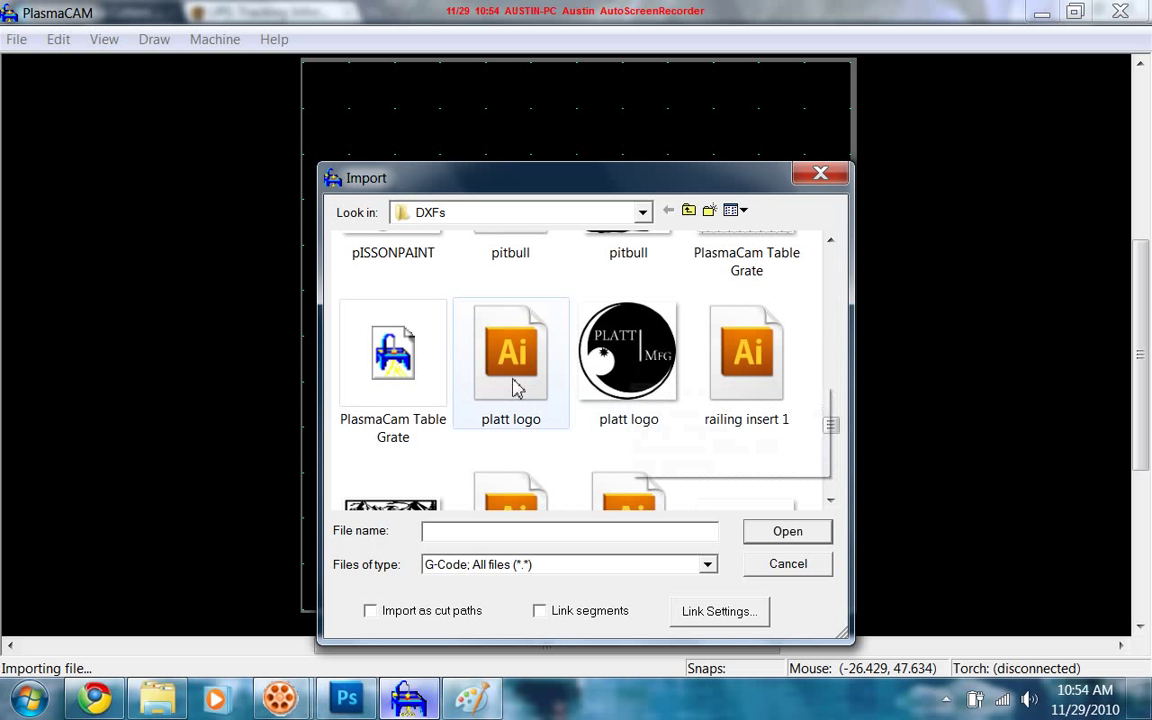
mouse_move(510, 360)
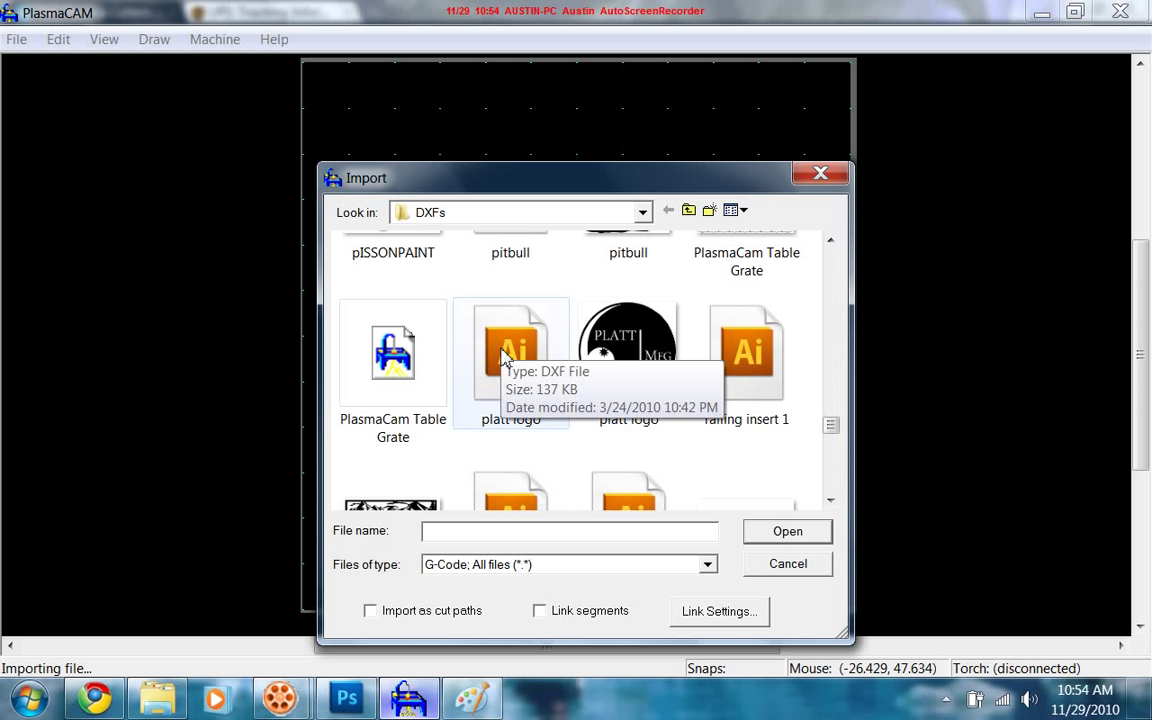
left_click(512, 352)
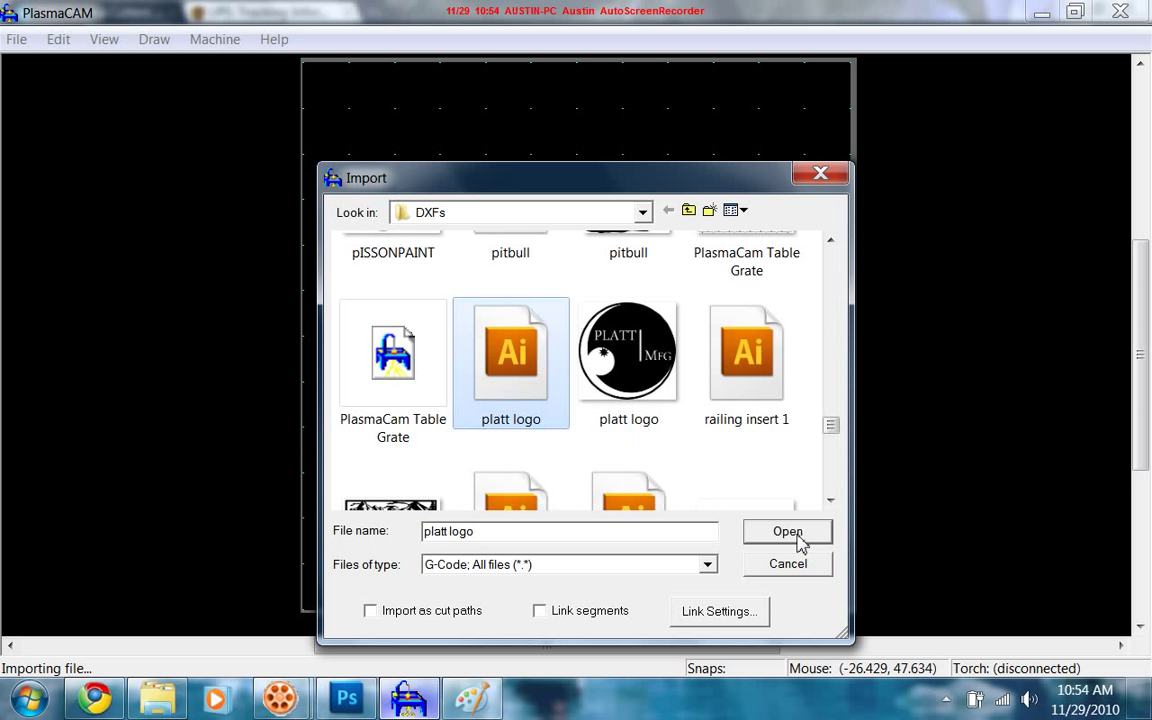
Import the platt logo and scale it about its centre to fill the sheet, dismissing the About box.
left_click(788, 532)
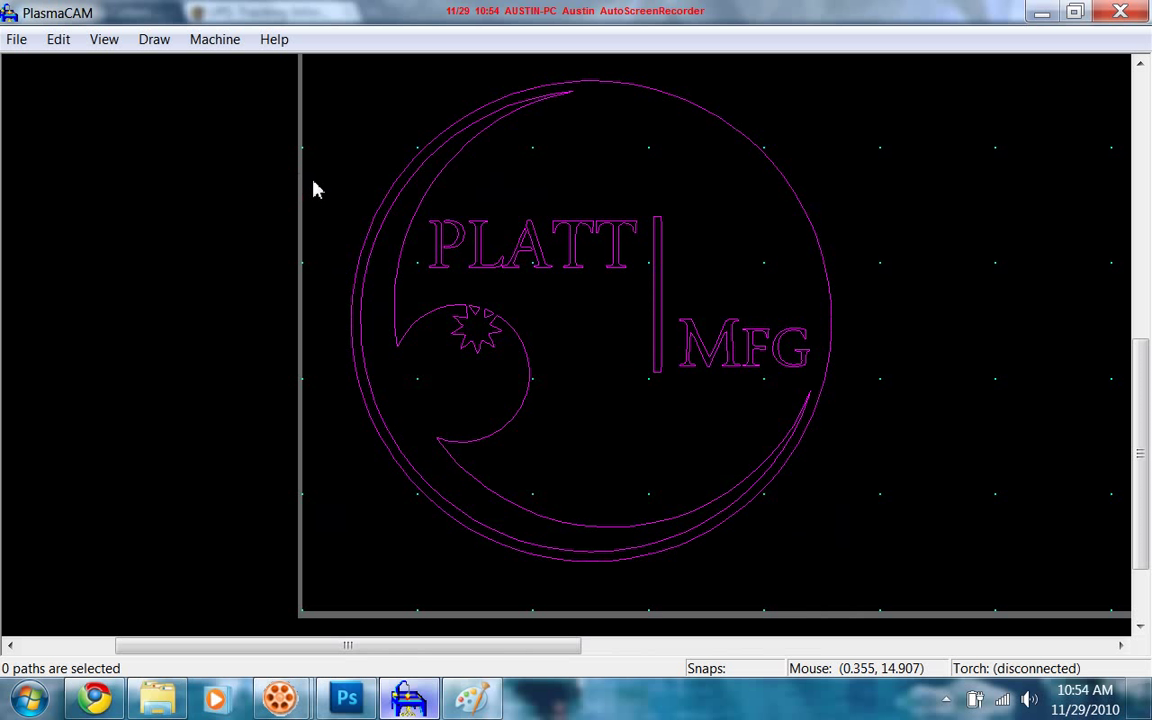
mouse_move(364, 138)
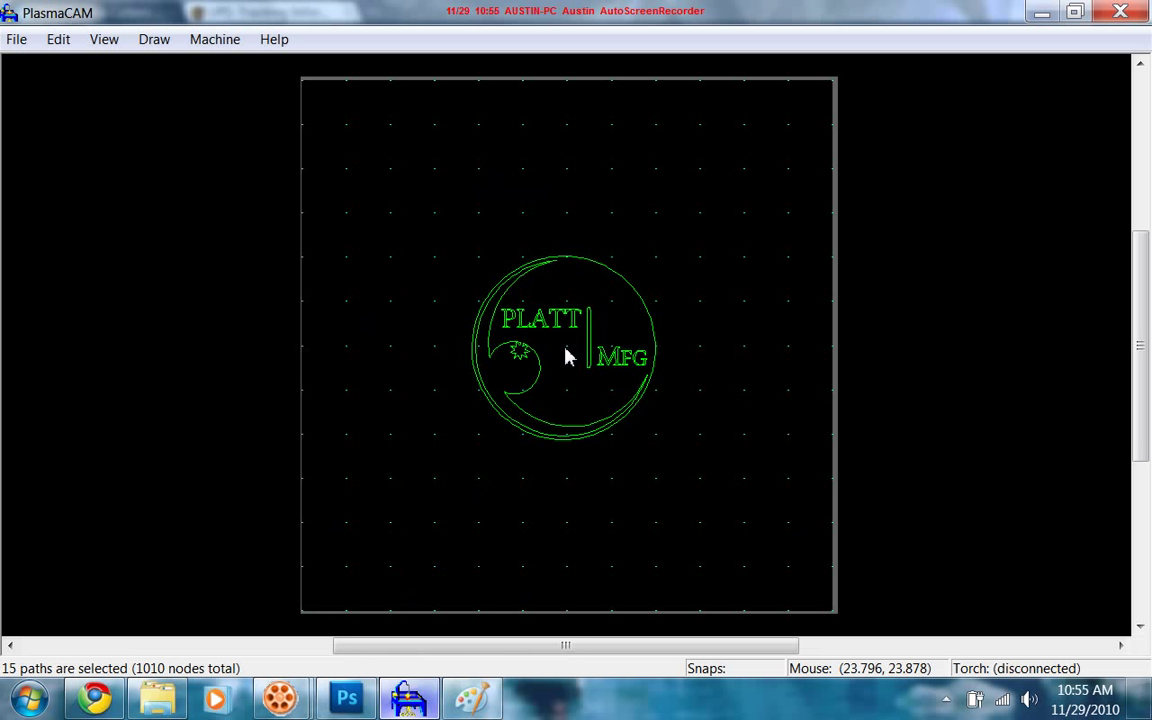
mouse_move(560, 348)
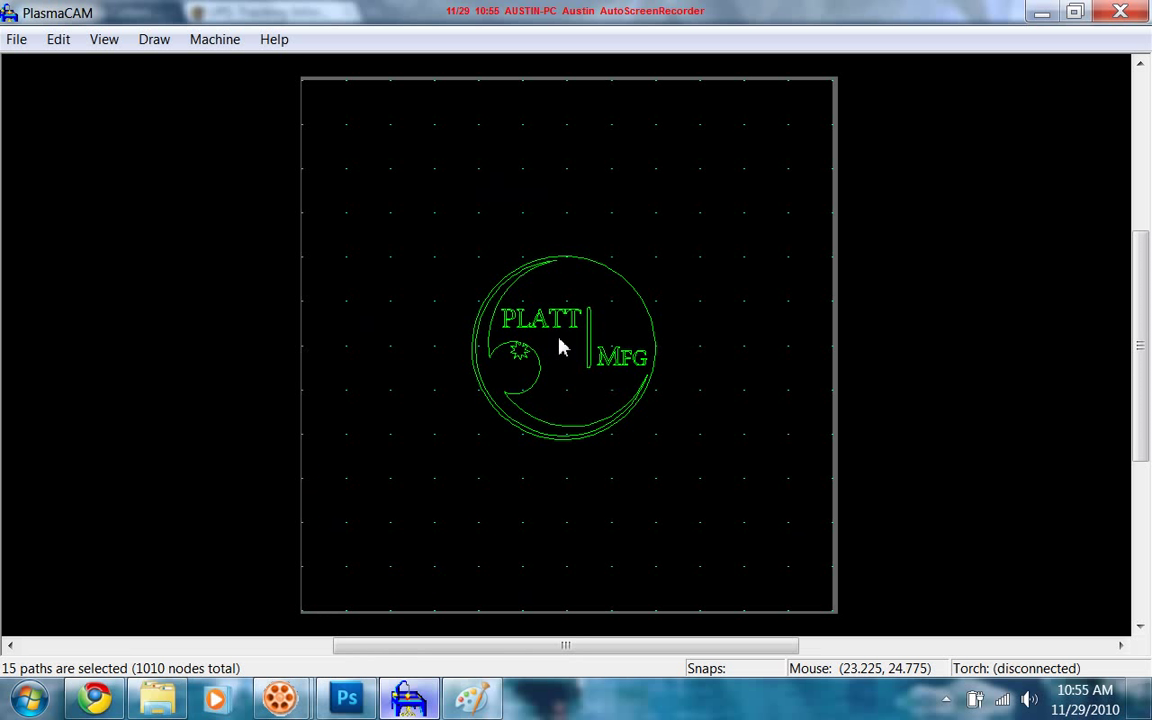
left_click(568, 348)
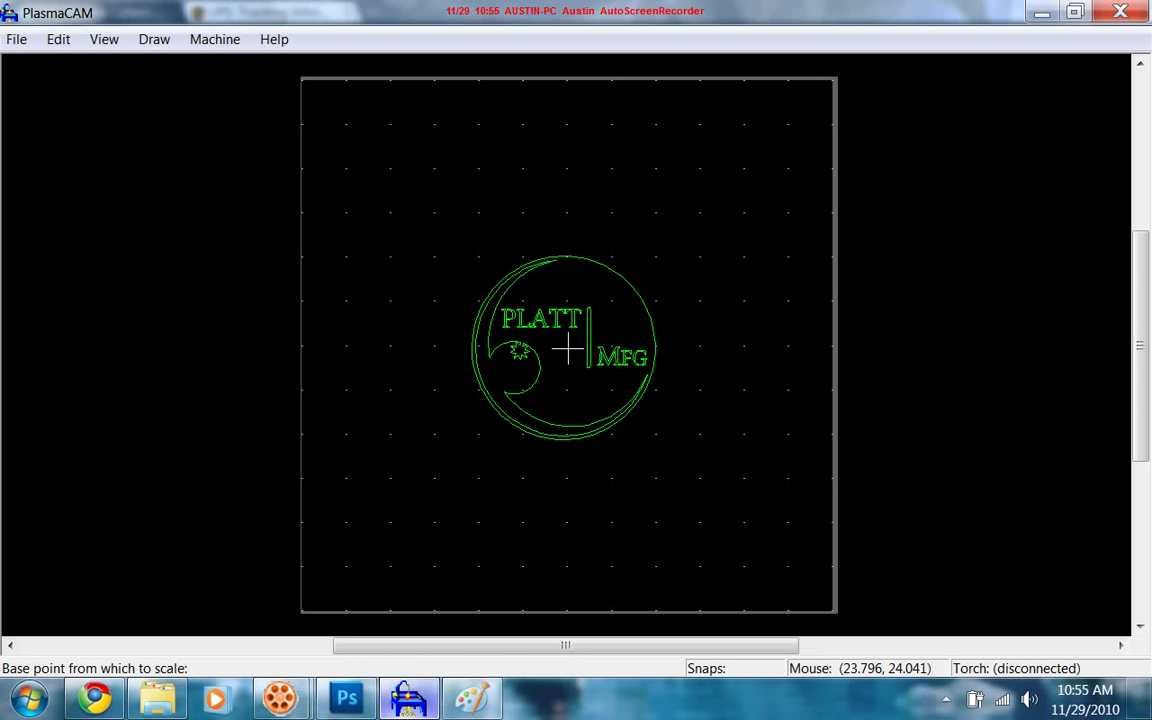
left_click(564, 348)
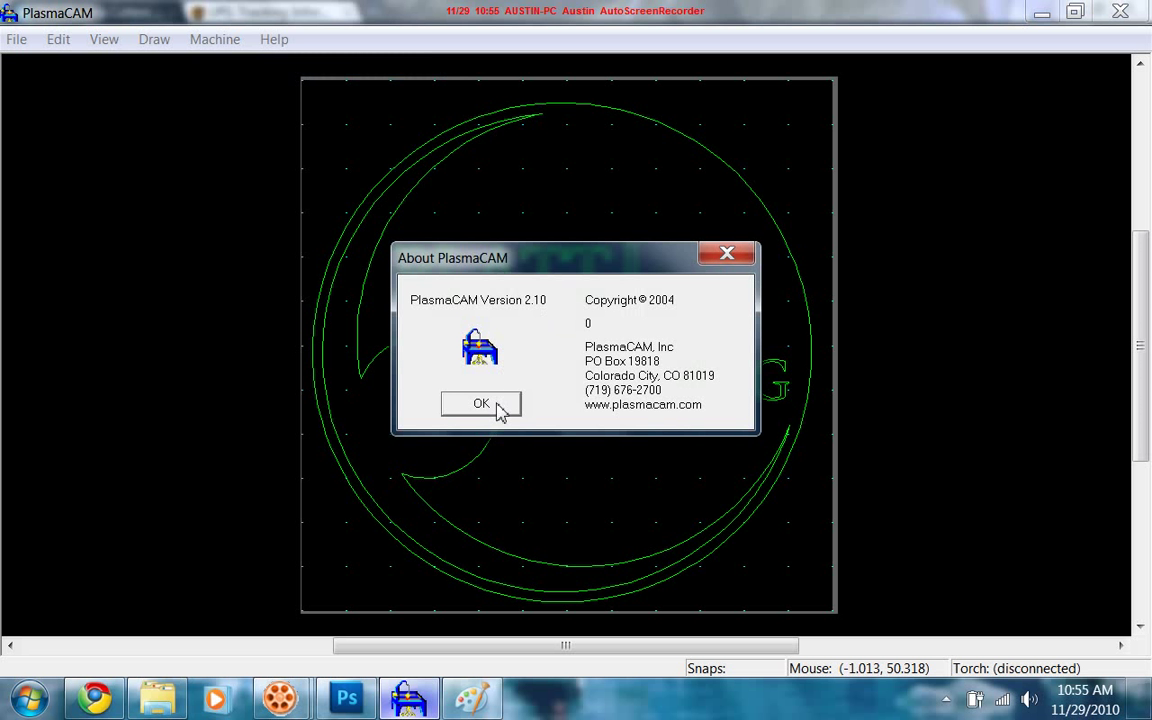
left_click(480, 404)
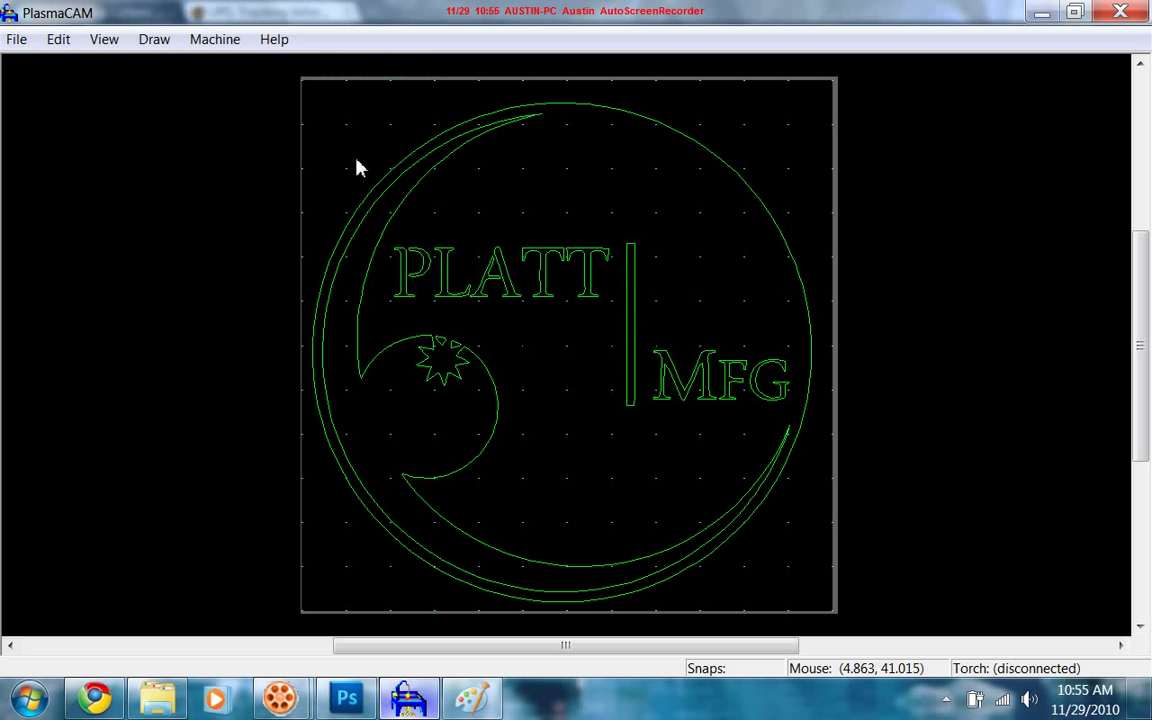
mouse_move(876, 472)
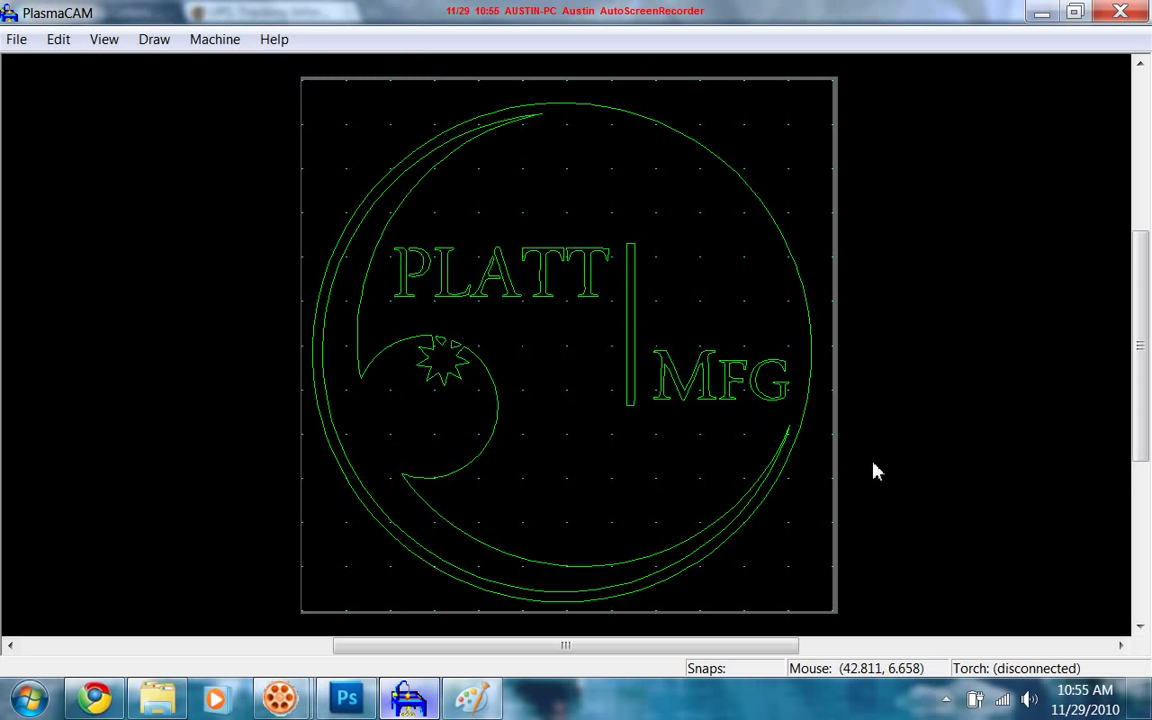
mouse_move(358, 100)
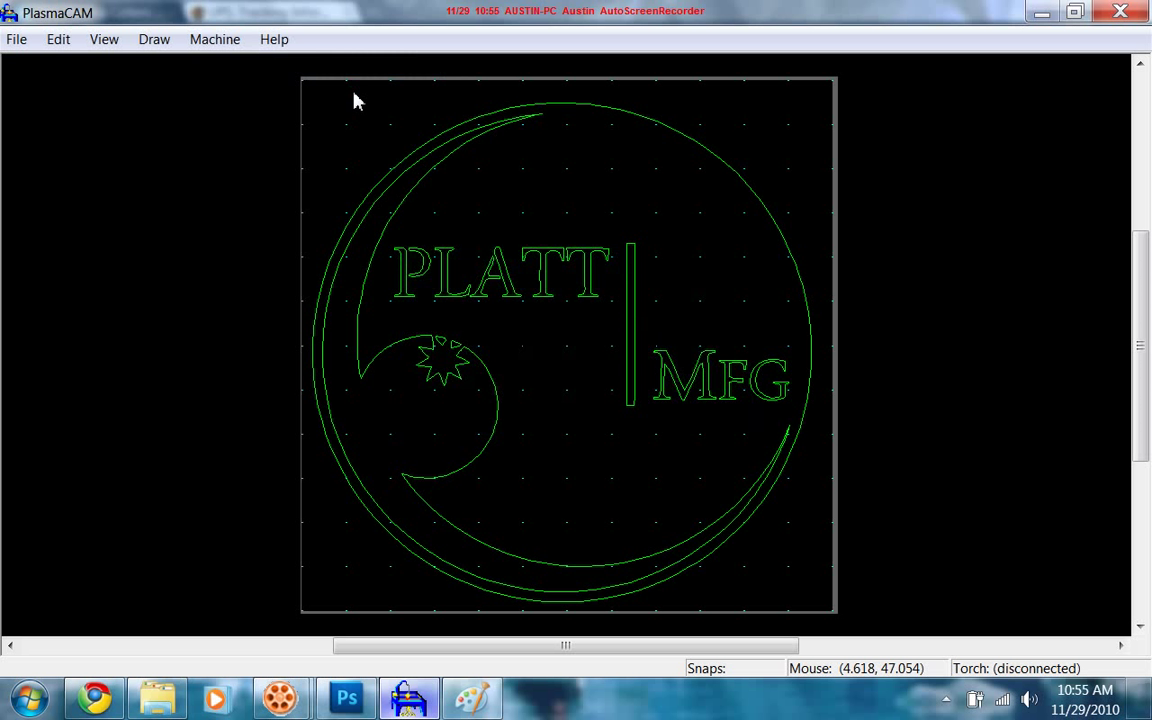
Show a zoomed-in print preview of the PLATT MFG logo as black outlines on white.
left_click(16, 40)
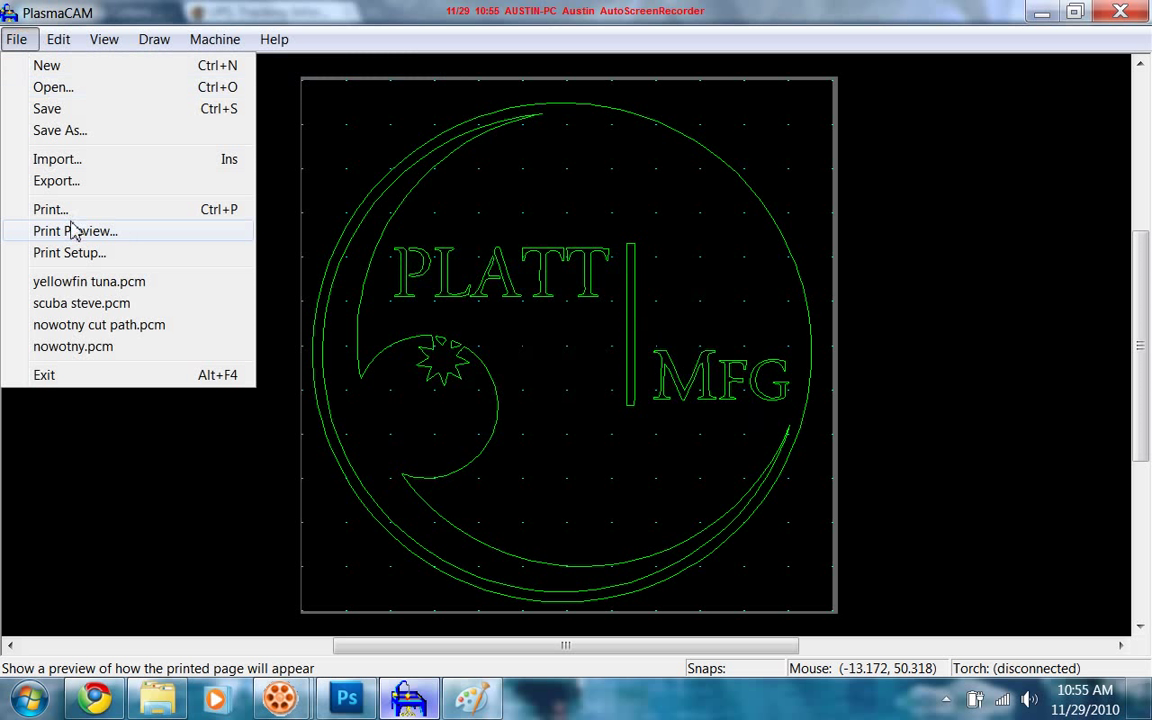
left_click(76, 232)
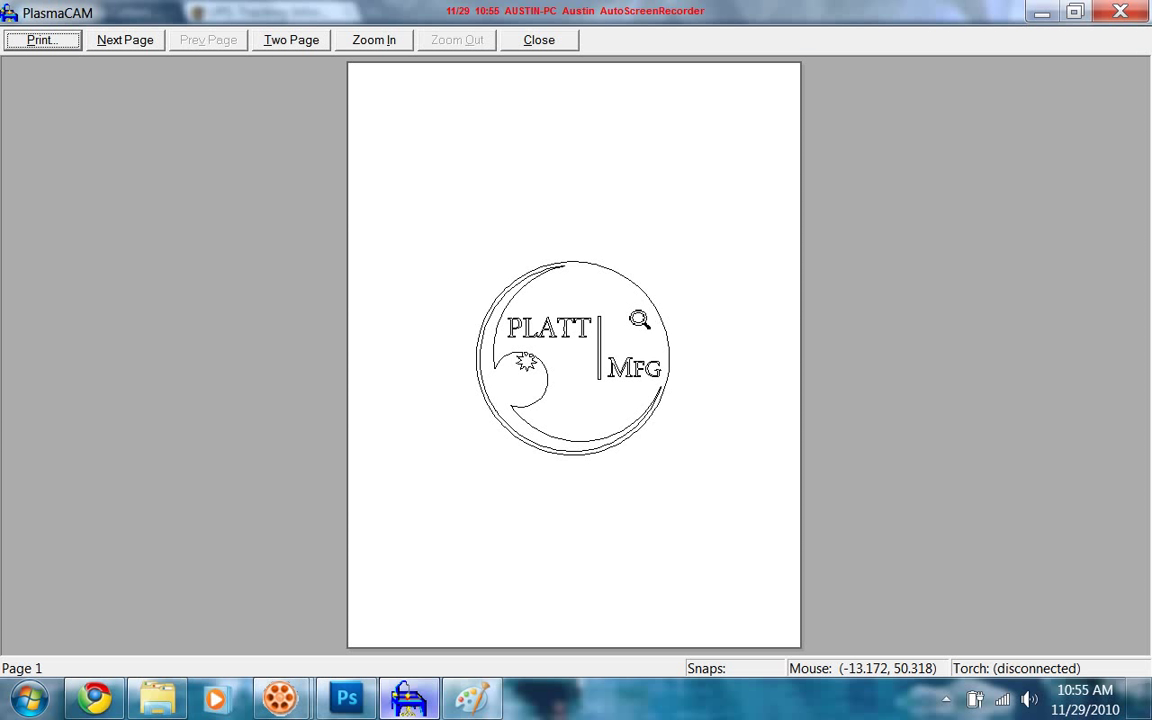
left_click(372, 40)
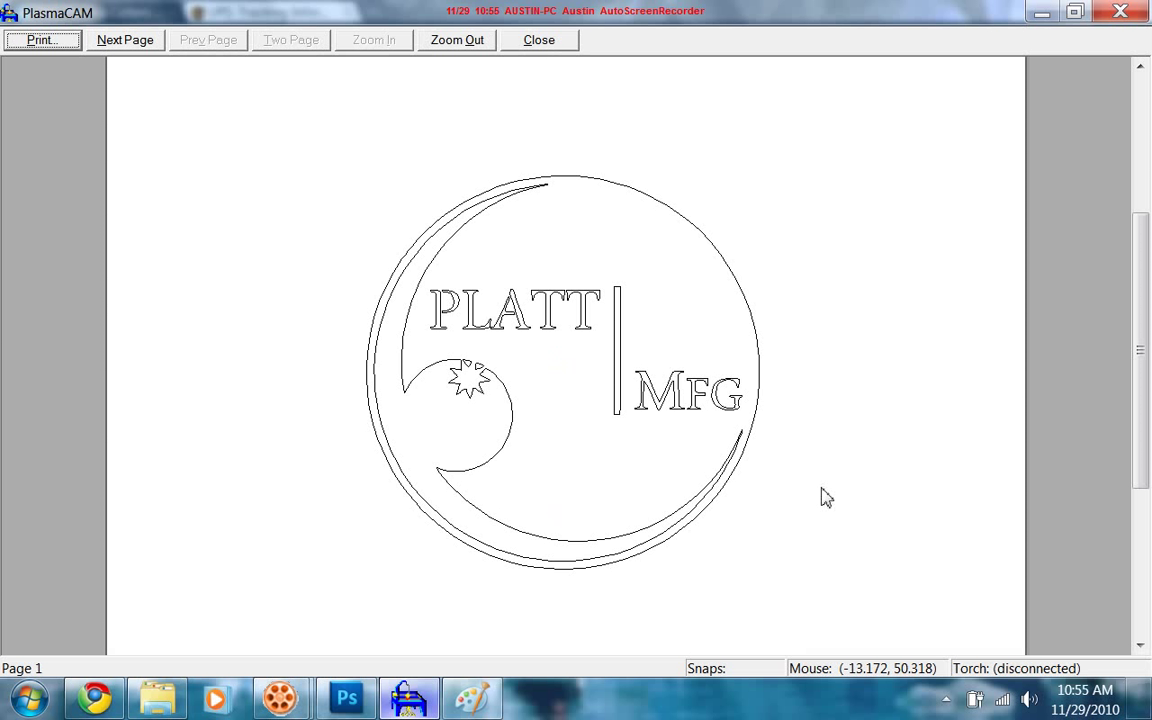
mouse_move(600, 220)
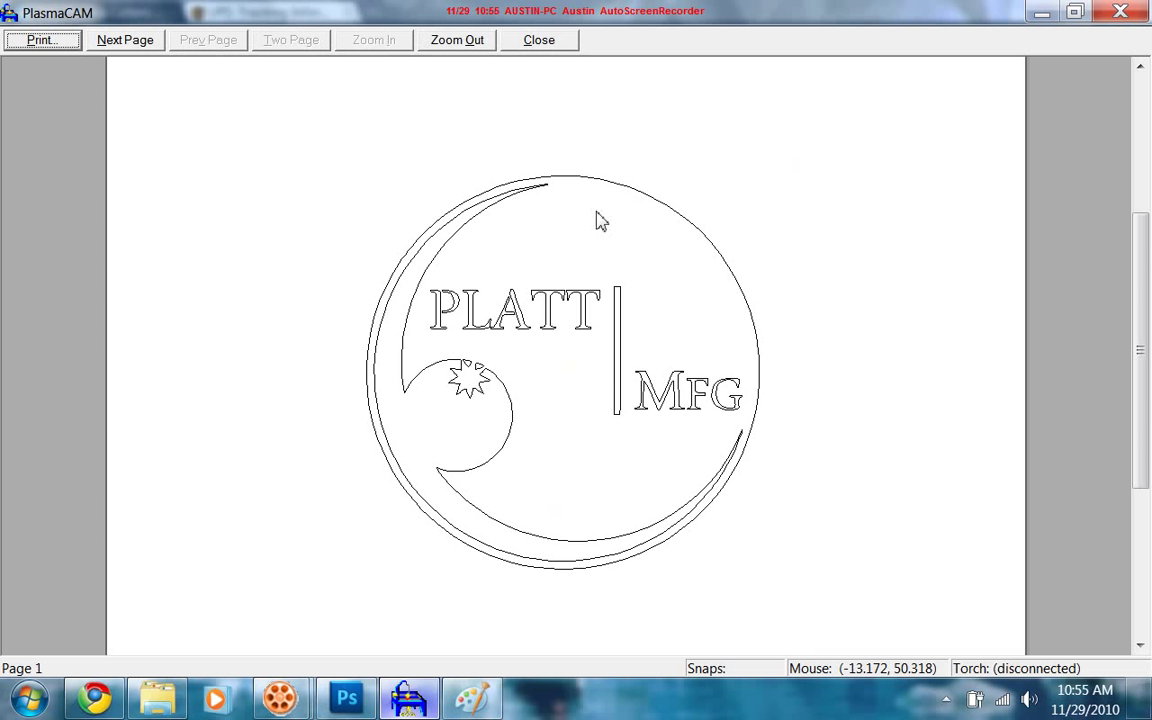
mouse_move(760, 350)
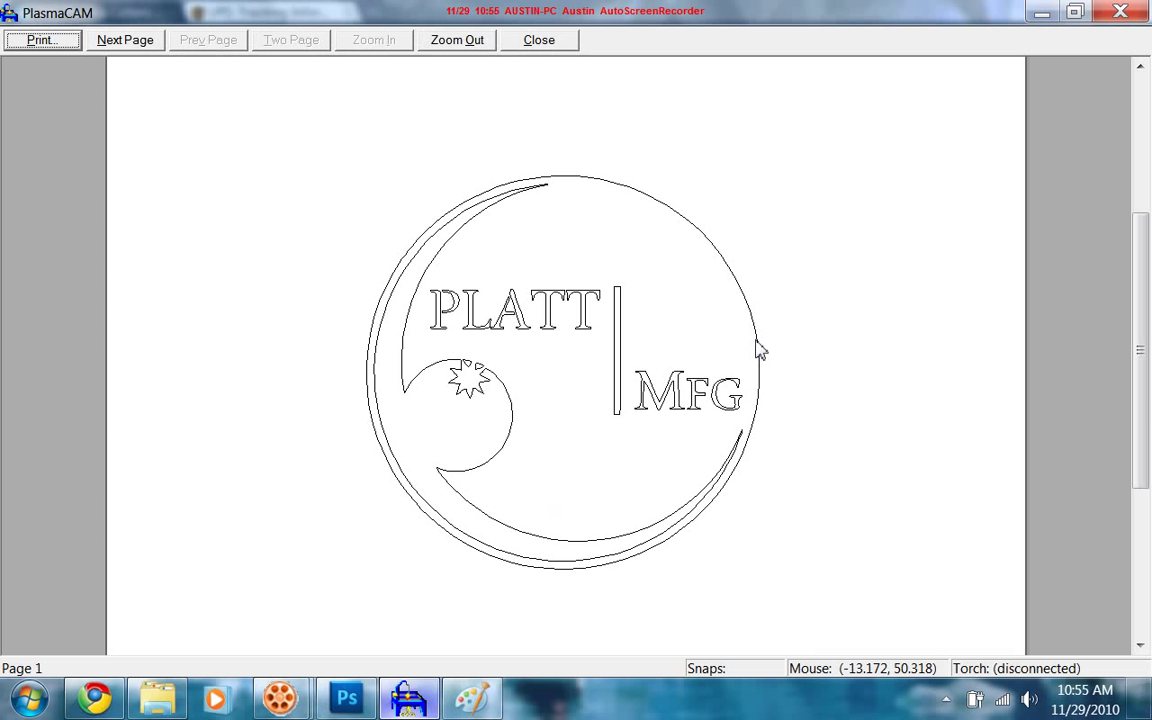
mouse_move(936, 296)
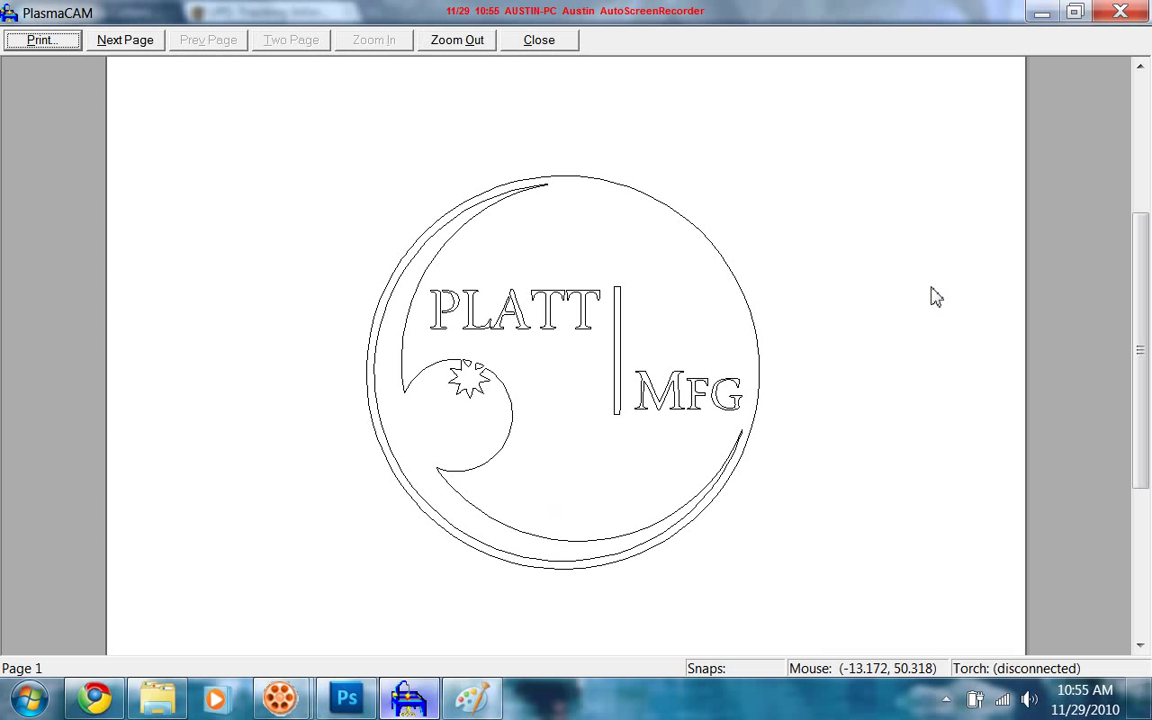
mouse_move(380, 398)
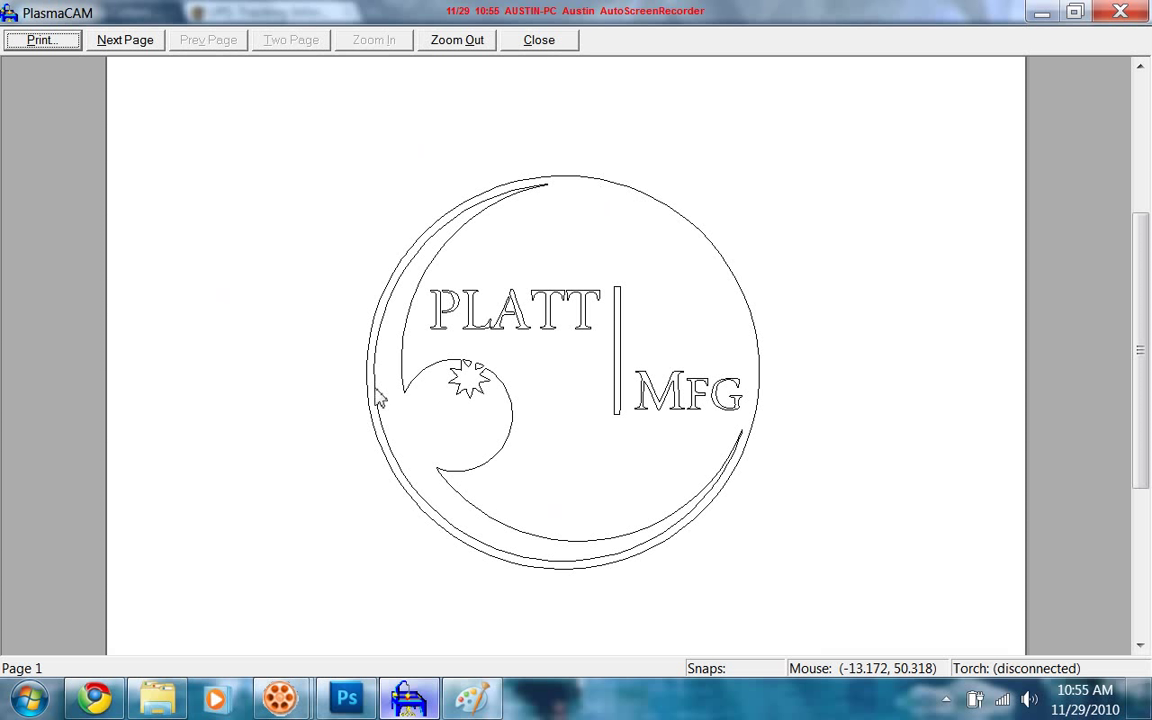
mouse_move(592, 188)
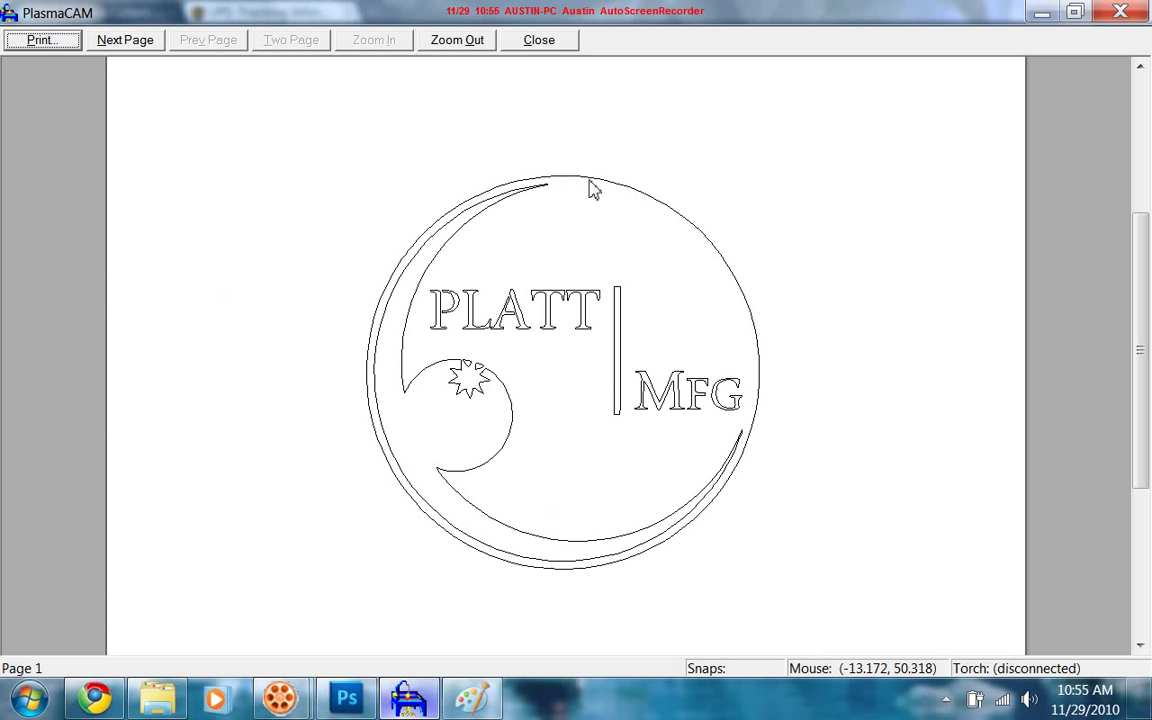
mouse_move(496, 184)
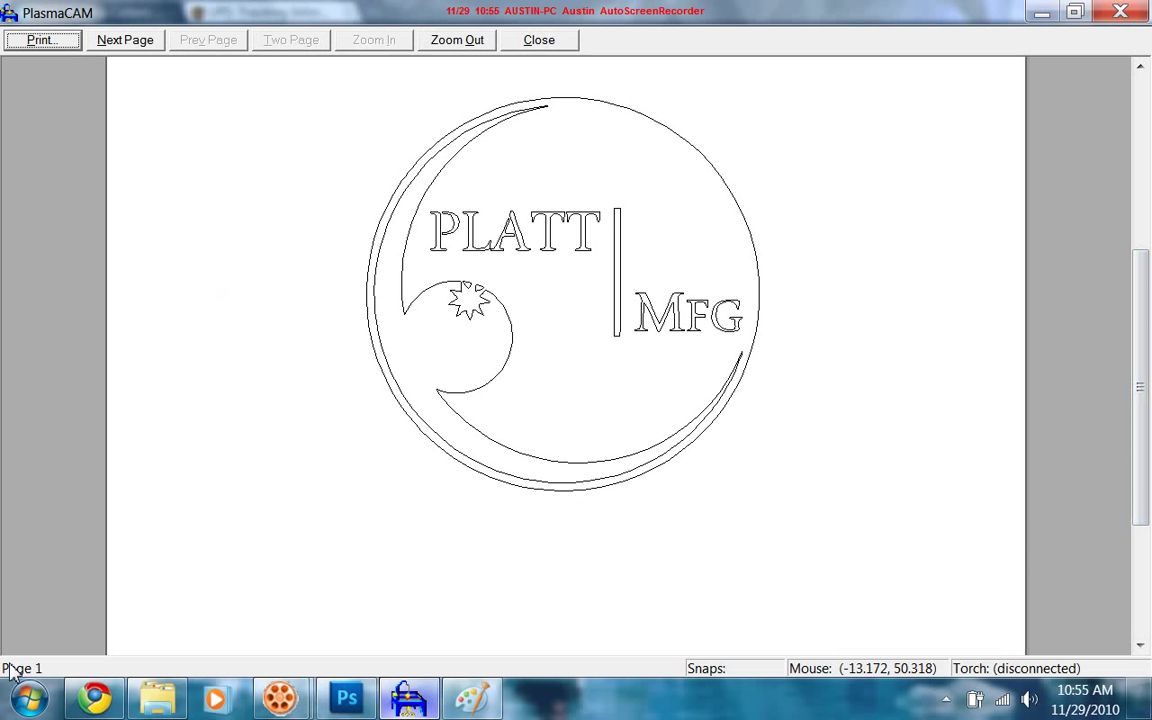
mouse_move(708, 56)
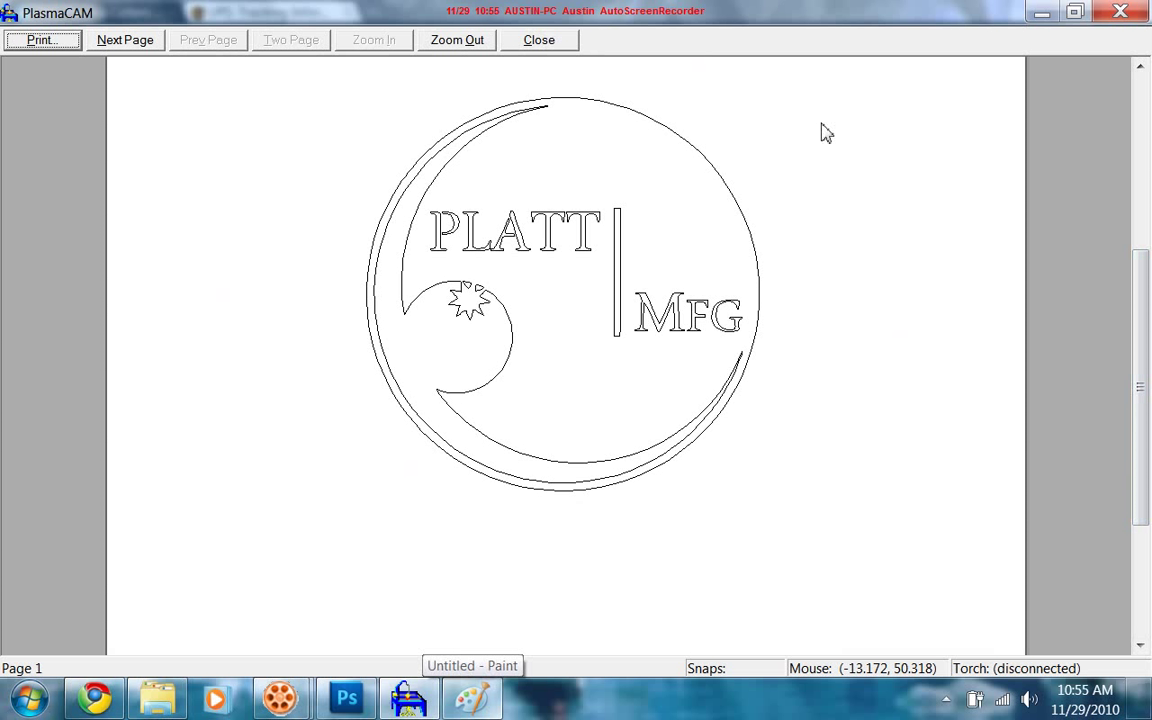
mouse_move(684, 528)
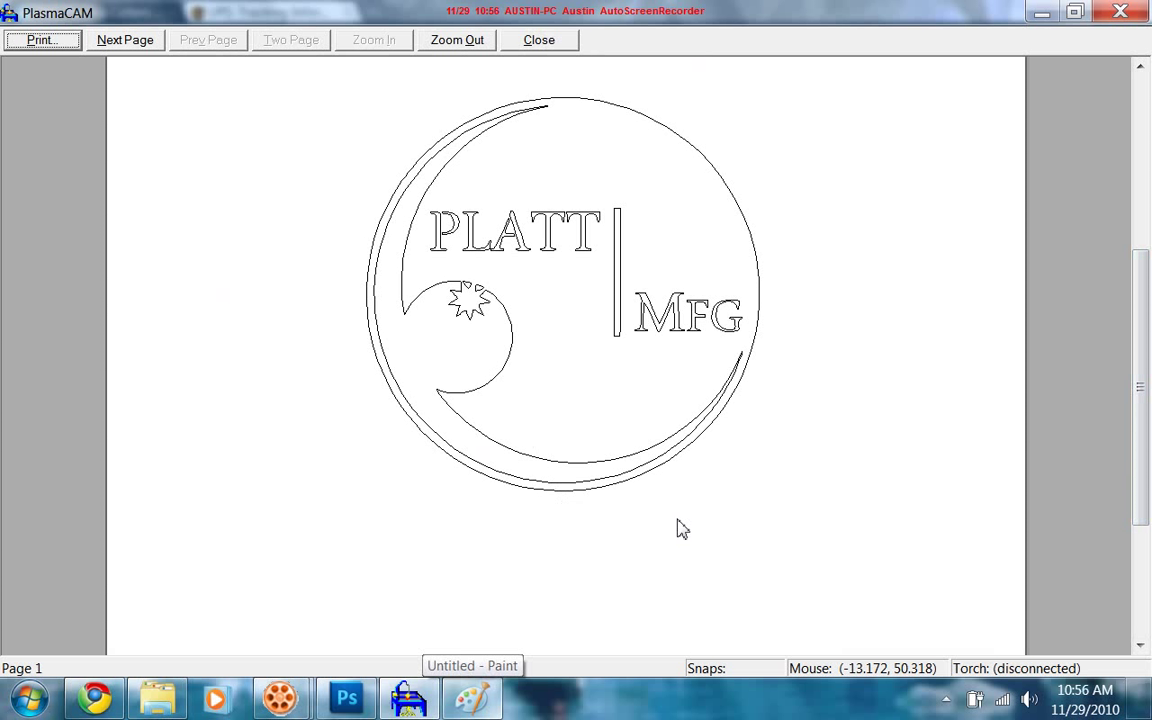
mouse_move(680, 200)
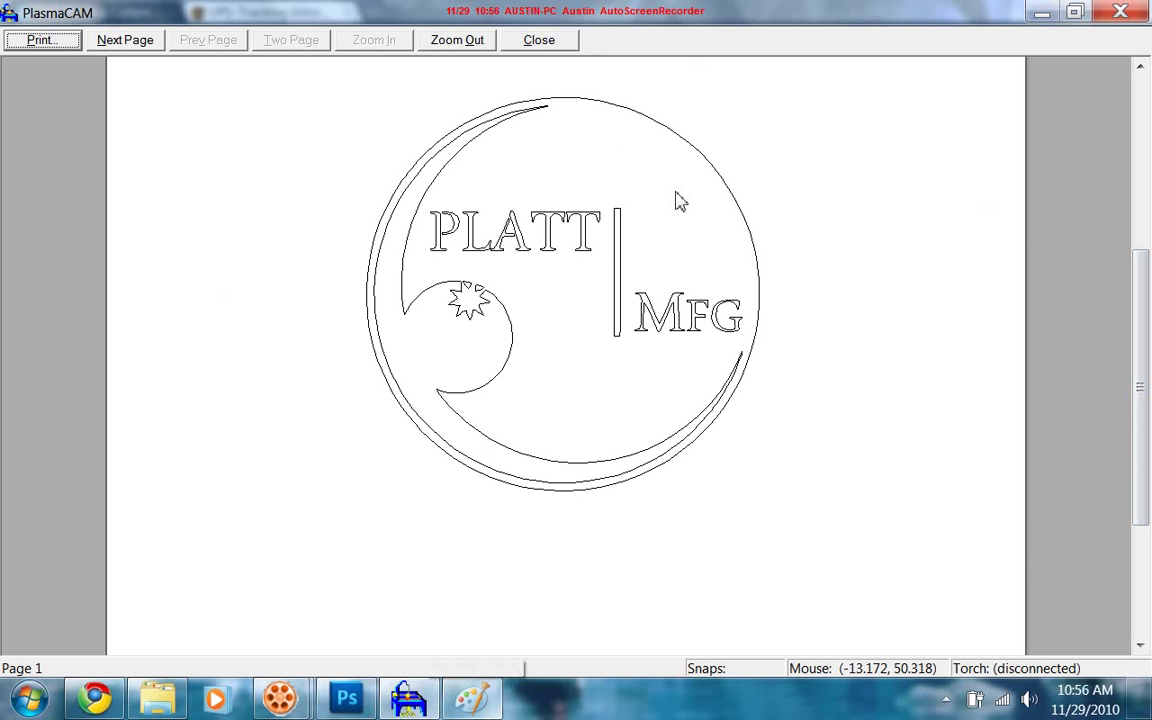
mouse_move(1100, 84)
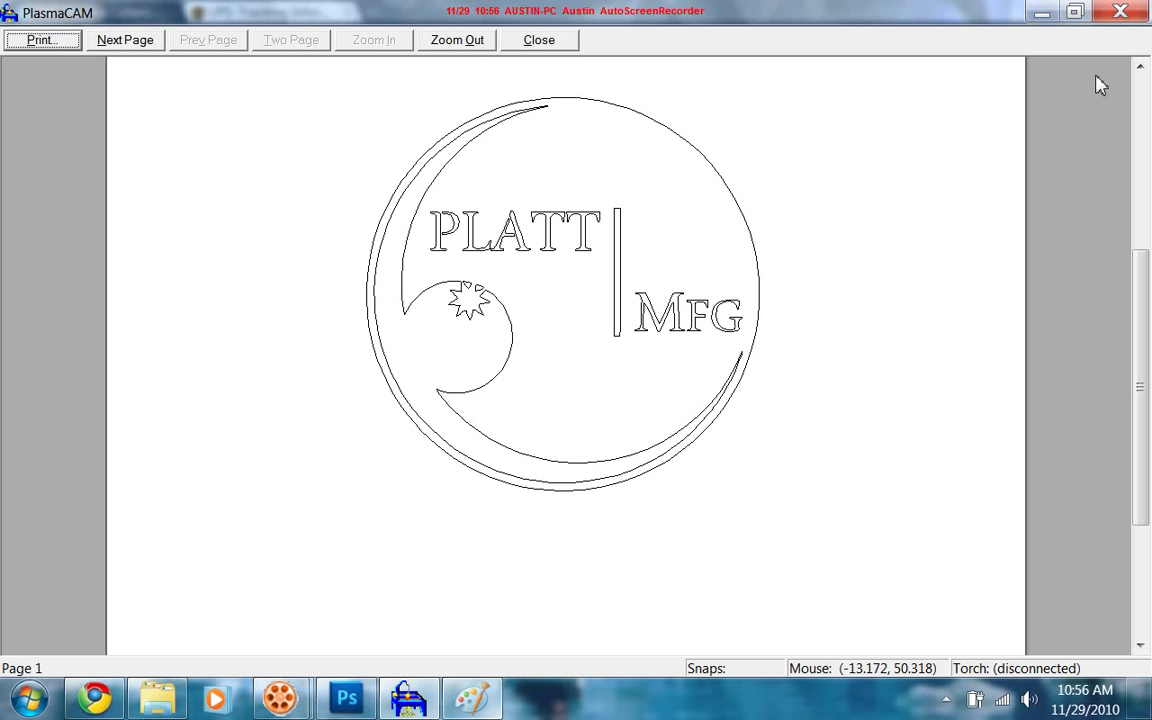
mouse_move(204, 126)
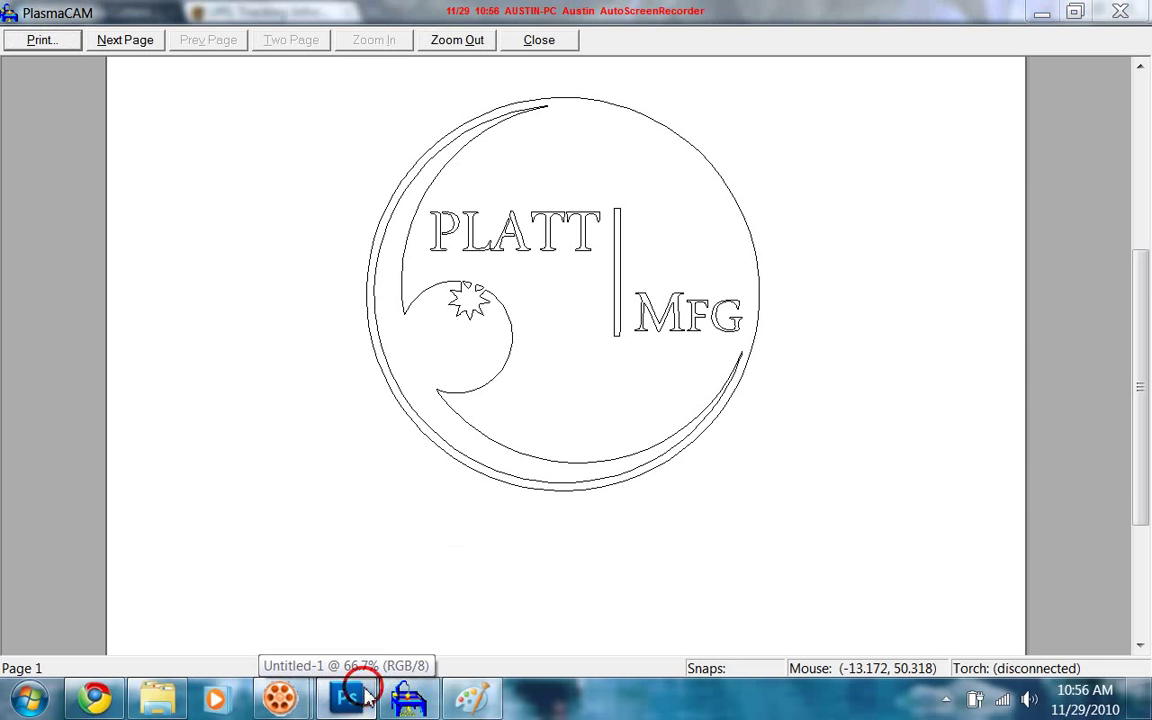
In Photoshop, confirm the new layer so the print-preview capture can be pasted onto it.
left_click(344, 696)
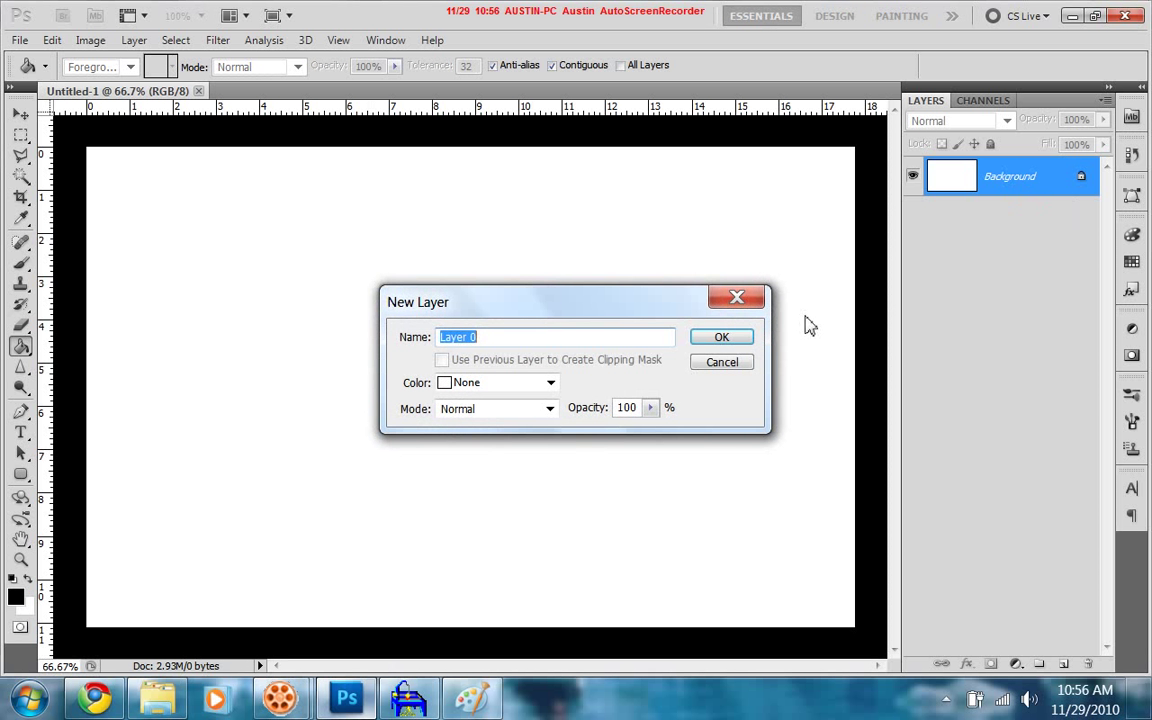
left_click(720, 336)
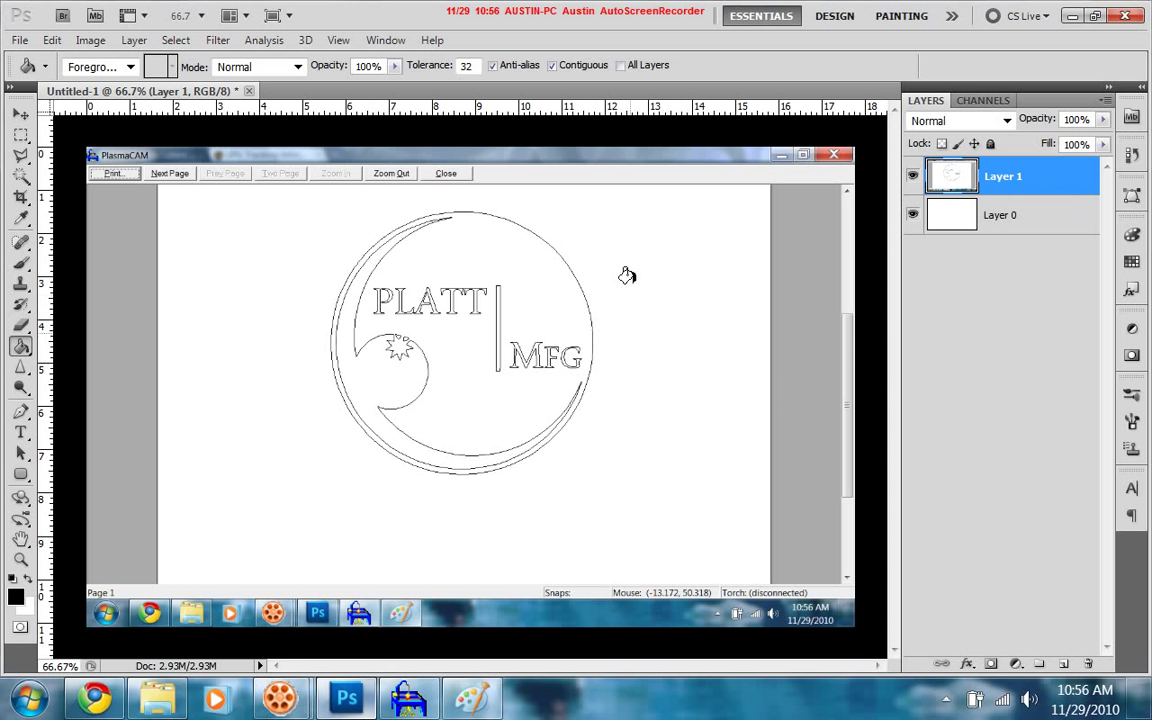
mouse_move(576, 188)
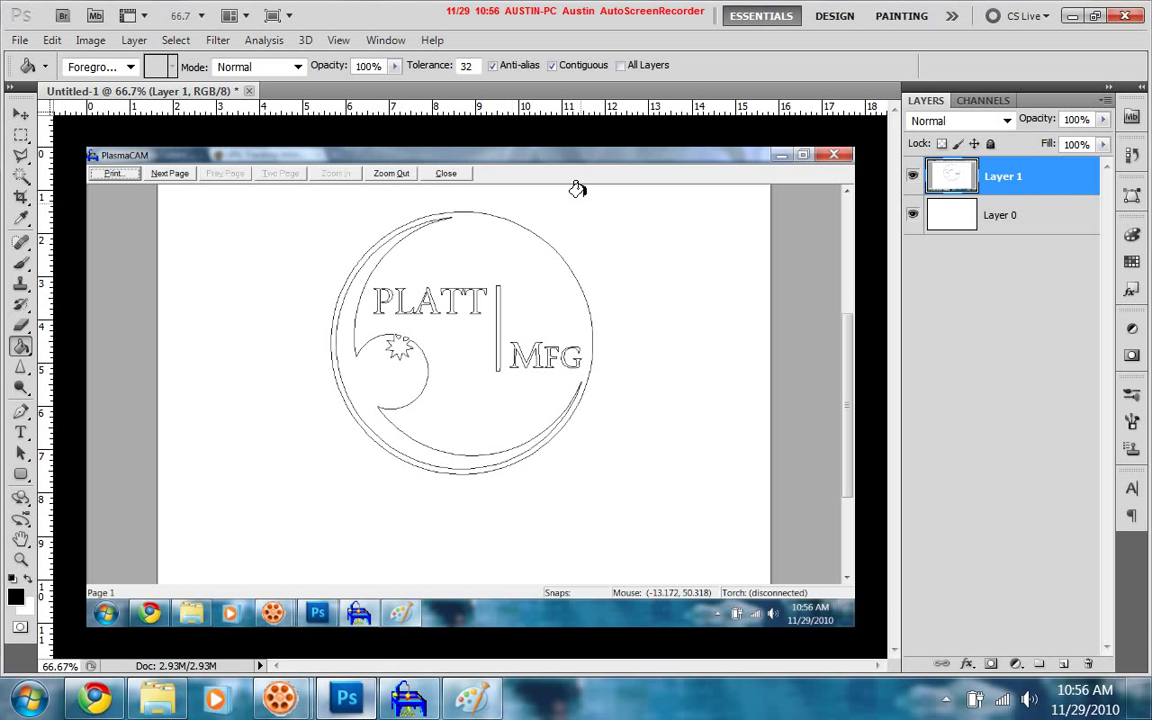
mouse_move(378, 112)
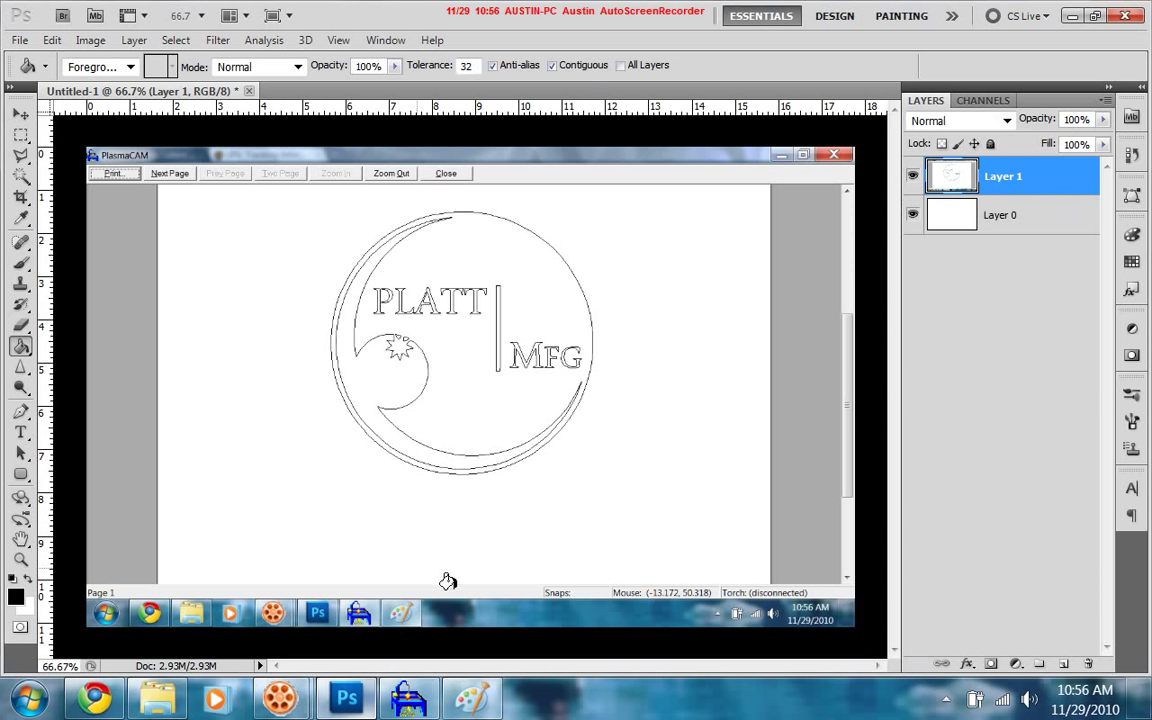
Paste the capture into Paint and select a rectangle enclosing just the PLATT MFG logo.
left_click(472, 696)
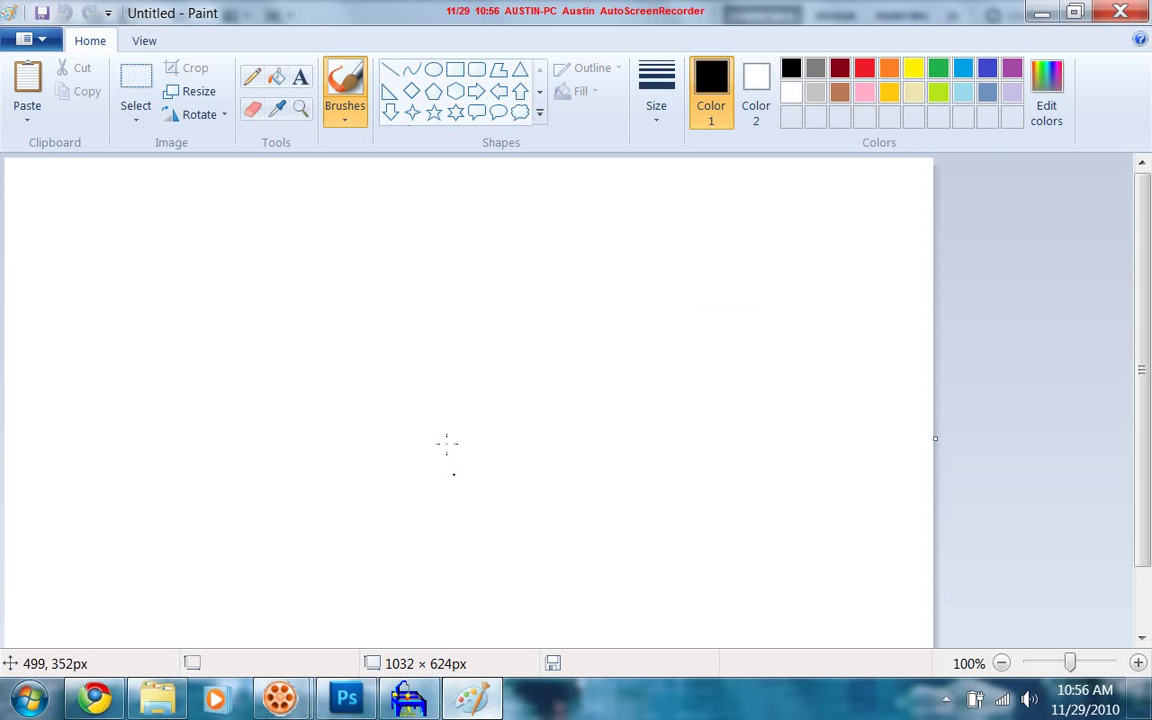
mouse_move(392, 192)
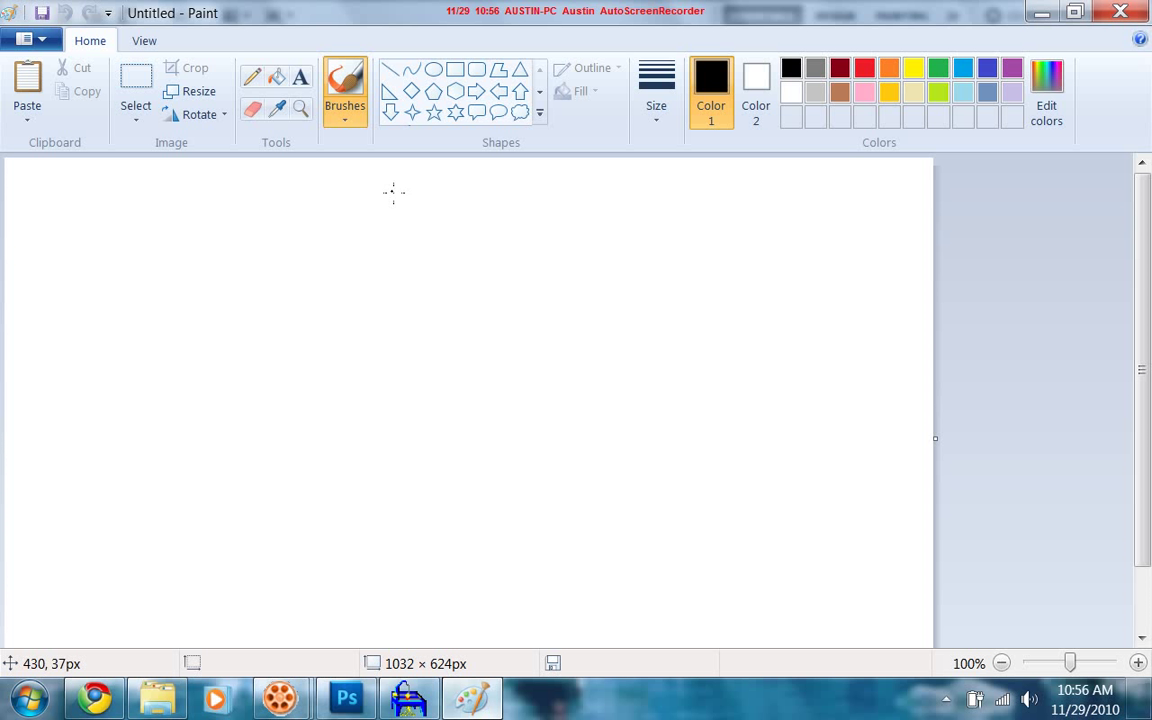
mouse_move(396, 206)
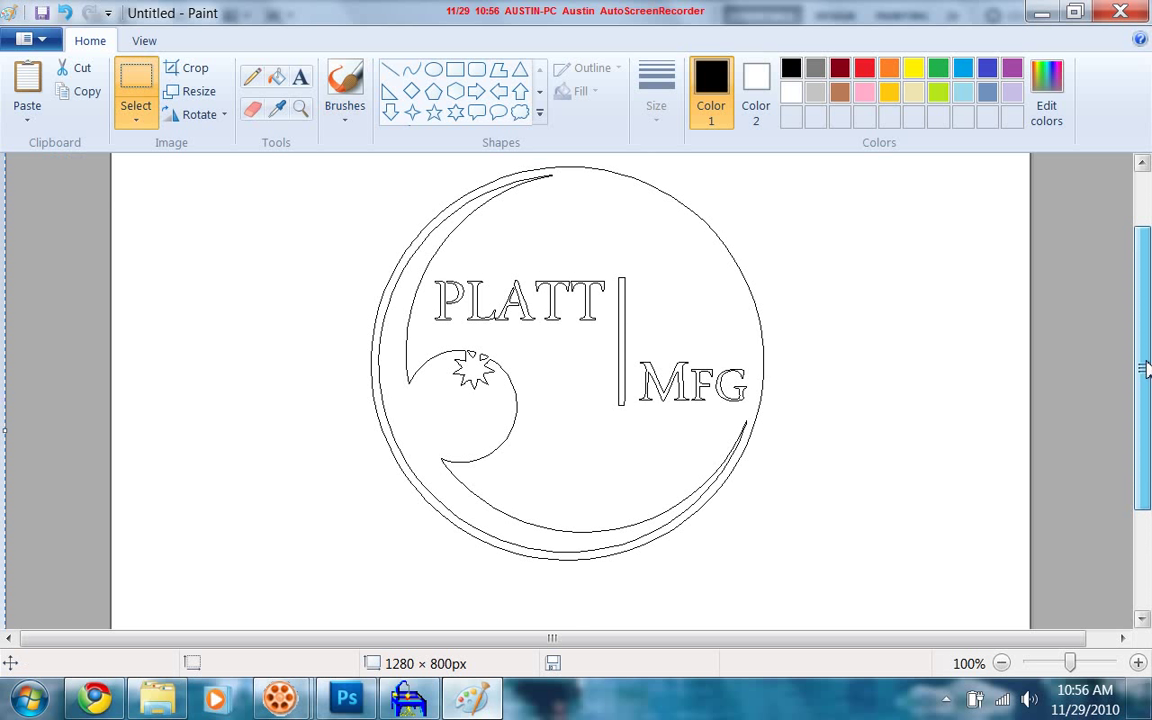
scroll("down", 3)
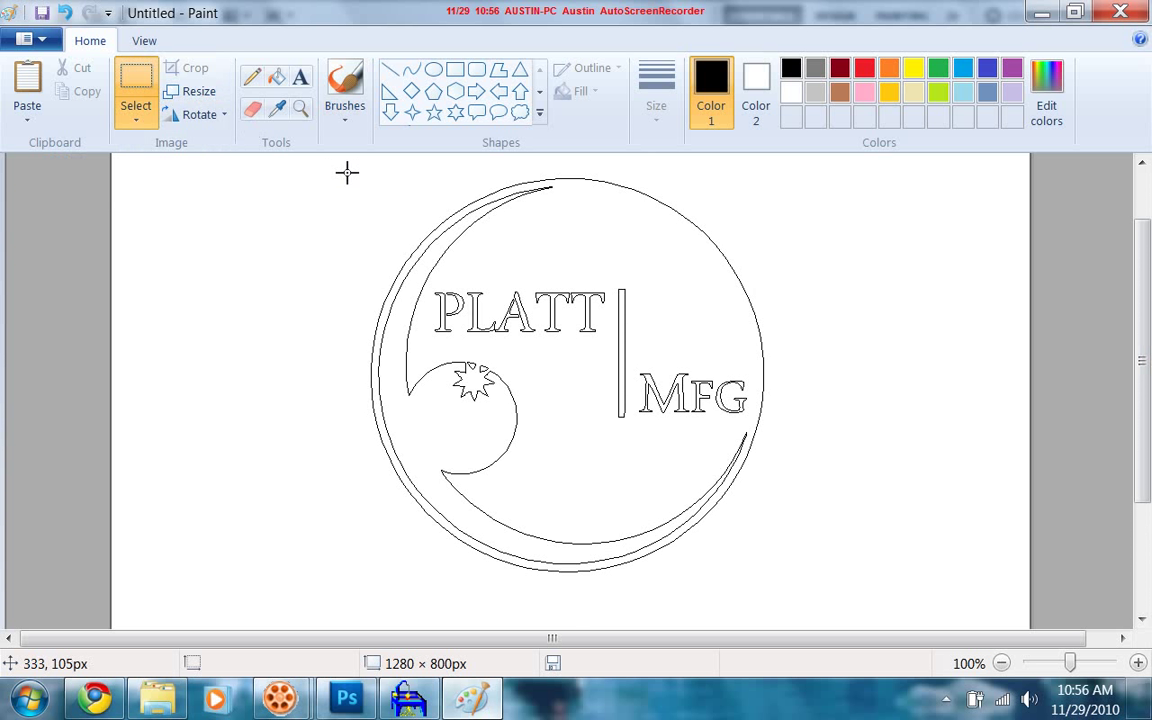
left_click_drag(348, 162, 422, 196)
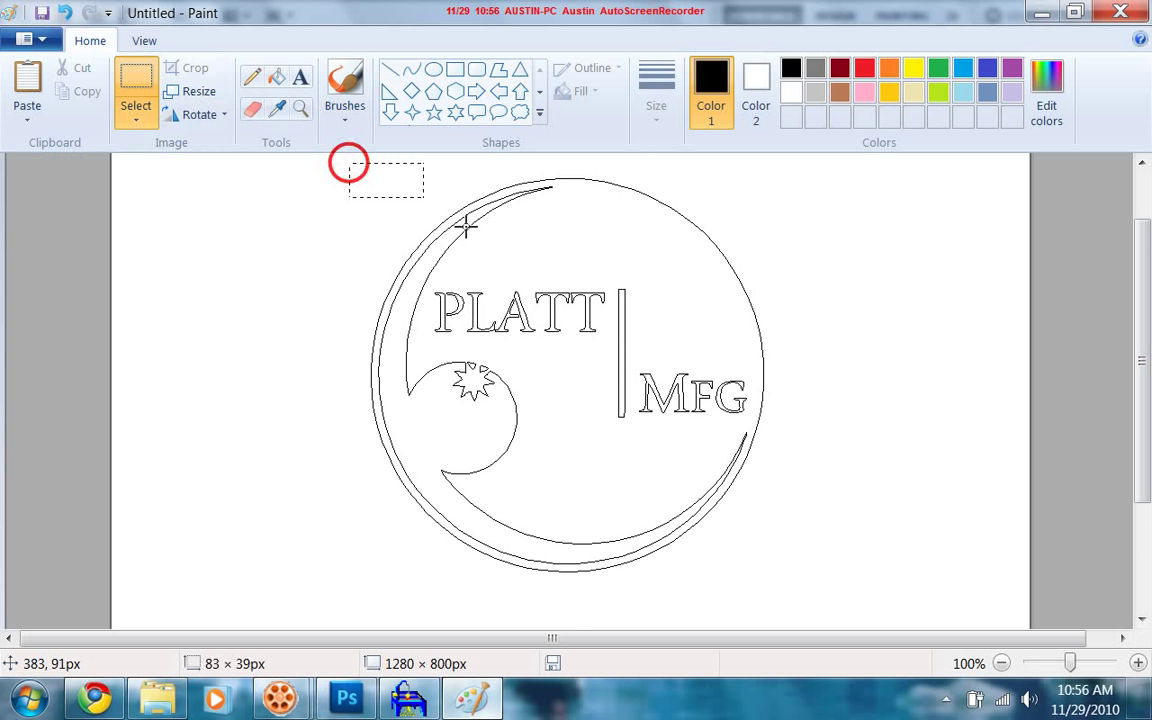
left_click_drag(348, 164, 792, 596)
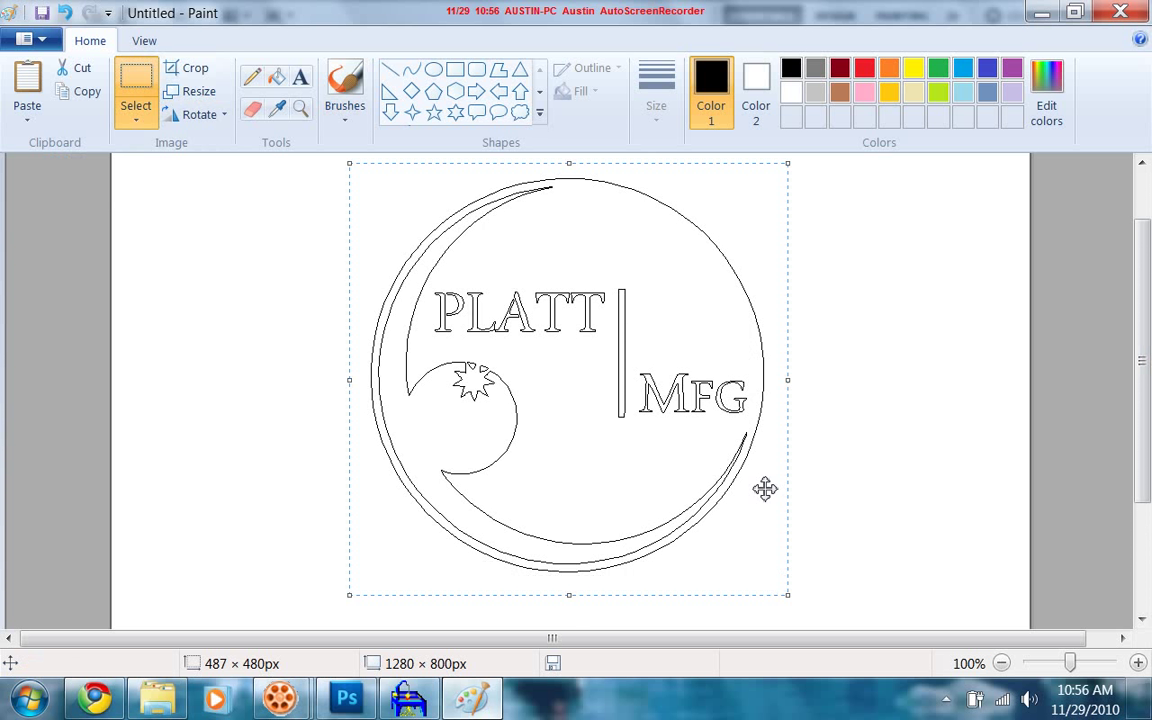
right_click(764, 488)
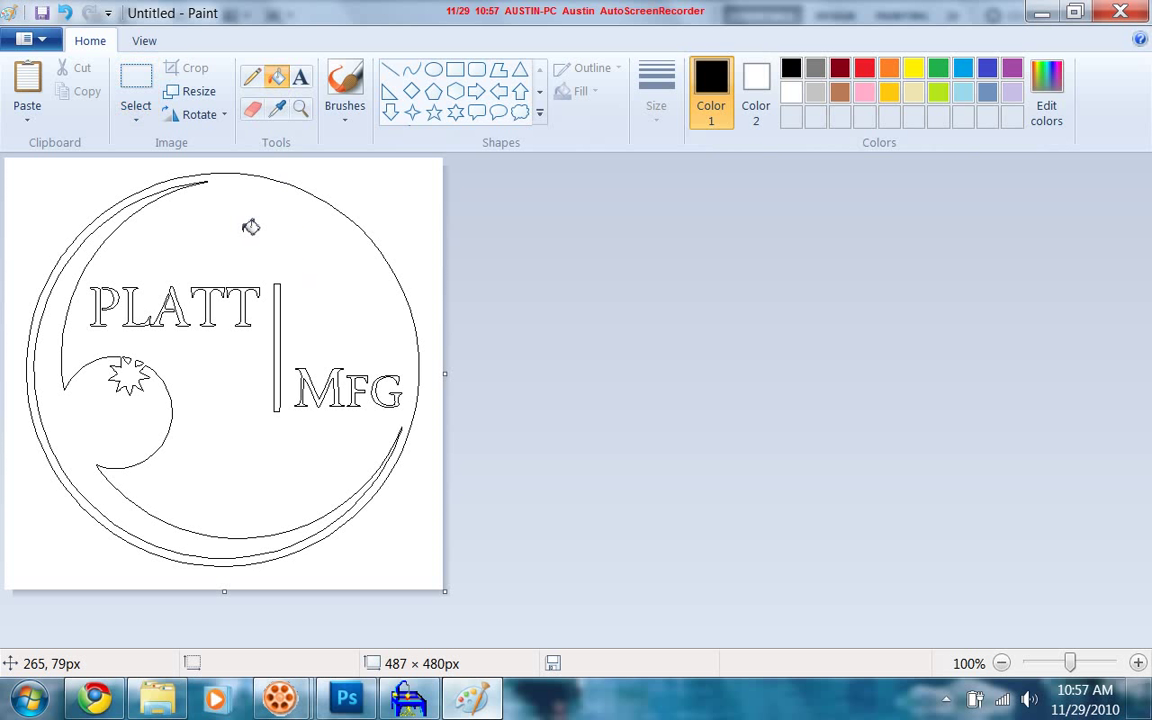
Fill the logo disc solid black, leaving the lettering, bar, swirl and star white.
left_click(252, 228)
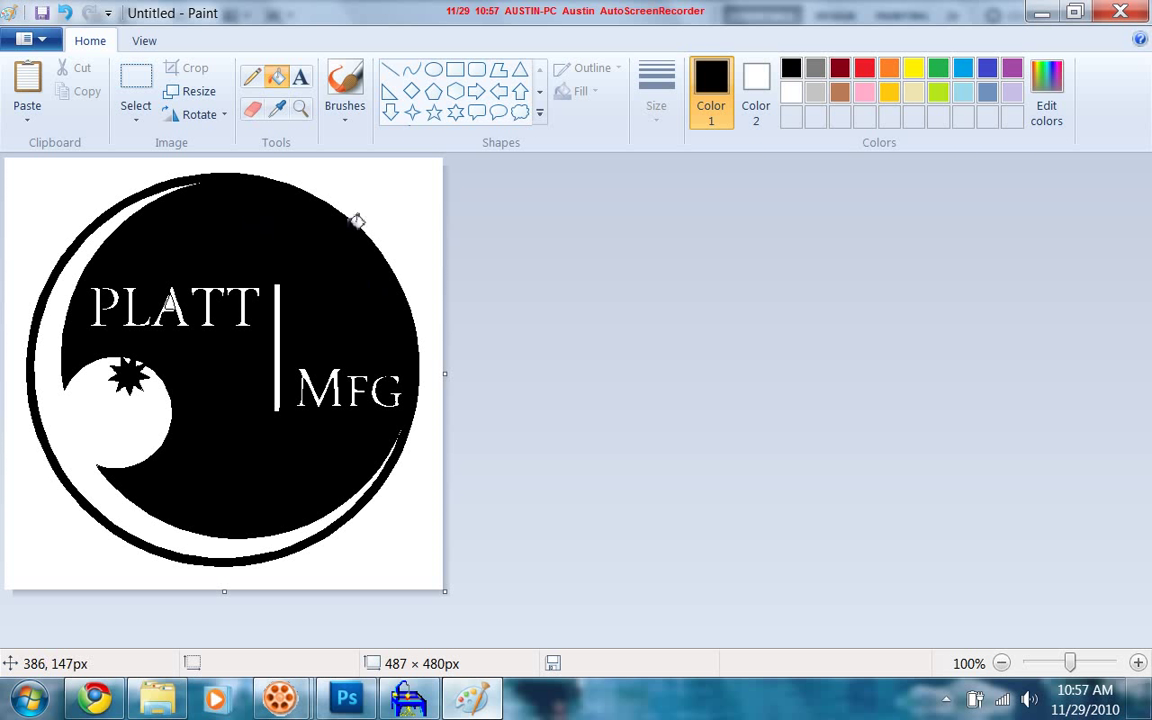
mouse_move(344, 434)
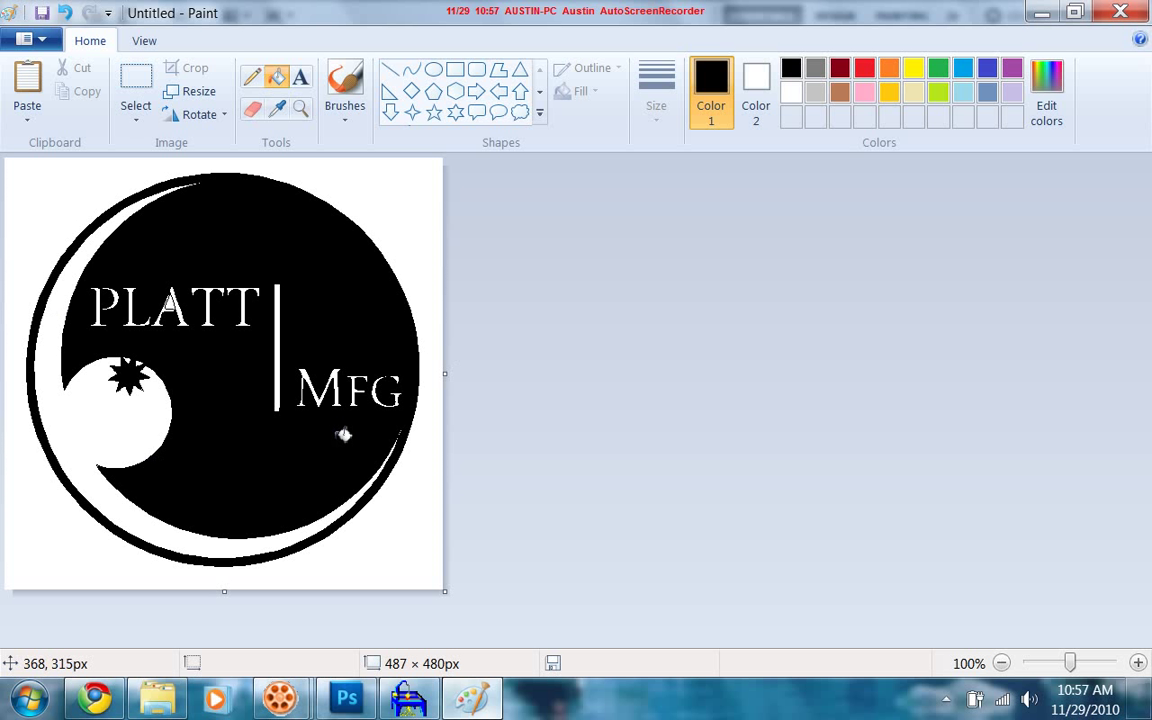
mouse_move(380, 220)
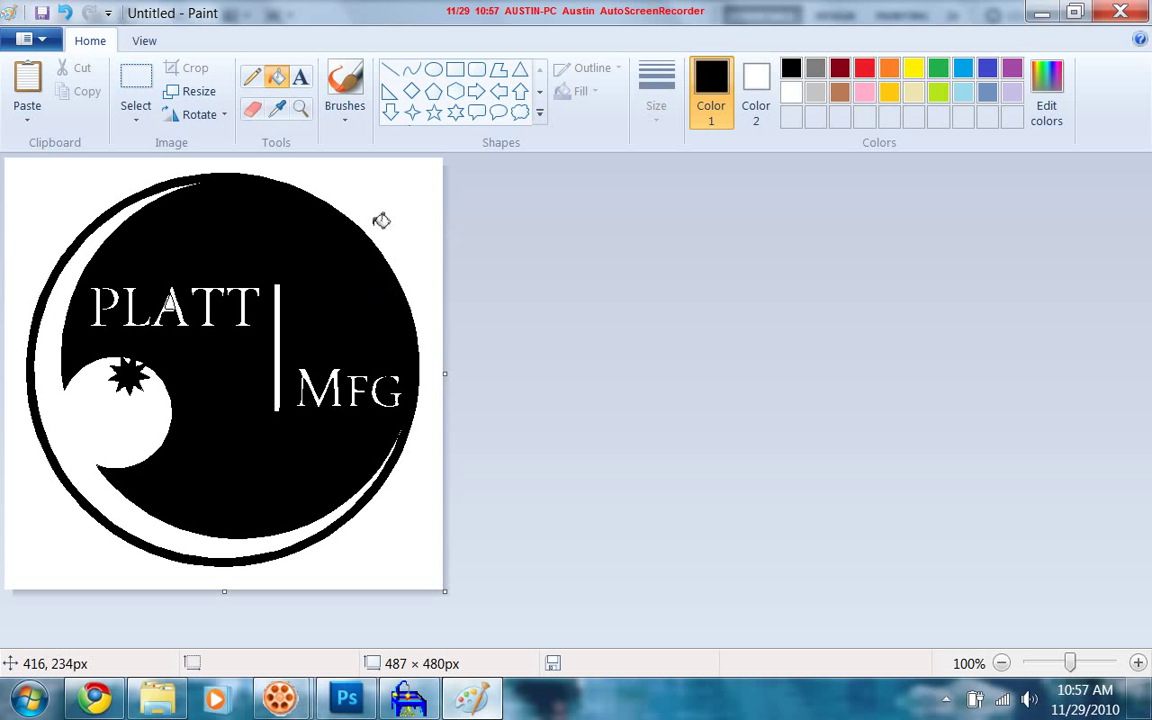
mouse_move(224, 256)
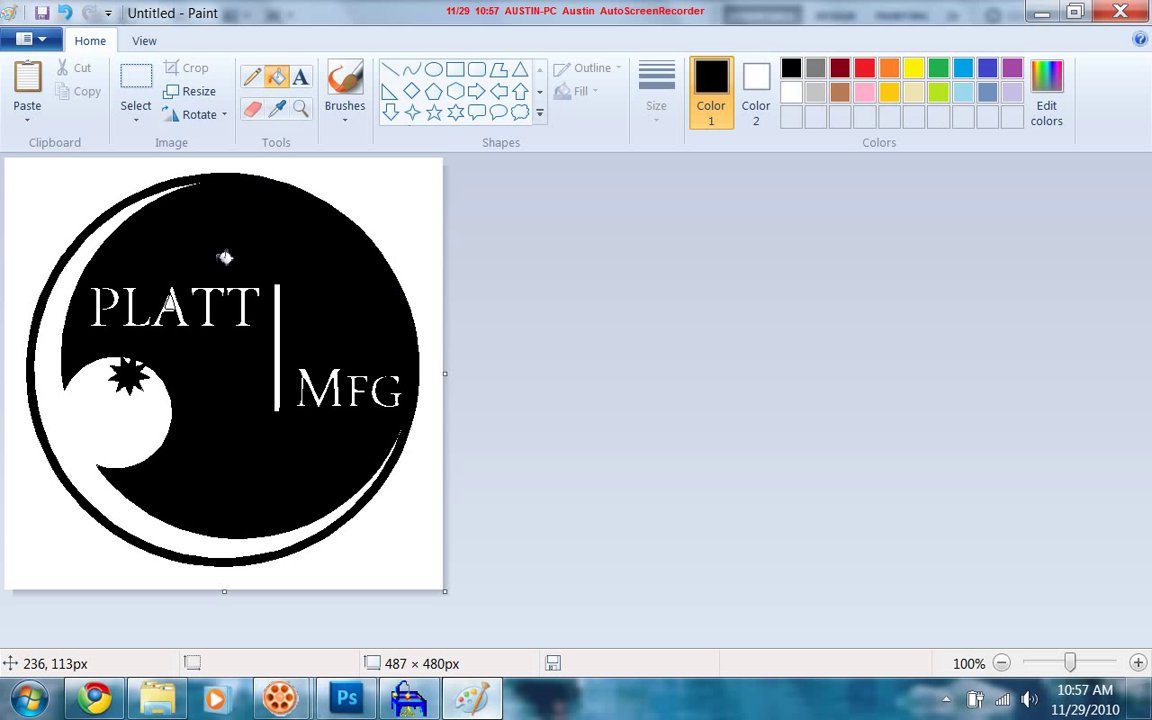
mouse_move(162, 288)
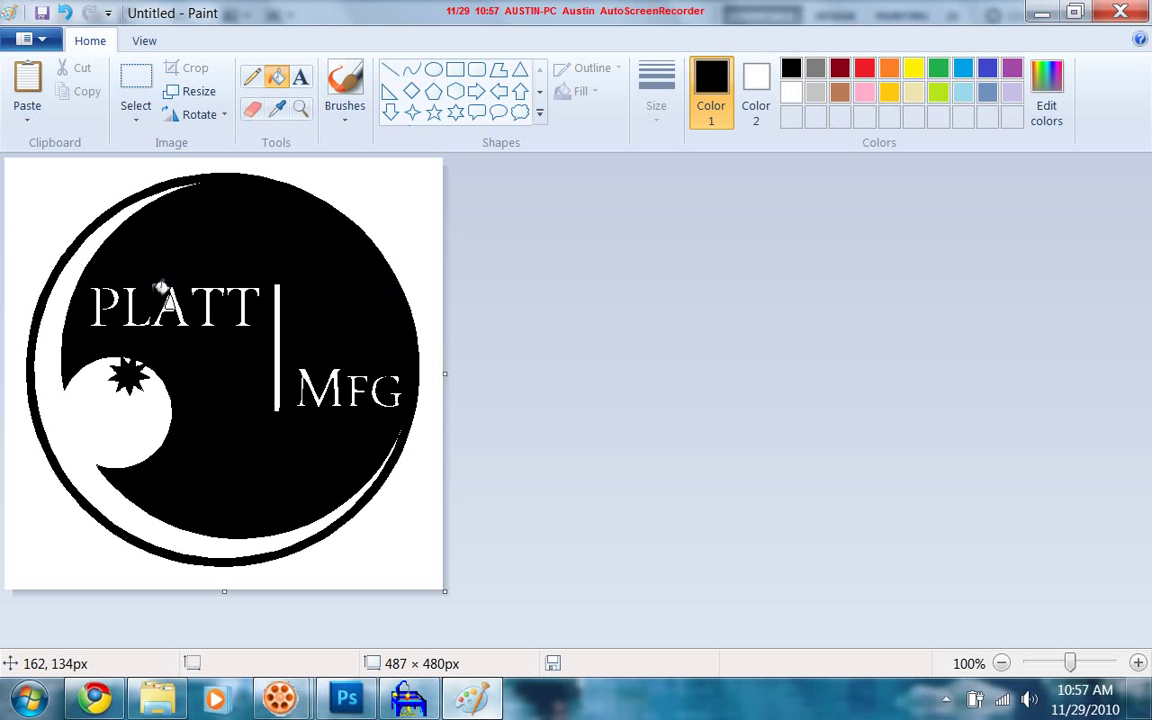
mouse_move(178, 308)
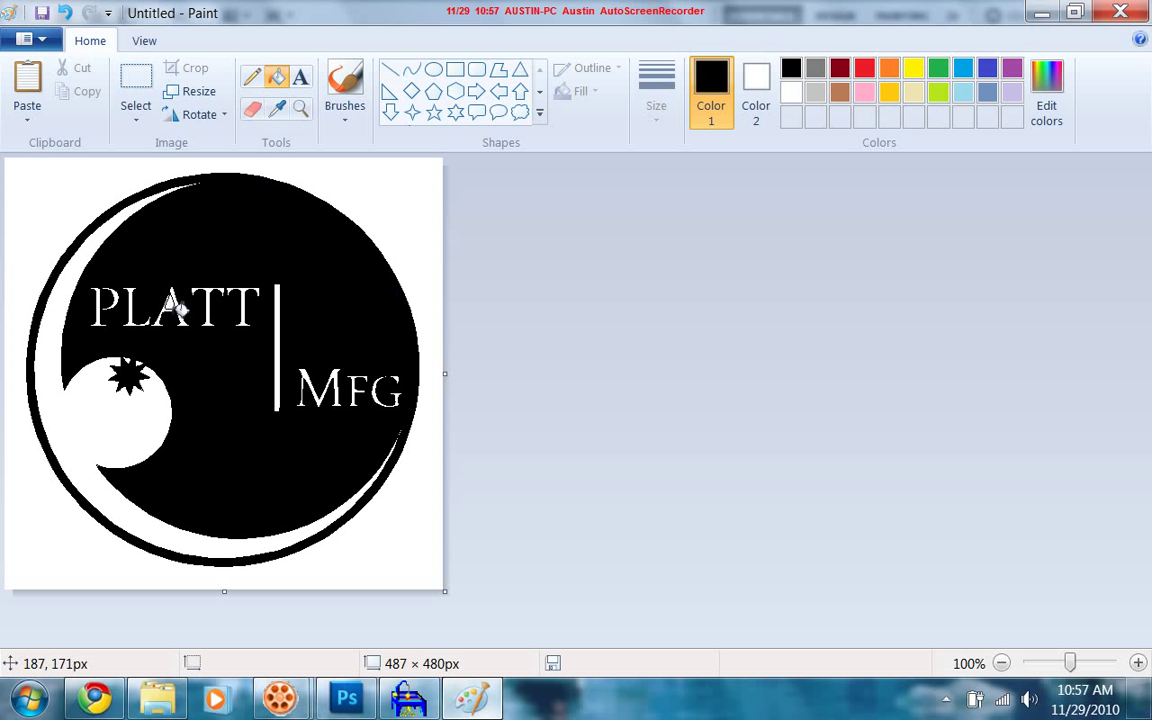
mouse_move(172, 304)
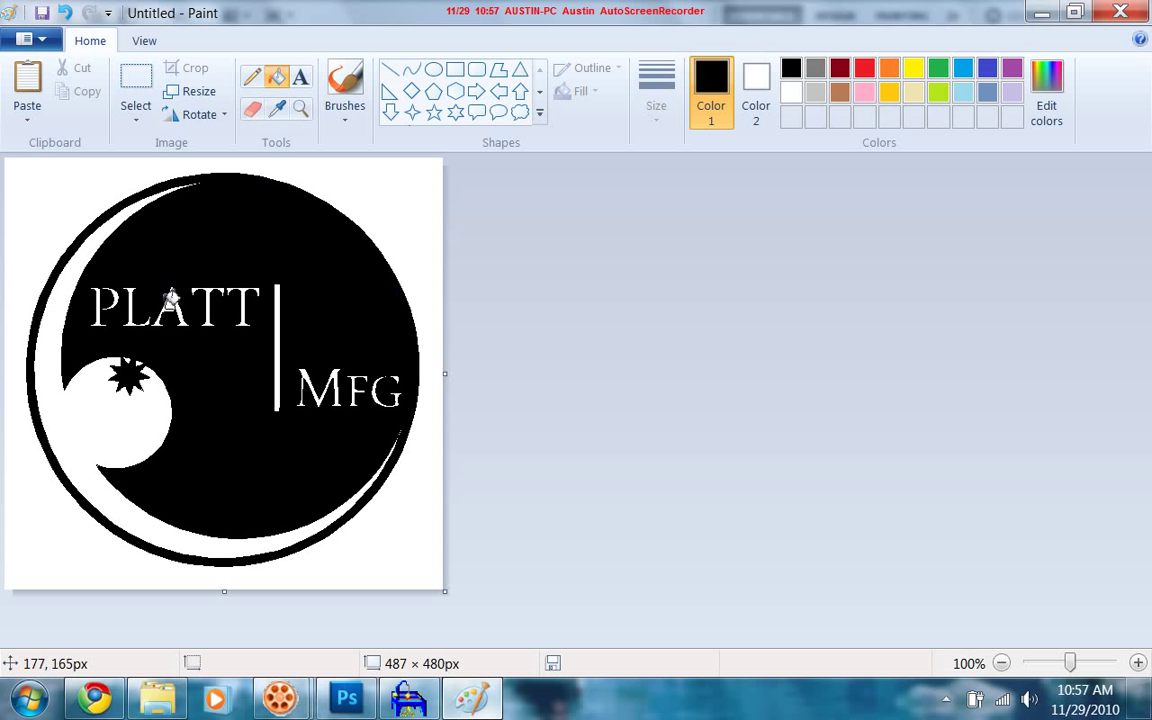
mouse_move(192, 340)
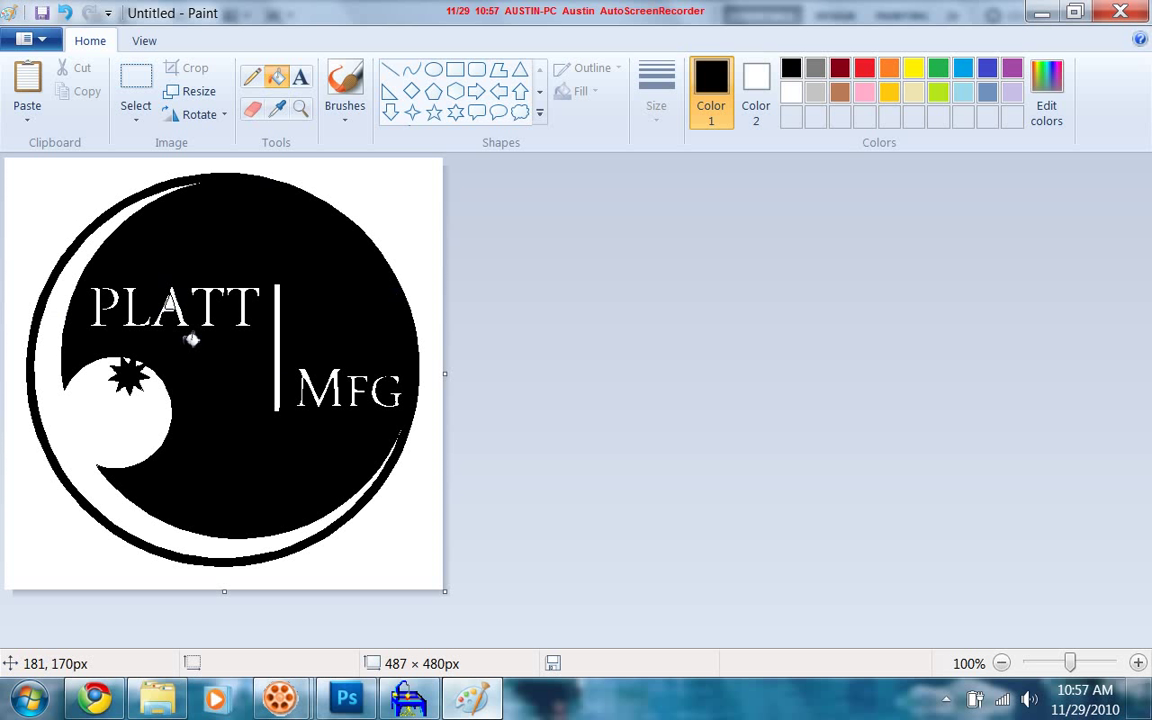
mouse_move(176, 310)
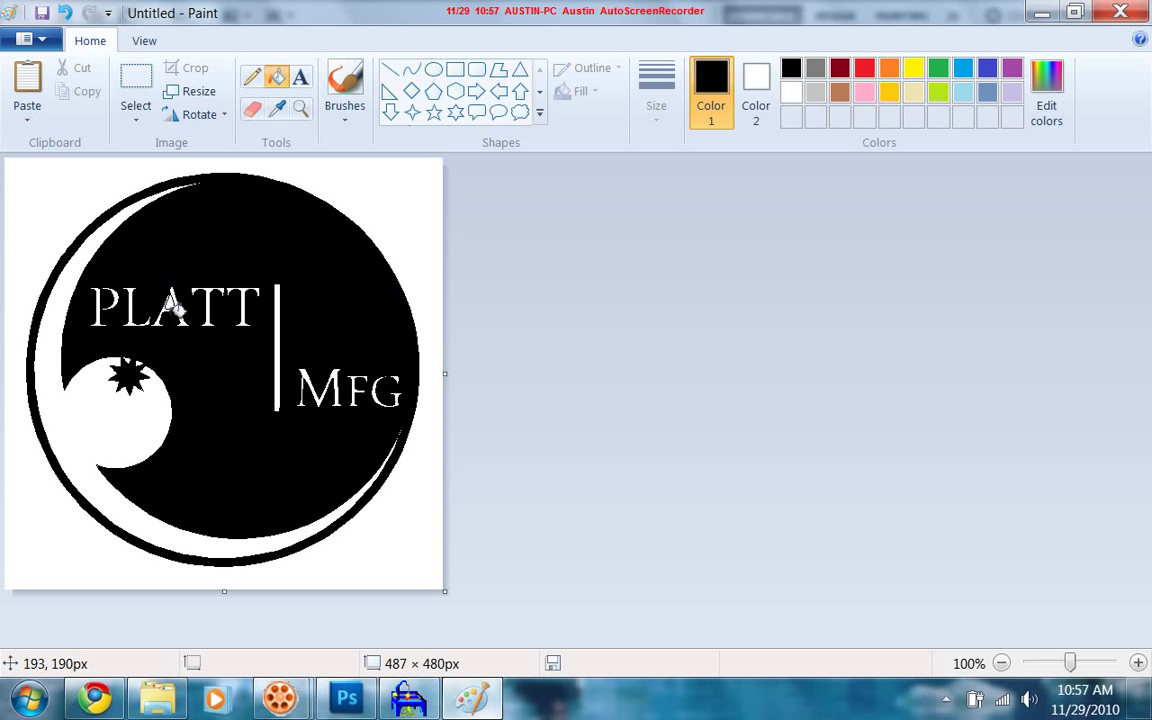
mouse_move(198, 348)
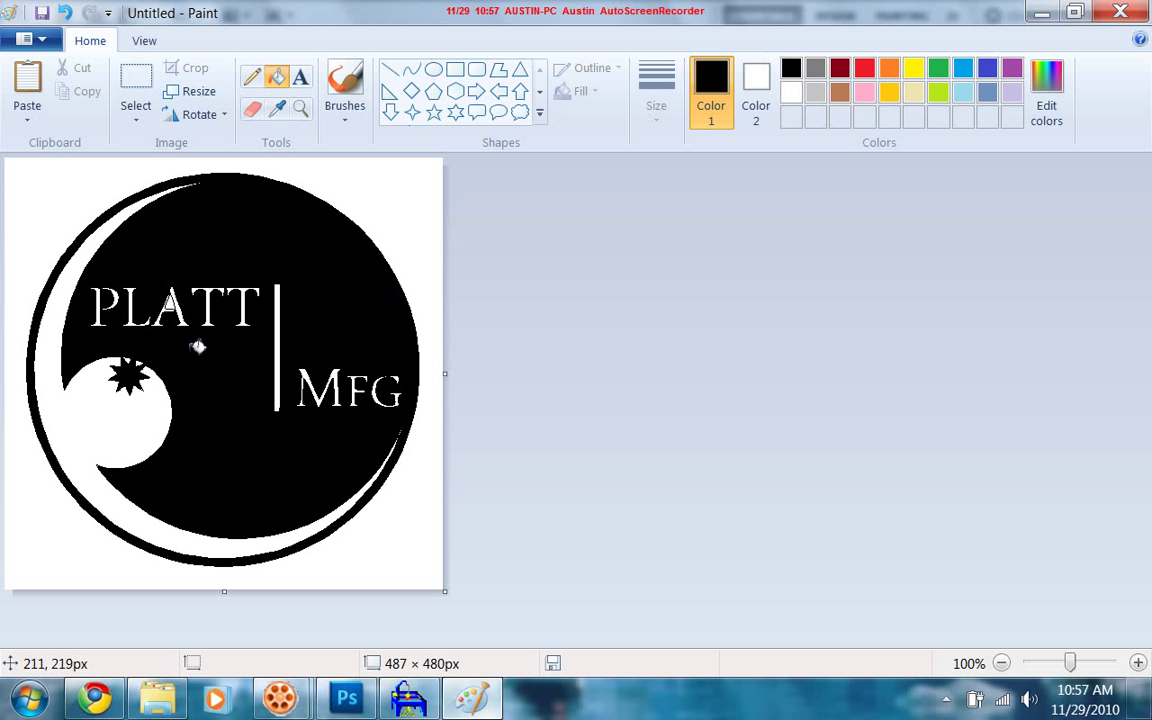
mouse_move(172, 300)
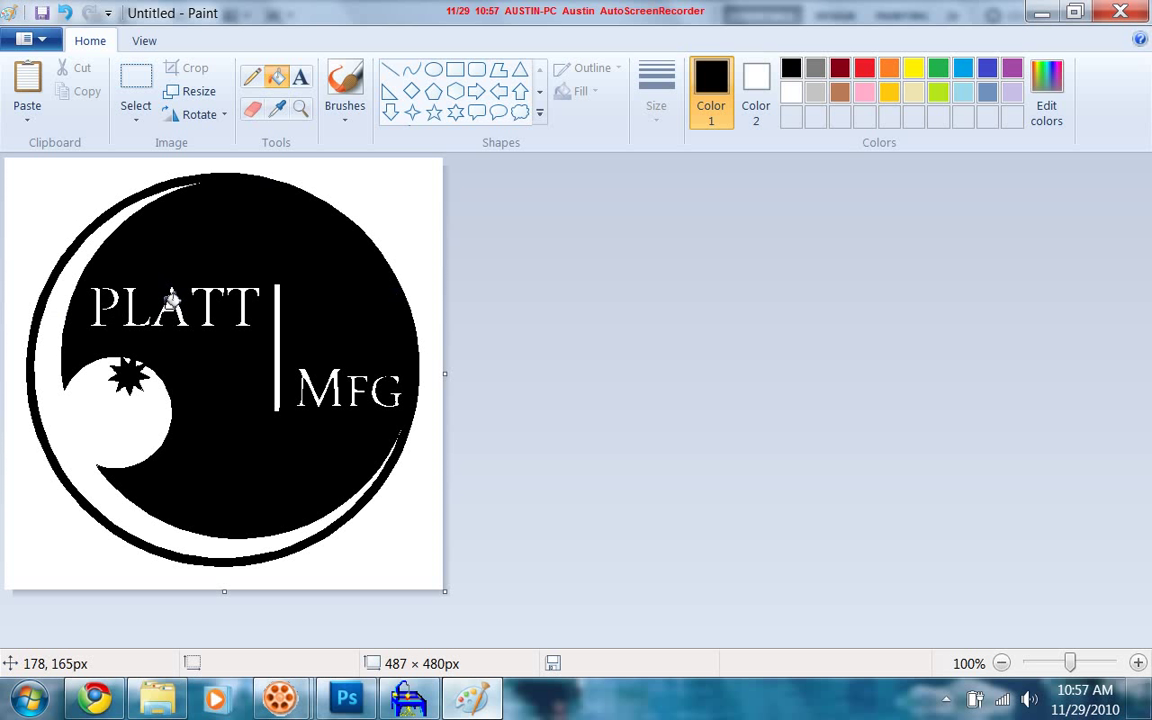
mouse_move(228, 310)
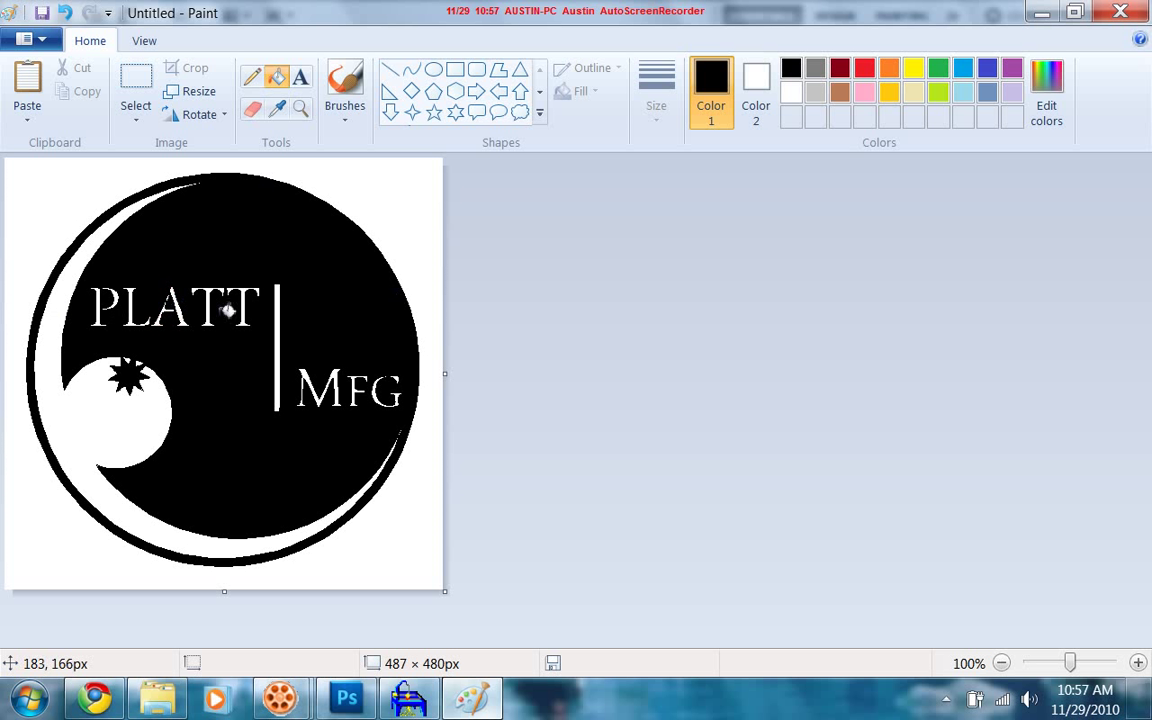
mouse_move(464, 430)
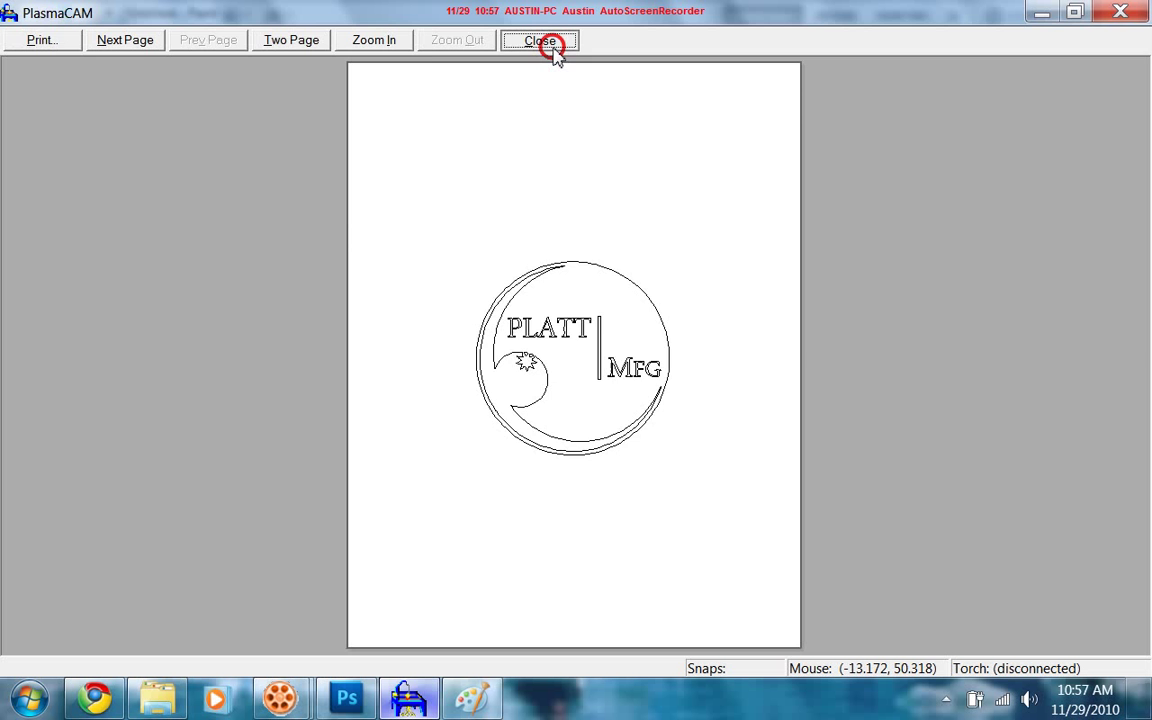
Close the PlasmaCAM print preview and return to the outline capture in Photoshop.
left_click(540, 40)
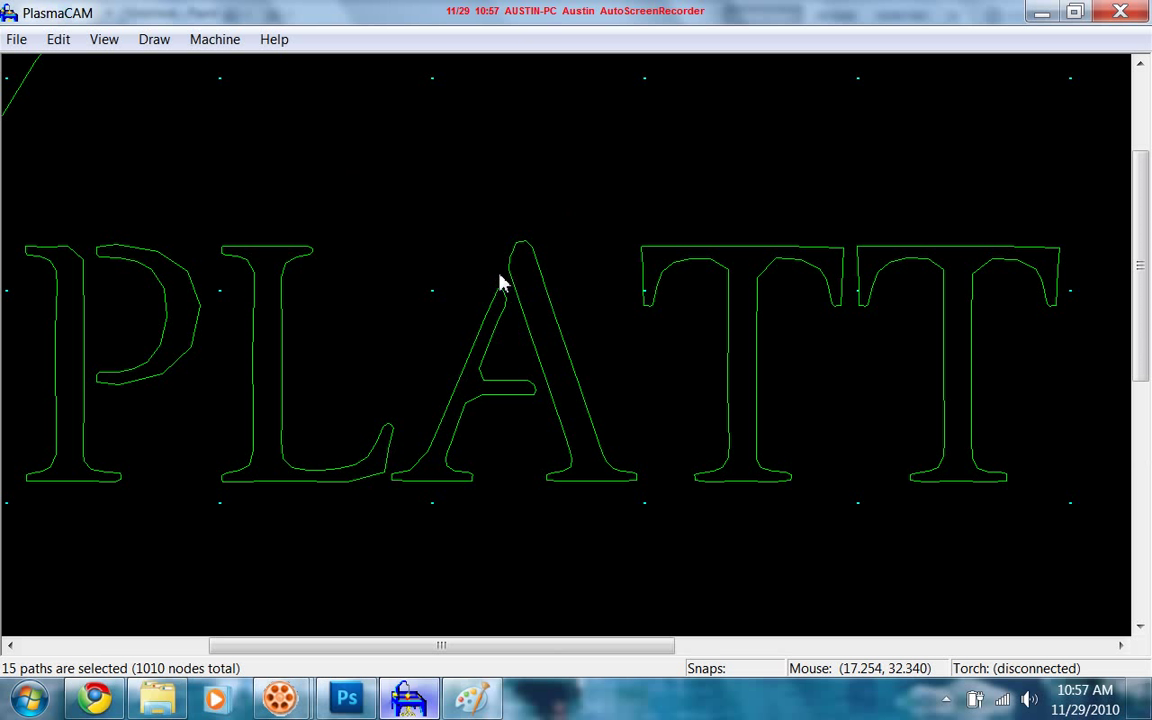
mouse_move(532, 372)
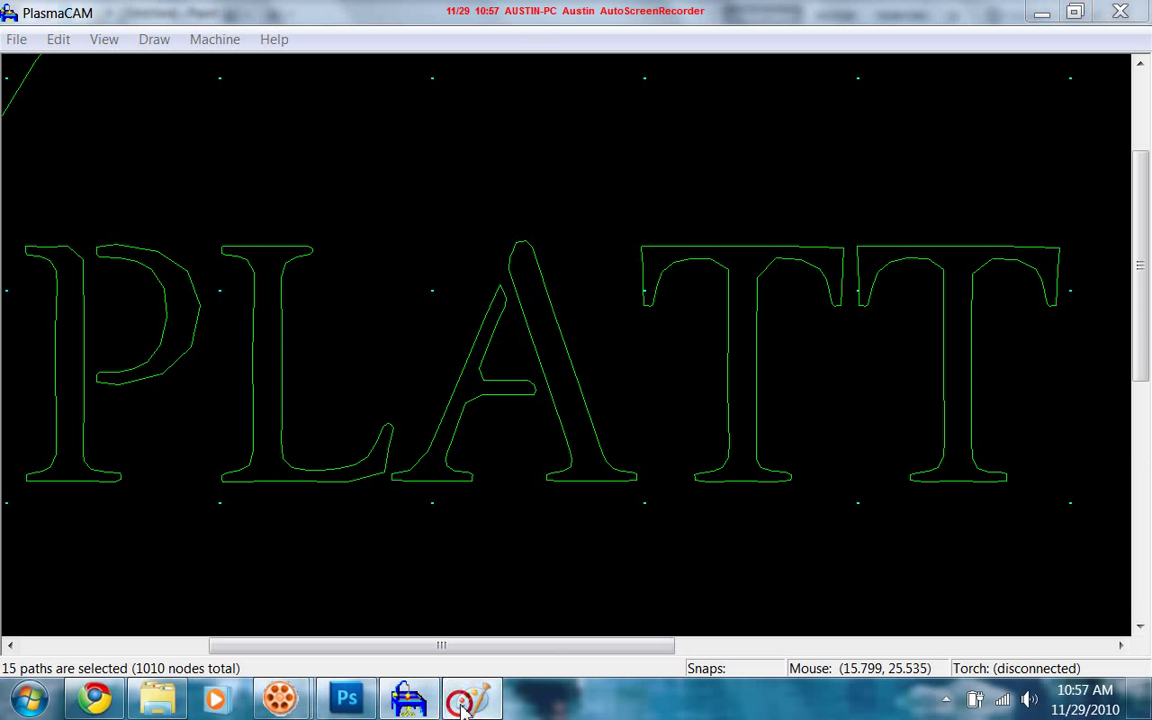
left_click(470, 696)
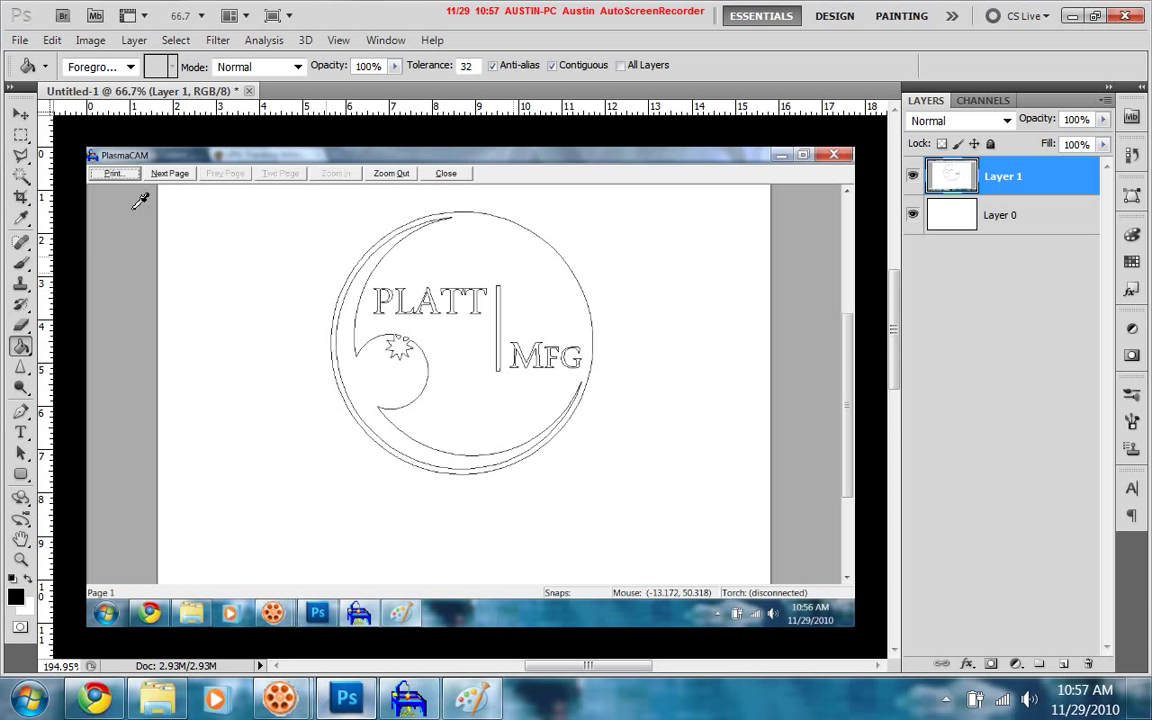
Zoom in on the LATT letters to inspect the A, then return to the black-filled logo in Paint.
left_click(20, 138)
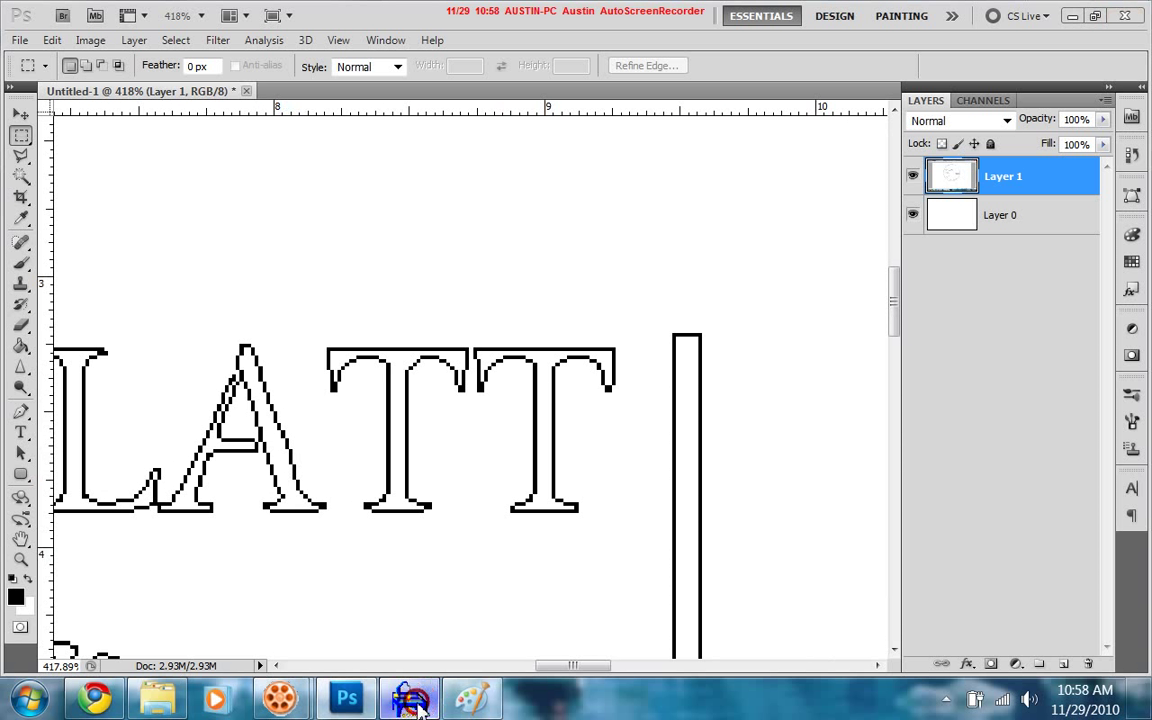
left_click(408, 696)
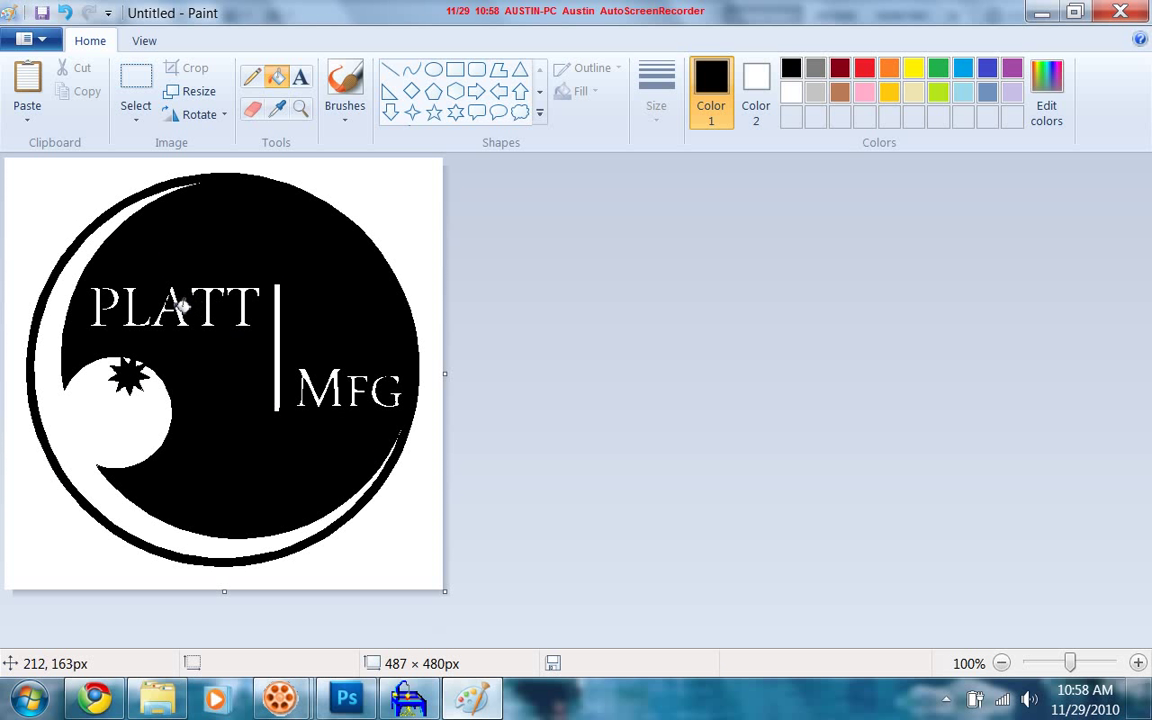
mouse_move(250, 388)
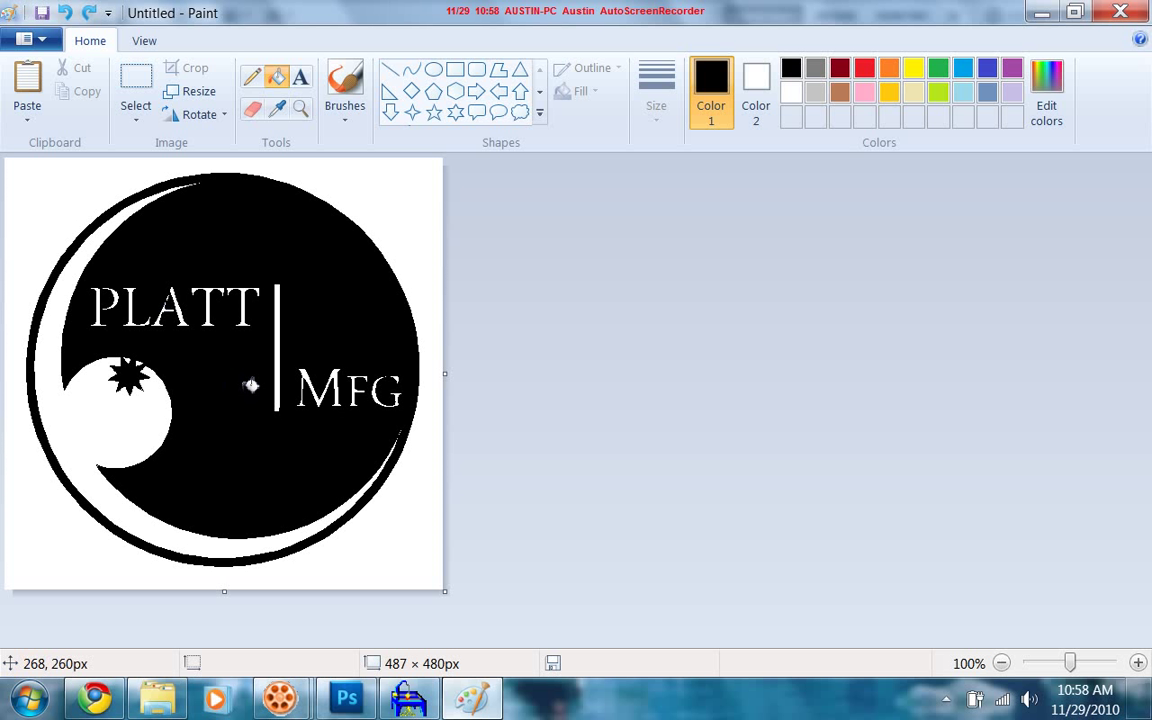
mouse_move(280, 386)
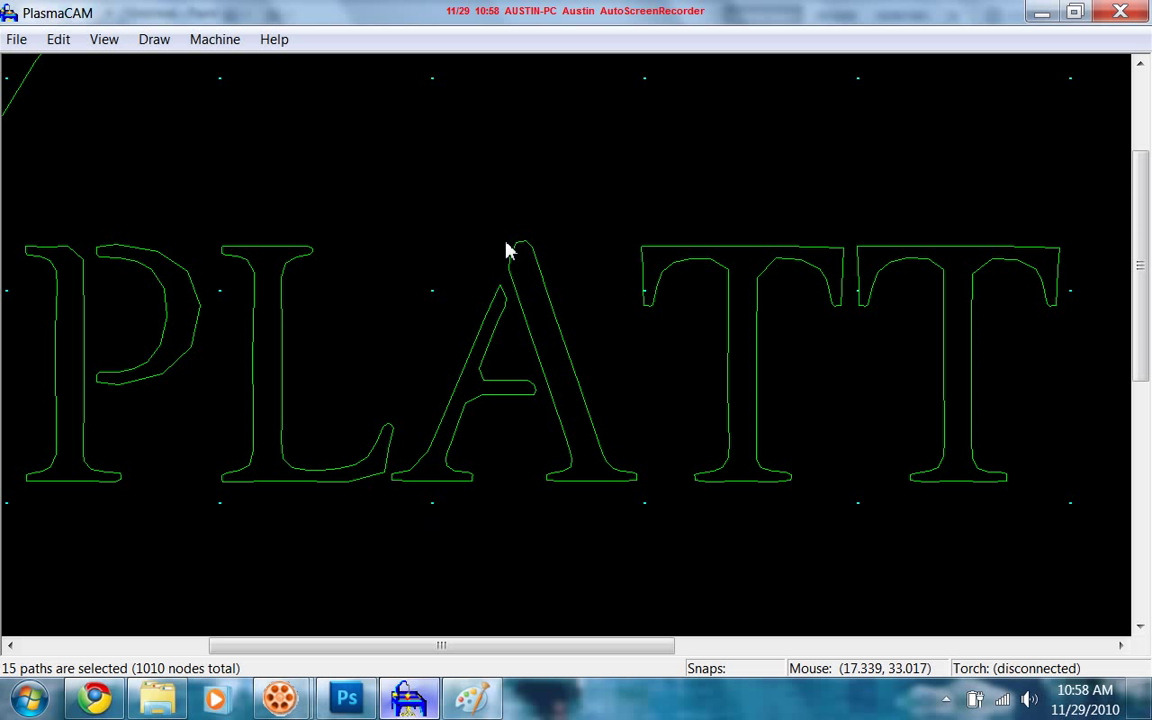
mouse_move(500, 298)
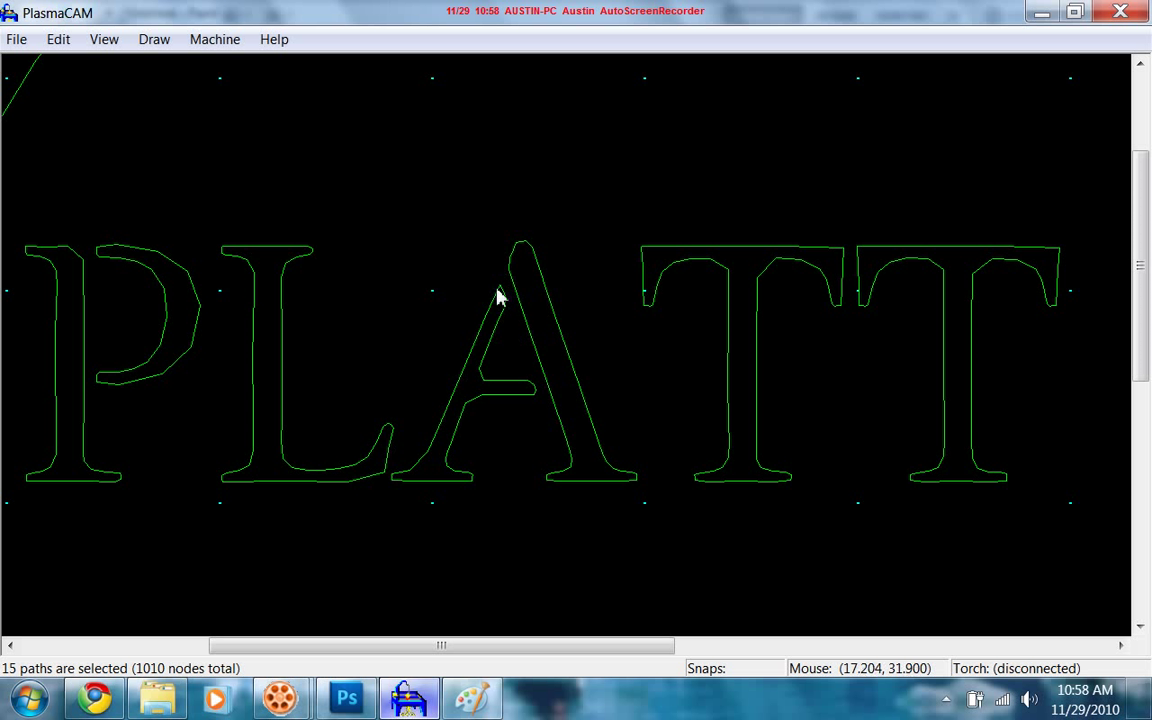
mouse_move(500, 268)
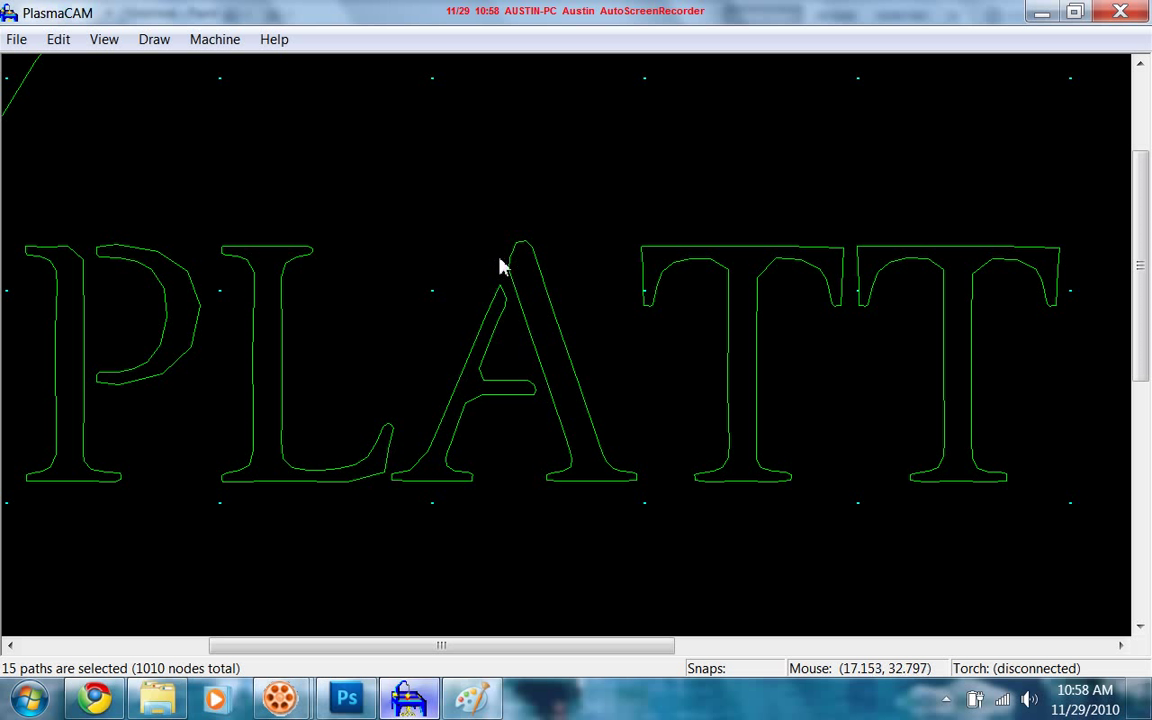
mouse_move(528, 382)
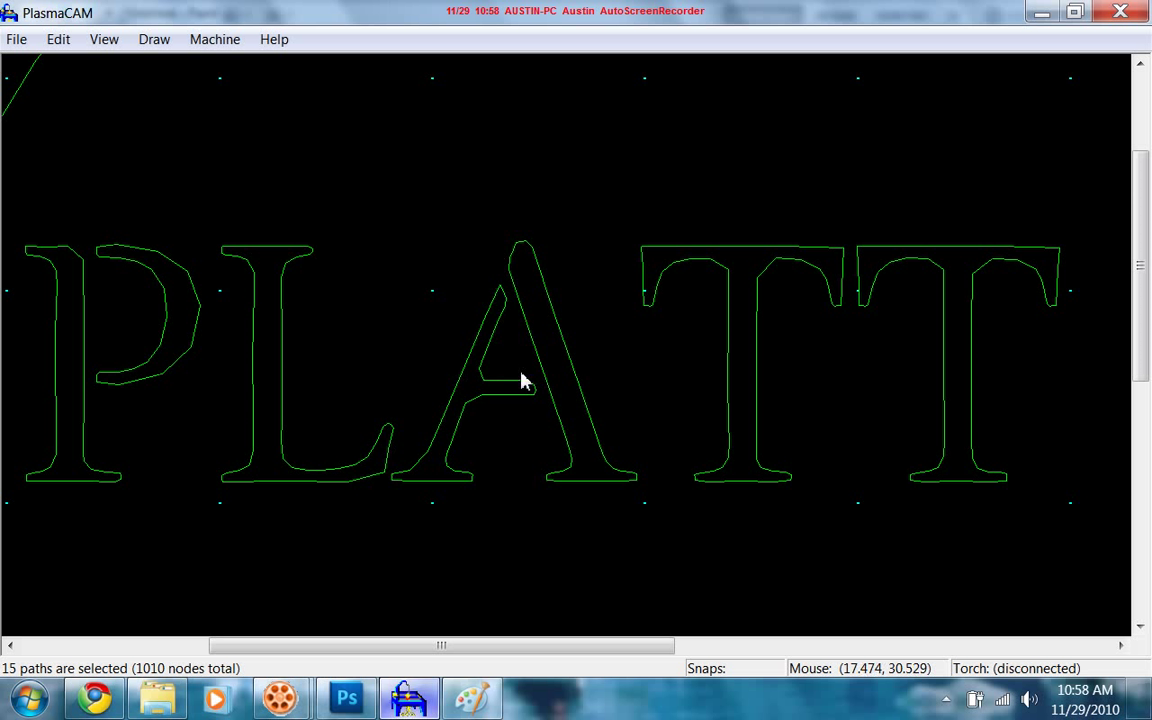
mouse_move(558, 414)
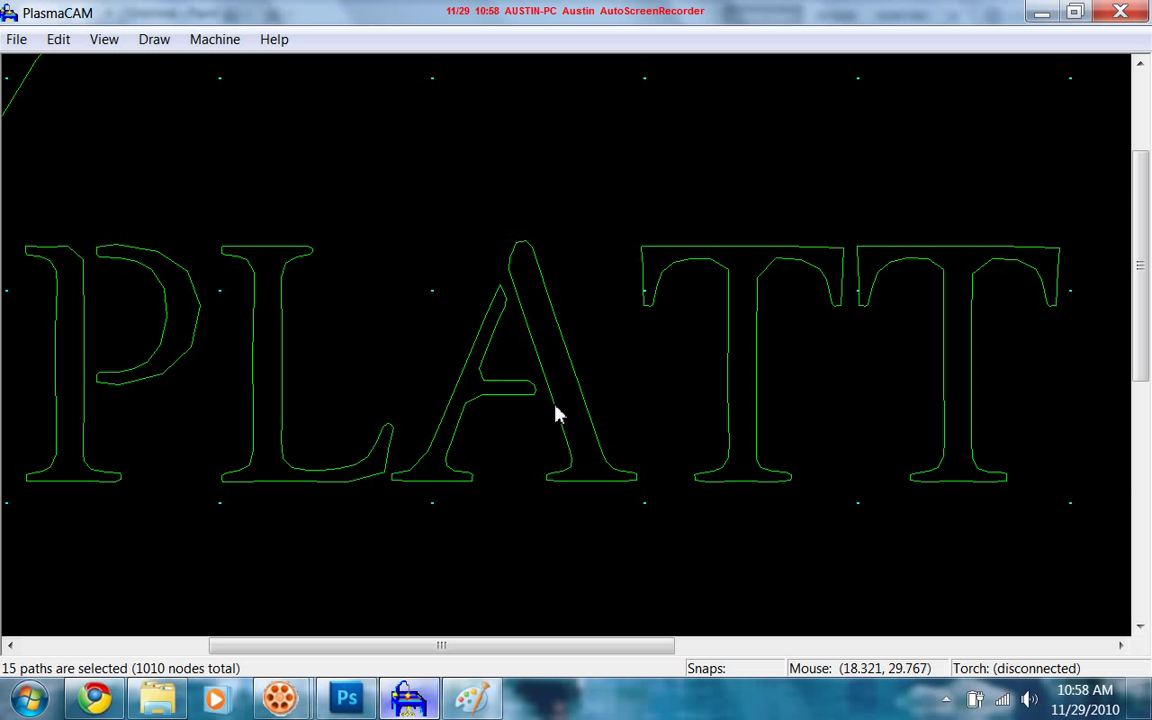
mouse_move(544, 404)
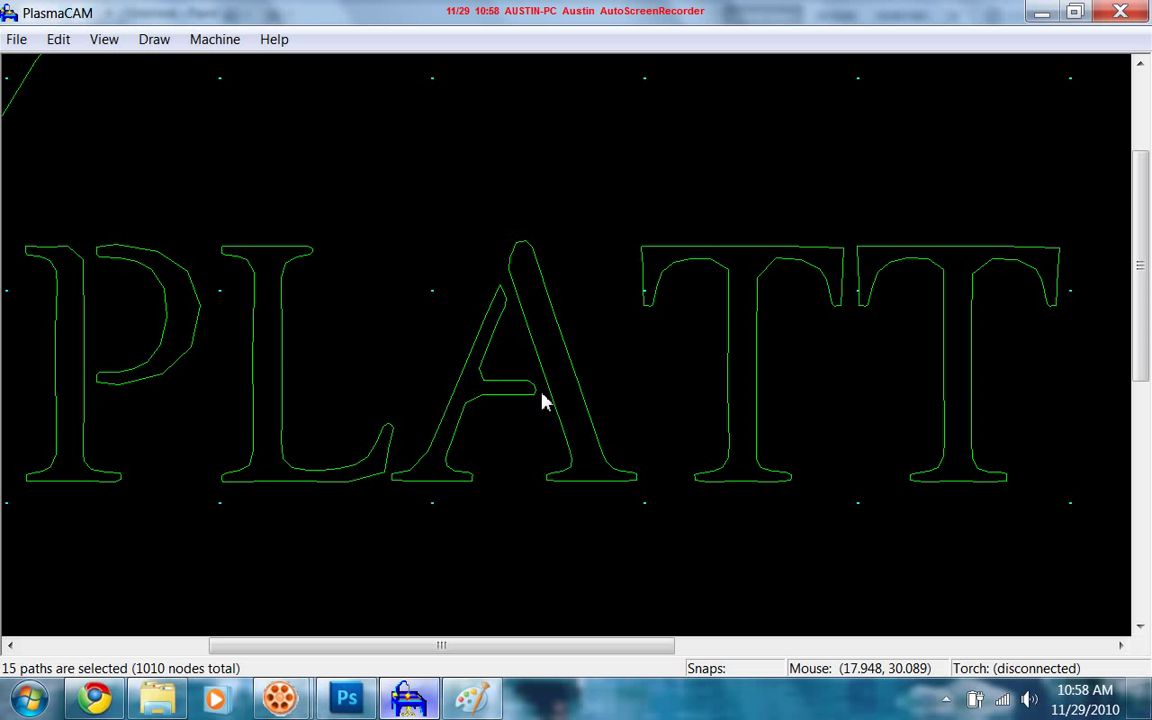
mouse_move(516, 300)
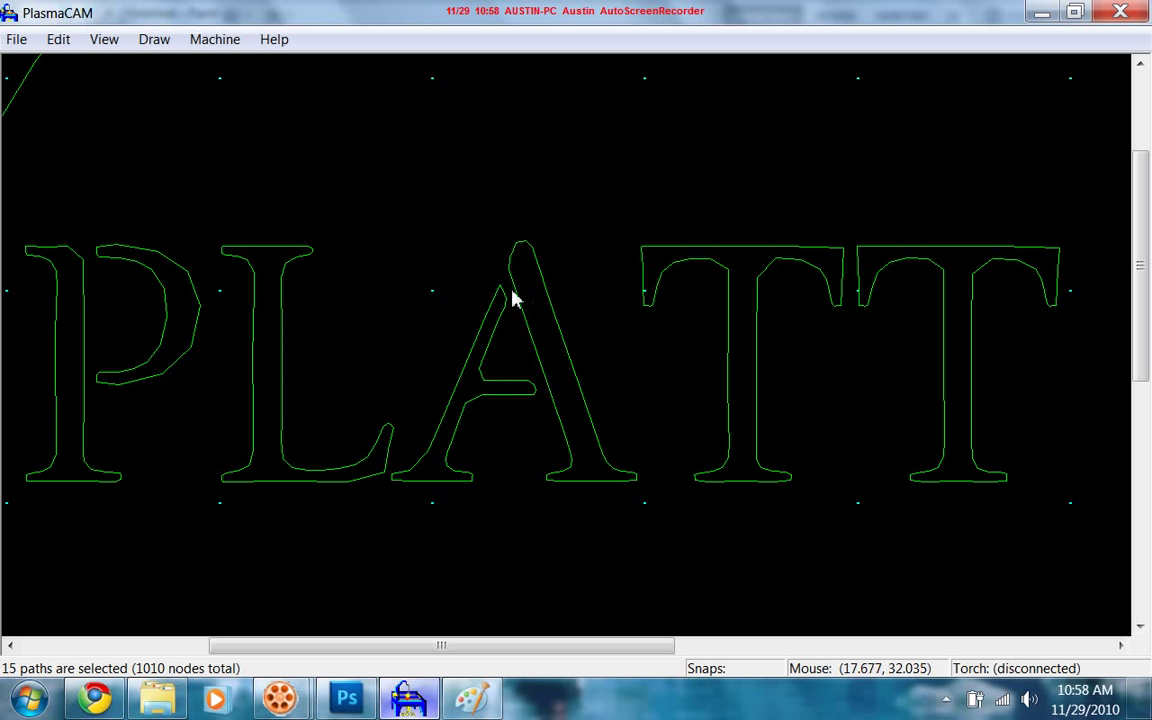
mouse_move(490, 348)
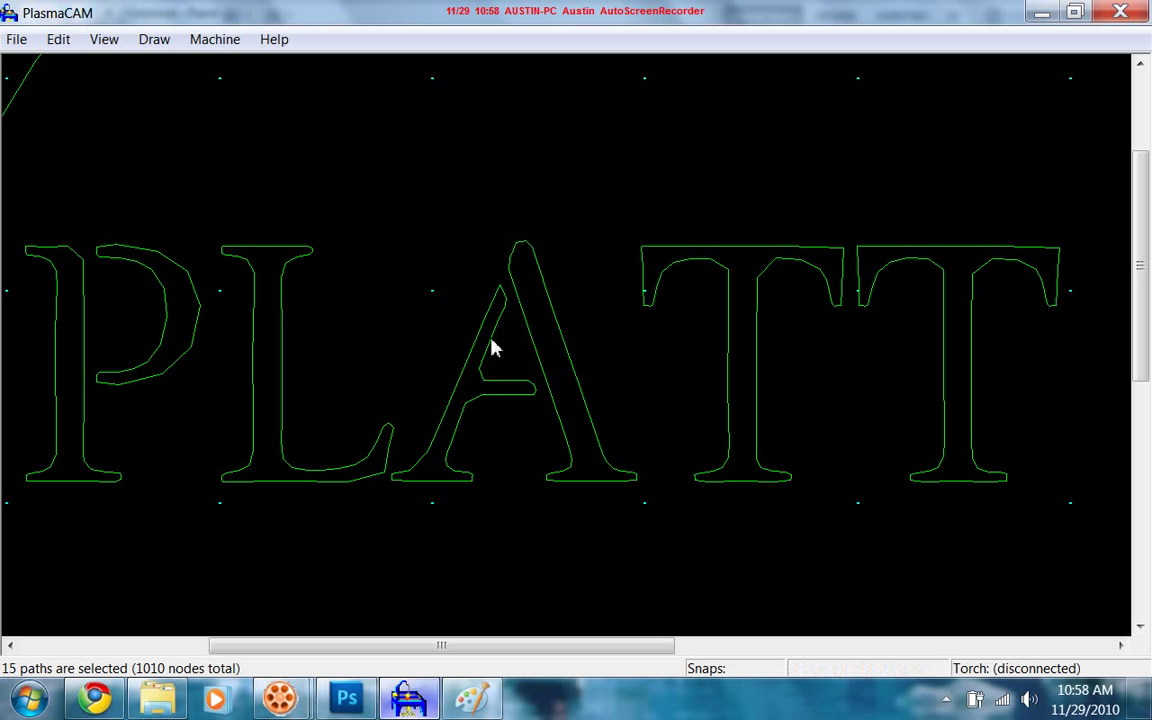
mouse_move(520, 362)
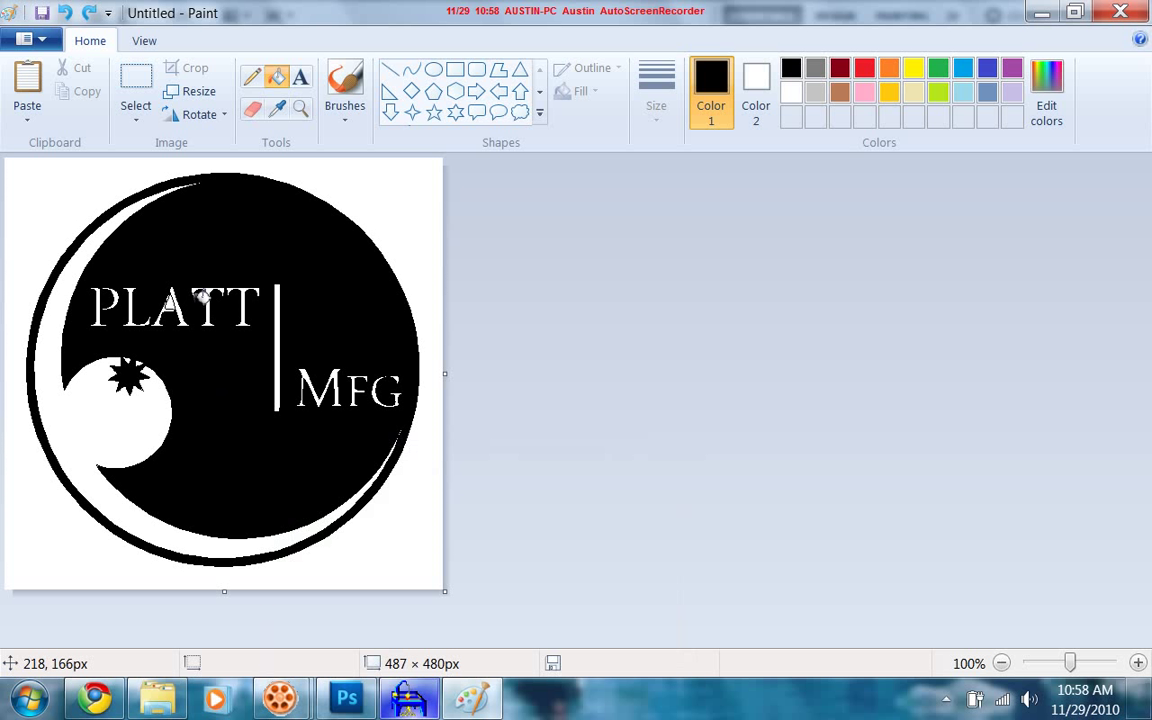
mouse_move(154, 334)
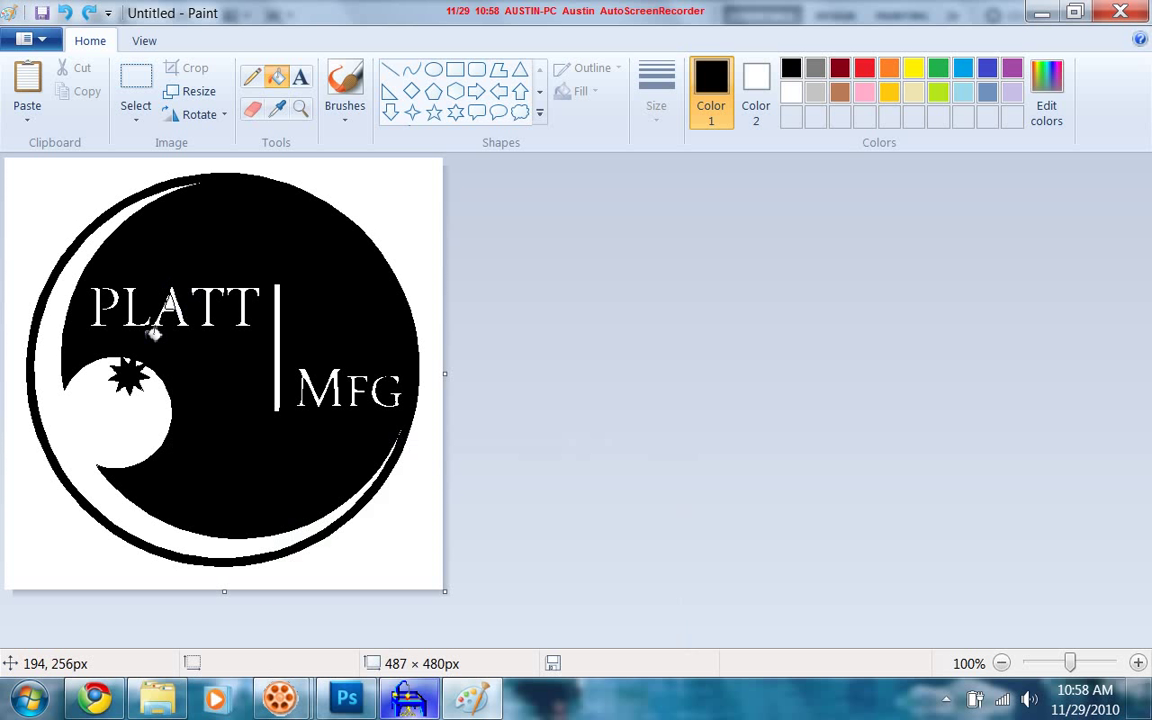
mouse_move(256, 300)
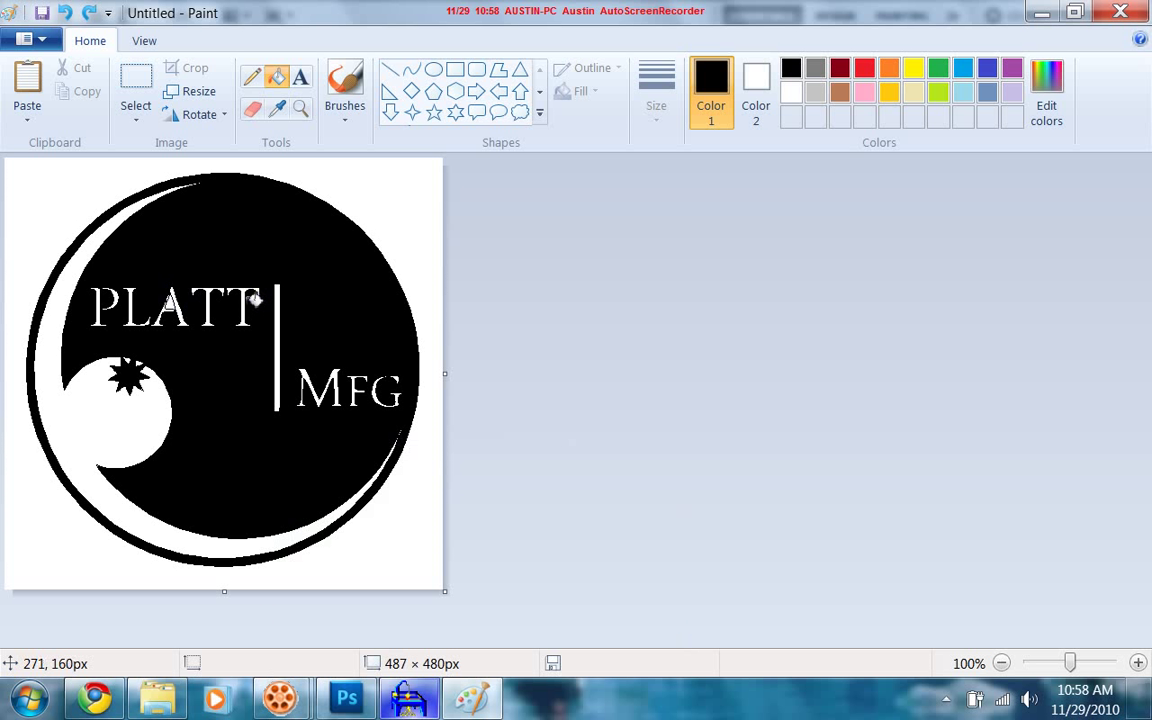
mouse_move(442, 300)
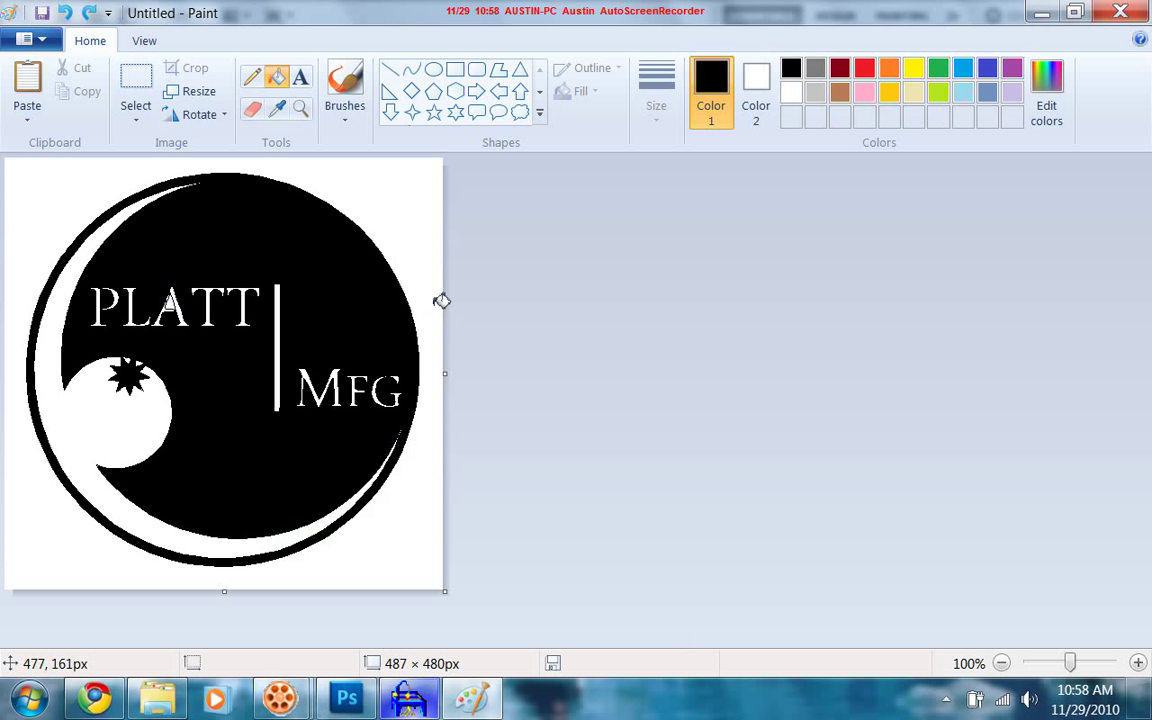
mouse_move(278, 240)
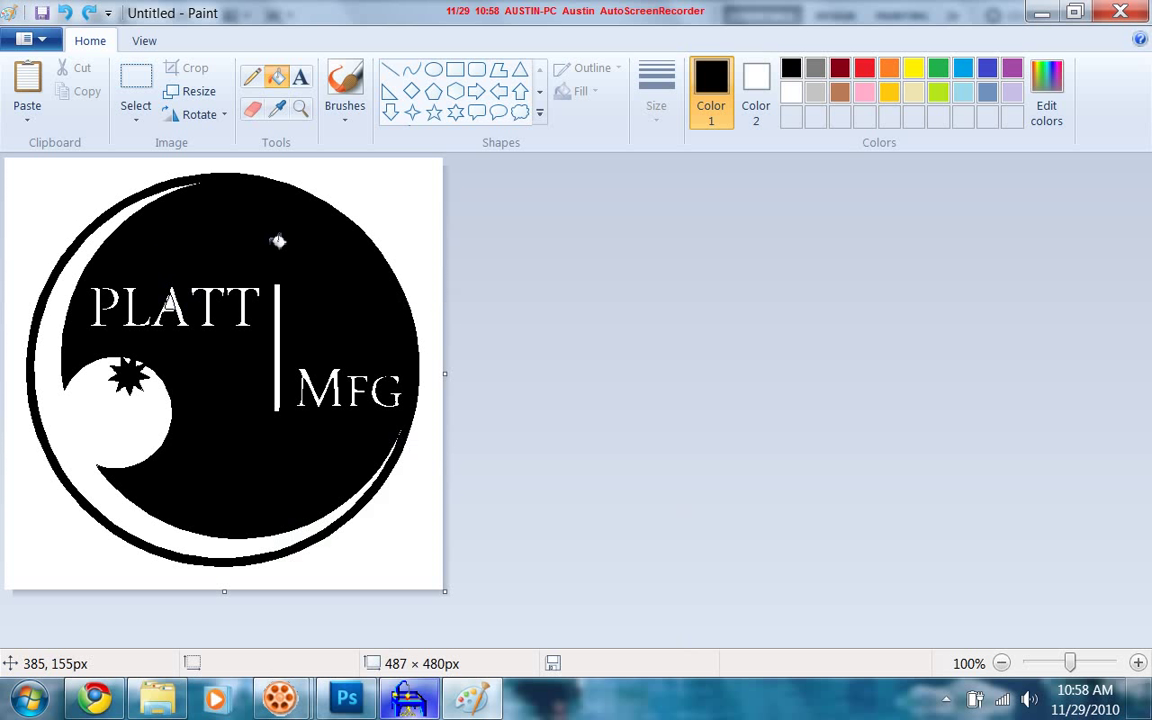
mouse_move(276, 240)
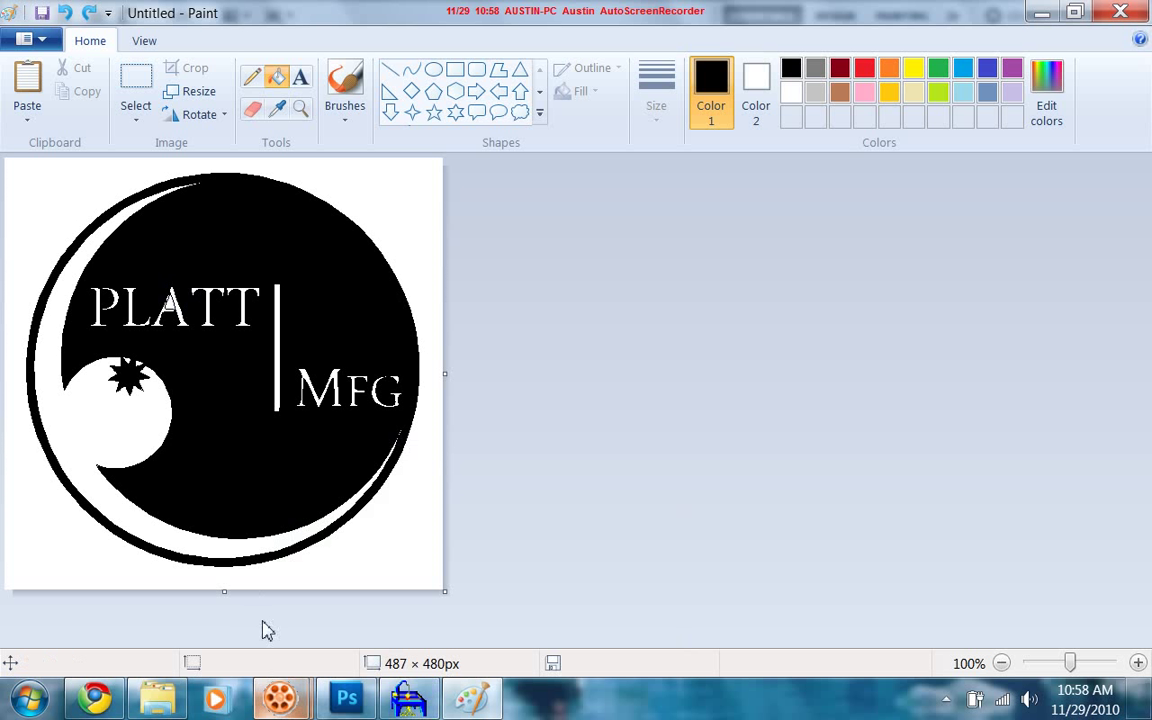
mouse_move(144, 700)
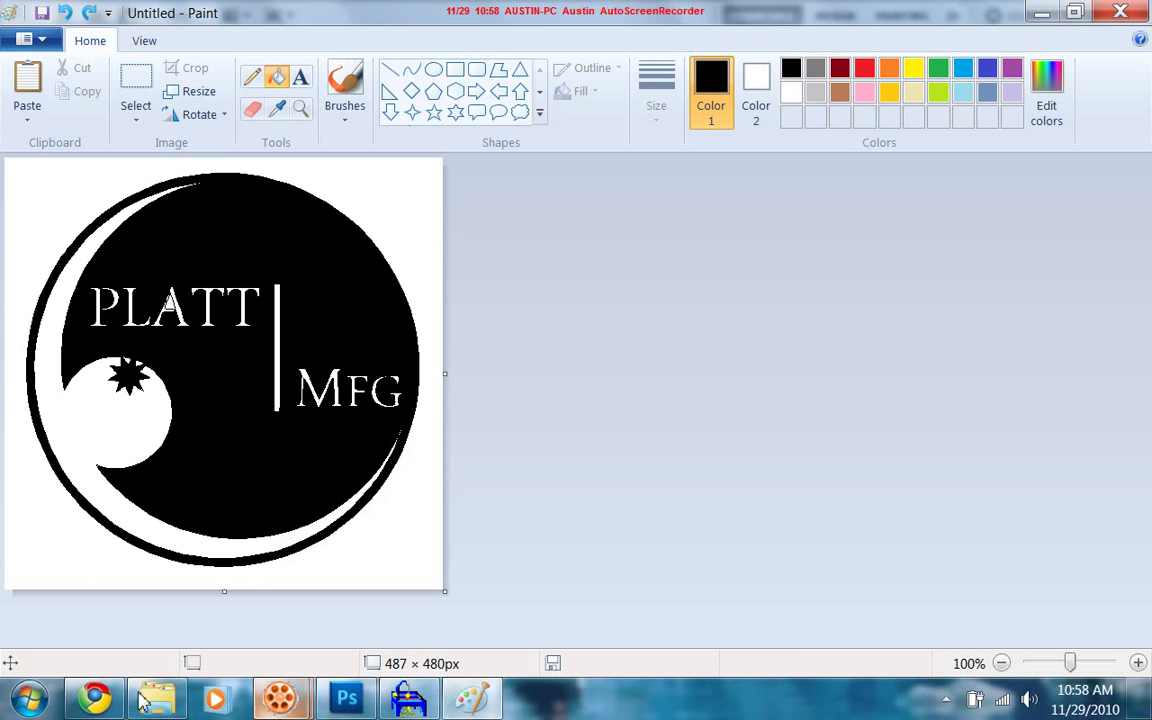
left_click(156, 696)
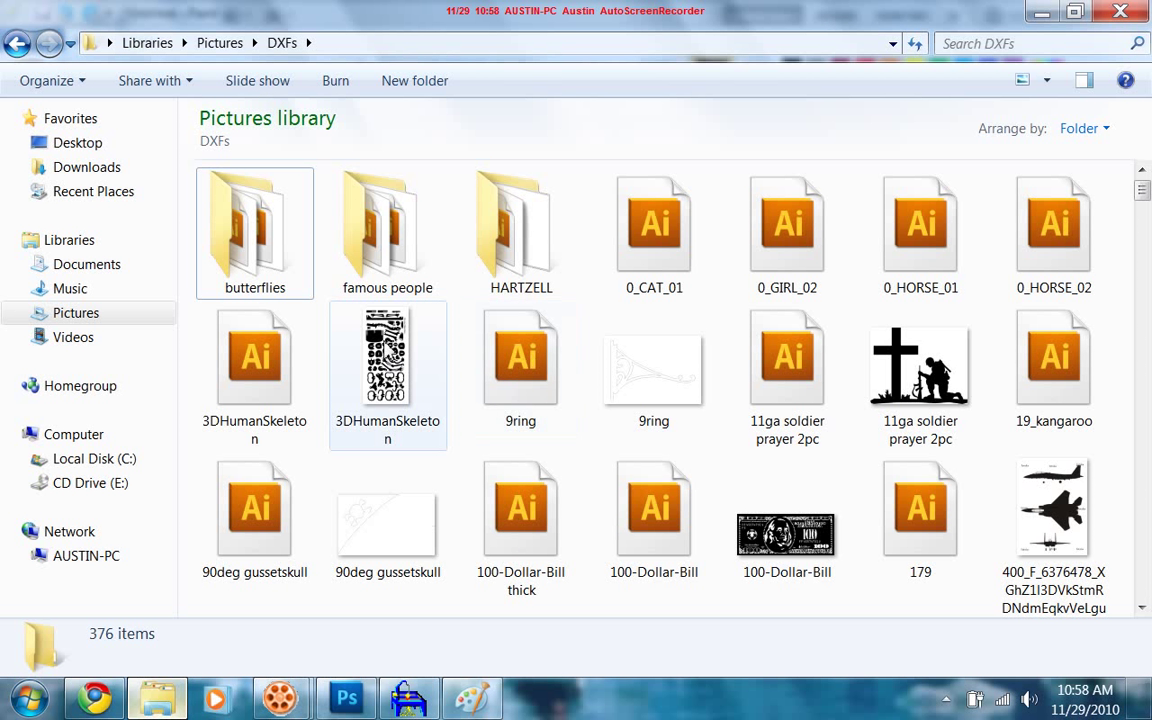
mouse_move(388, 360)
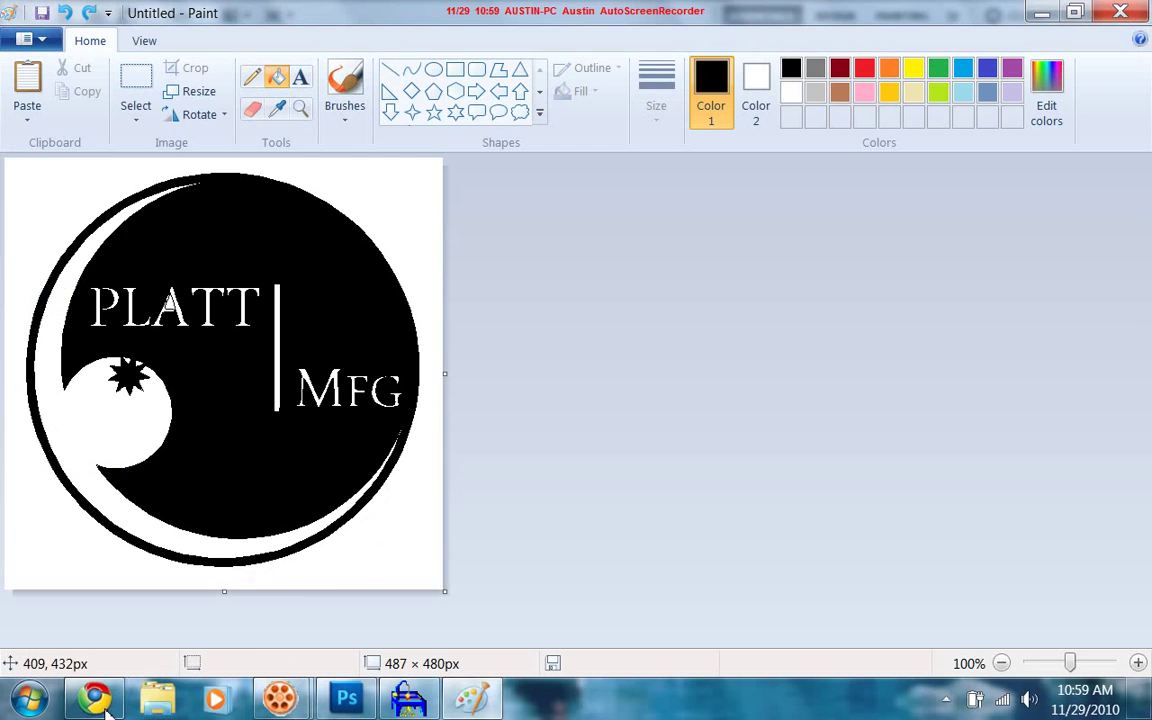
Start a reply to the tutorial thread on plasmaspider.com and scroll to the attachment area.
left_click(92, 696)
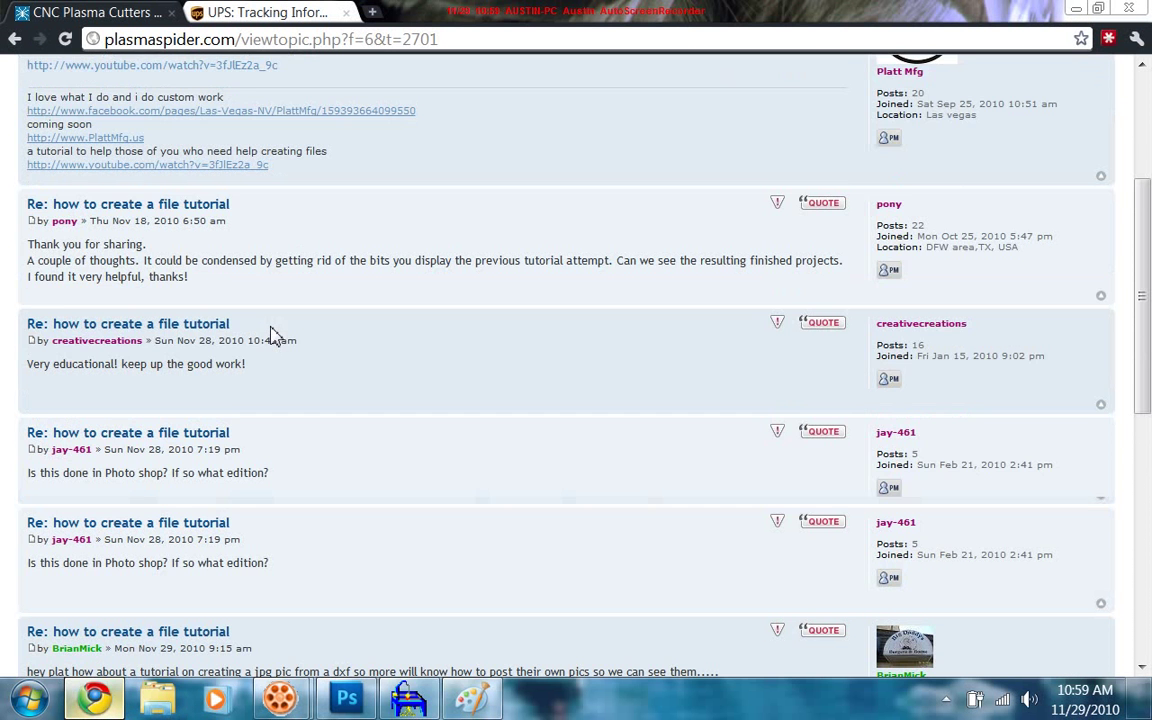
scroll("down", 3)
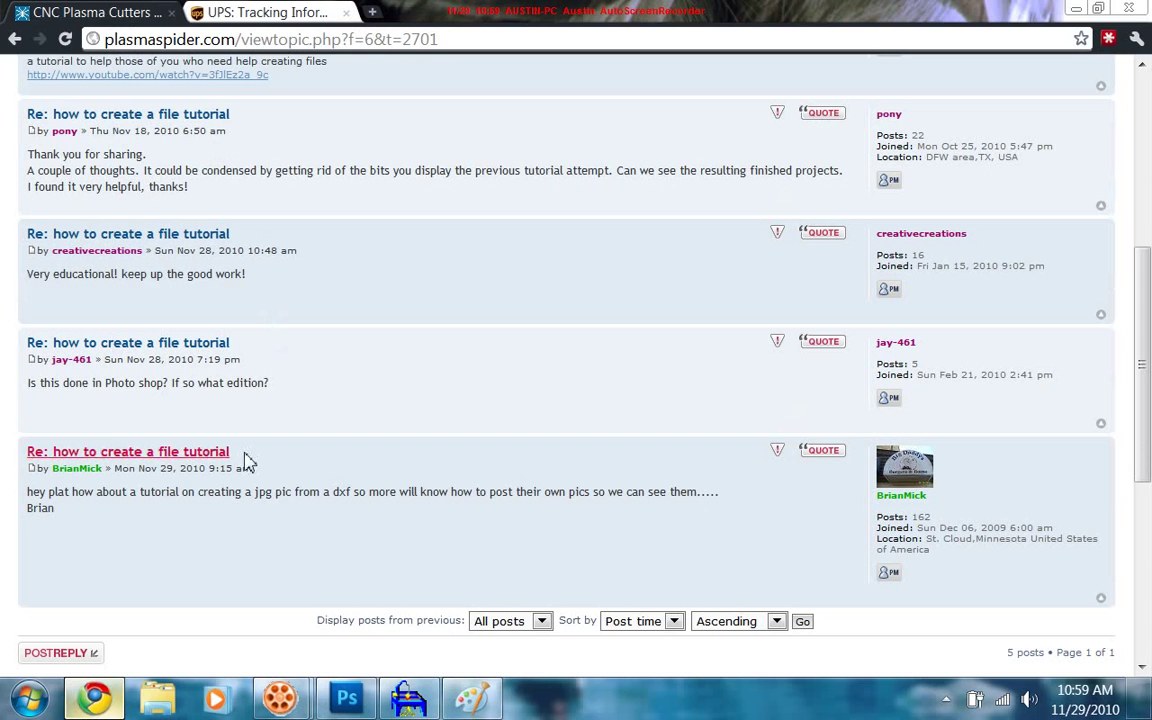
scroll("up", 3)
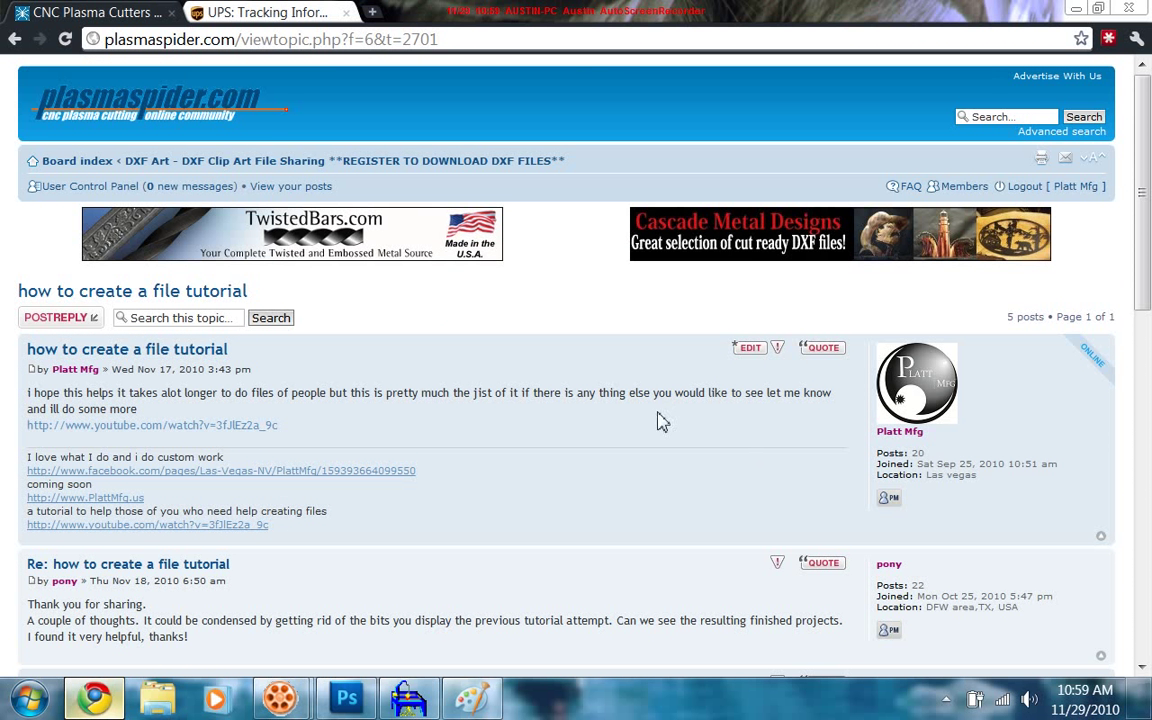
left_click(56, 316)
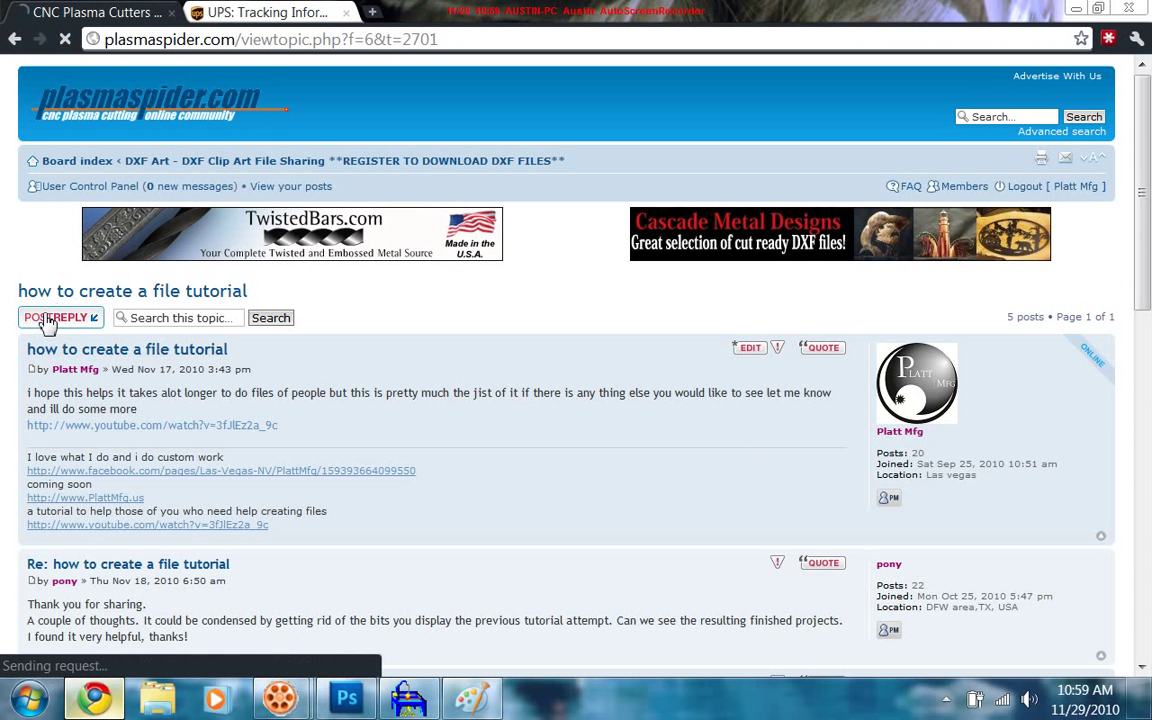
left_click(52, 316)
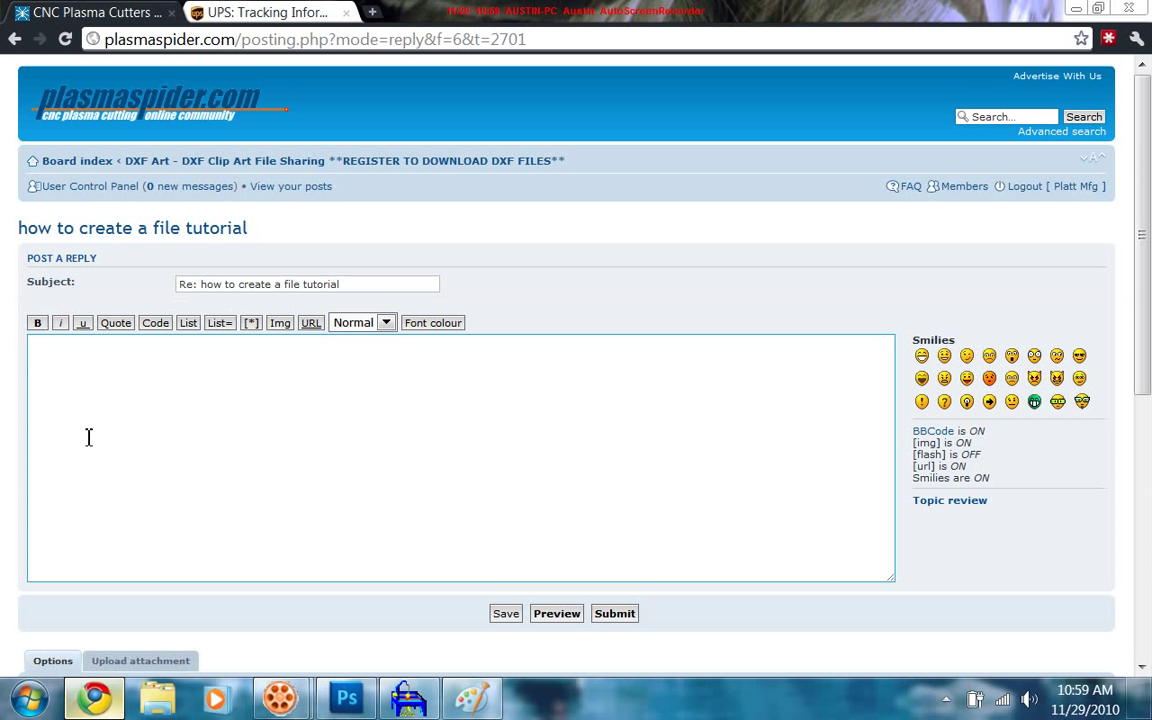
scroll("down", 3)
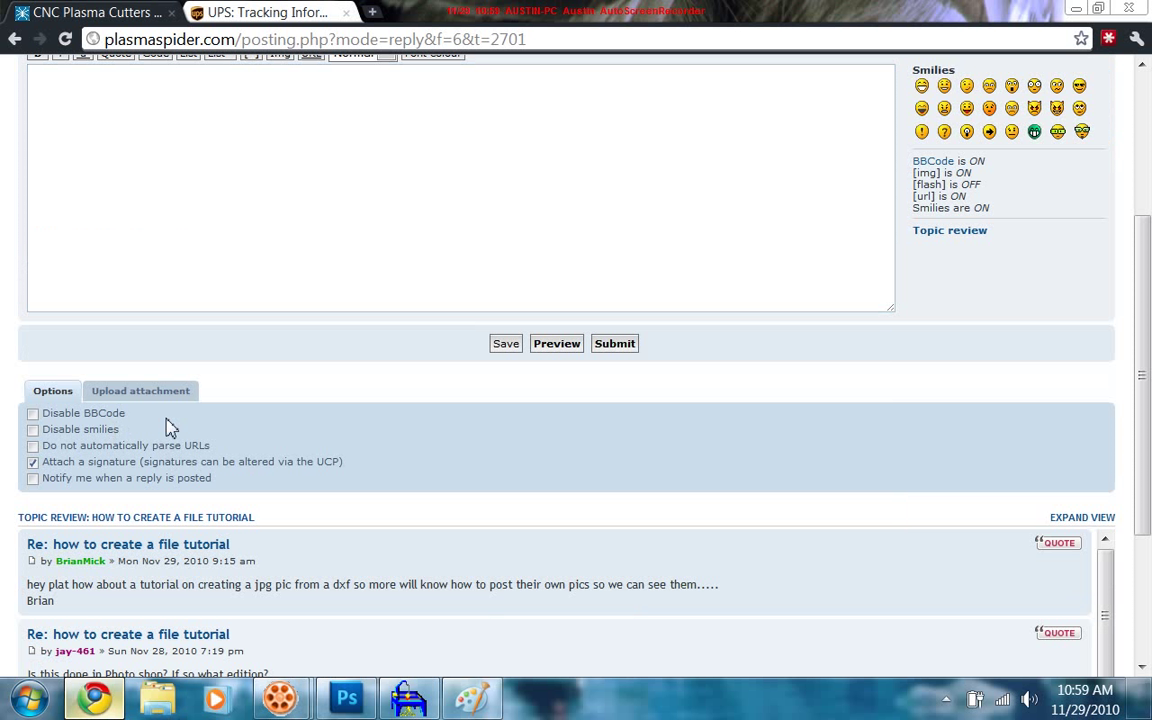
Attach '11ga soldier prayer 2pc.dxf' from My Pictures > DXFs to the reply.
left_click(140, 390)
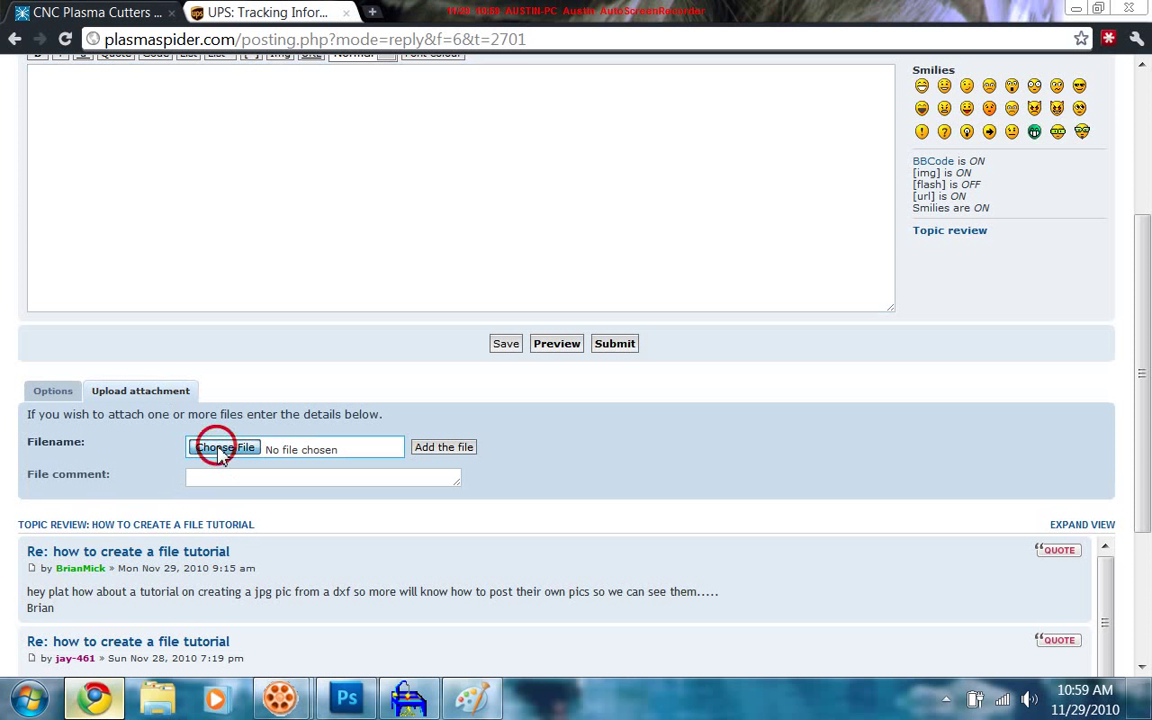
left_click(222, 448)
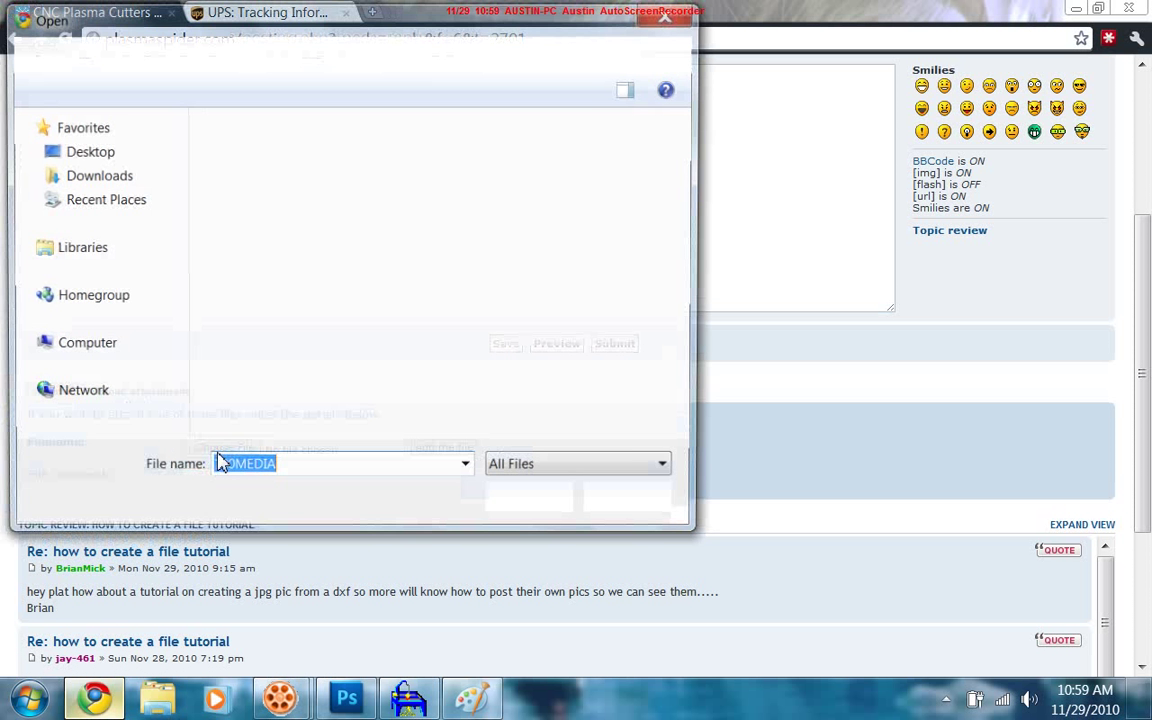
left_click(90, 152)
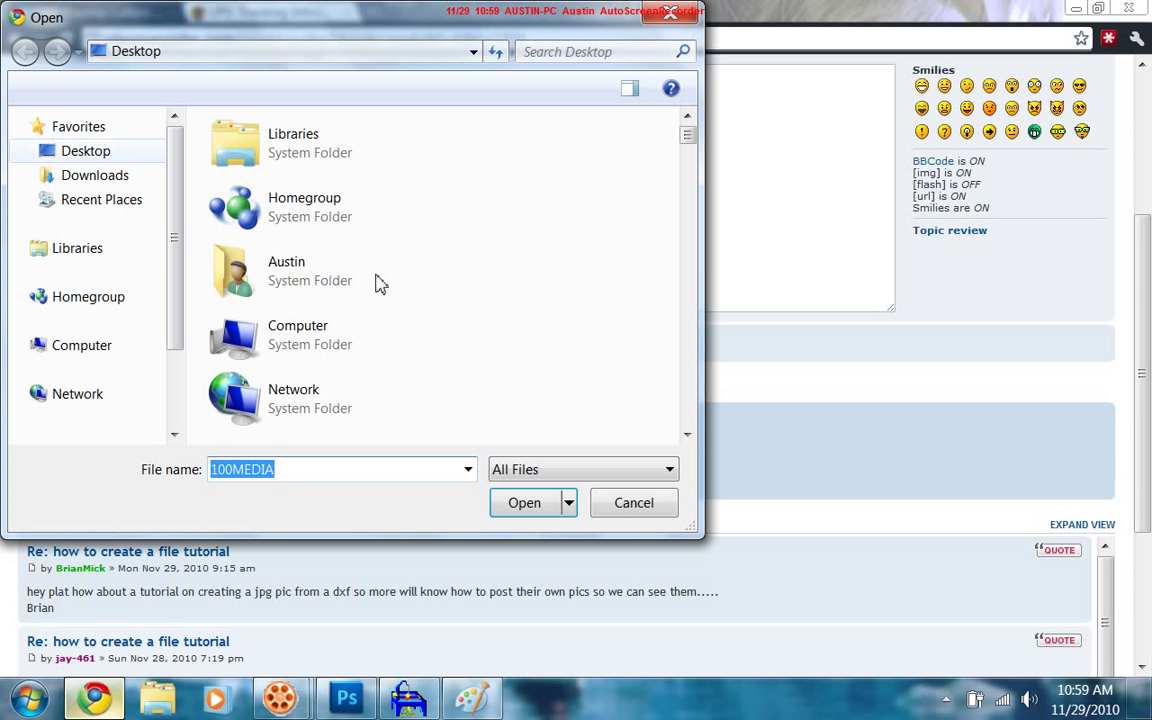
mouse_move(244, 284)
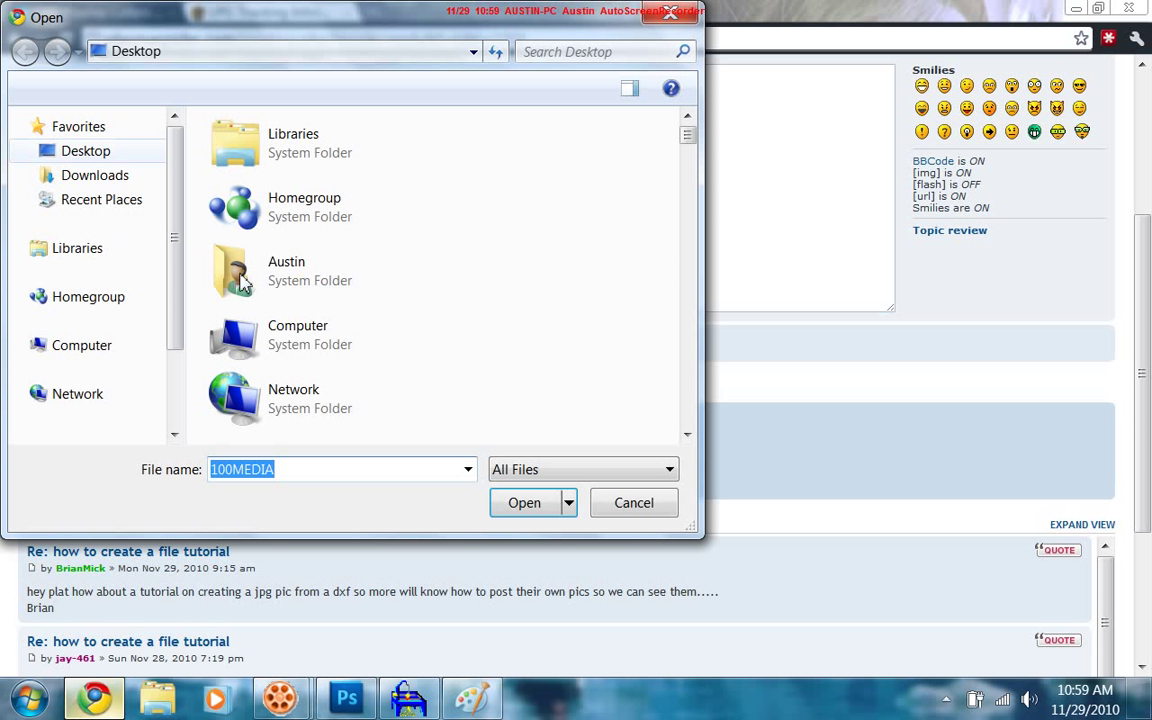
mouse_move(408, 304)
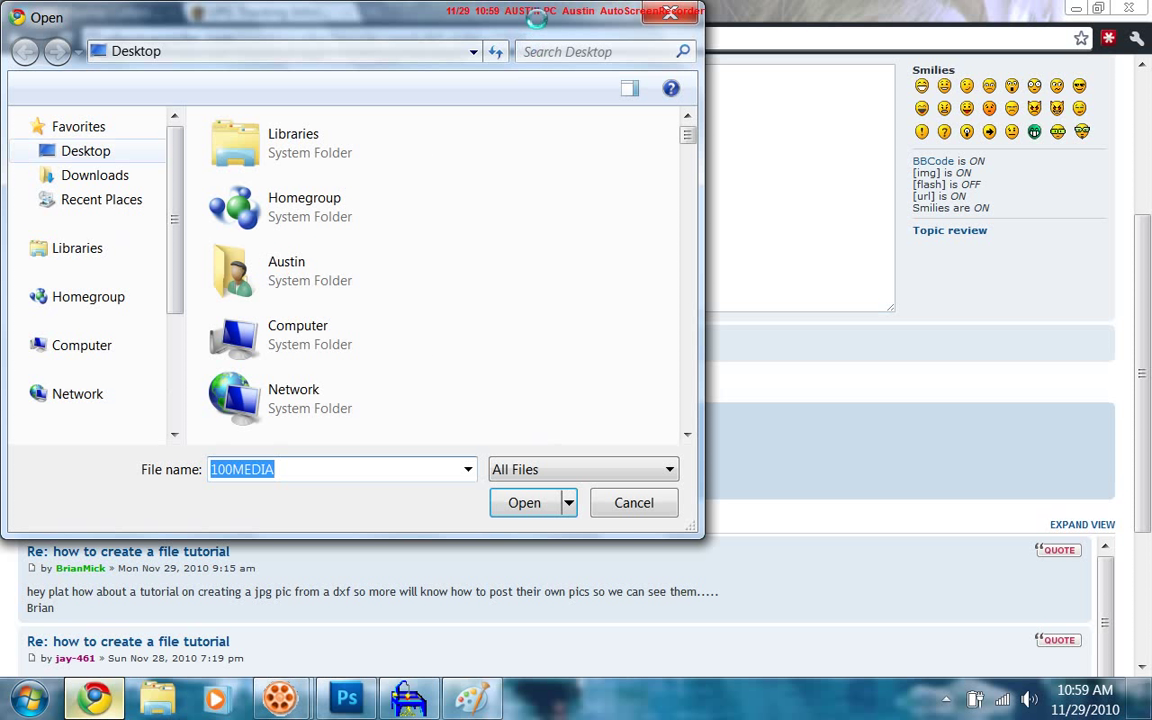
double_click(286, 270)
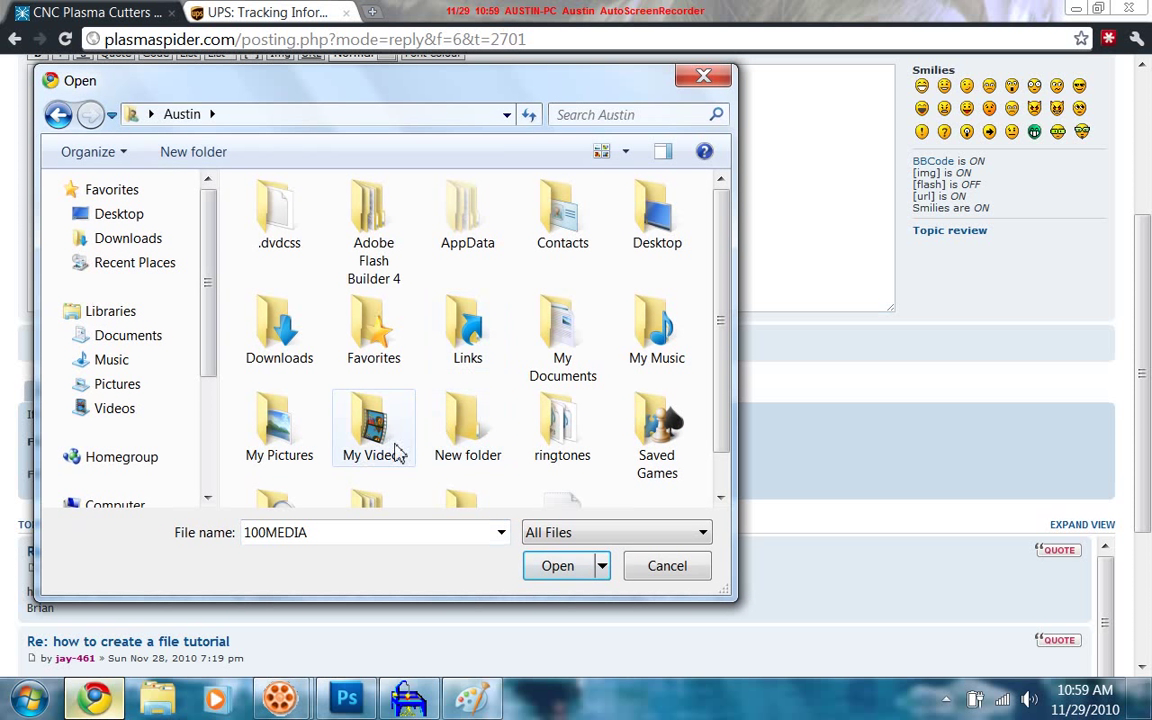
double_click(280, 420)
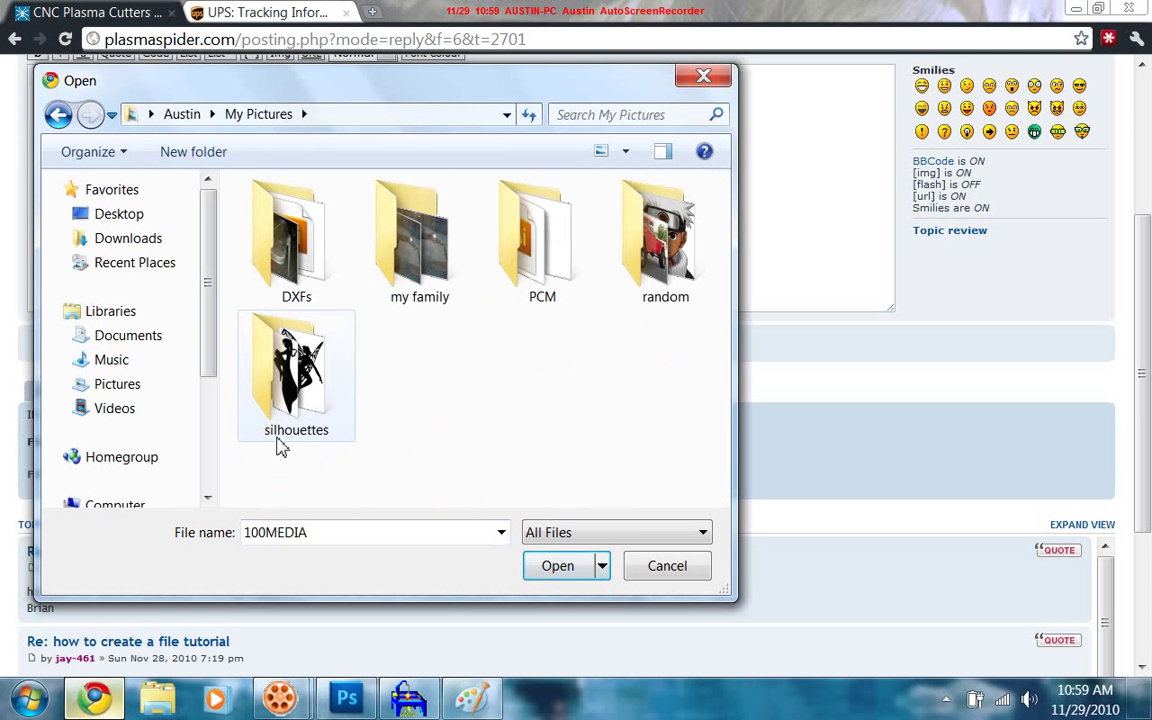
double_click(296, 236)
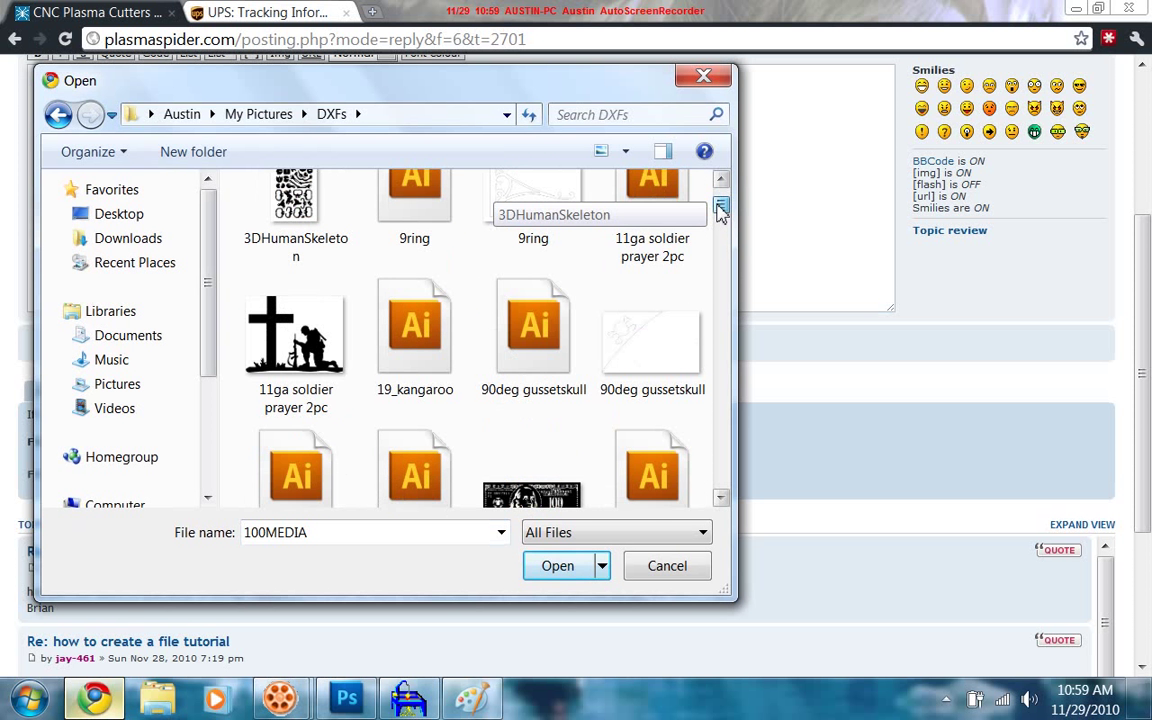
left_click(652, 224)
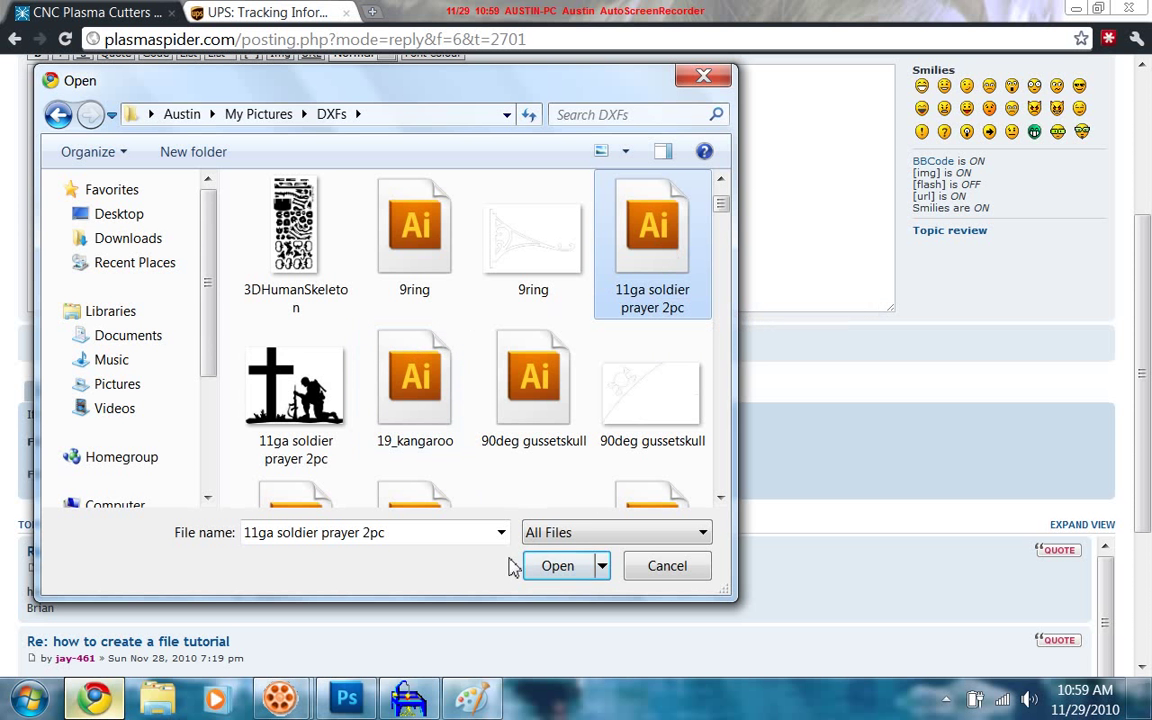
left_click(556, 566)
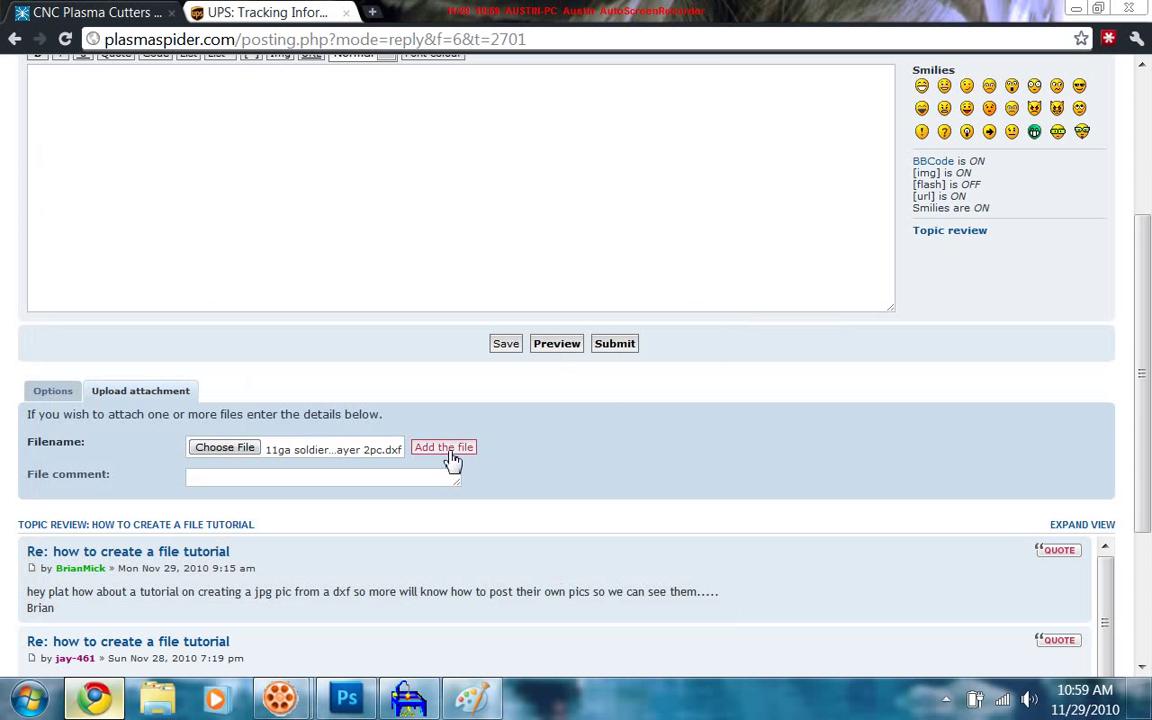
left_click(444, 448)
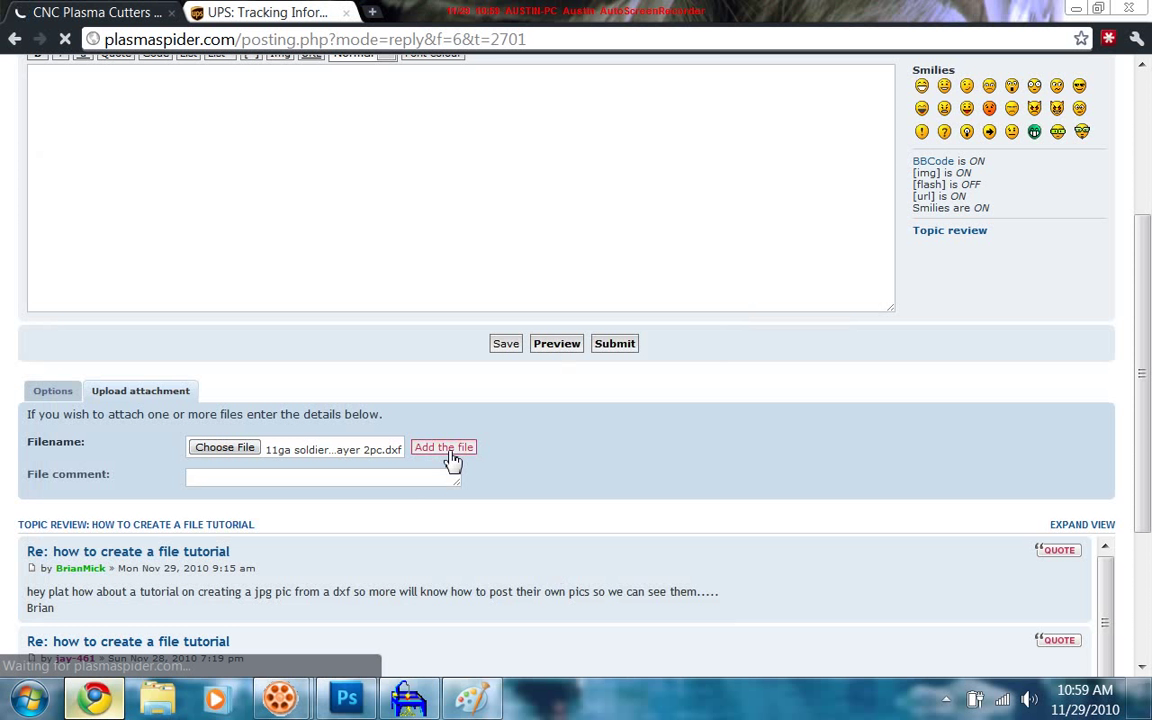
left_click(444, 448)
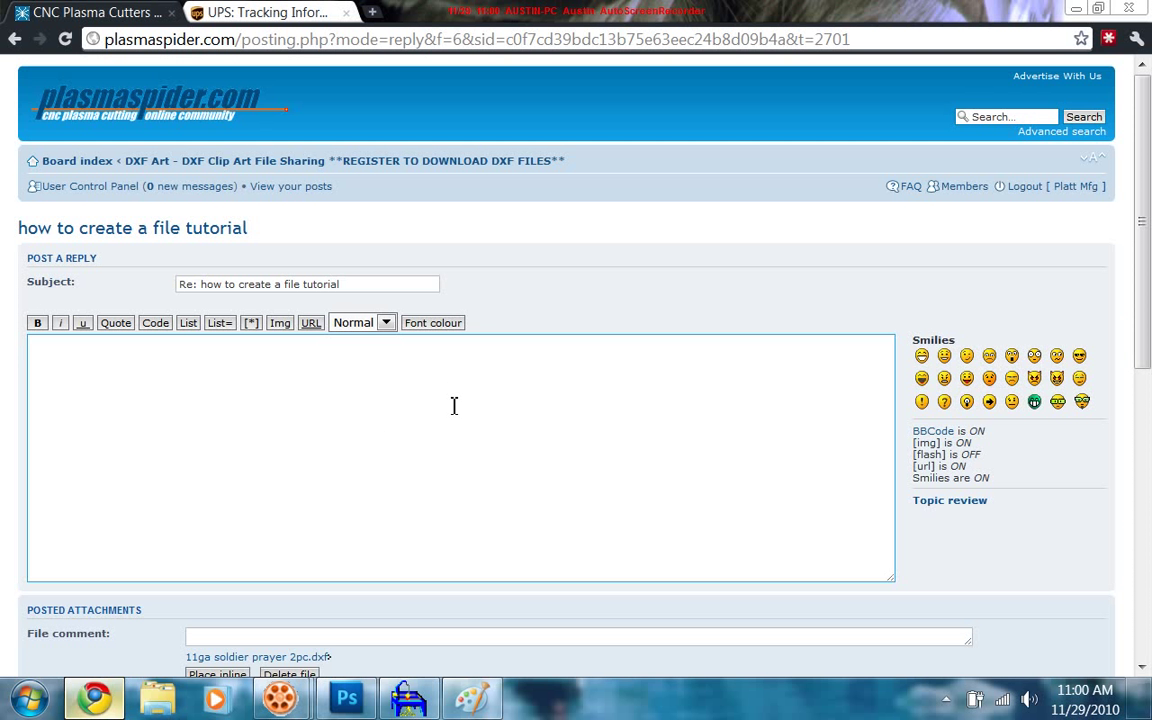
Upload the 11ga soldier prayer PNG so it joins the DXF in the reply's attachments.
scroll("down", 3)
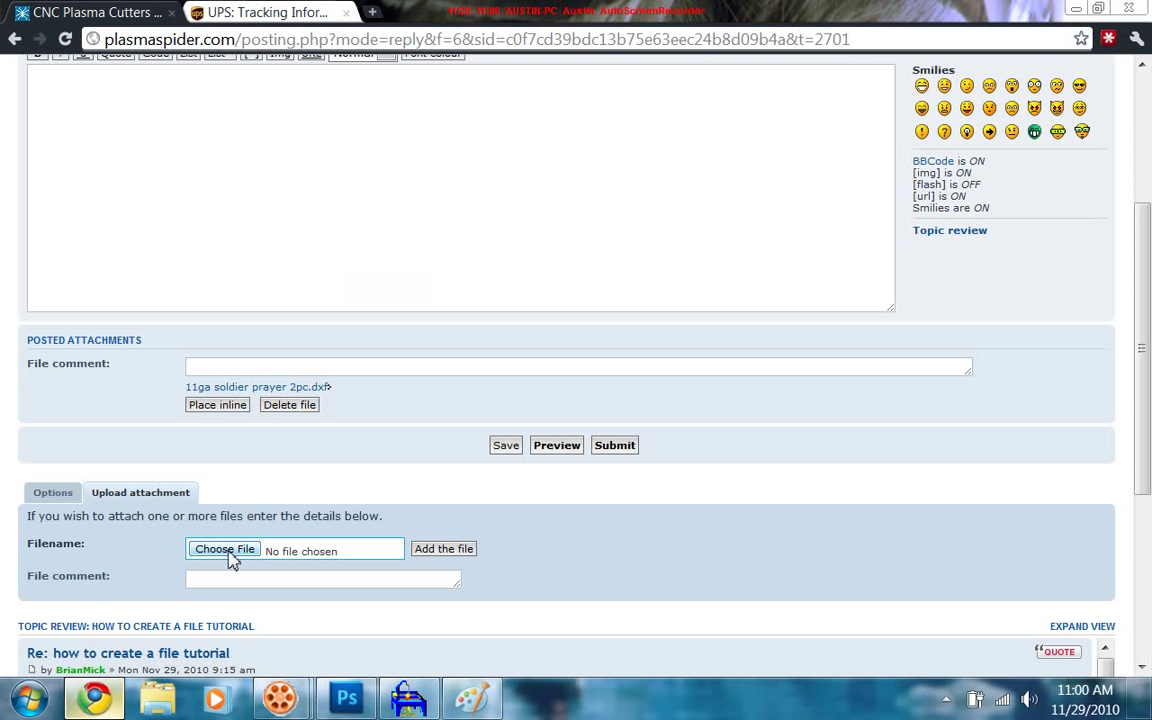
left_click(224, 548)
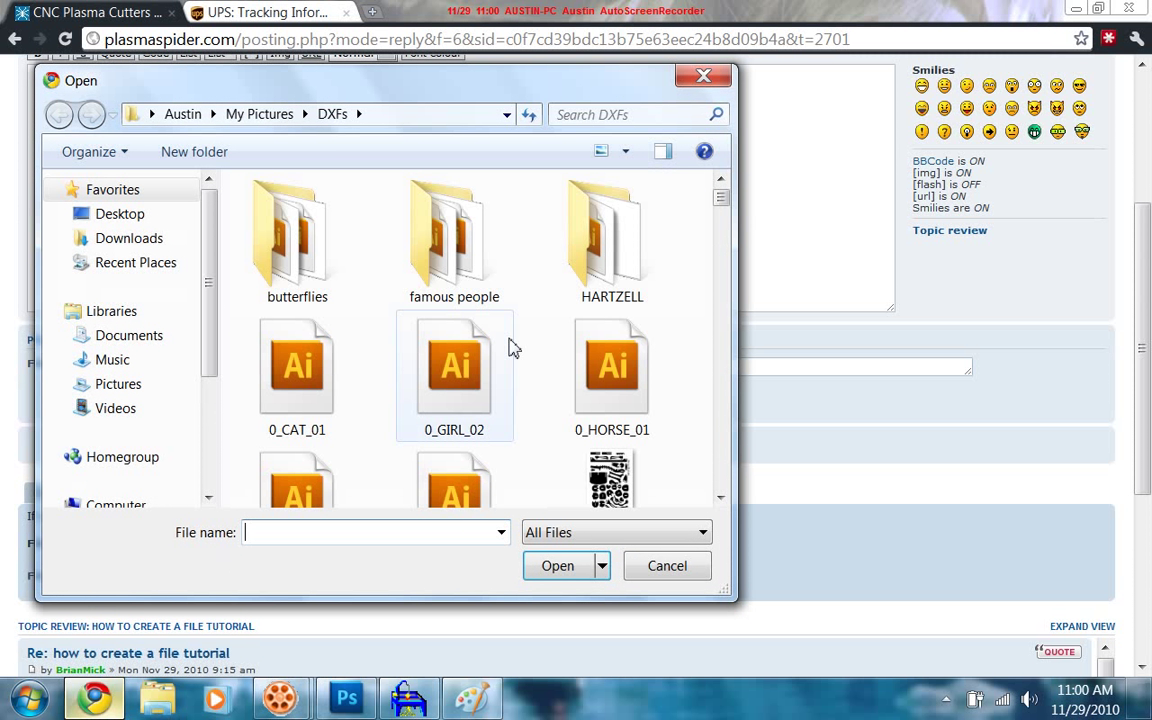
scroll("down", 3)
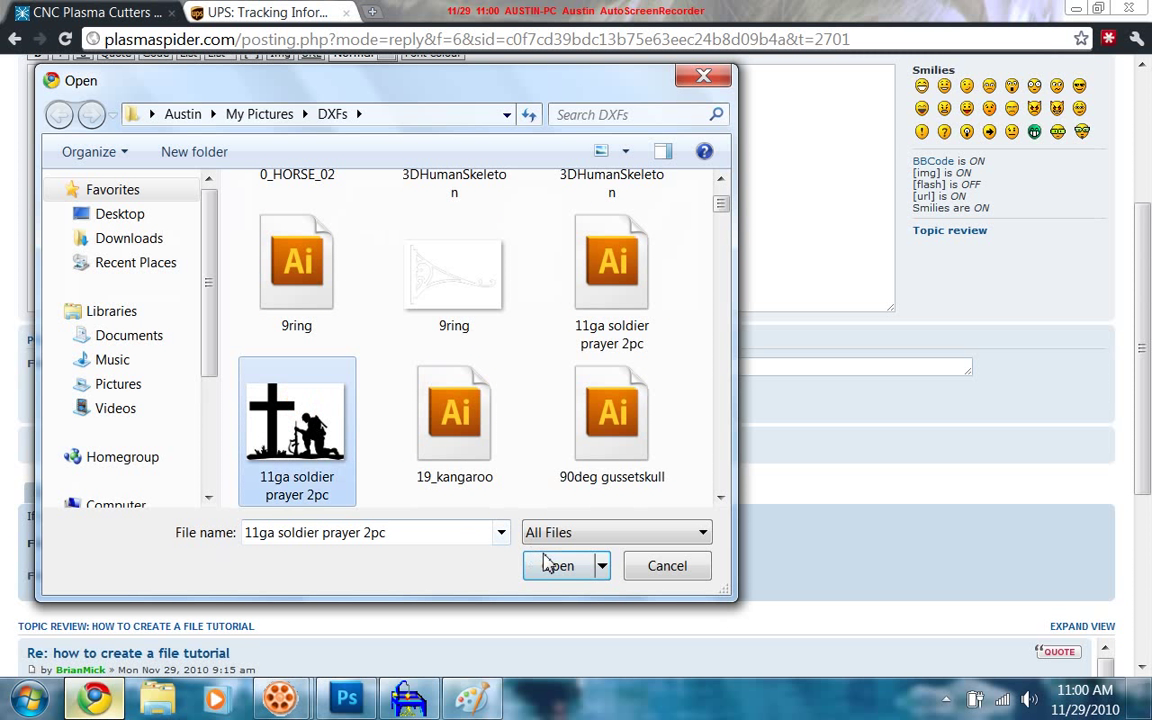
left_click(558, 564)
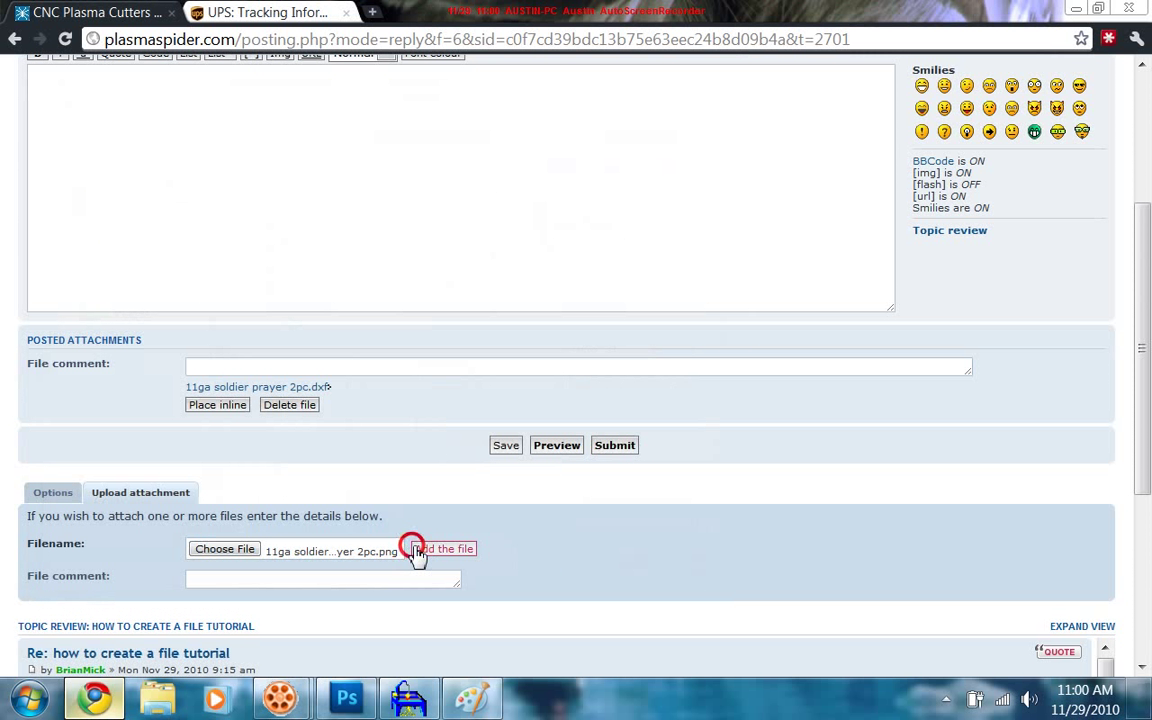
left_click(444, 548)
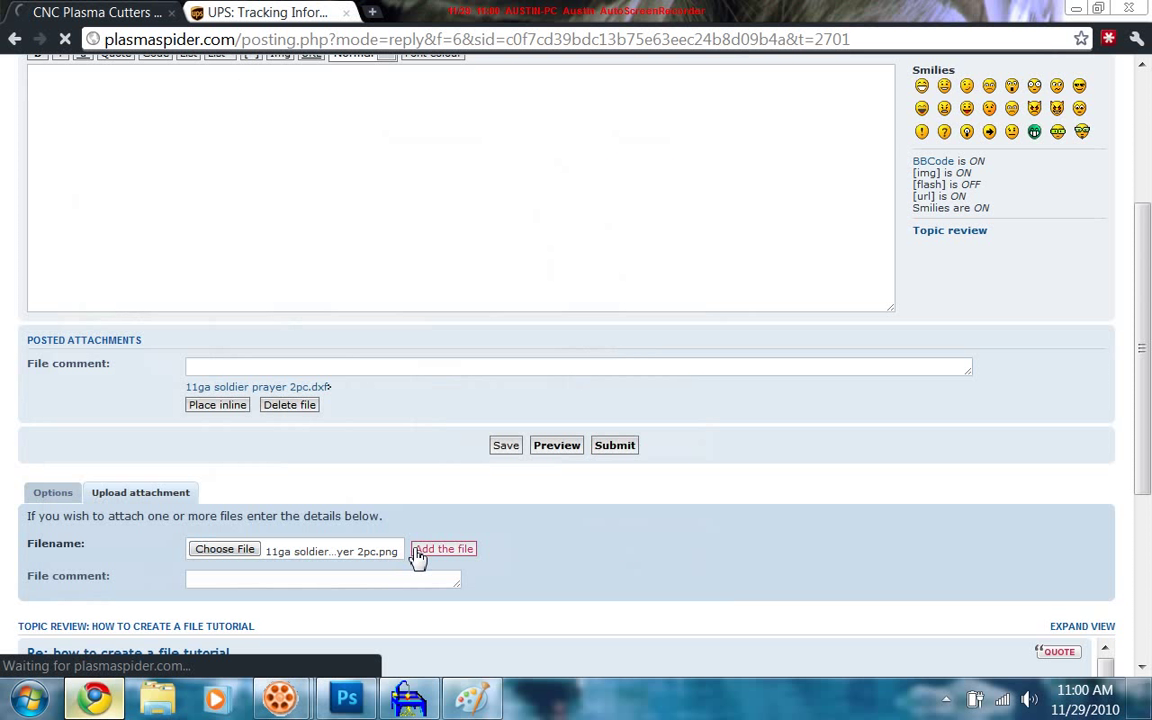
left_click(444, 548)
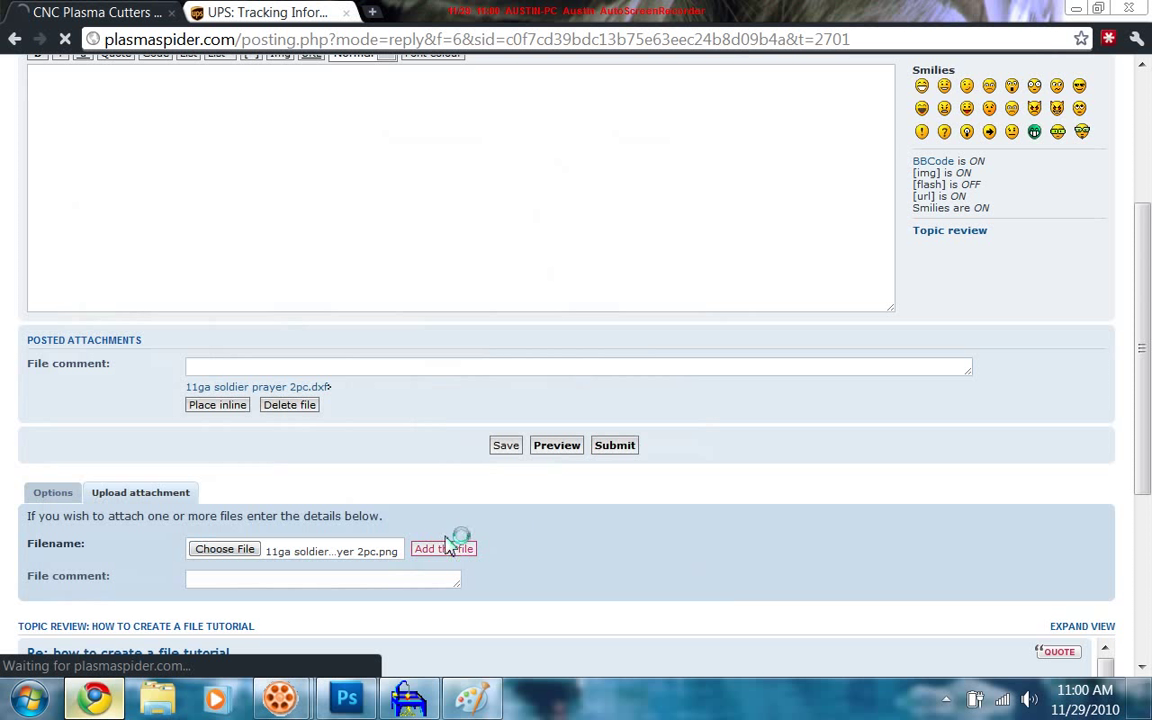
left_click(444, 548)
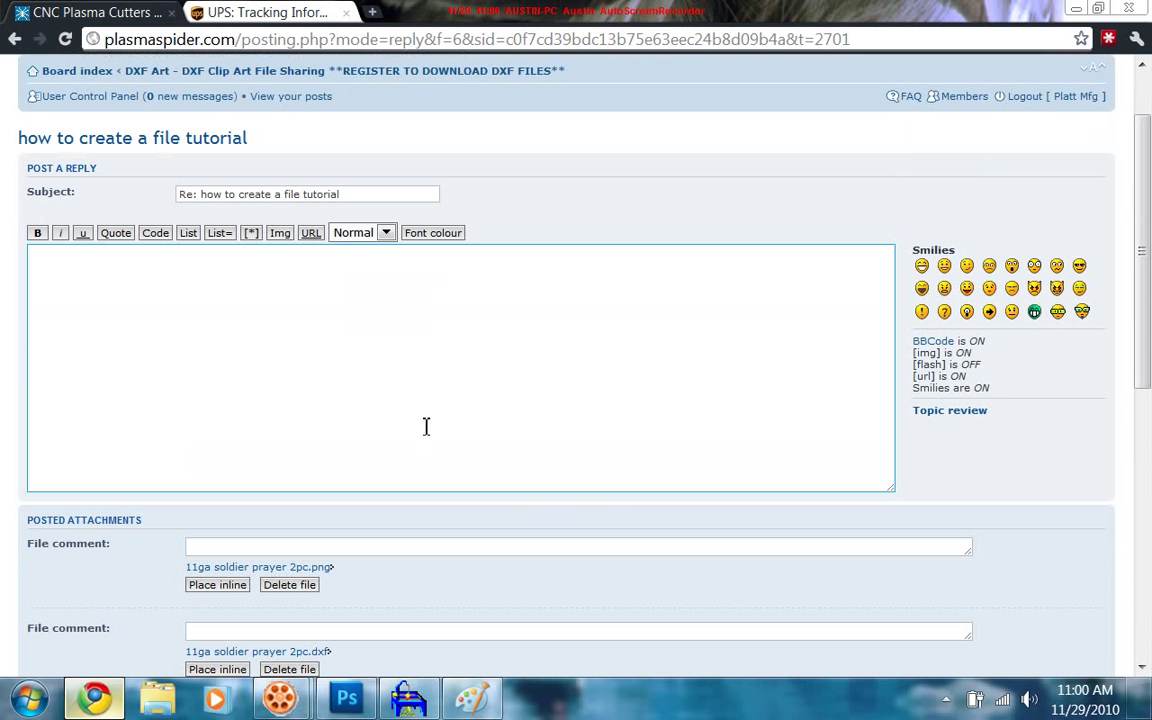
Place the soldier prayer PNG inline in the message, then the DXF on the next line.
scroll("down", 3)
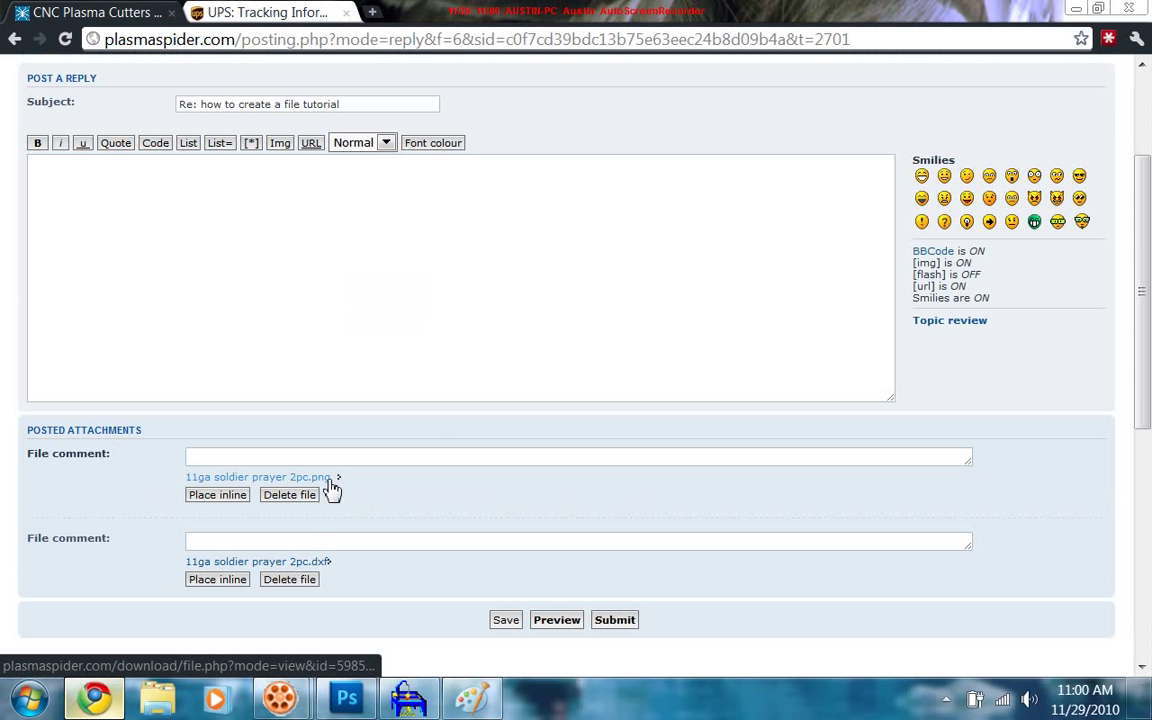
left_click(578, 540)
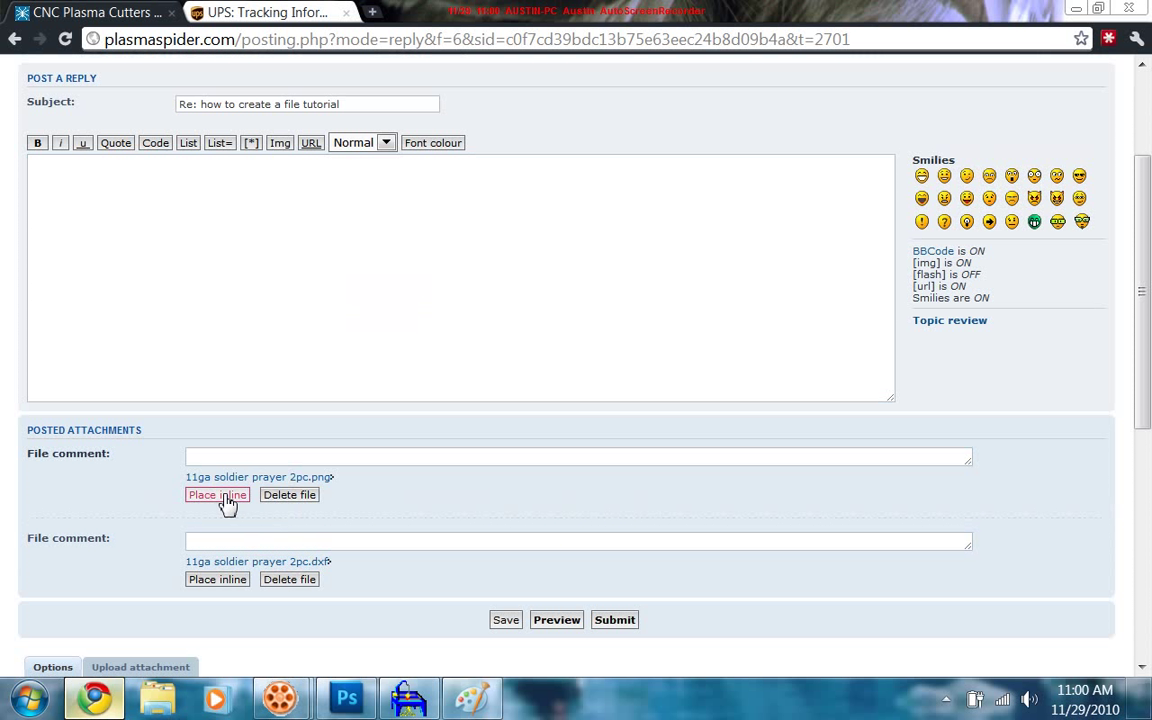
left_click(216, 496)
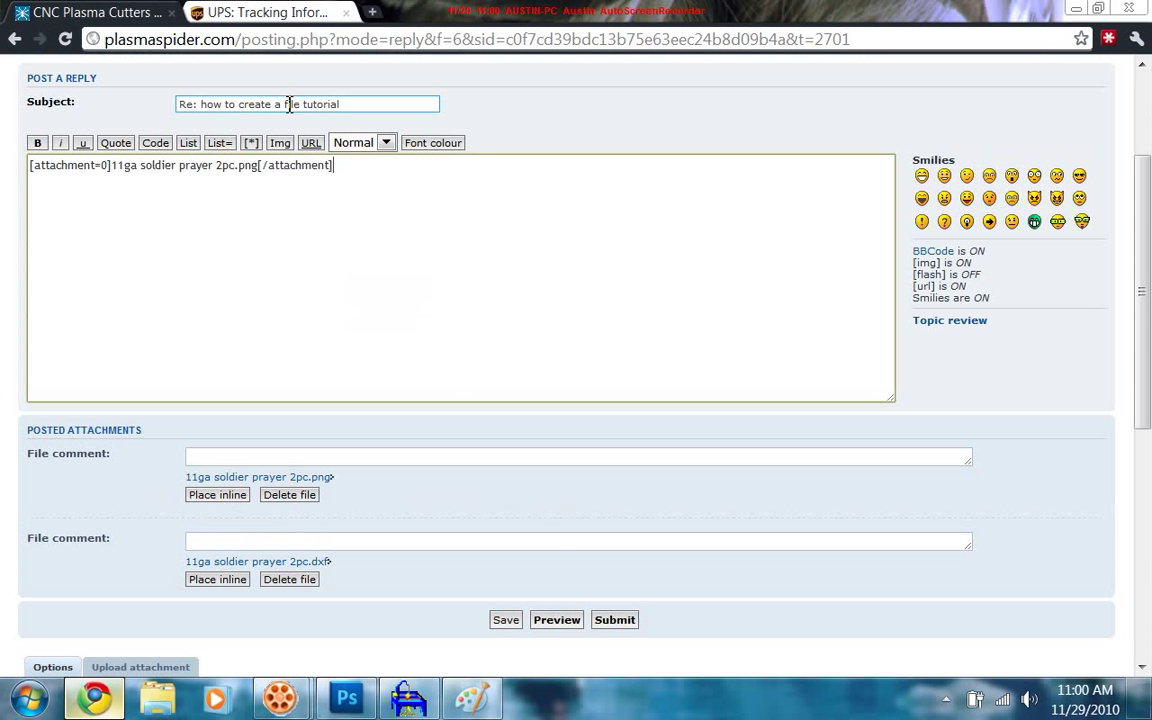
mouse_move(332, 564)
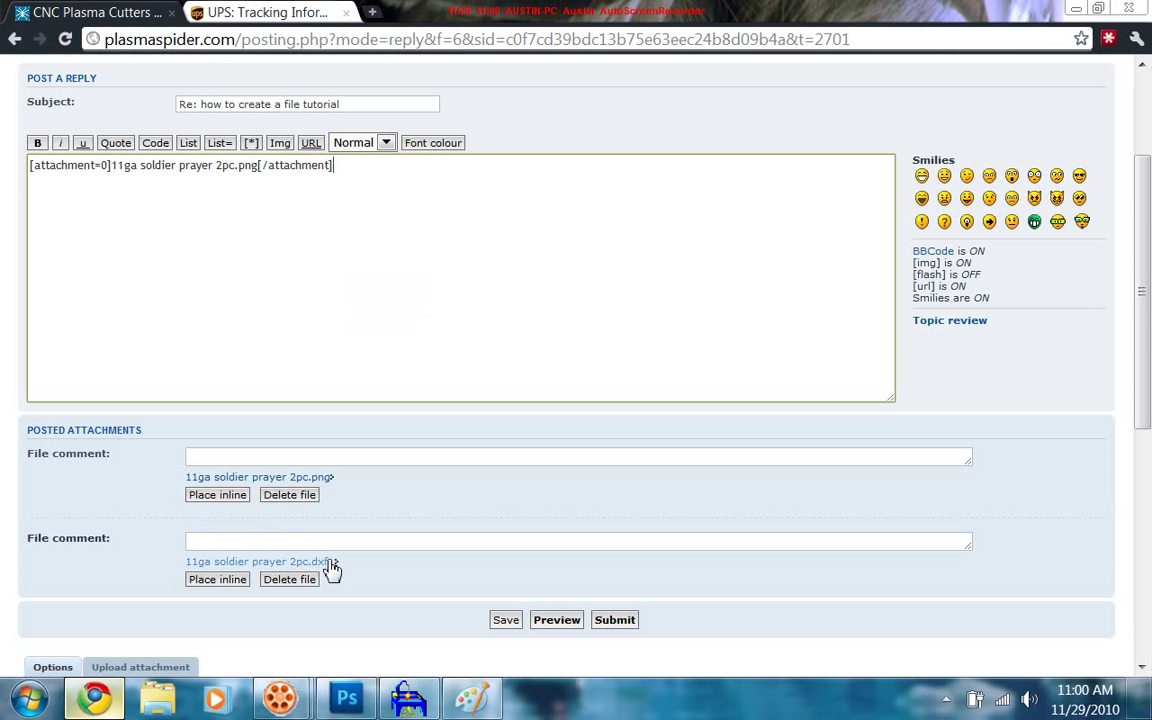
left_click(216, 580)
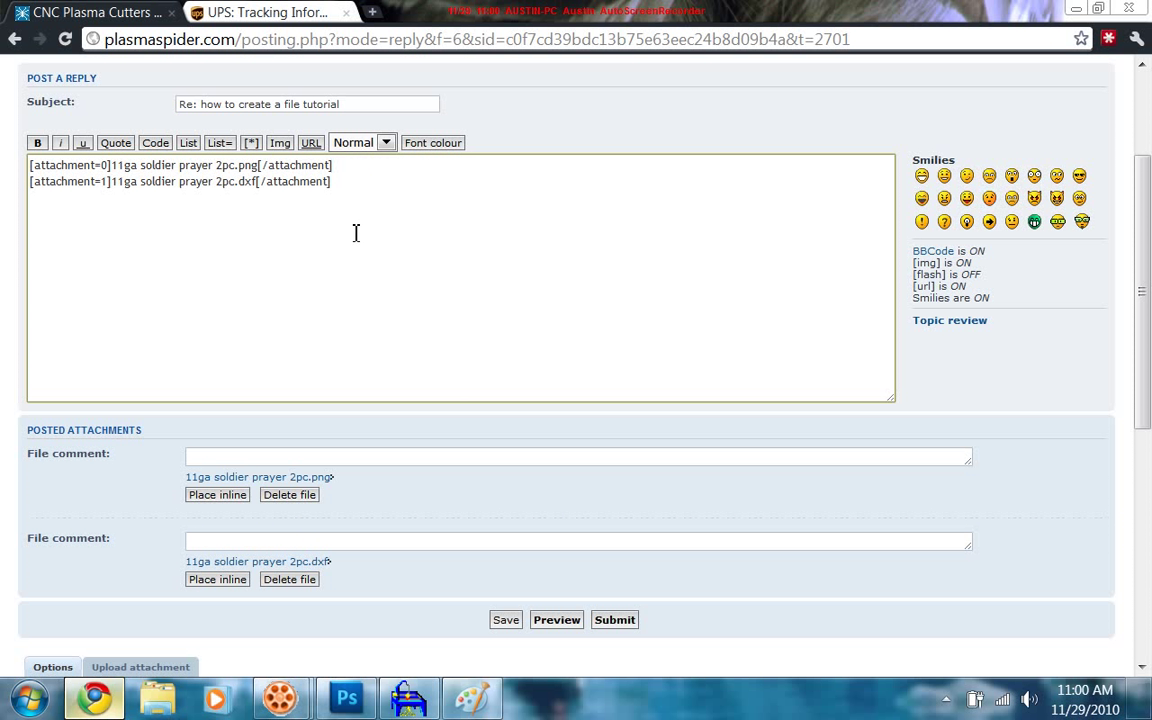
scroll("down", 3)
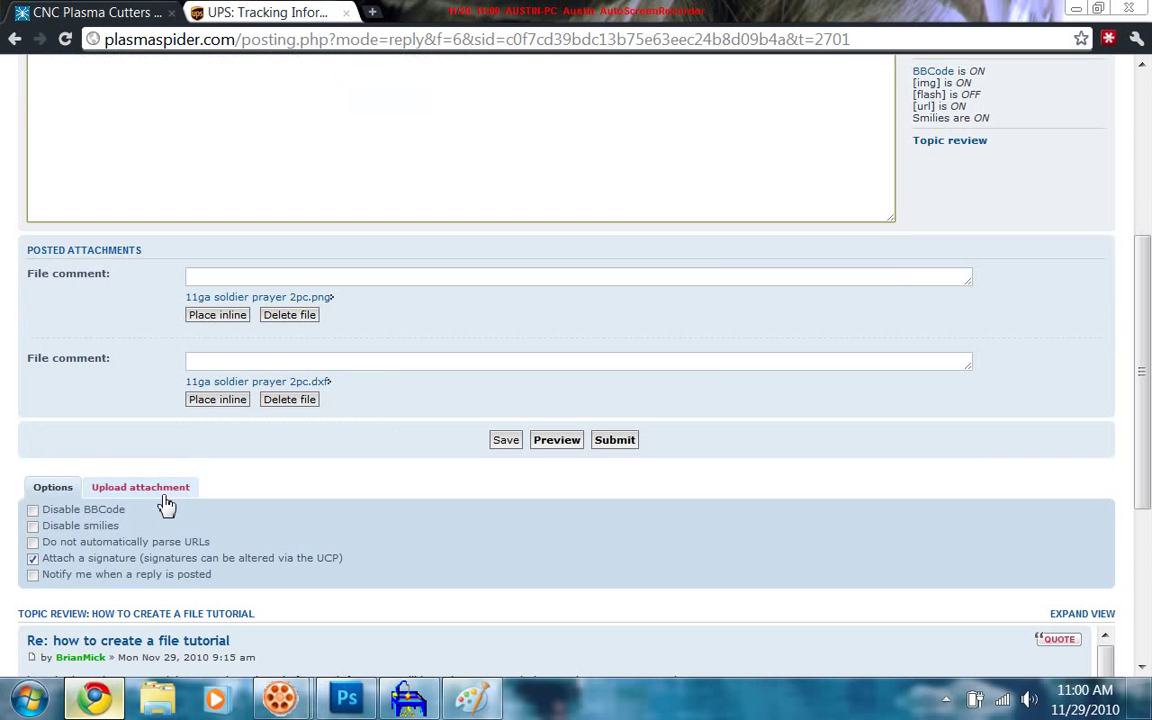
Attach baby.png to the reply as a third posted attachment.
left_click(140, 488)
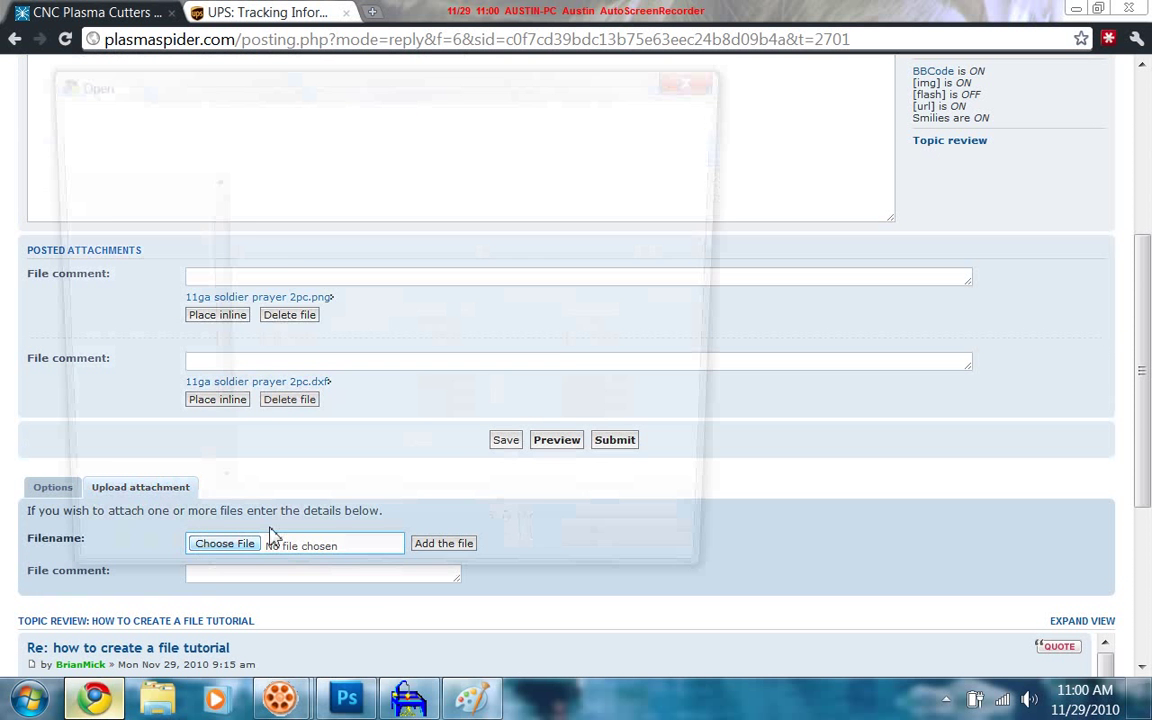
left_click(224, 544)
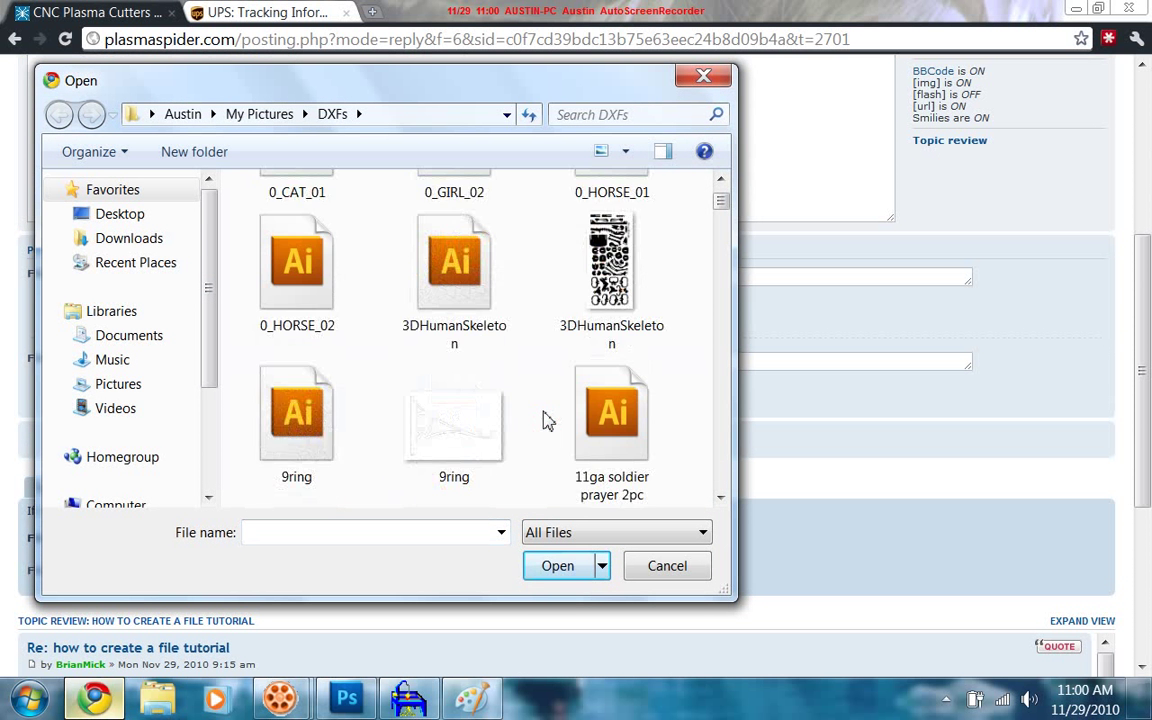
scroll("up", 3)
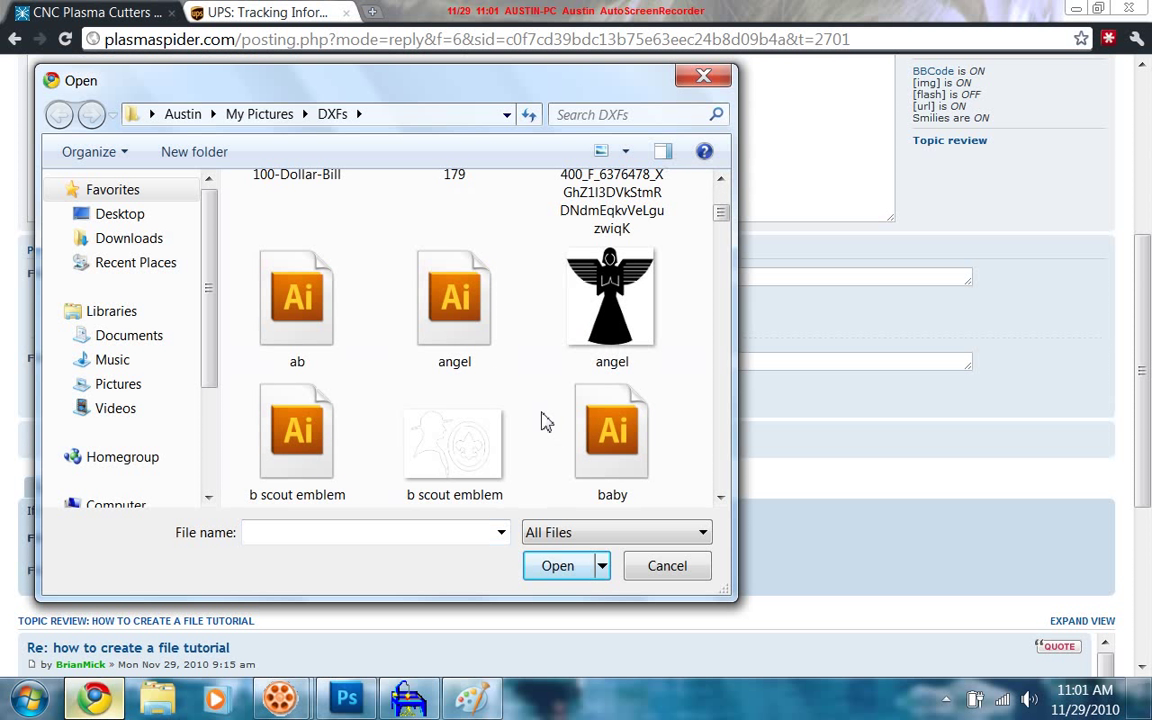
scroll("down", 3)
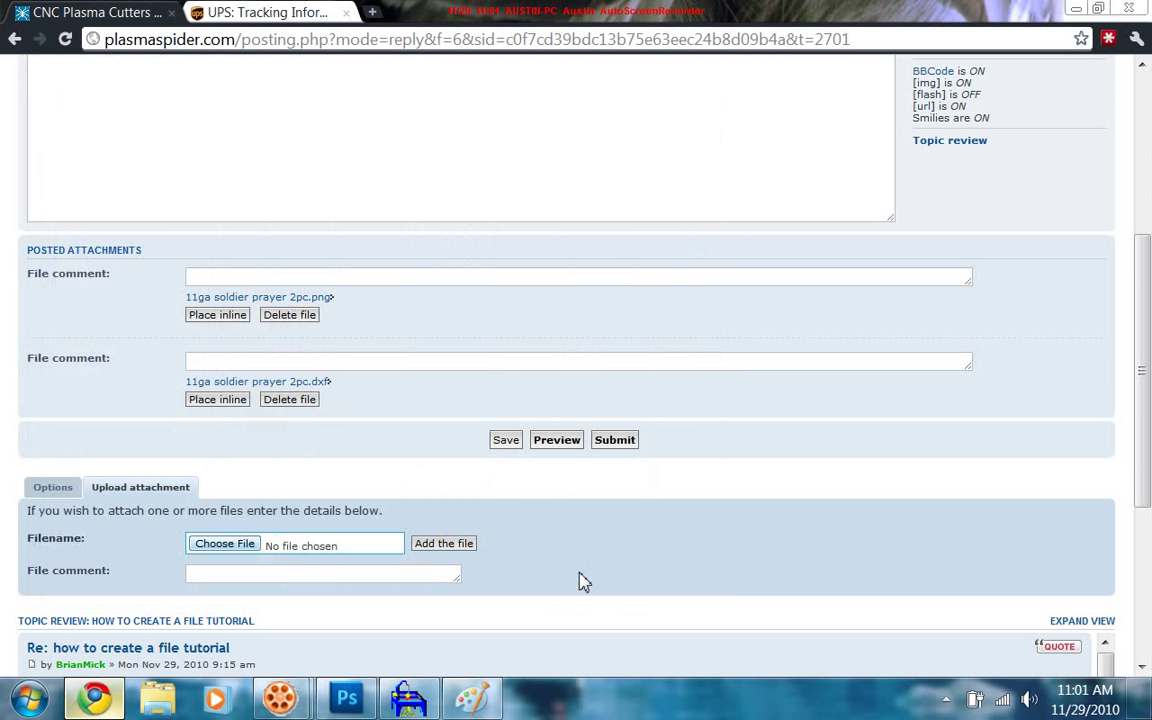
left_click(444, 544)
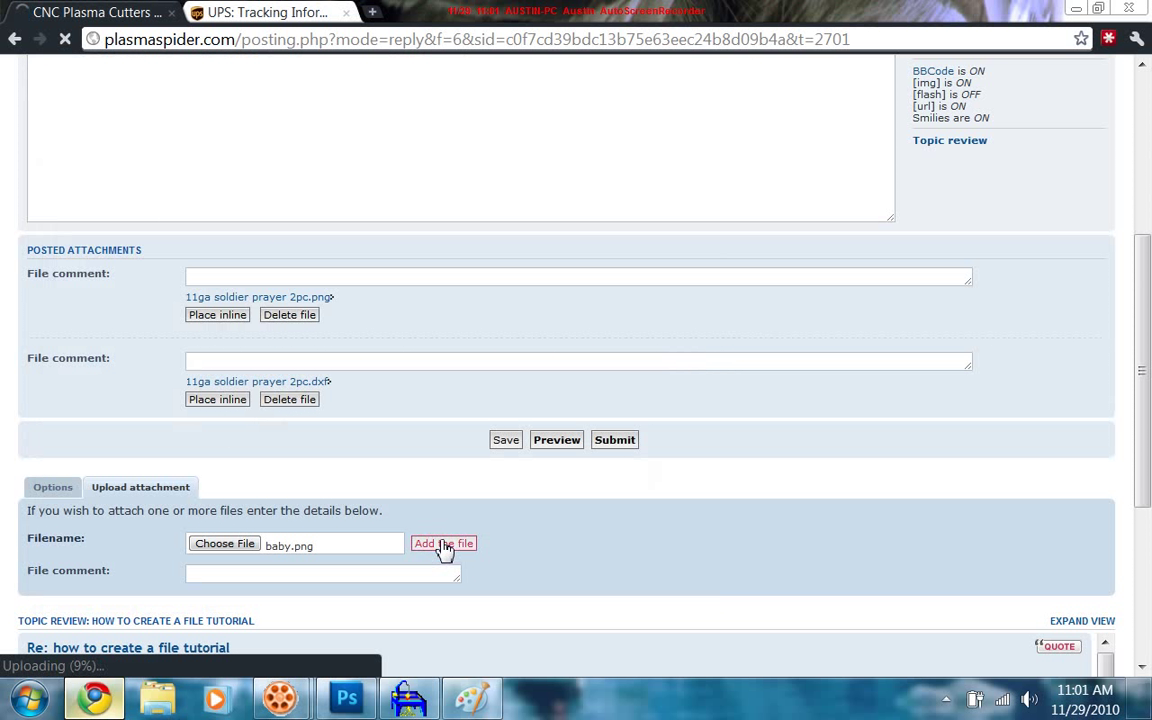
left_click(444, 544)
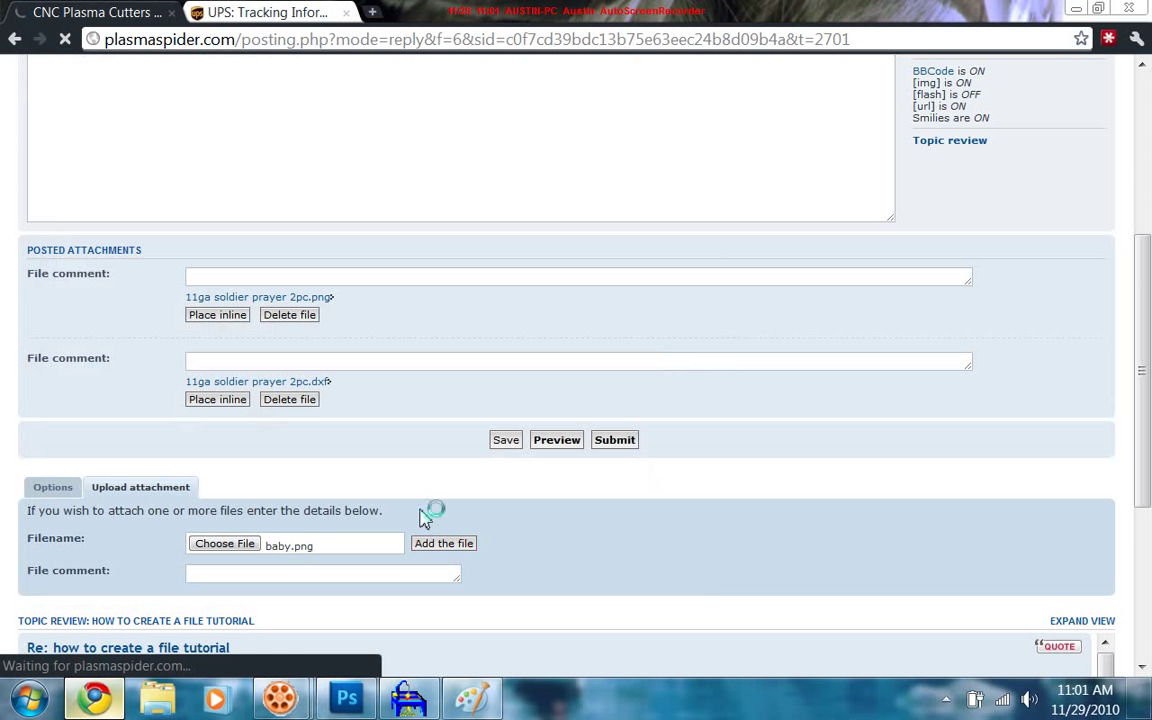
left_click(444, 544)
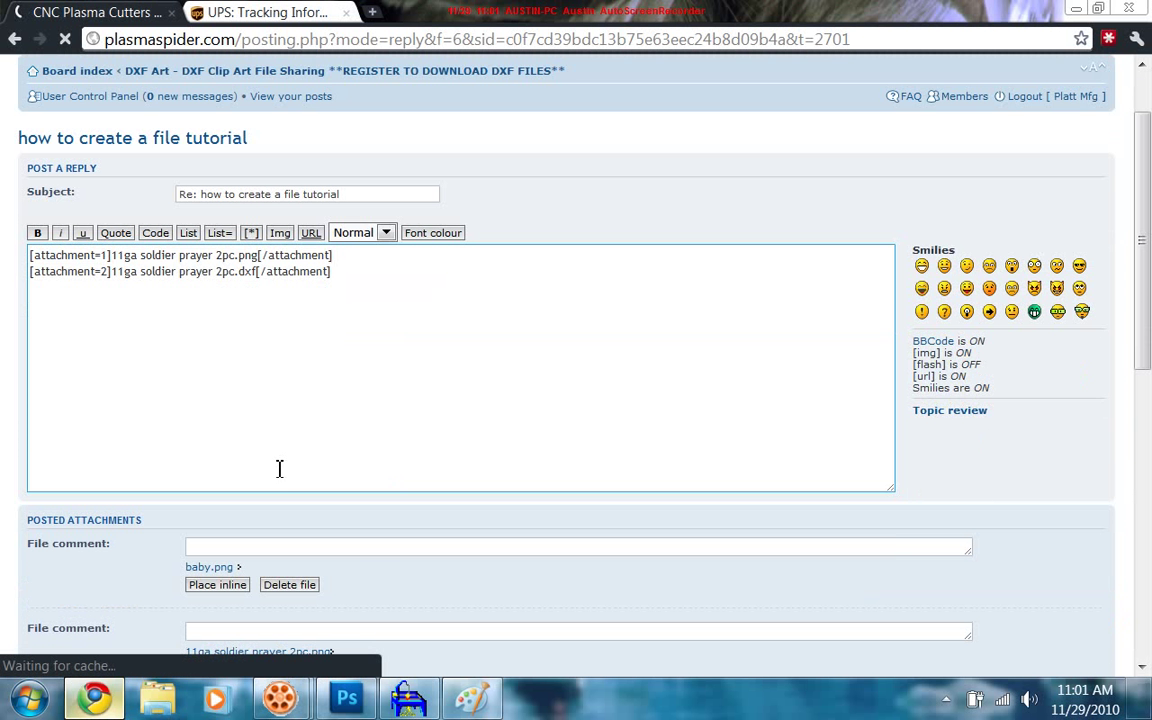
Attach baby.dxf from the DXFs folder as the fourth attachment.
scroll("down", 3)
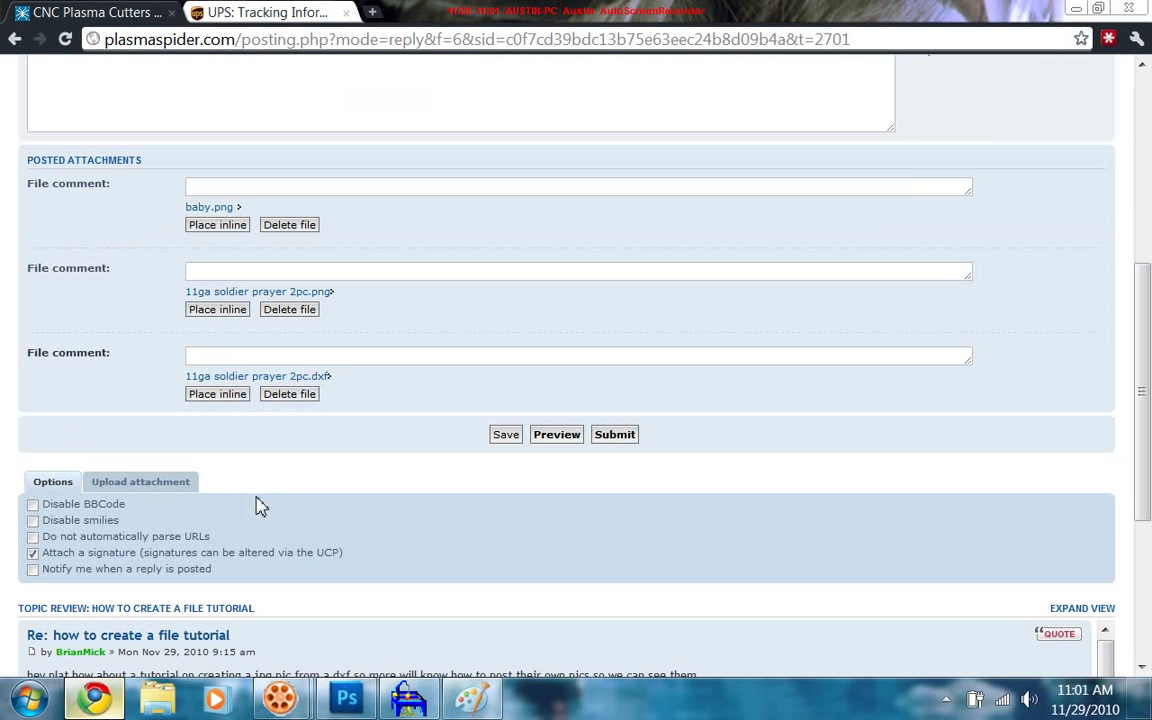
left_click(140, 480)
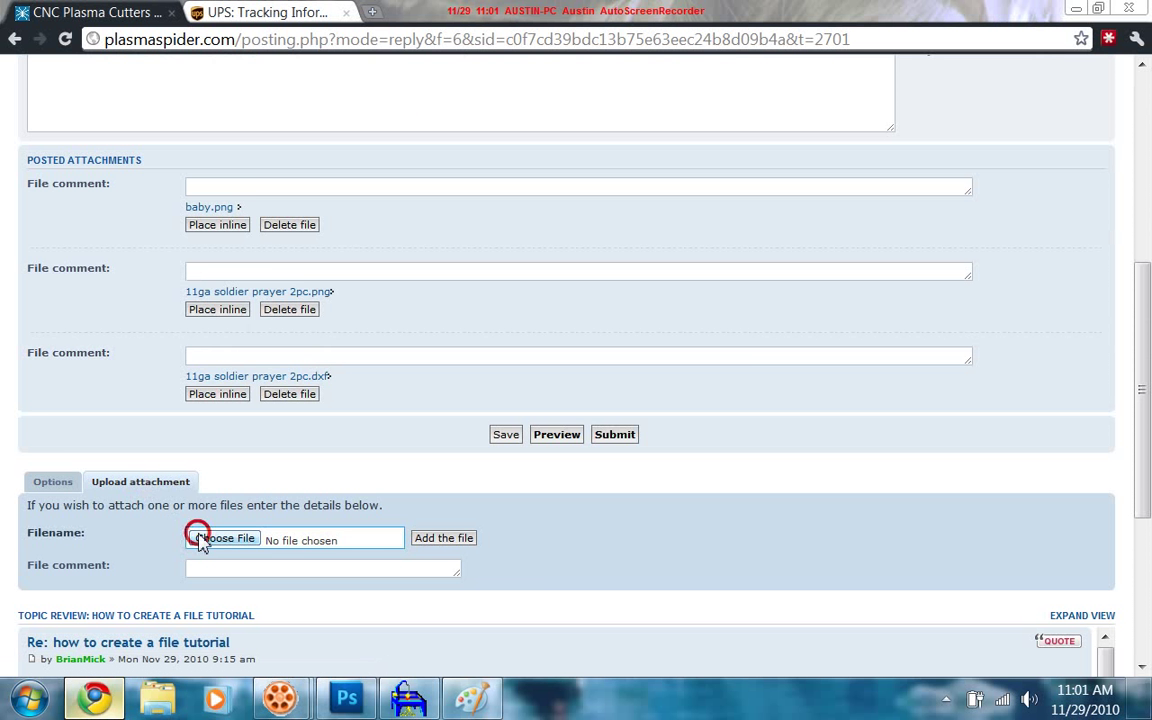
left_click(222, 538)
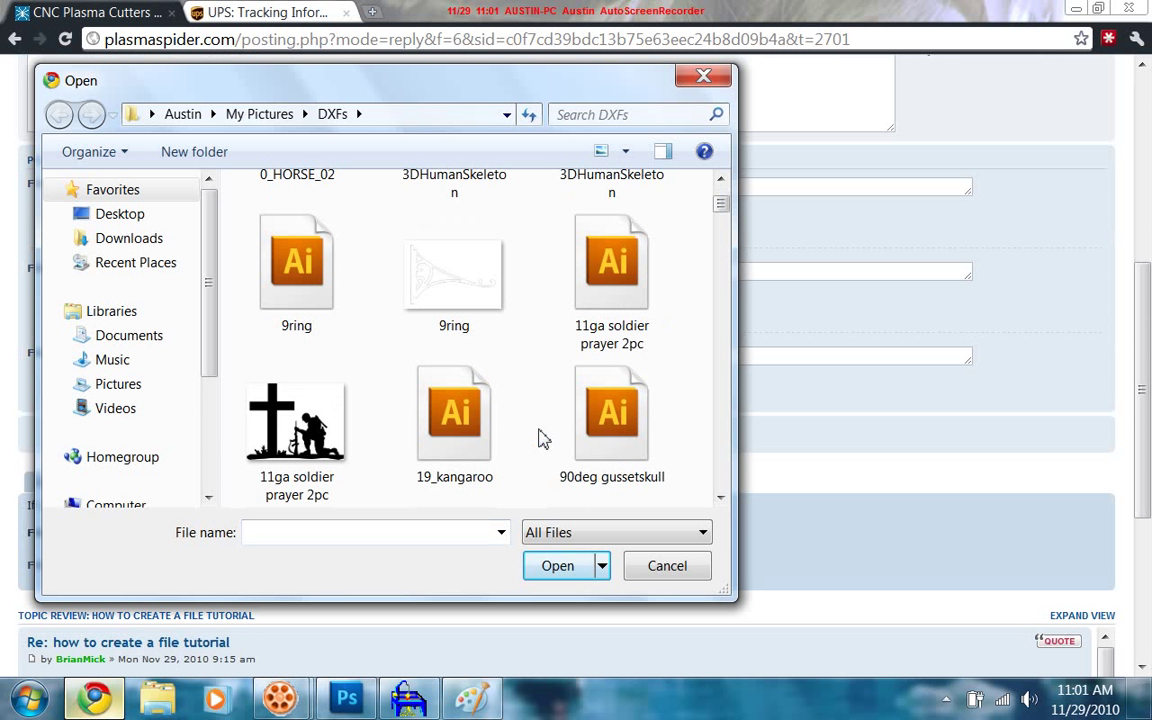
scroll("up", 3)
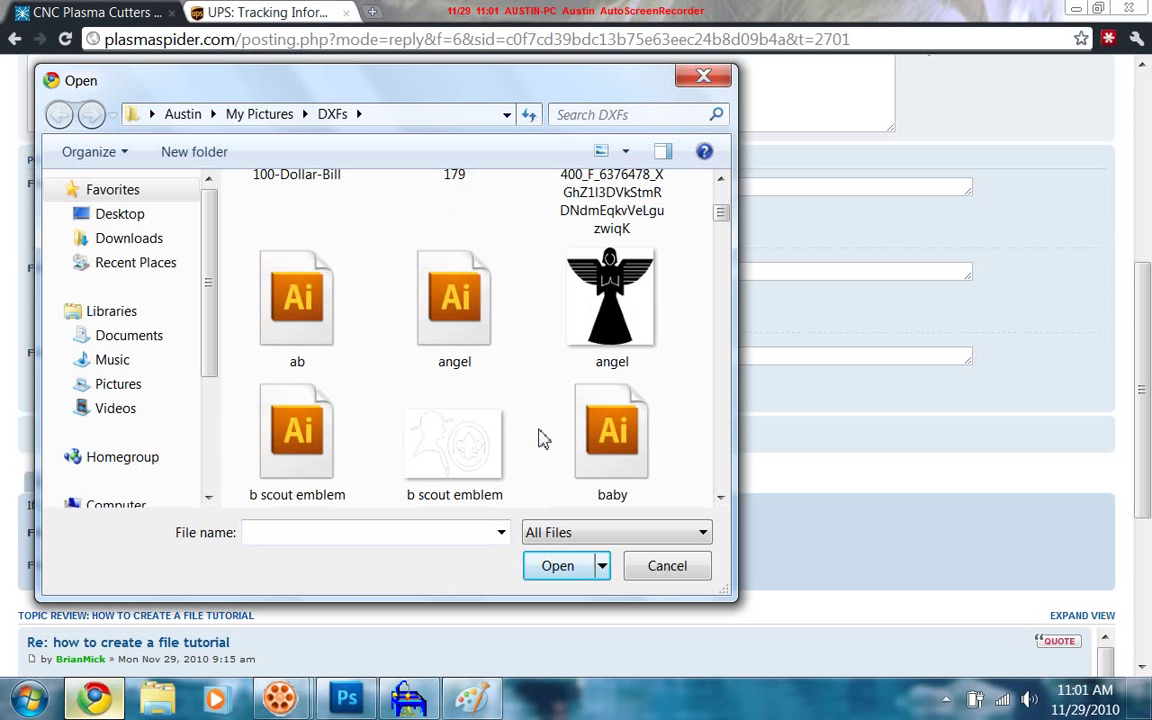
left_click(612, 430)
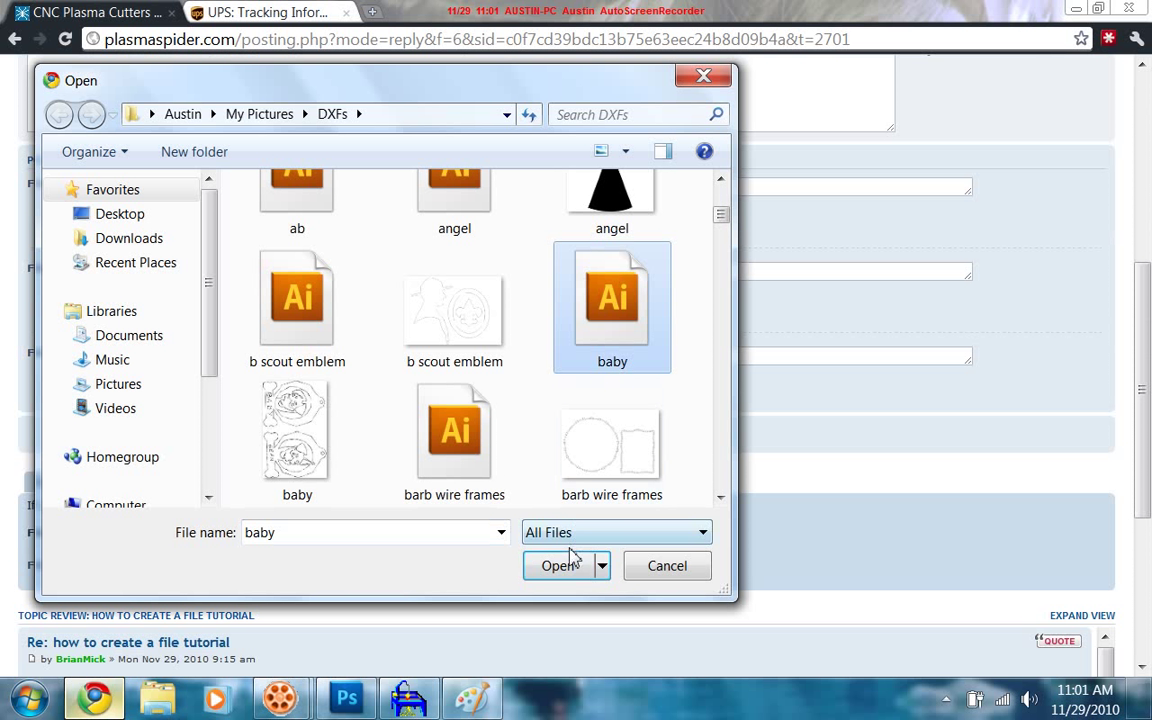
left_click(560, 564)
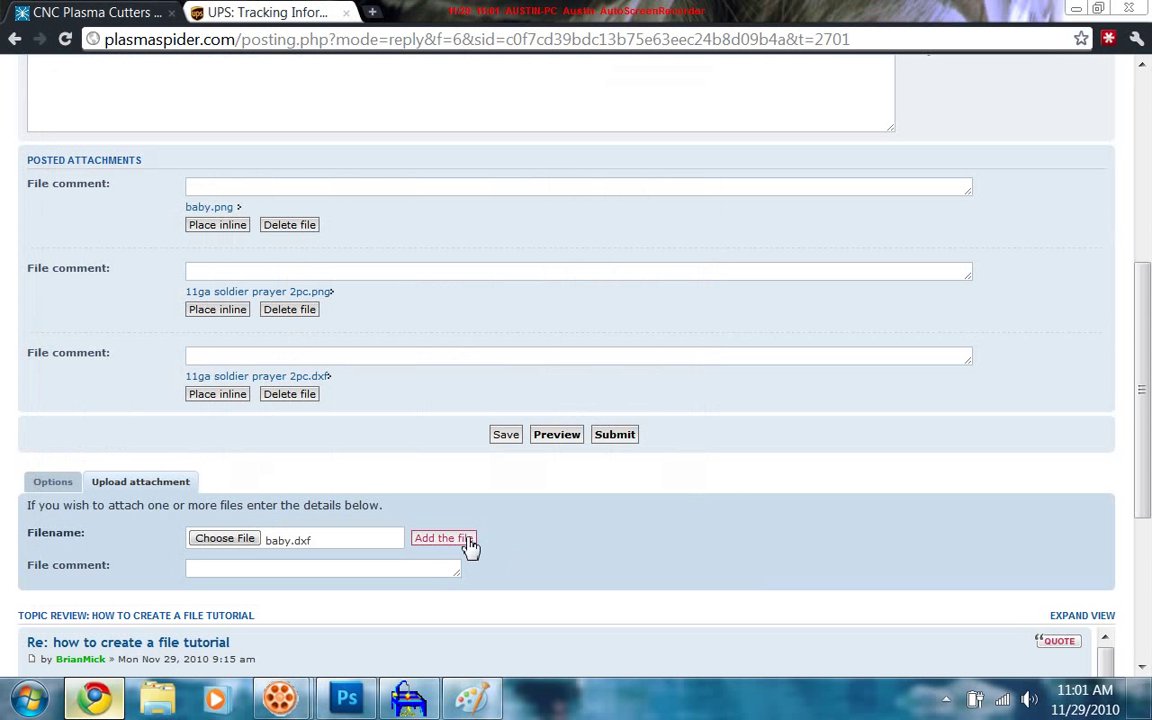
left_click(444, 538)
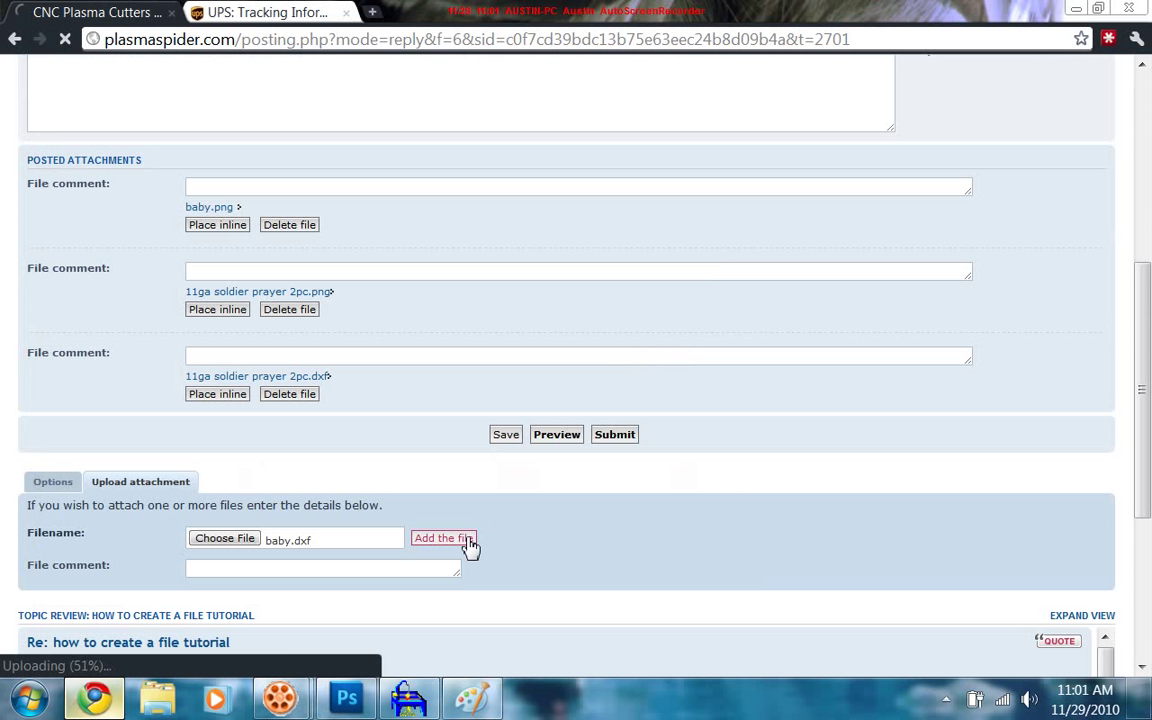
left_click(444, 538)
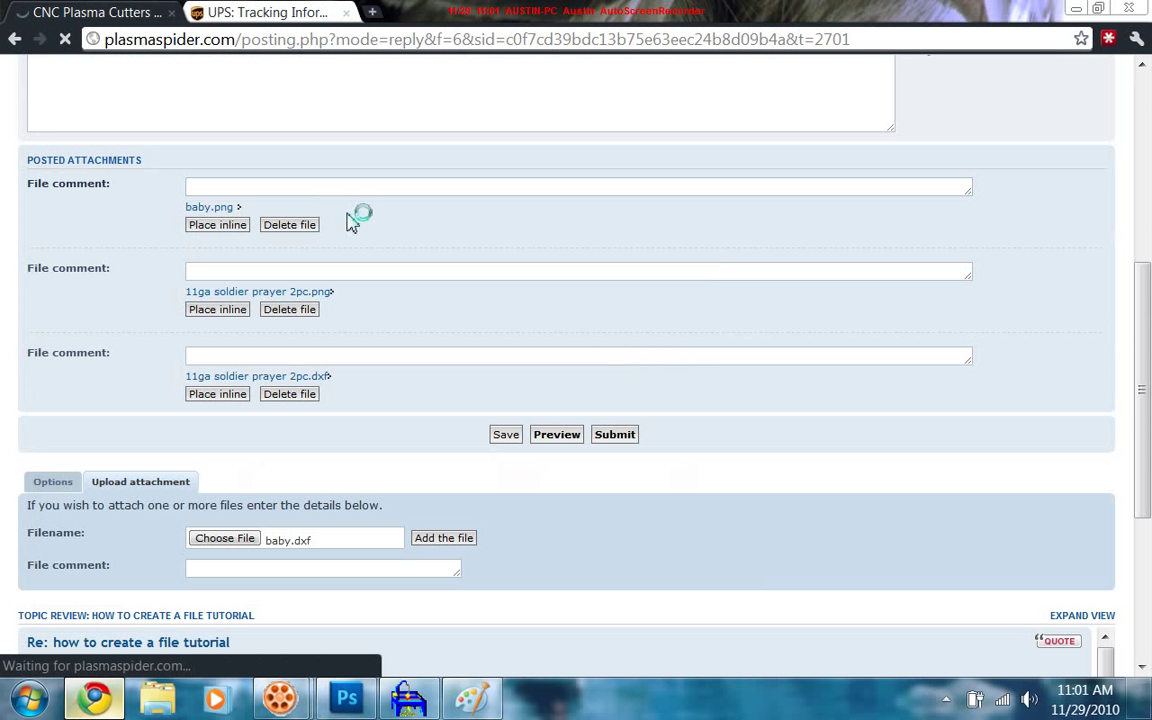
left_click(444, 536)
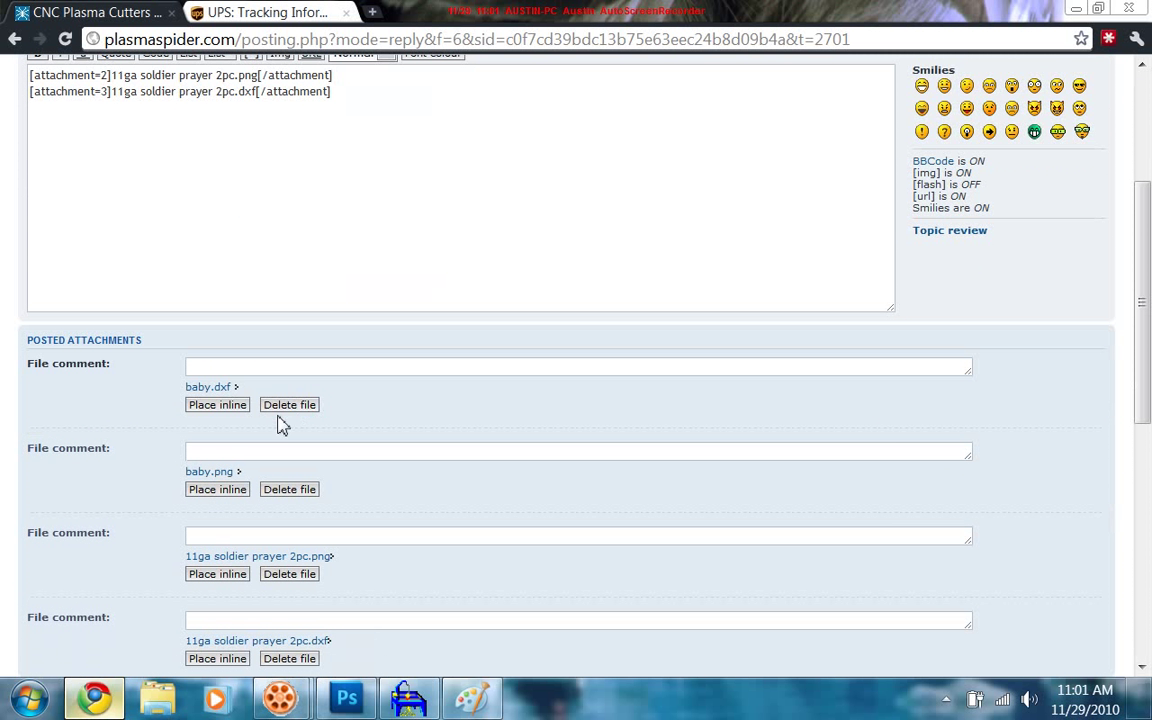
mouse_move(236, 492)
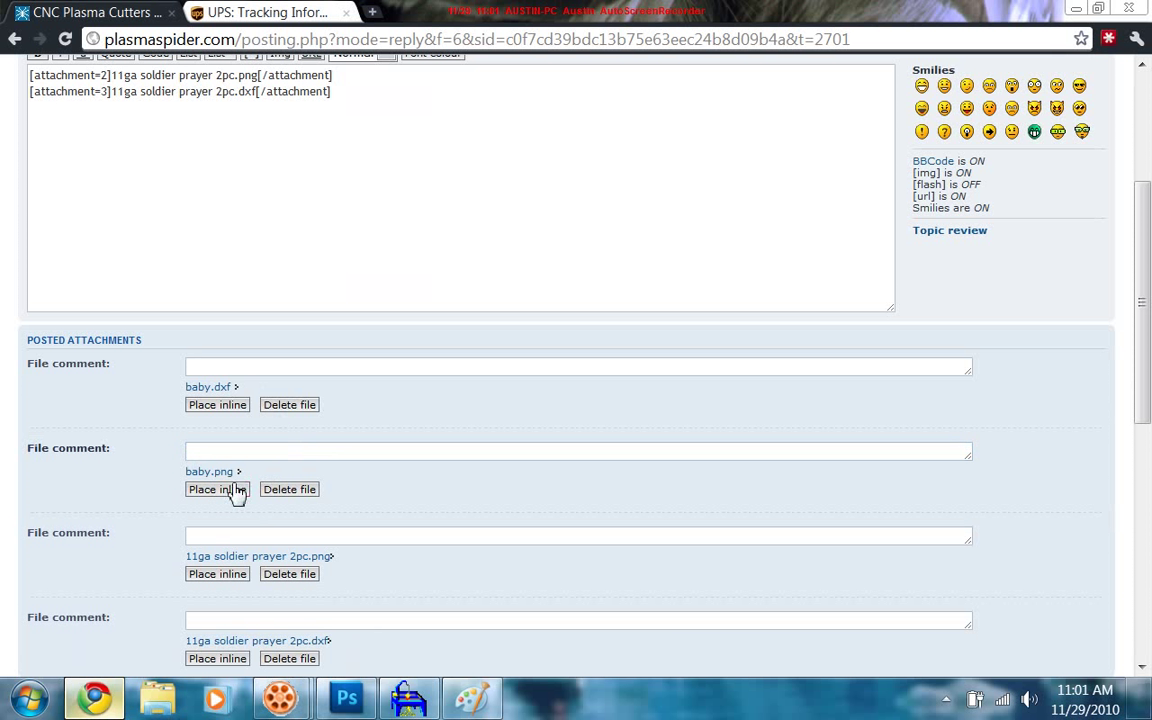
Place the baby PNG then baby DXF tags inline beneath the soldier prayer tags.
left_click(216, 488)
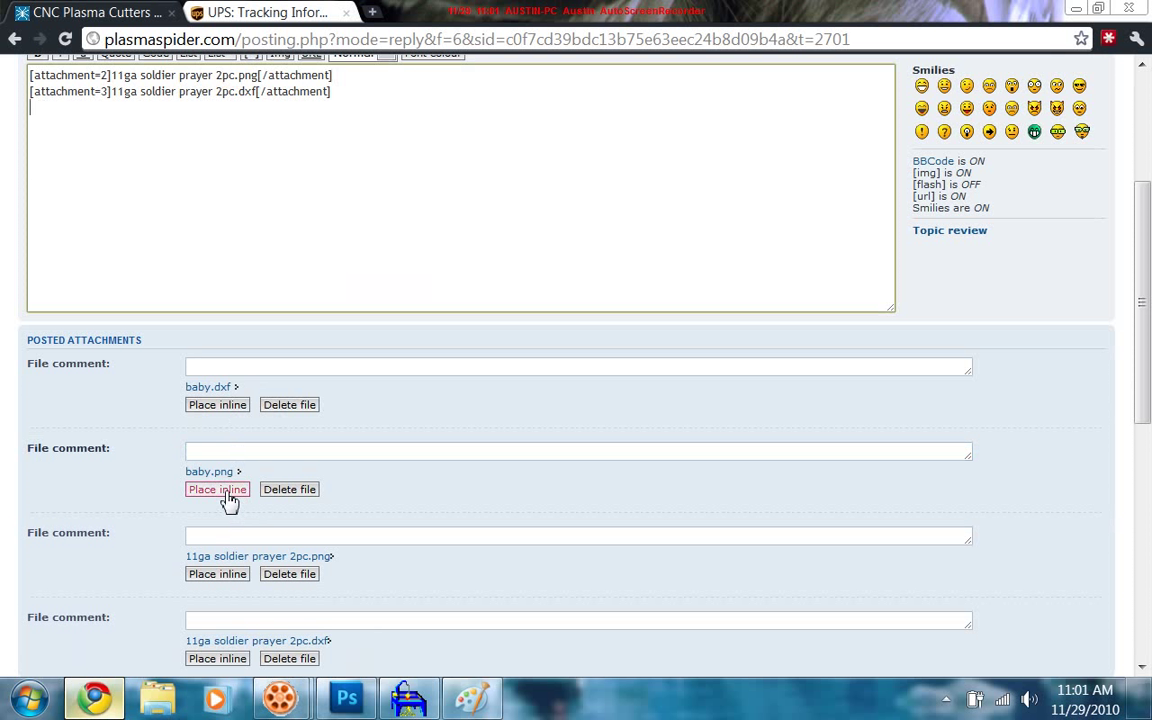
left_click(216, 488)
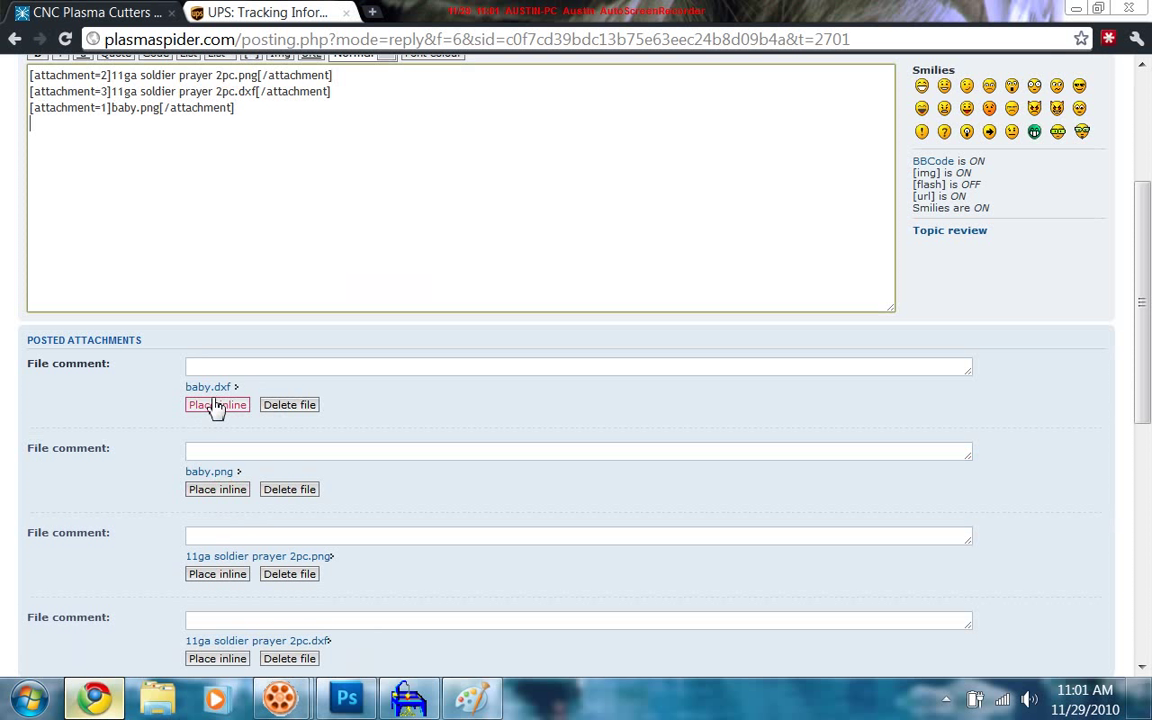
left_click(216, 404)
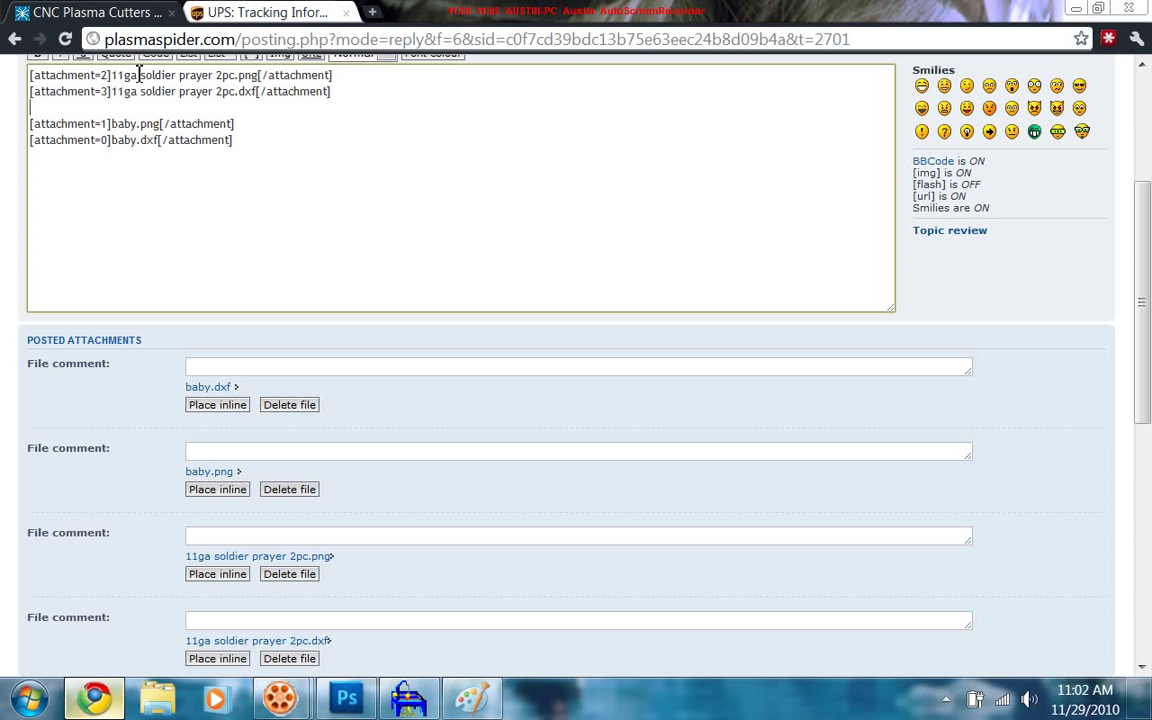
mouse_move(130, 124)
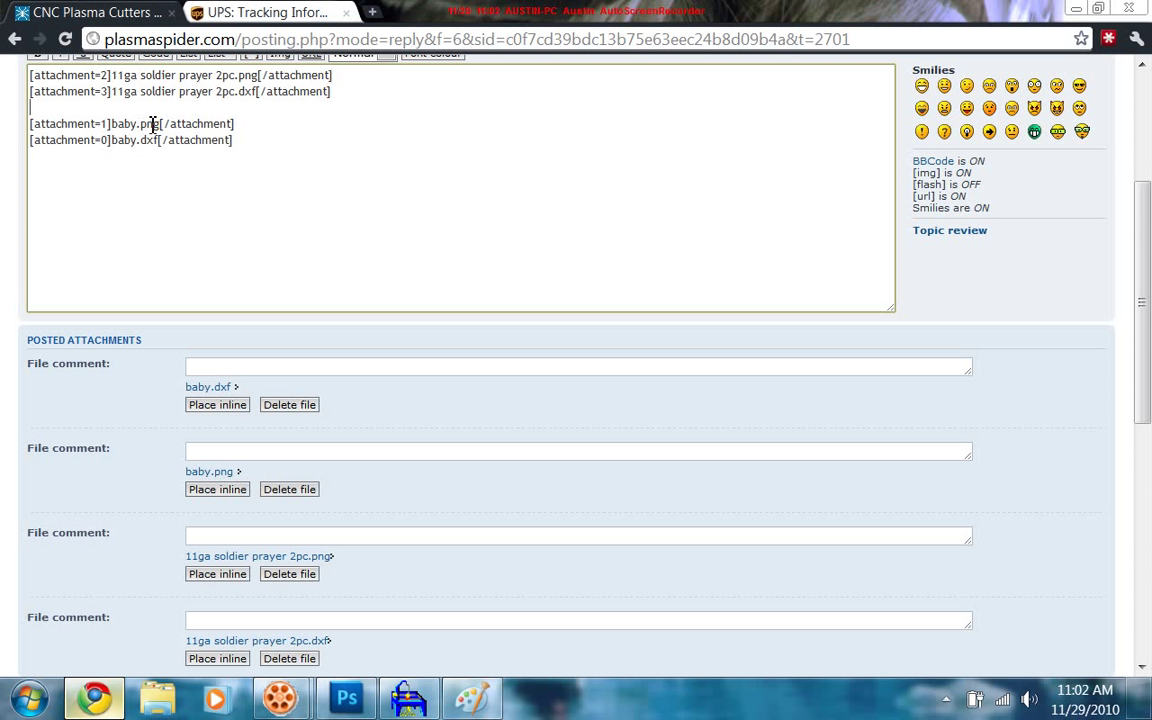
mouse_move(144, 120)
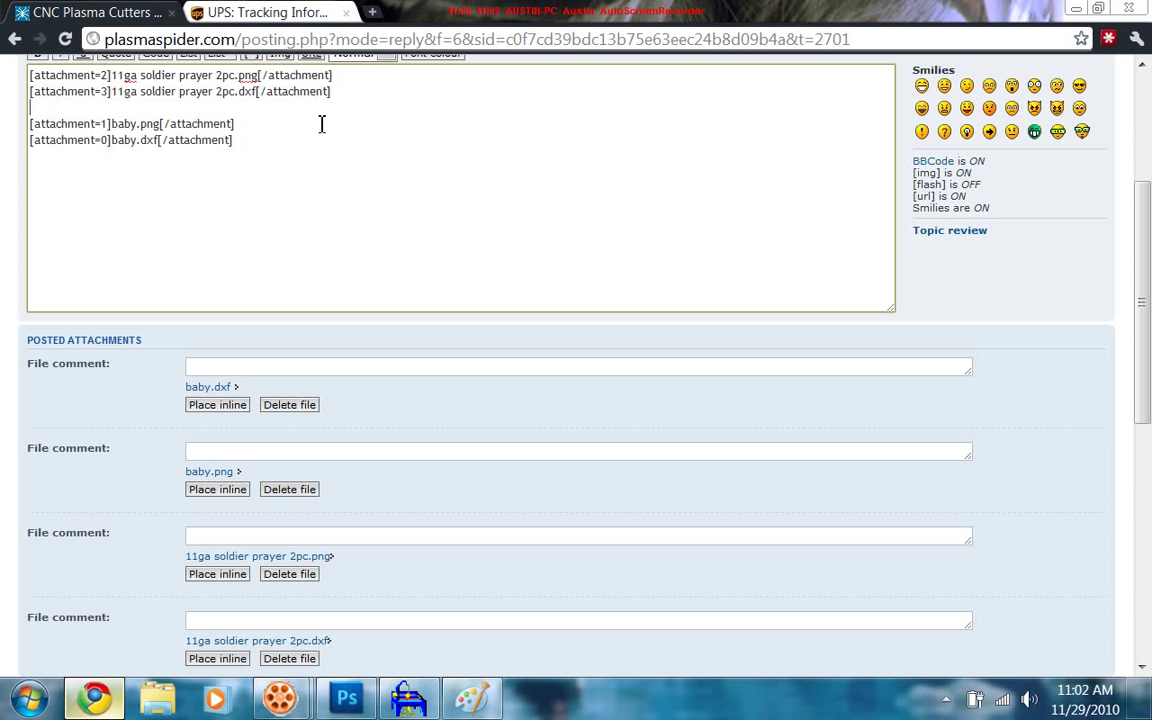
Preview the reply and scroll through the soldier prayer and baby images above their DXF links.
scroll("down", 3)
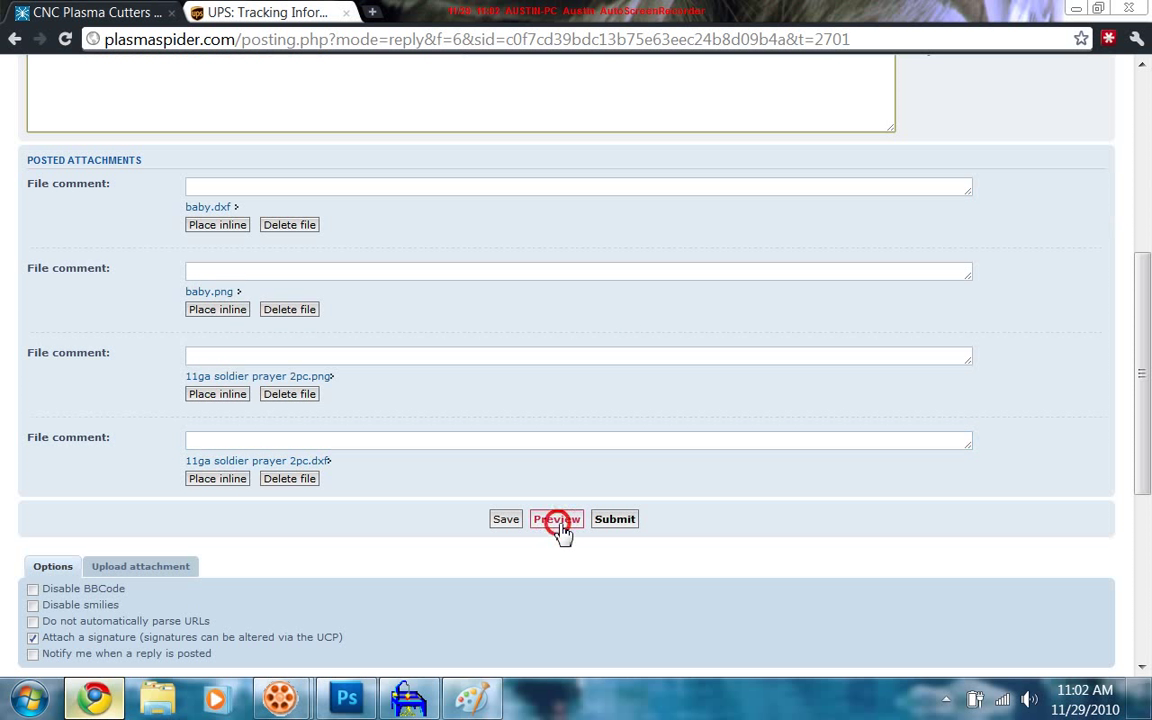
left_click(556, 520)
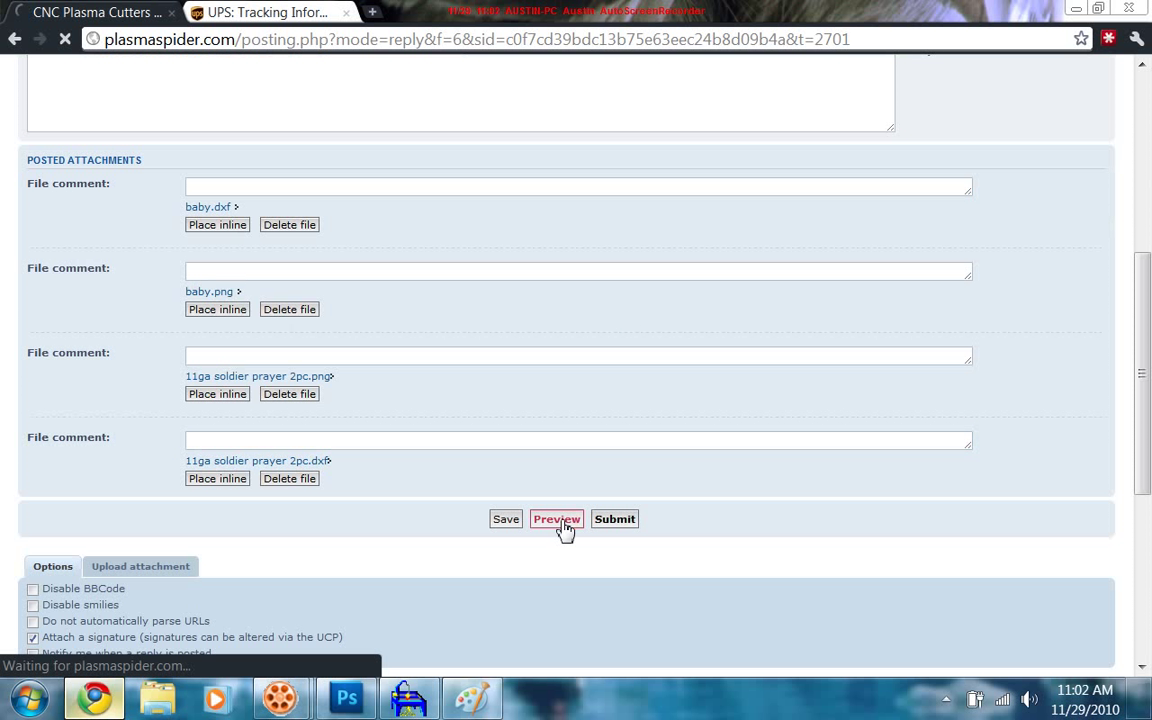
left_click(556, 518)
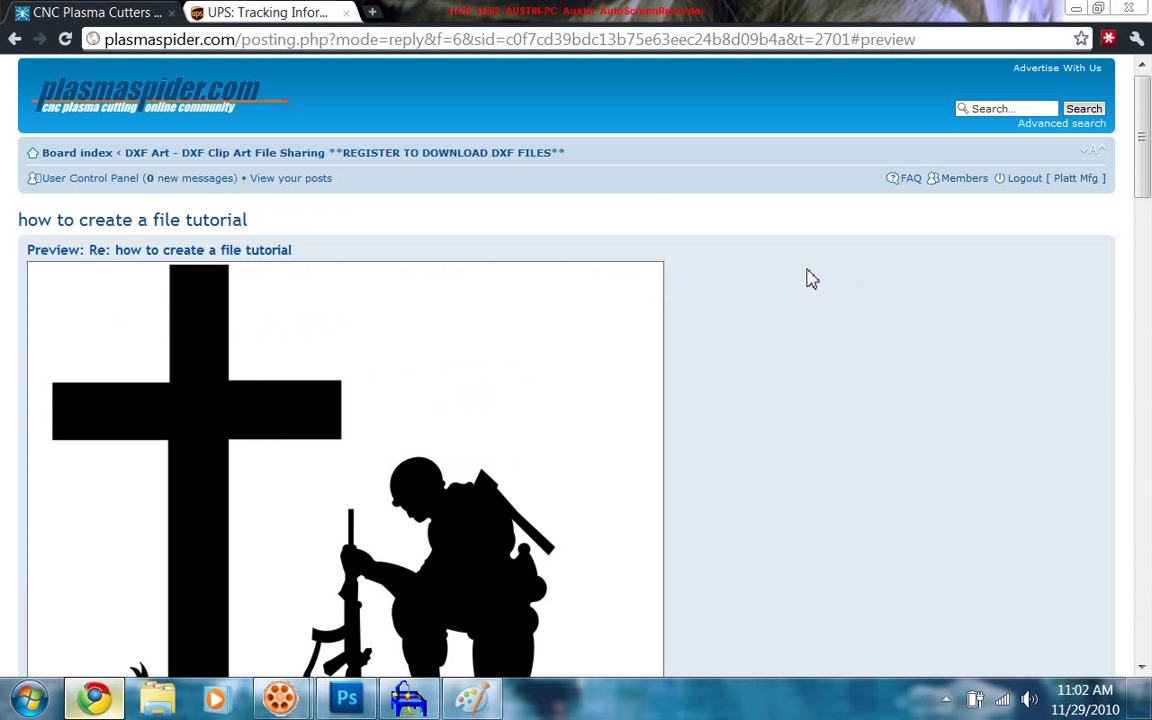
scroll("down", 3)
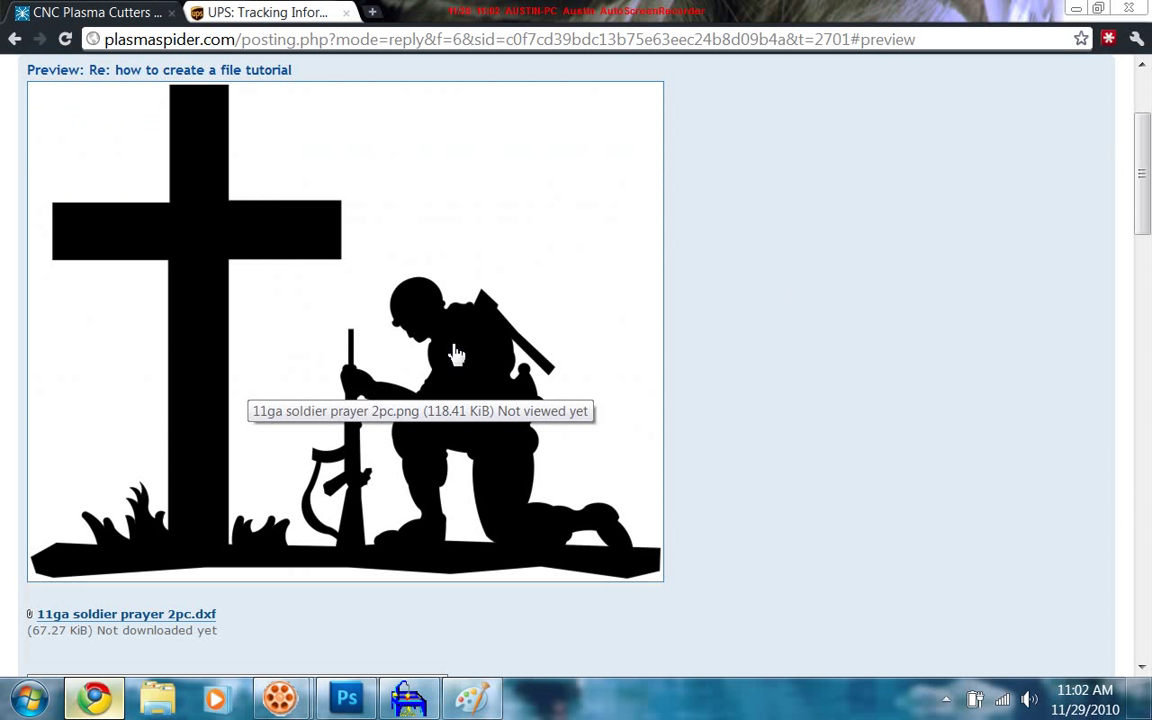
scroll("down", 3)
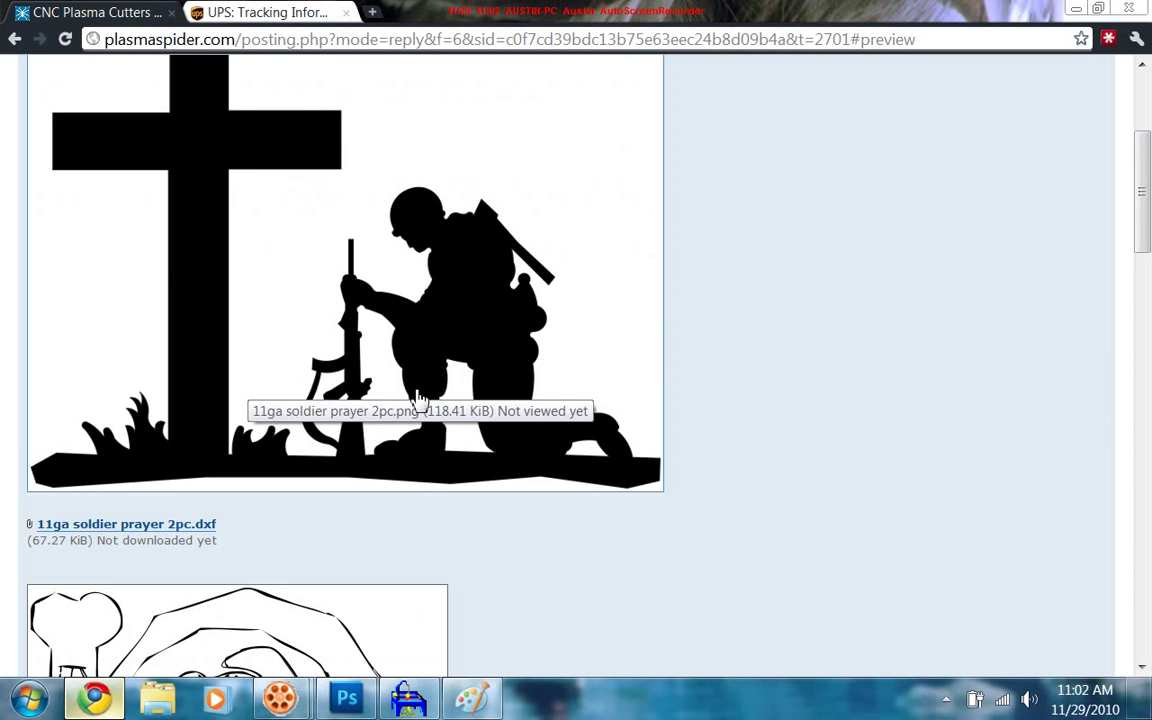
scroll("down", 3)
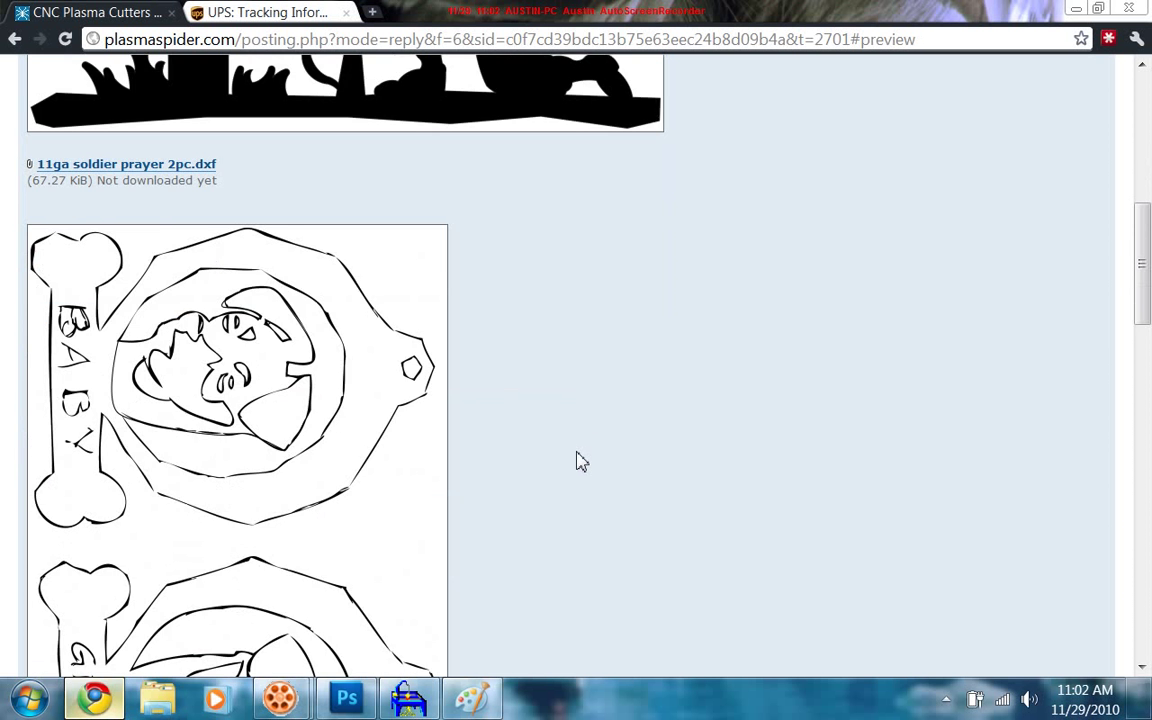
scroll("down", 3)
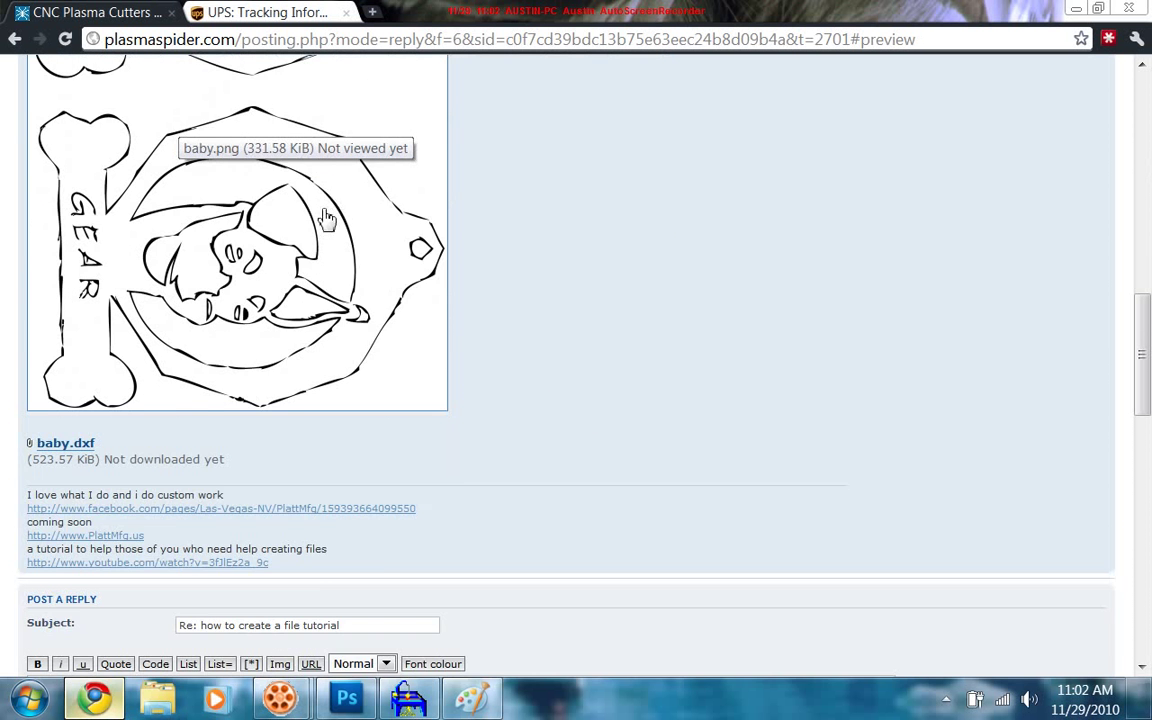
scroll("down", 3)
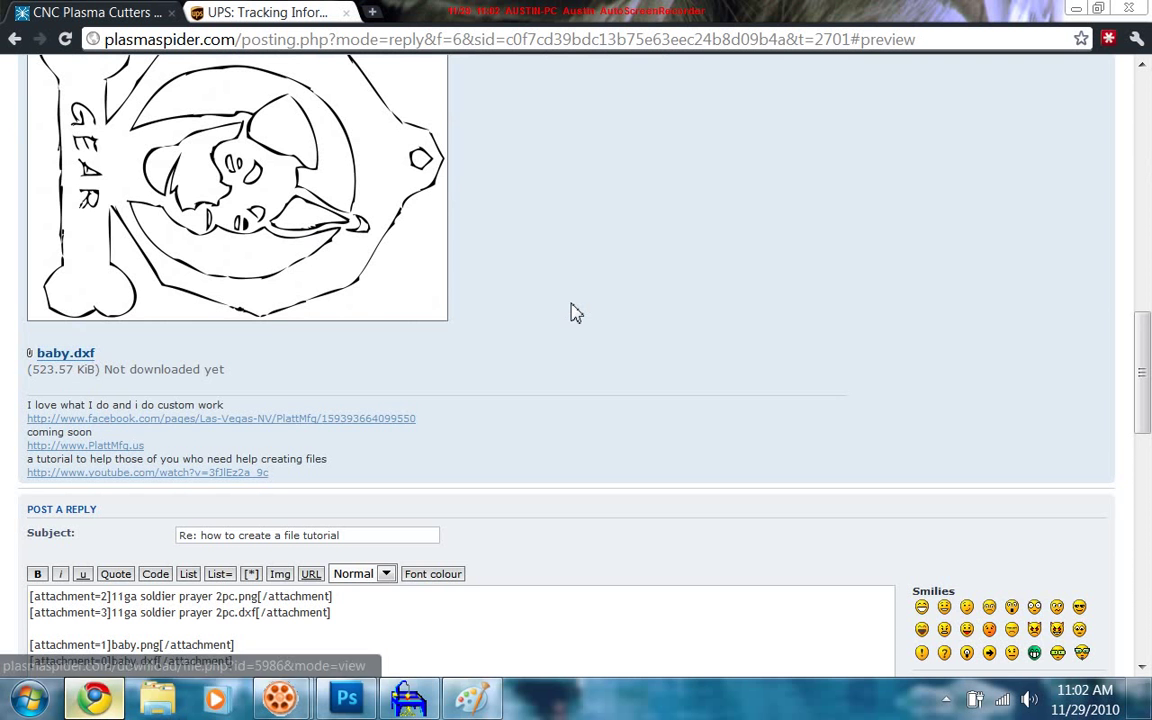
scroll("up", 3)
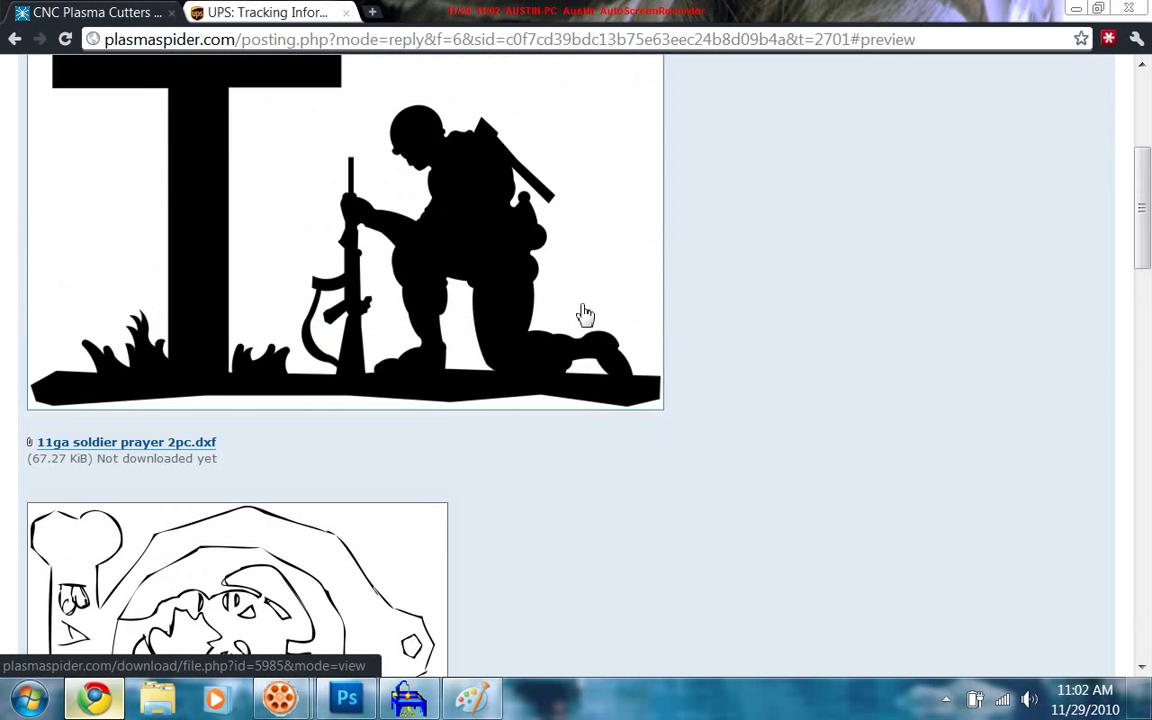
scroll("up", 3)
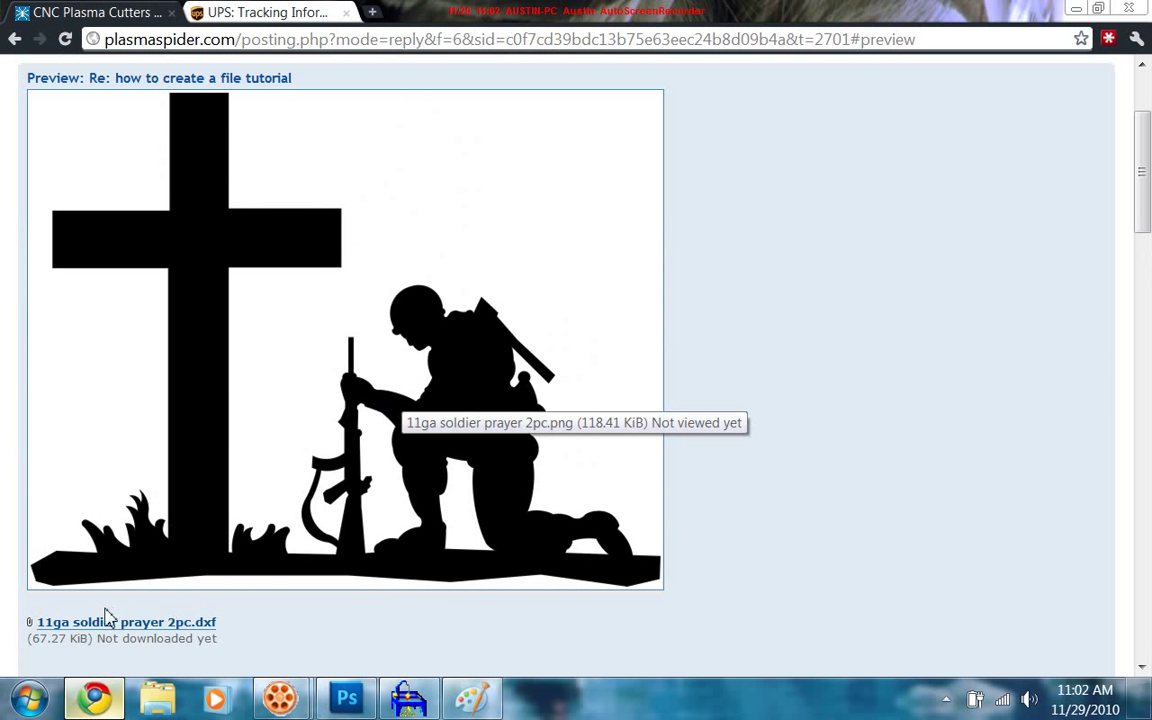
mouse_move(820, 408)
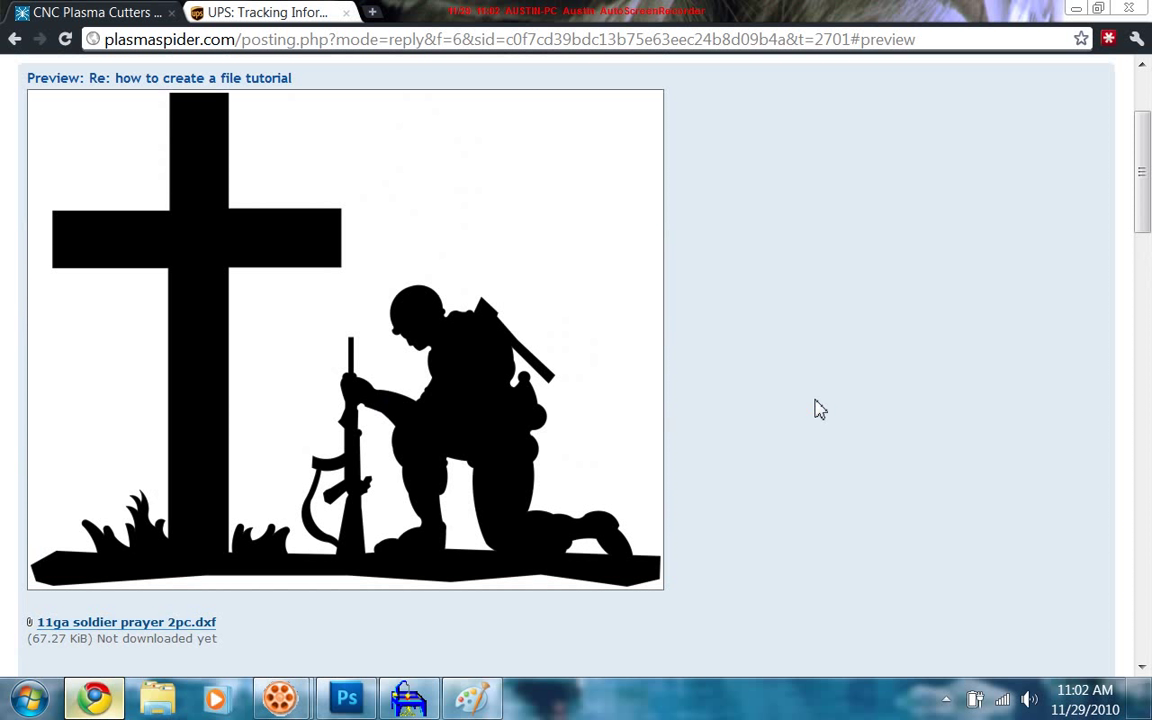
mouse_move(804, 384)
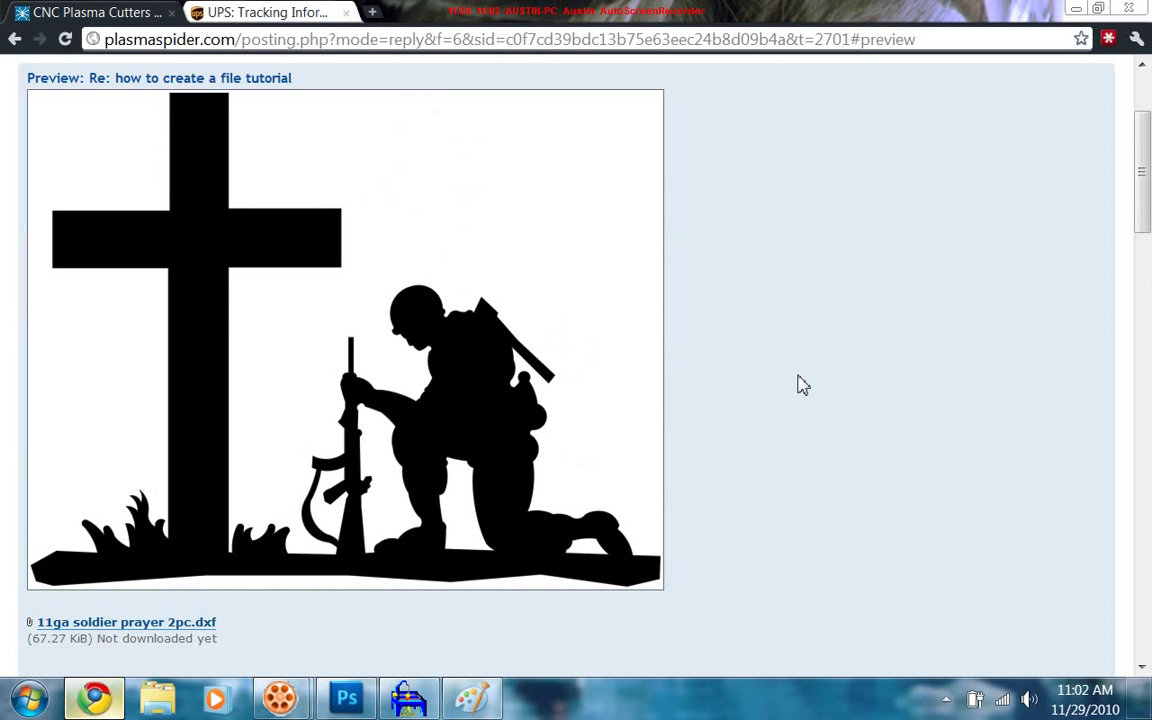
scroll("down", 3)
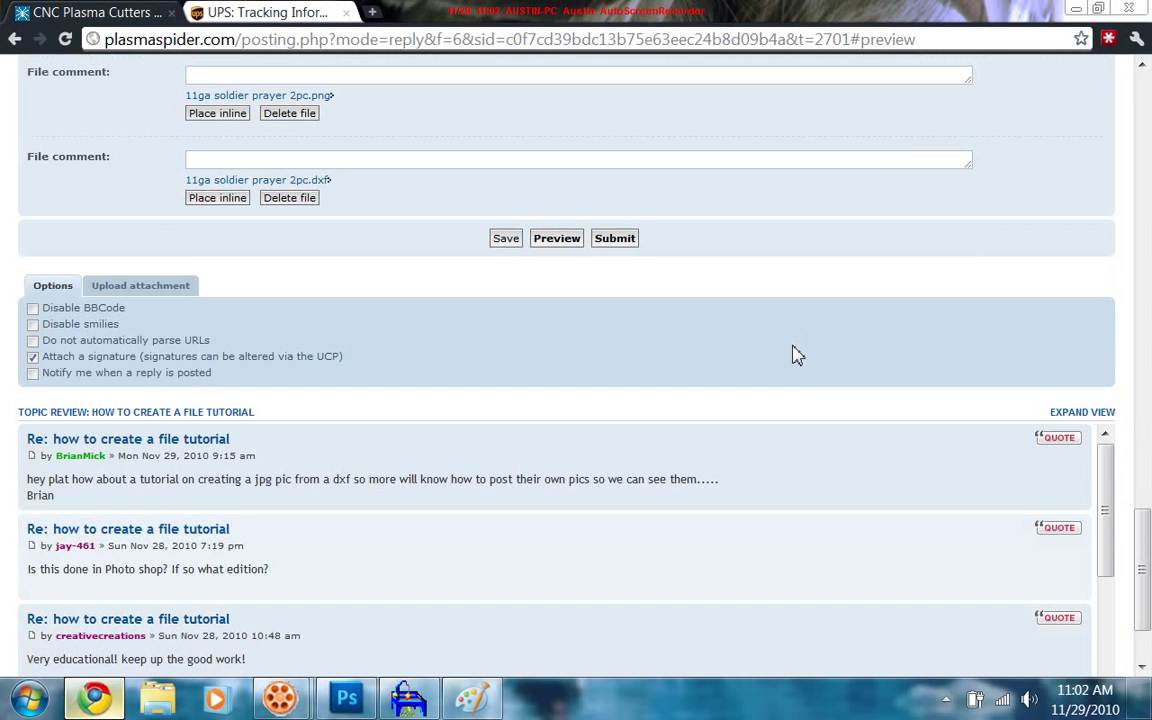
scroll("up", 3)
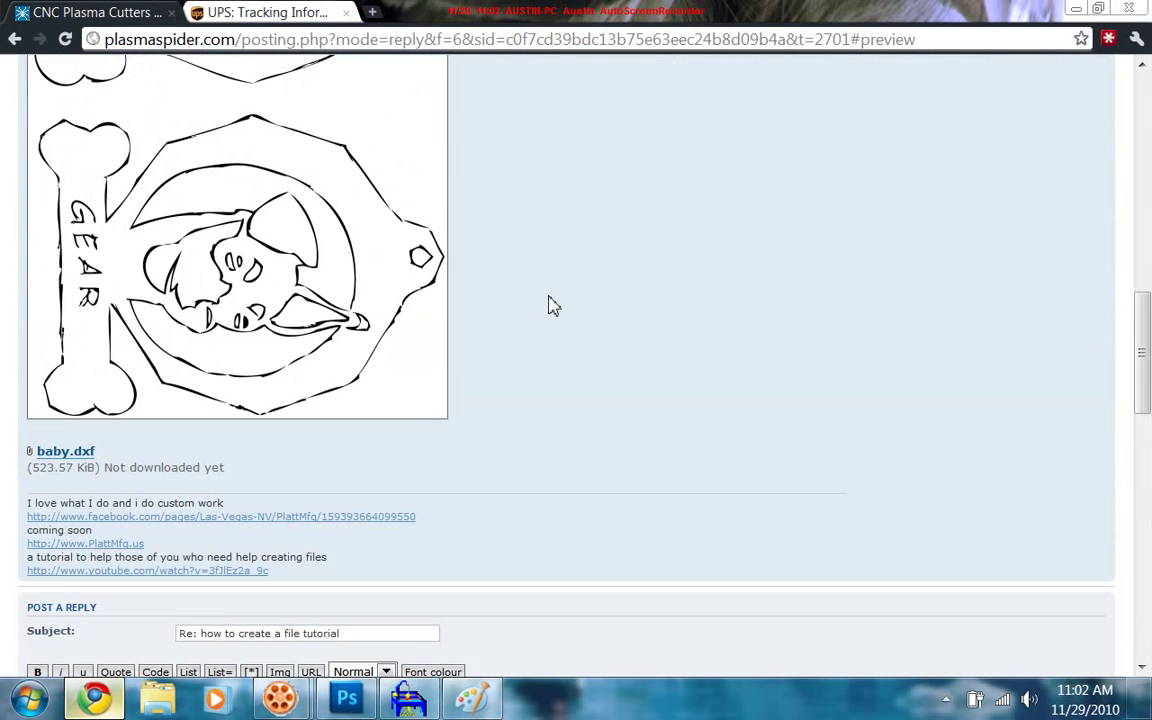
scroll("up", 3)
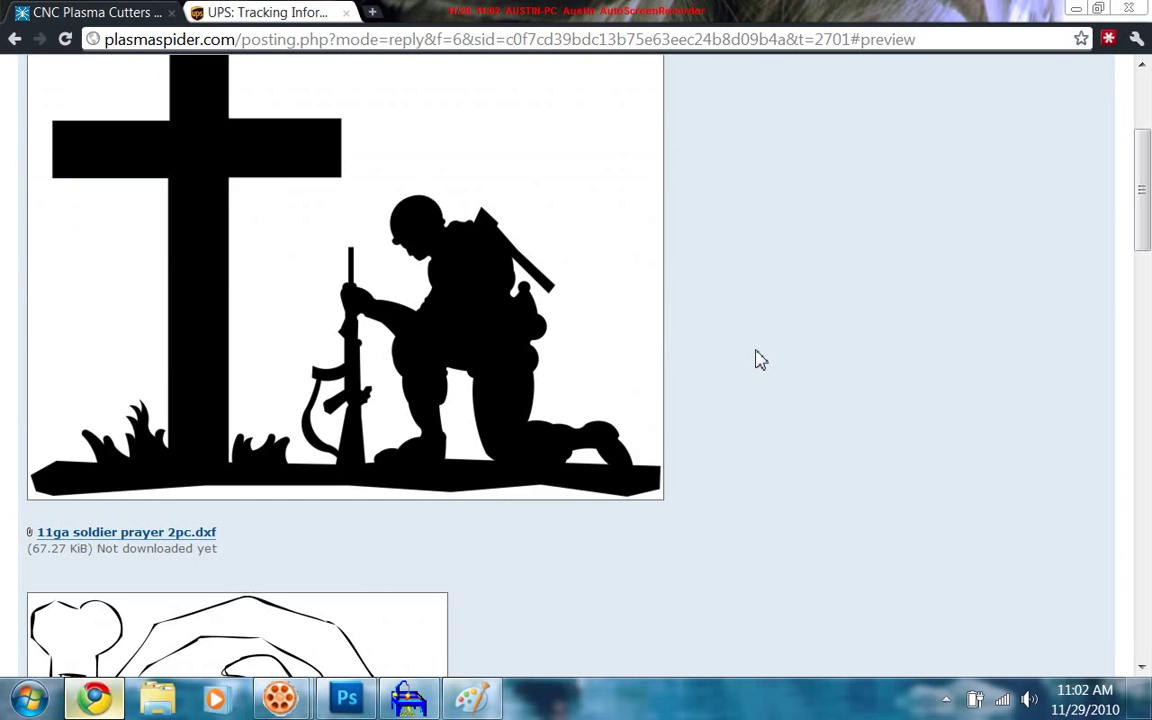
scroll("down", 3)
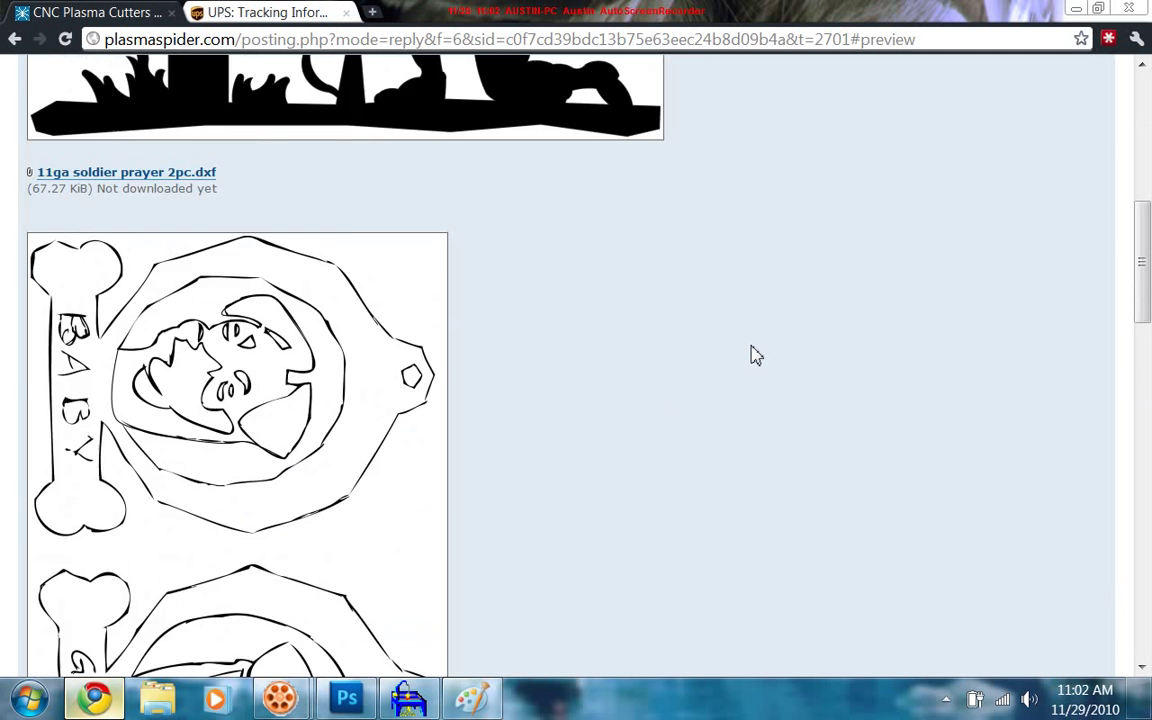
scroll("up", 3)
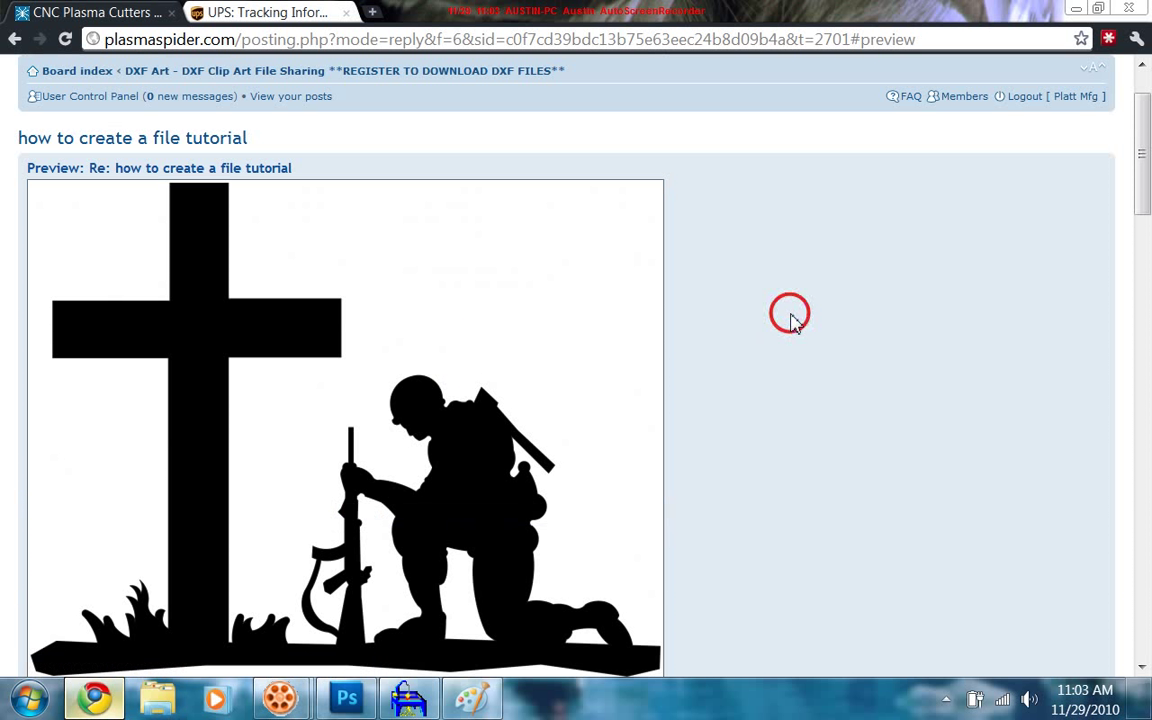
scroll("down", 3)
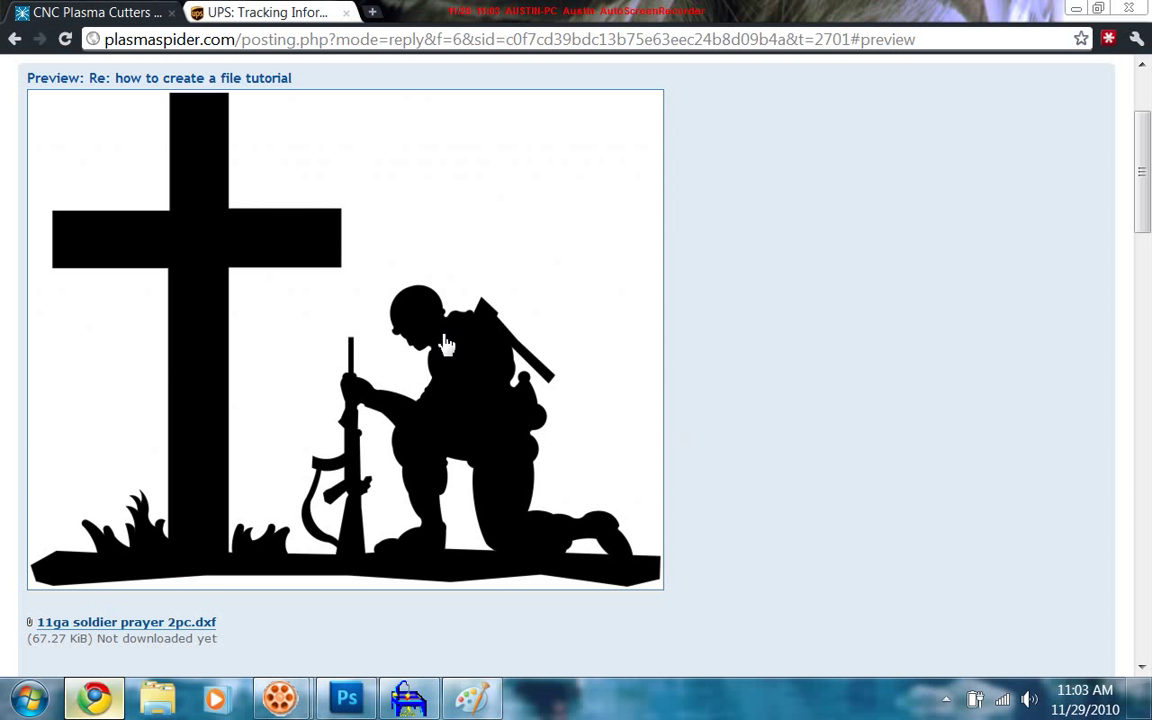
mouse_move(396, 710)
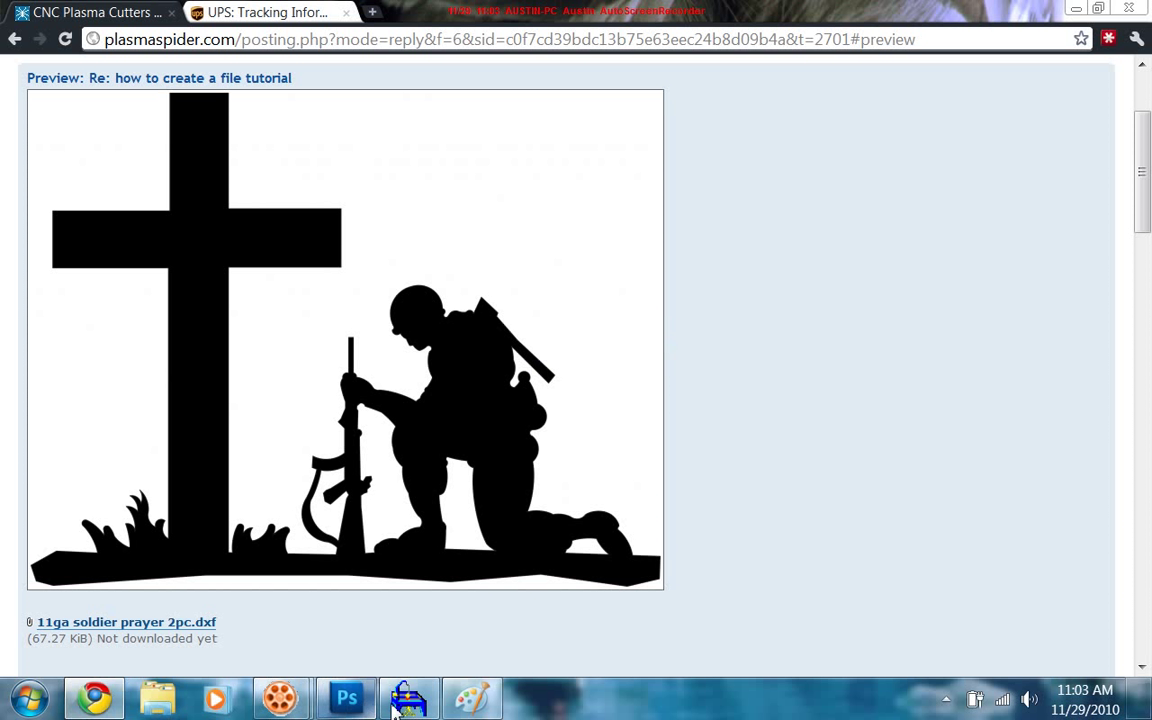
left_click(408, 696)
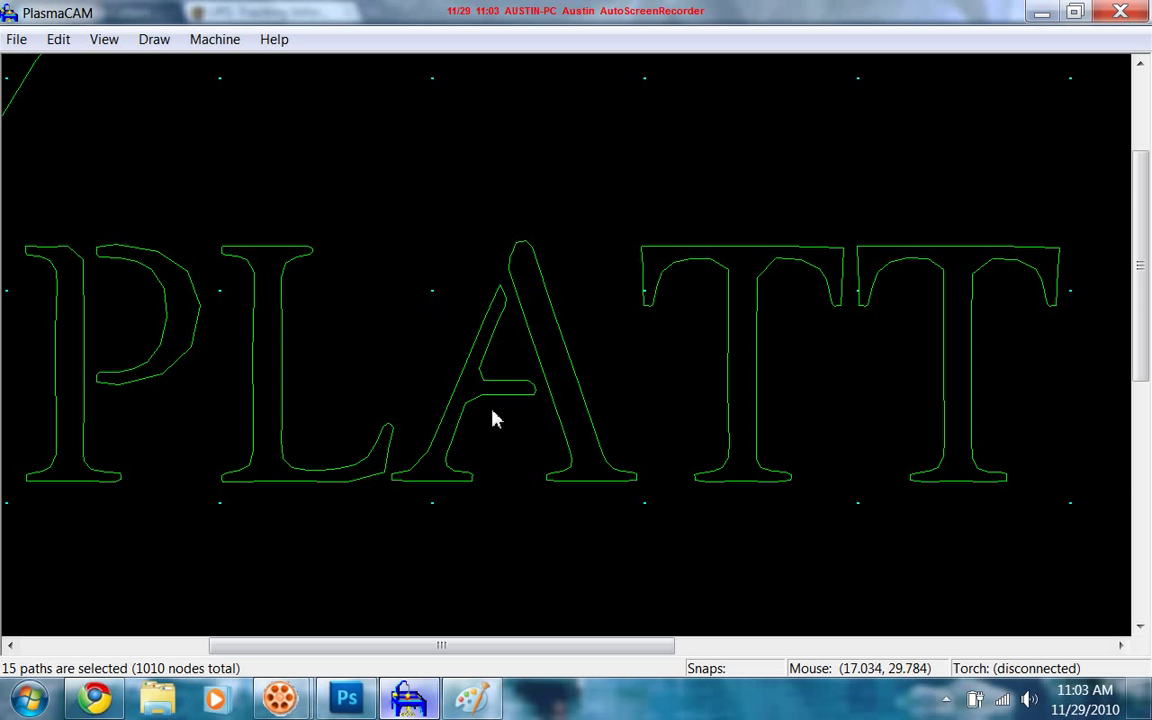
mouse_move(484, 352)
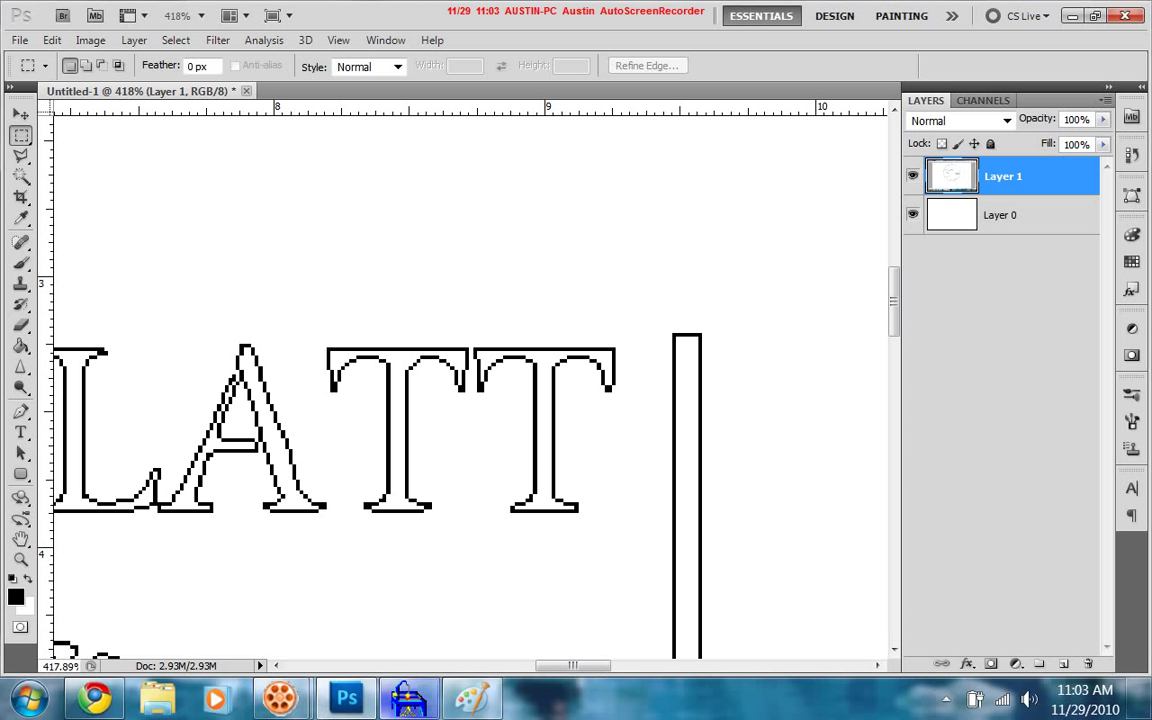
left_click(92, 696)
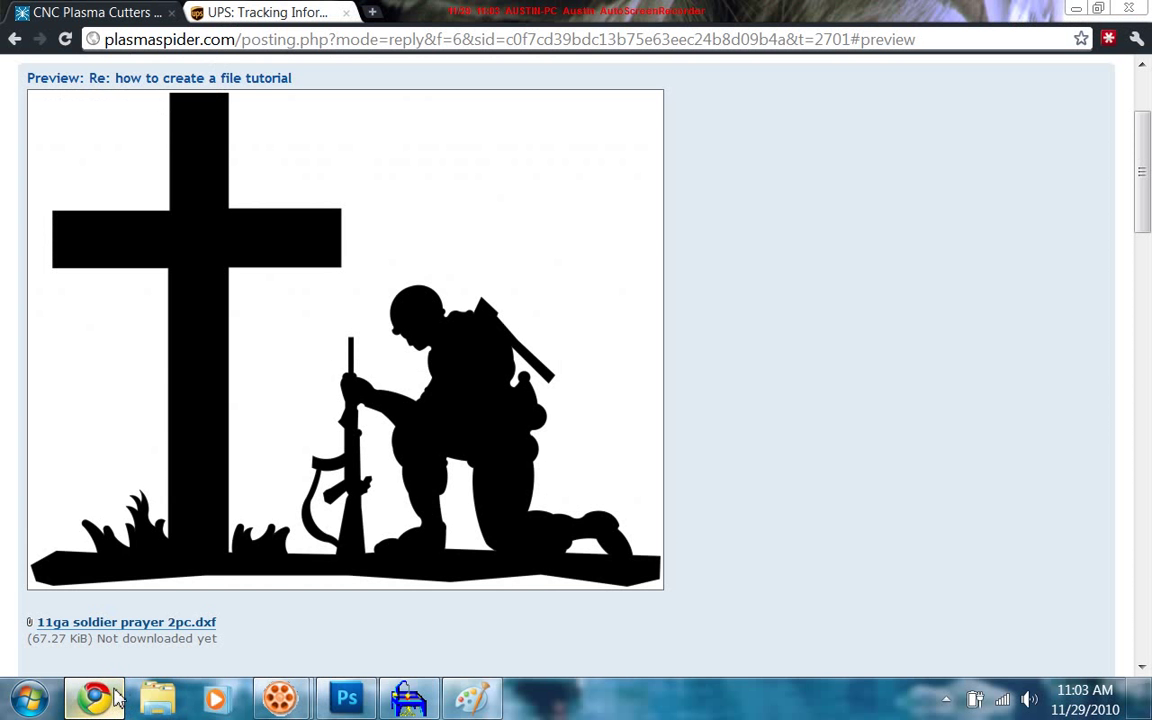
scroll("down", 3)
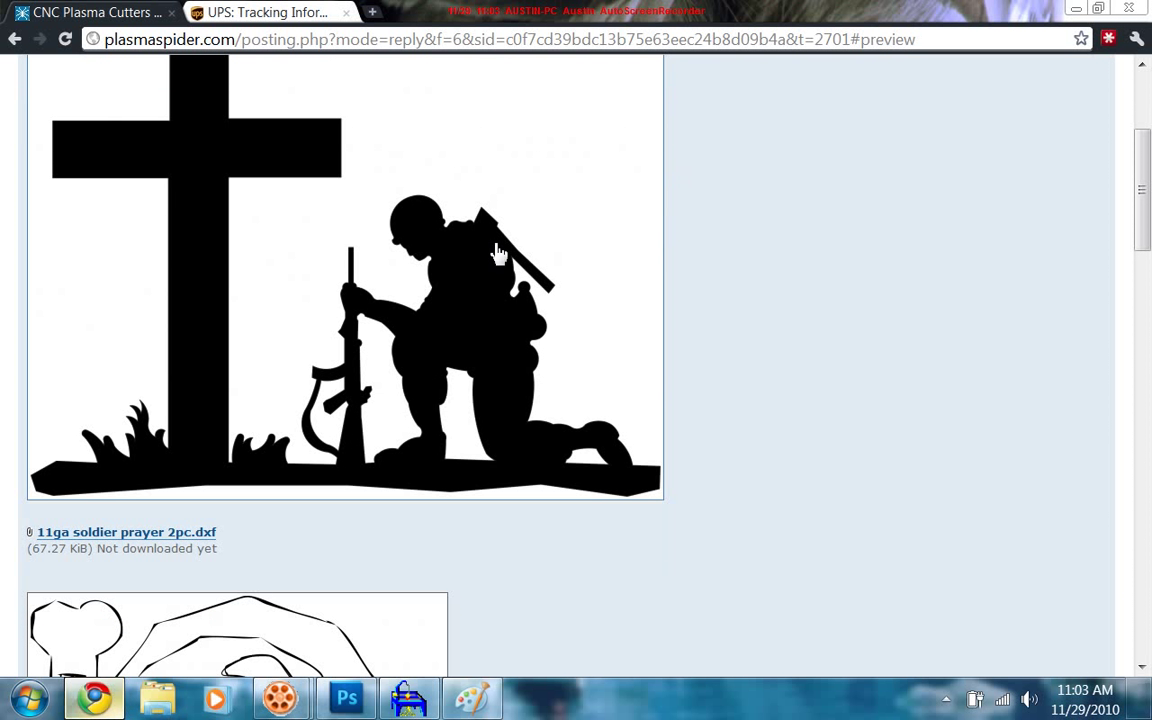
scroll("down", 3)
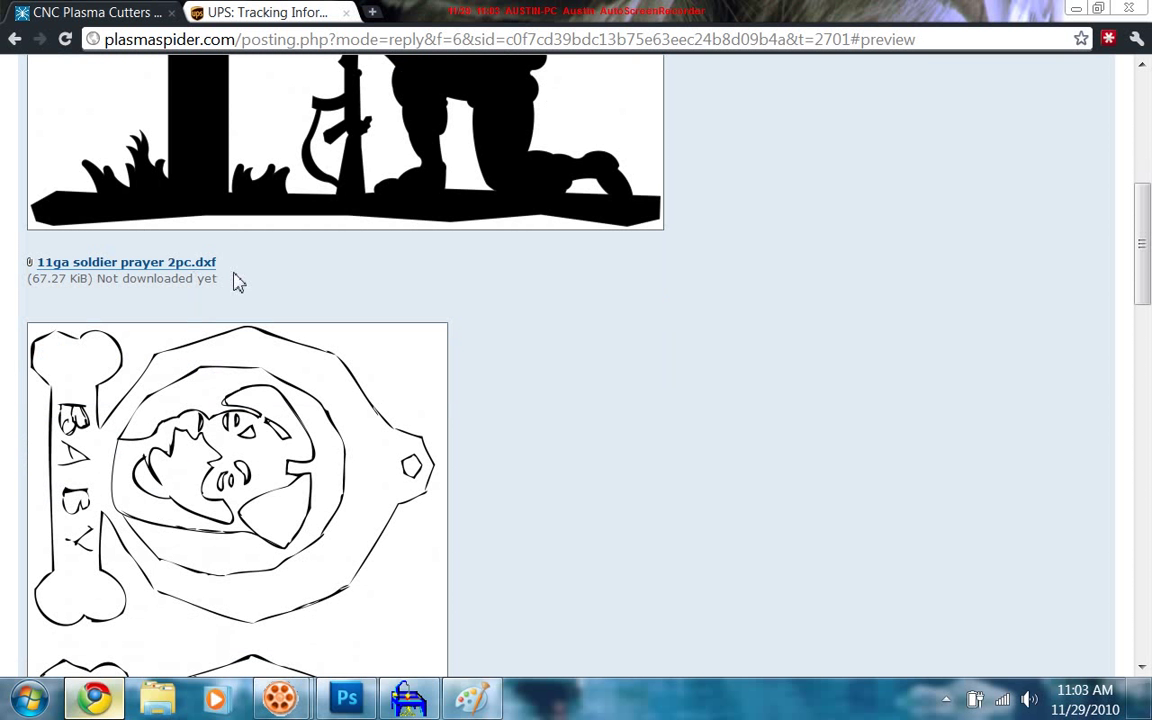
scroll("up", 3)
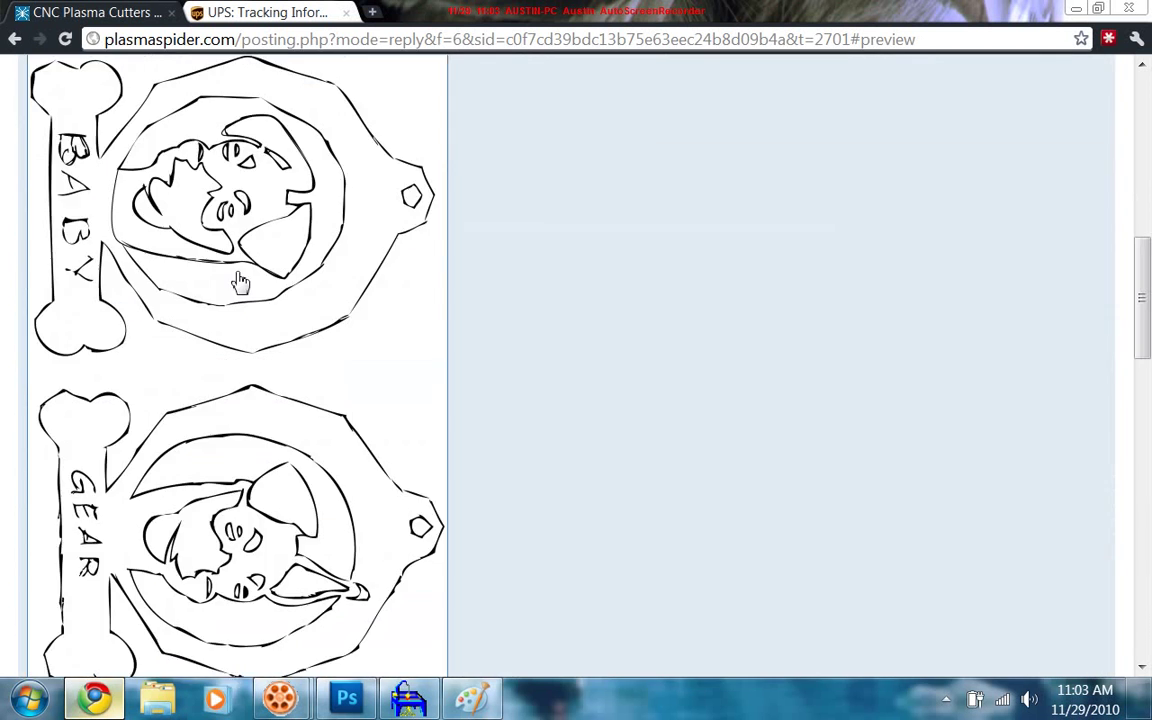
scroll("up", 3)
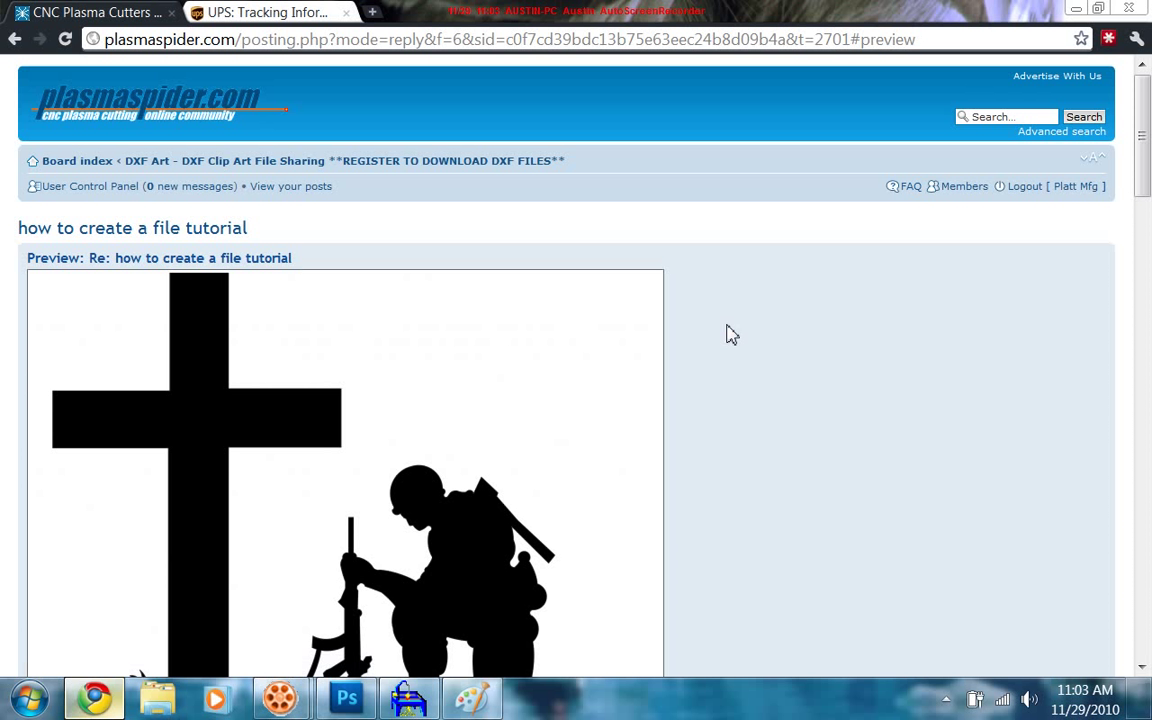